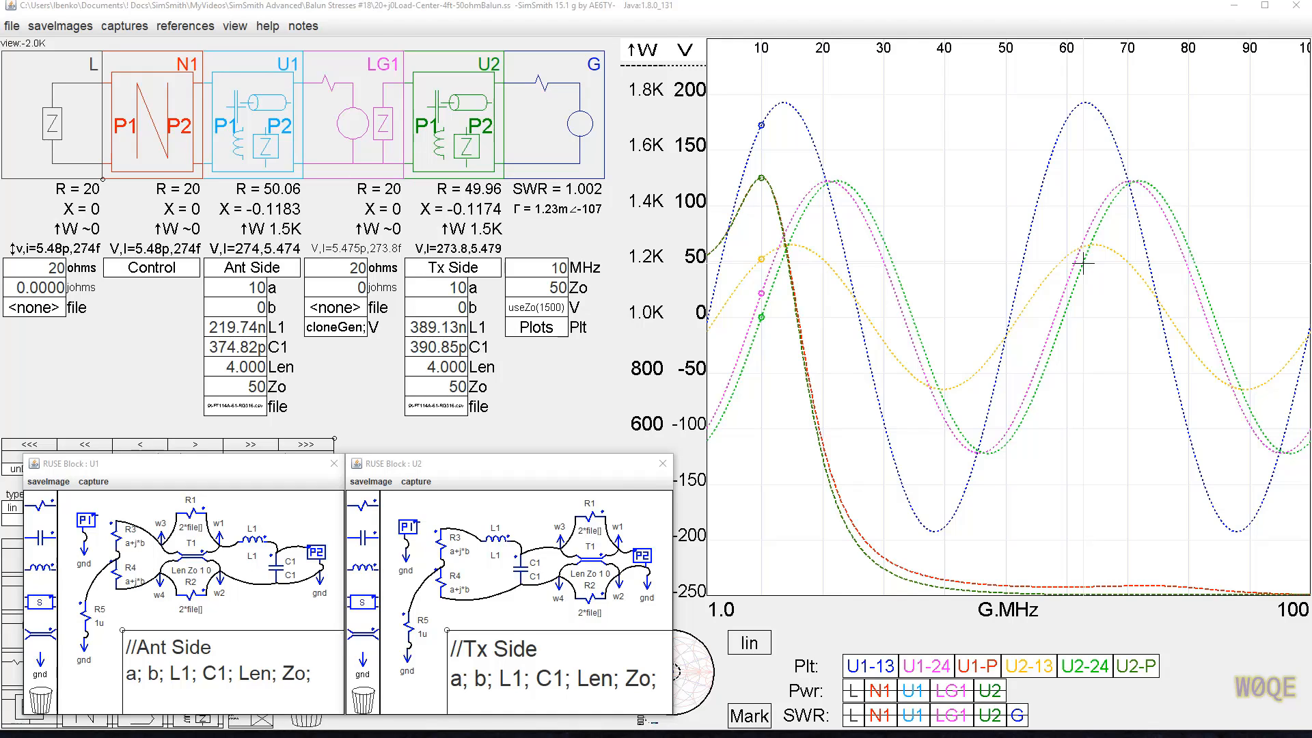
{"action": "mouse_move", "coordinate": [296, 92]}
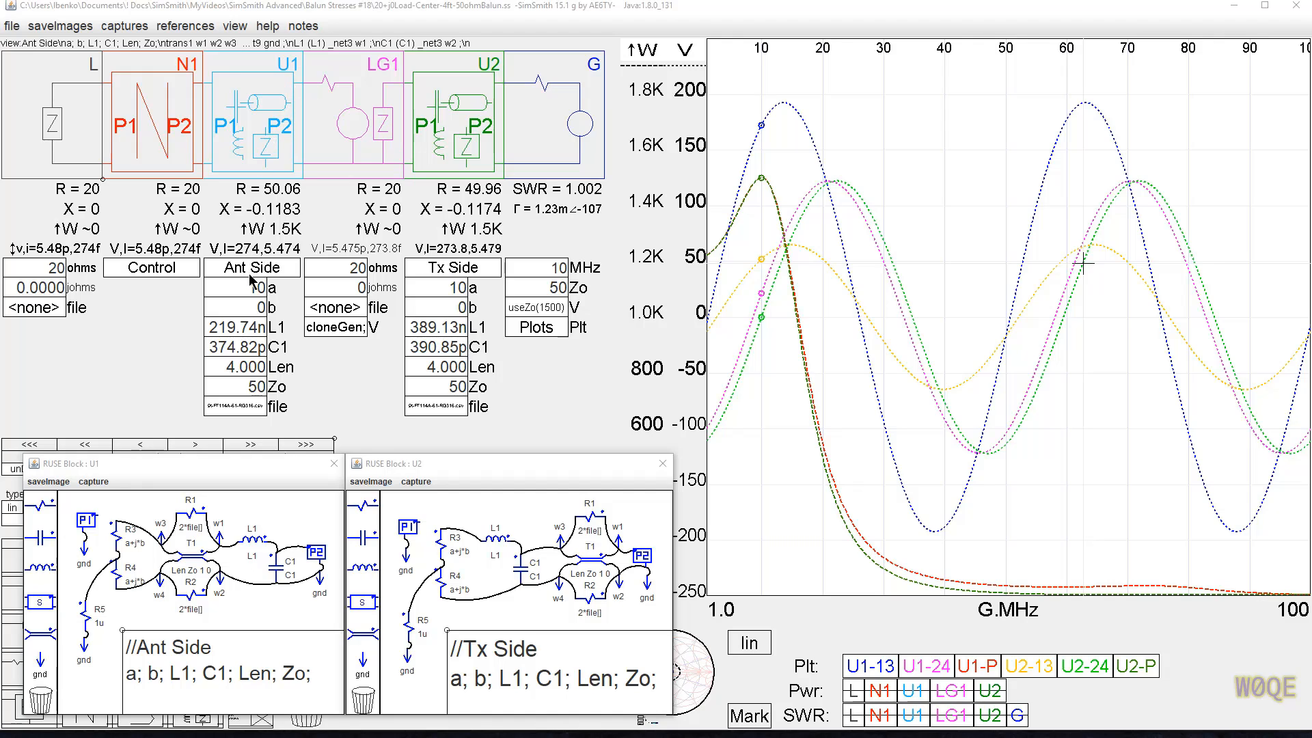
Review the N1 Control script setting both baluns' a and b to half the load values
{"action": "left_click", "coordinate": [453, 267]}
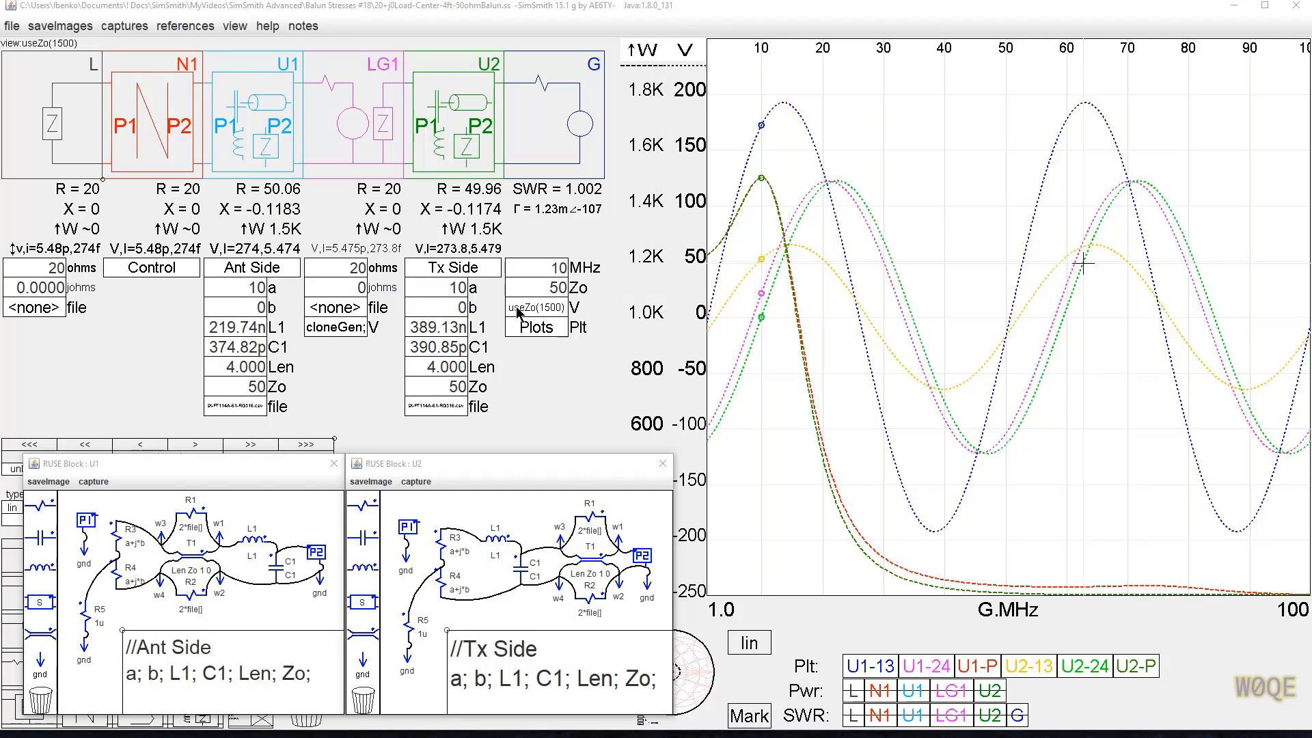
{"action": "mouse_move", "coordinate": [564, 315]}
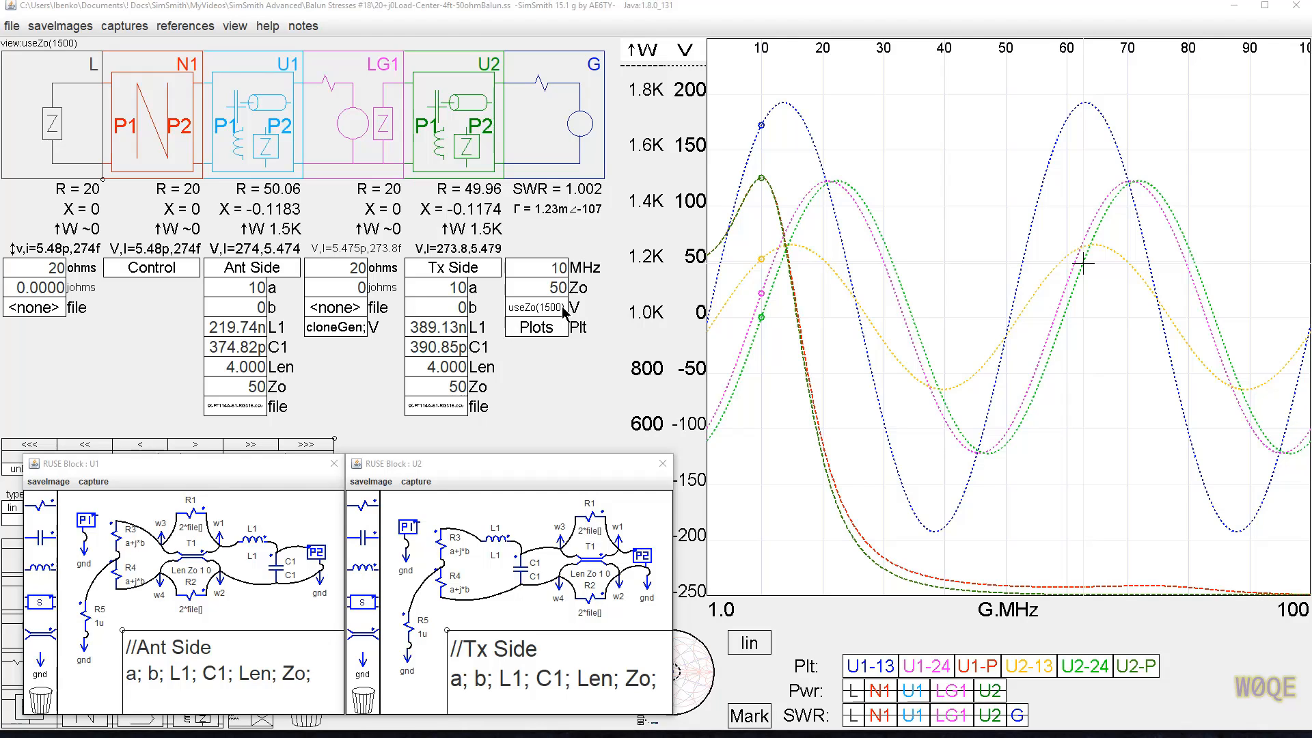
{"action": "left_click", "coordinate": [252, 267]}
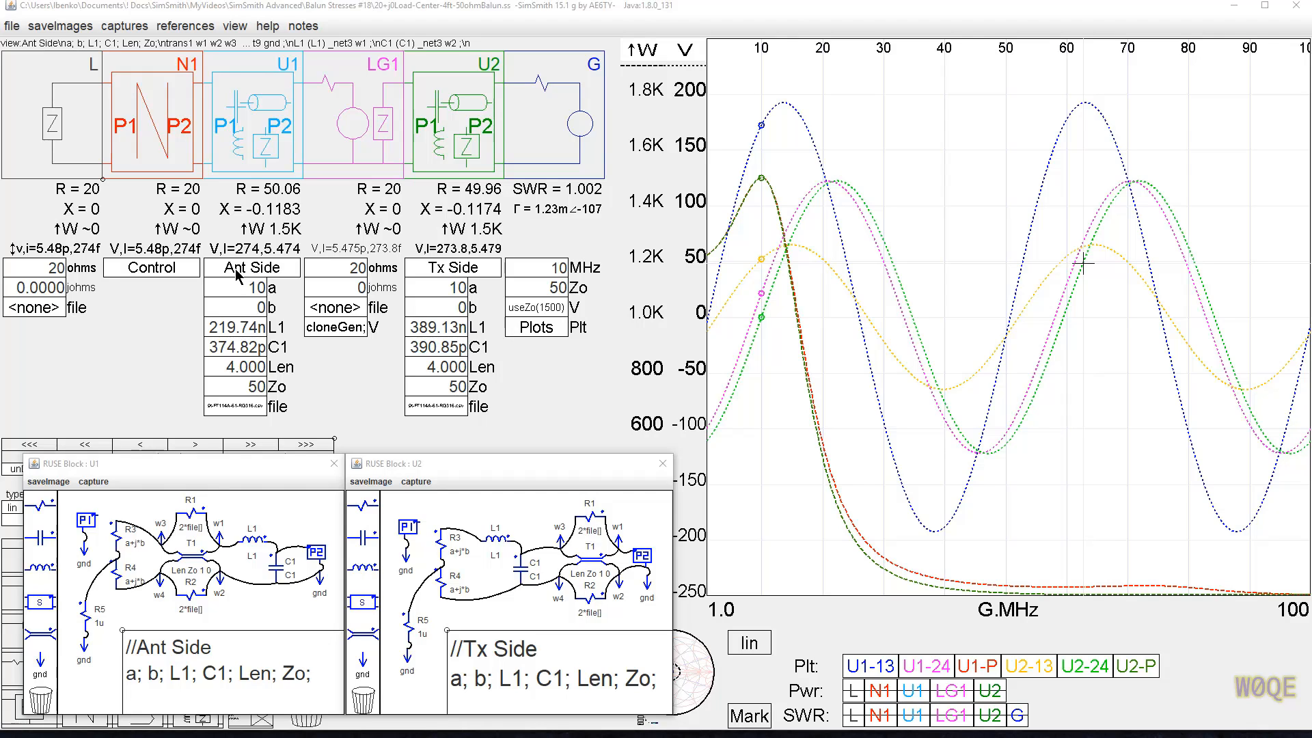
{"action": "left_click", "coordinate": [448, 267]}
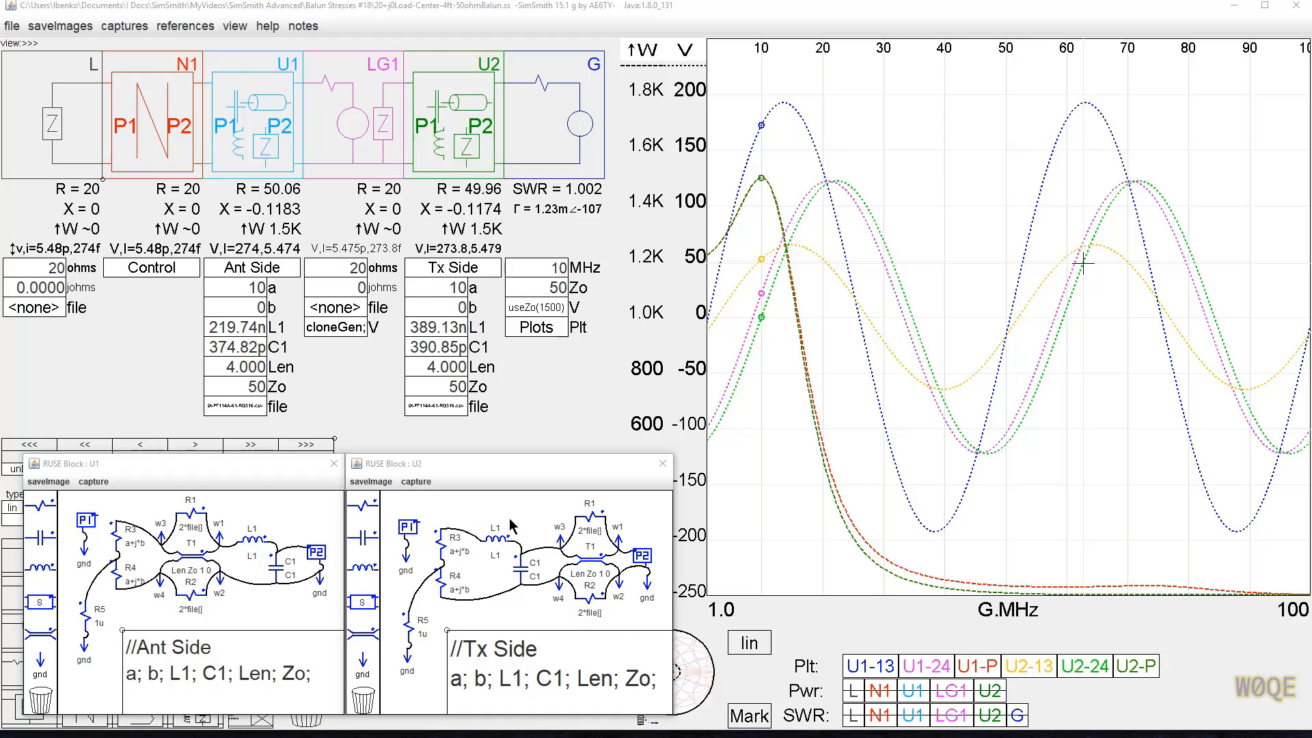
{"action": "mouse_move", "coordinate": [505, 531]}
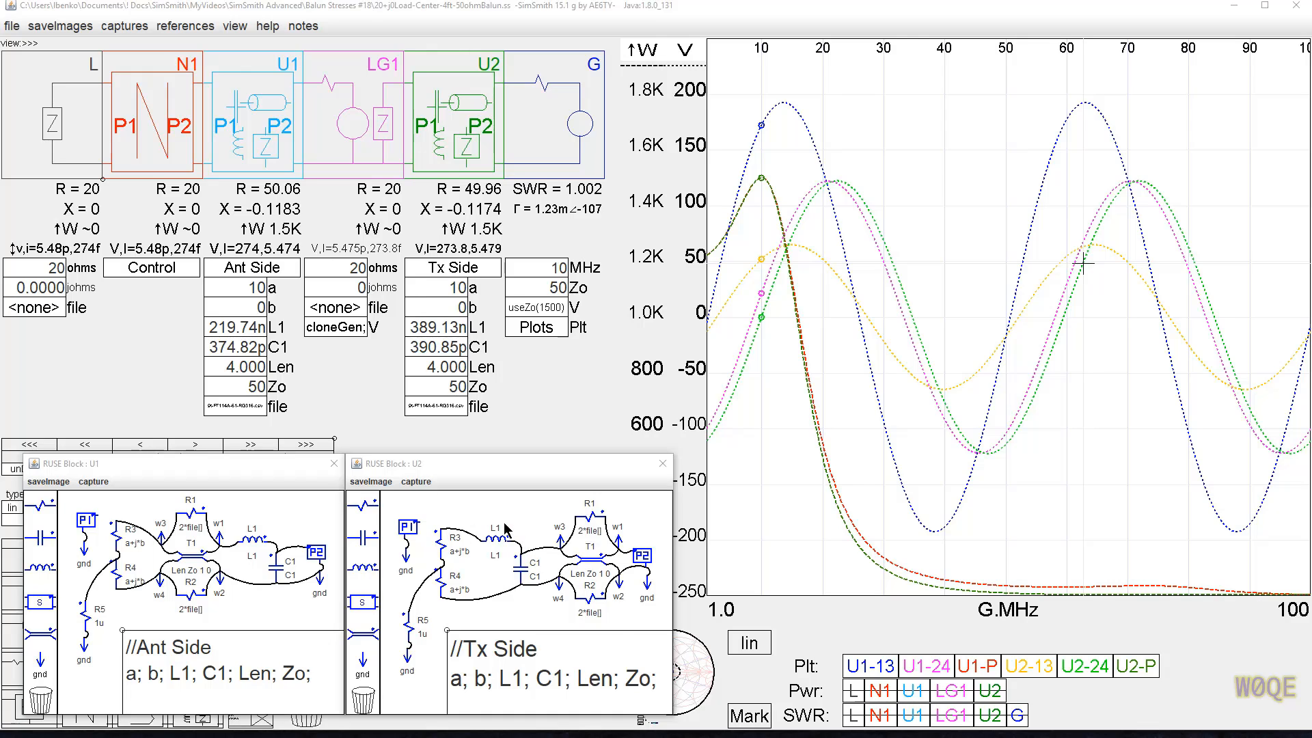
{"action": "mouse_move", "coordinate": [101, 597]}
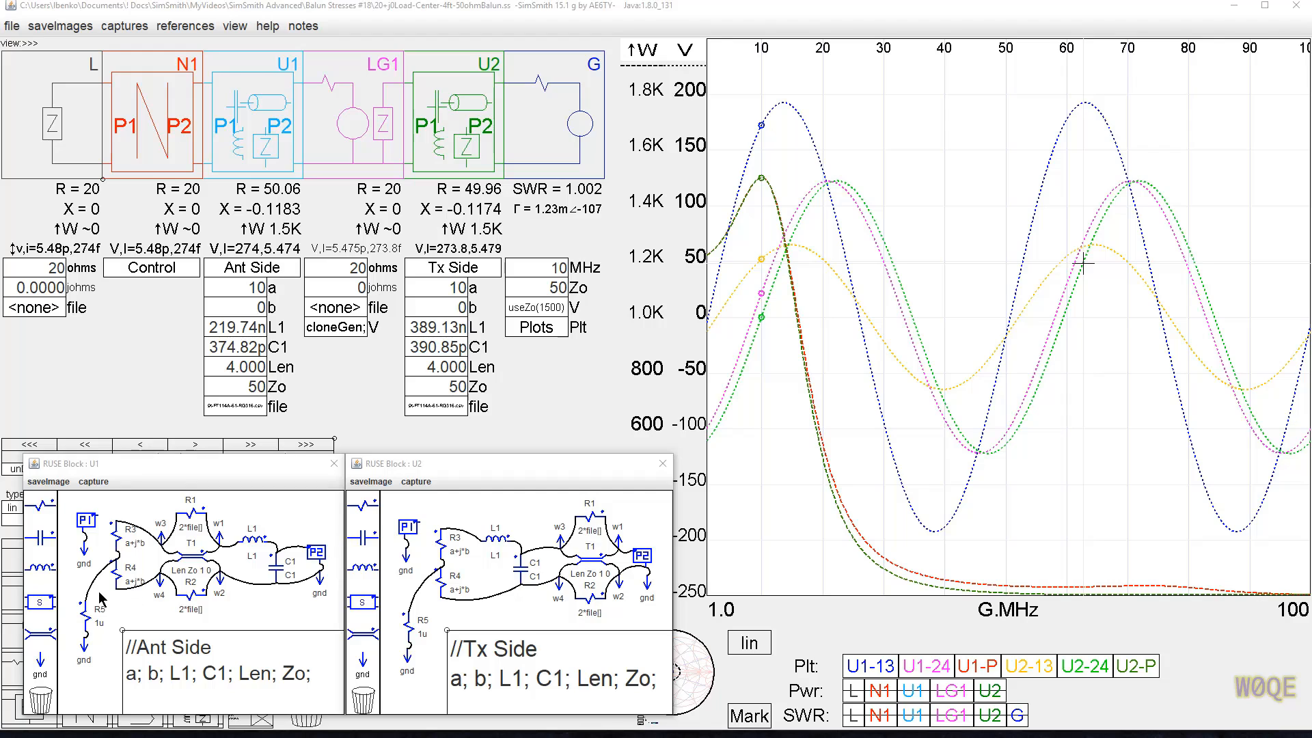
{"action": "mouse_move", "coordinate": [162, 494]}
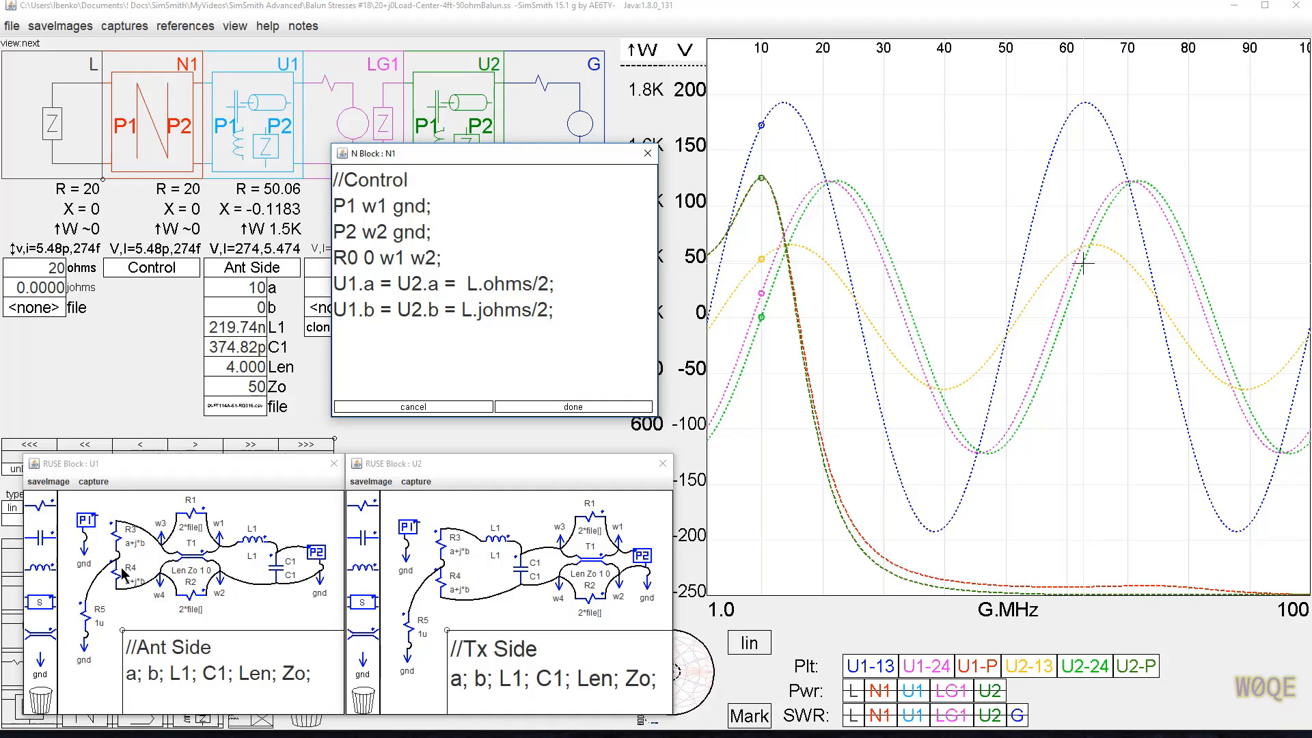
{"action": "mouse_move", "coordinate": [116, 563]}
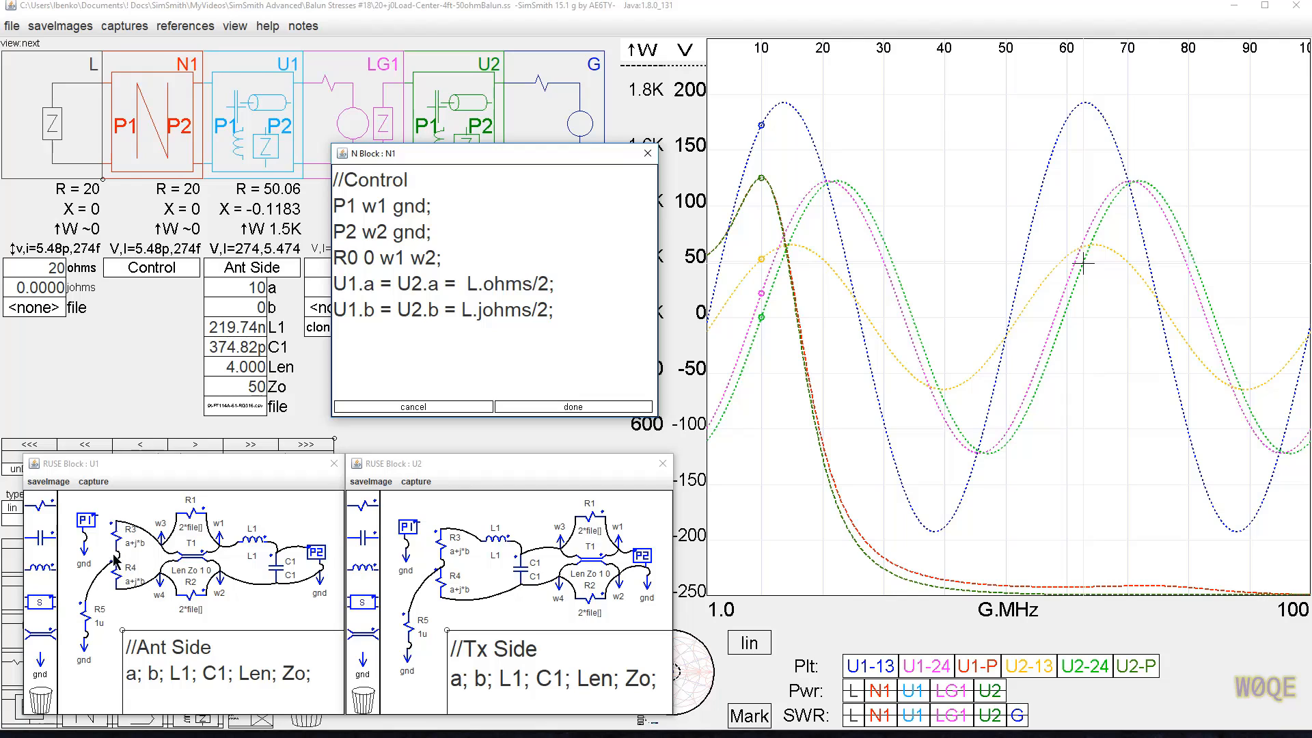
{"action": "mouse_move", "coordinate": [125, 595]}
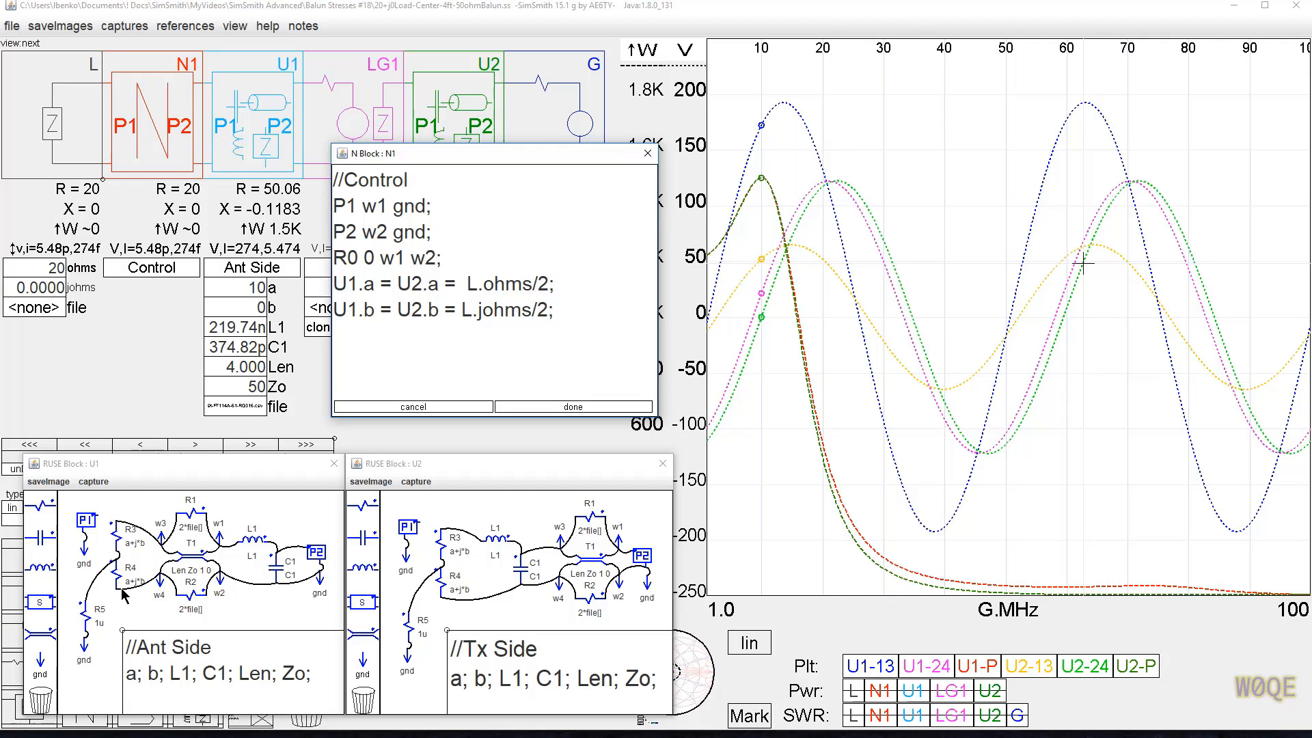
{"action": "mouse_move", "coordinate": [131, 550]}
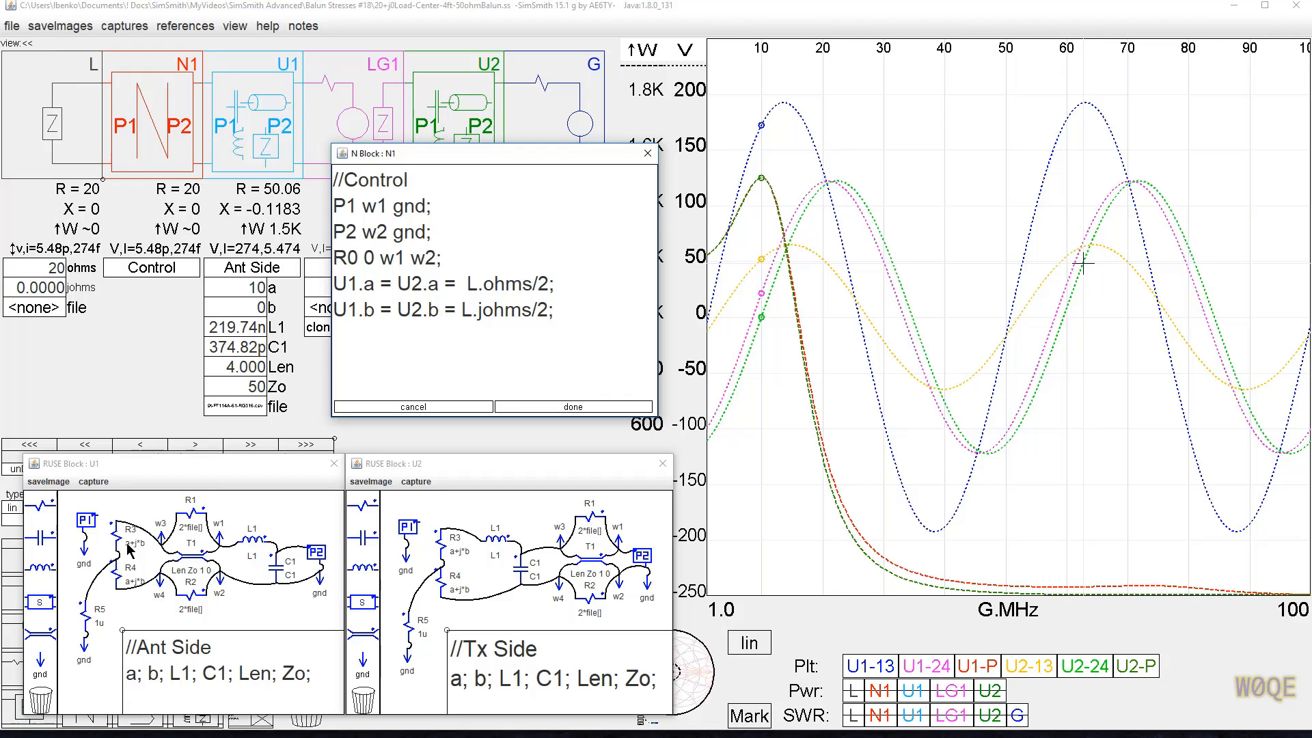
{"action": "mouse_move", "coordinate": [128, 584]}
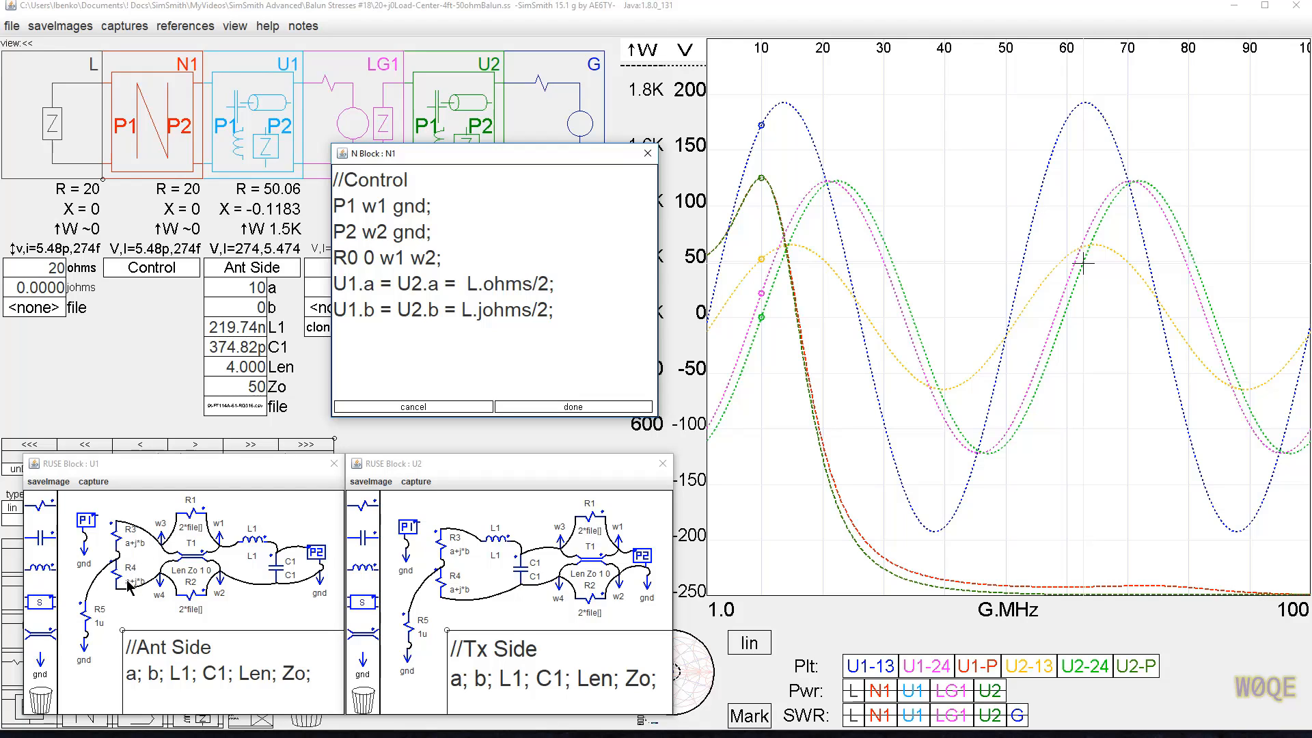
{"action": "mouse_move", "coordinate": [647, 152]}
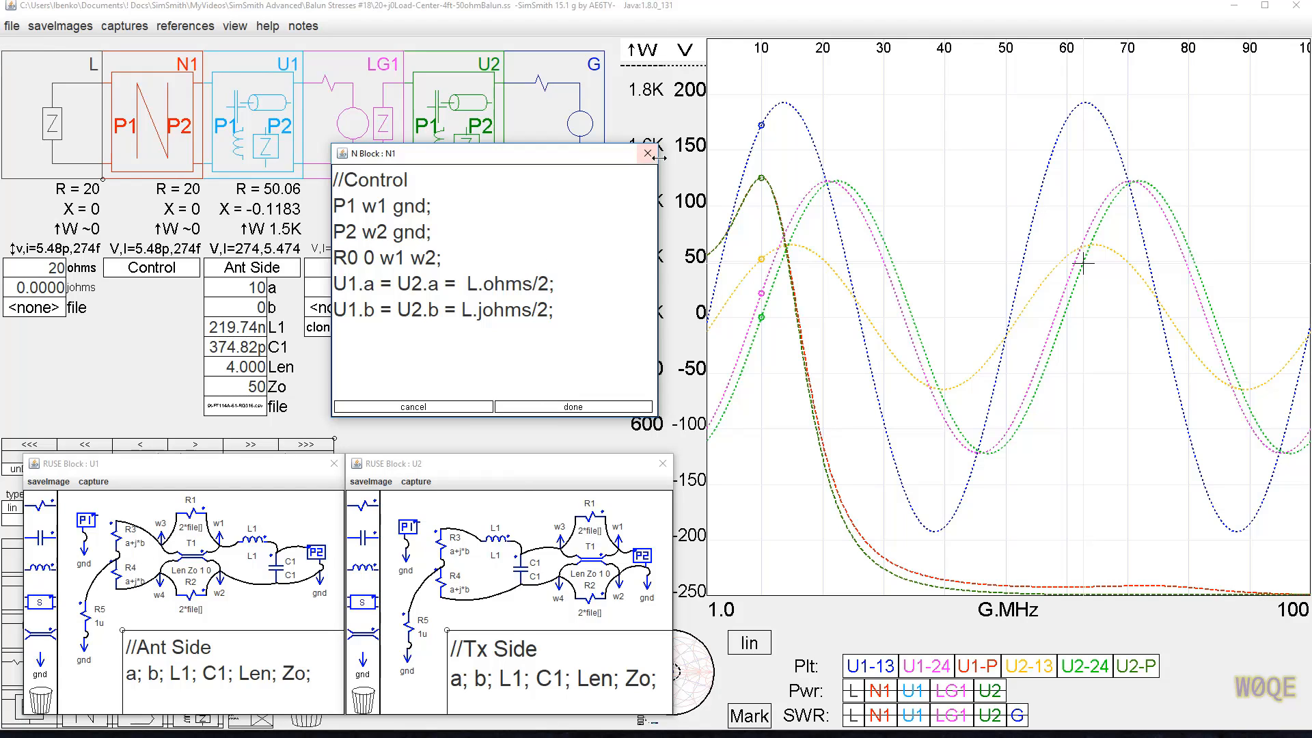
{"action": "left_click", "coordinate": [645, 153]}
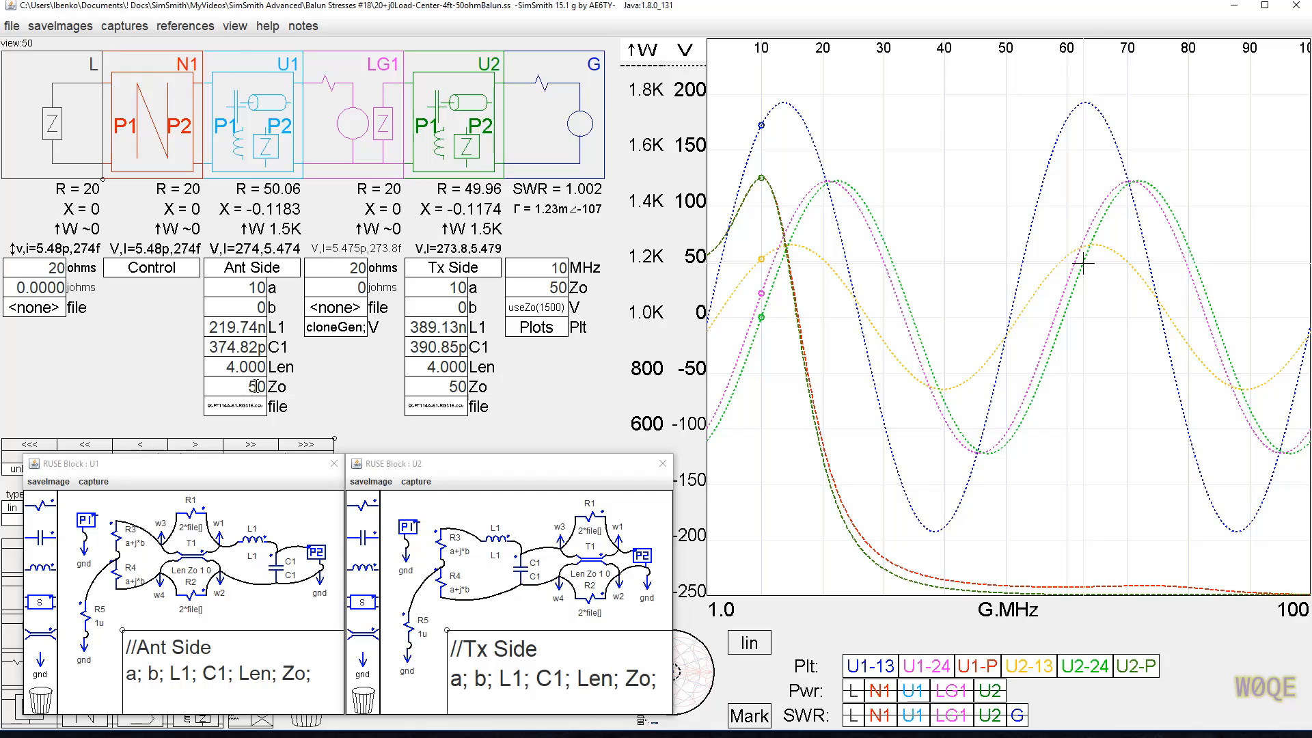
{"action": "mouse_move", "coordinate": [188, 554]}
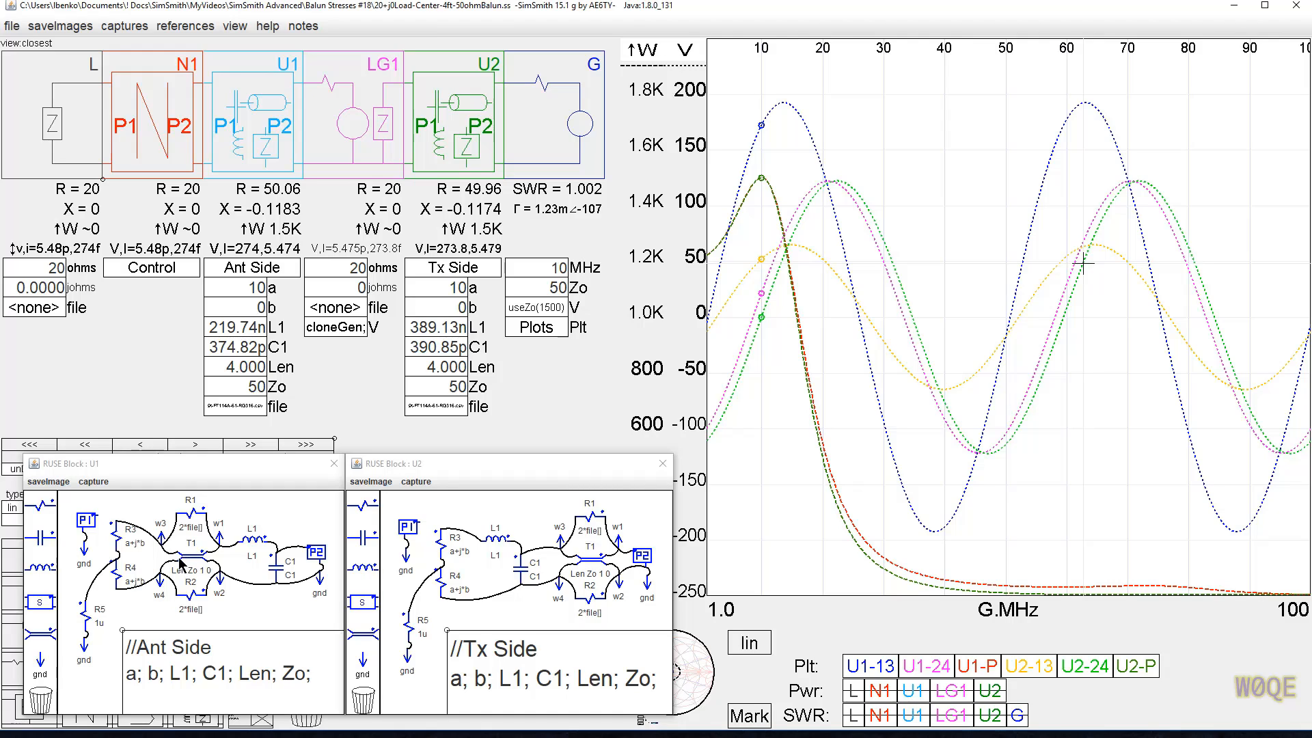
{"action": "mouse_move", "coordinate": [110, 524]}
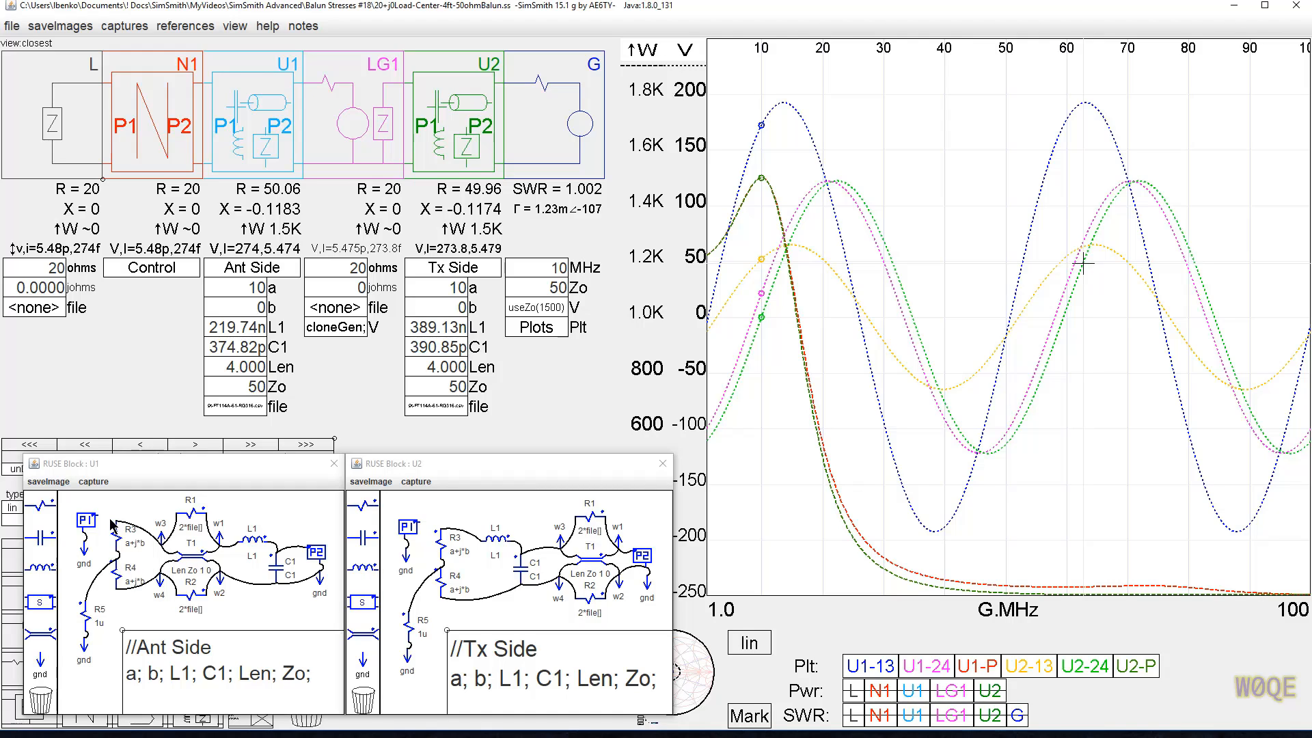
{"action": "mouse_move", "coordinate": [120, 585]}
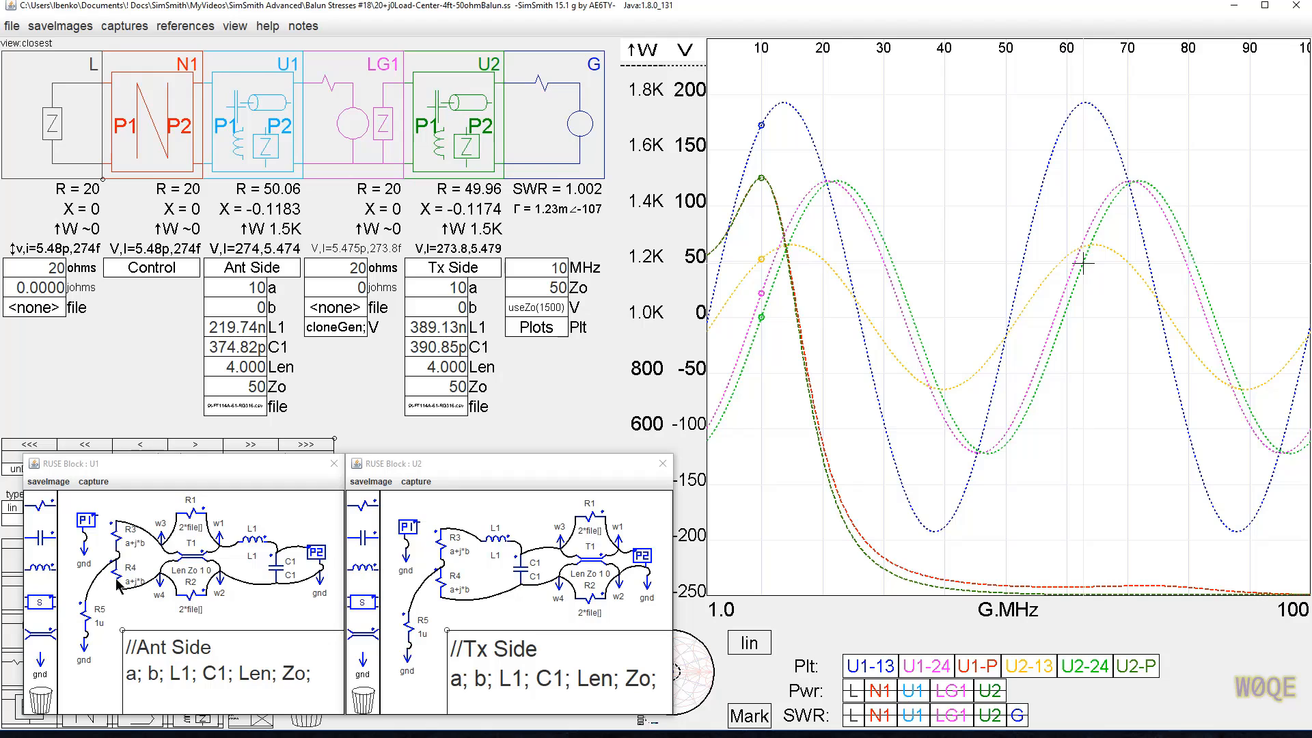
{"action": "mouse_move", "coordinate": [94, 627]}
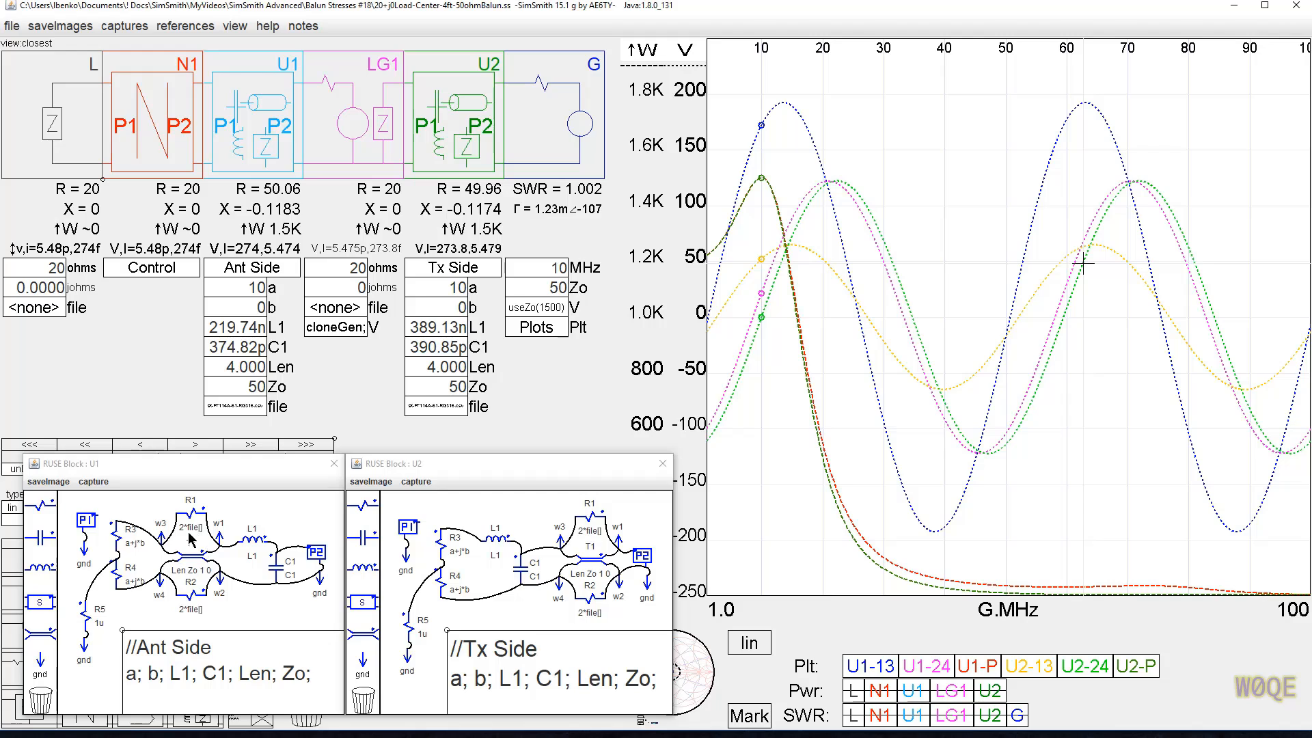
{"action": "mouse_move", "coordinate": [115, 561]}
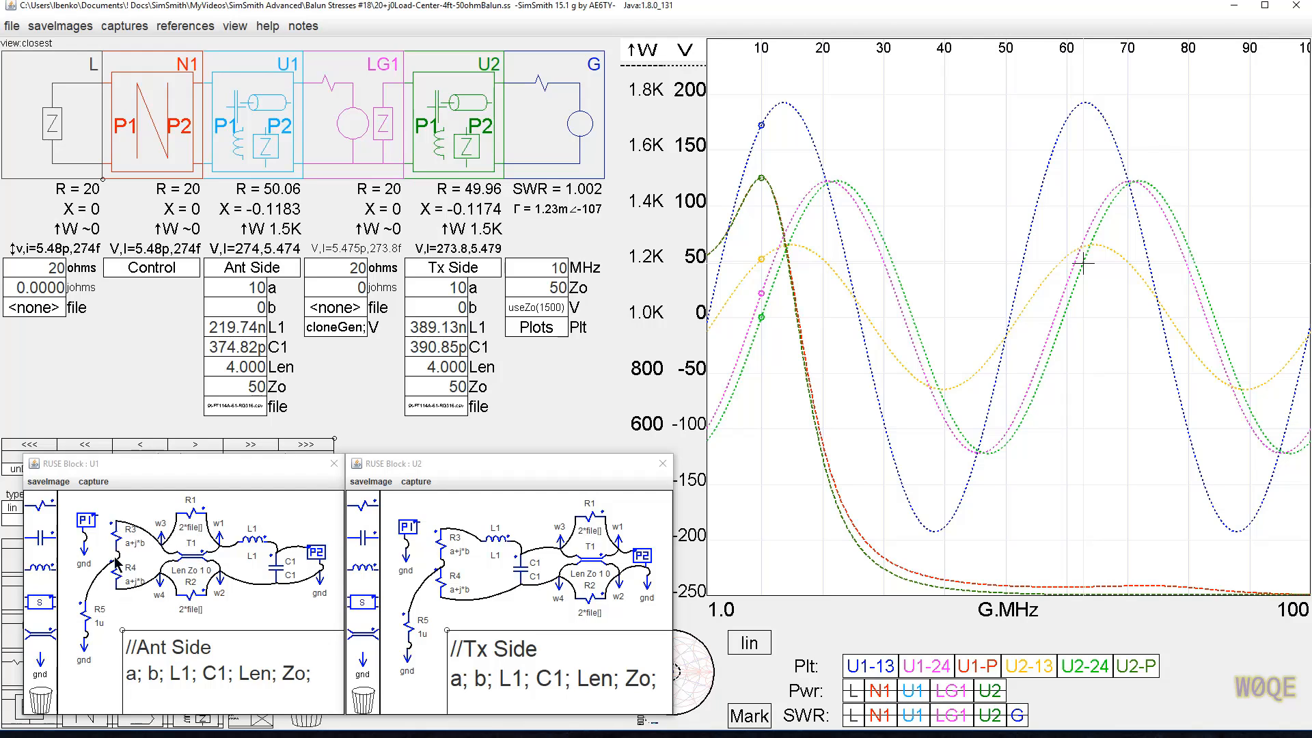
{"action": "mouse_move", "coordinate": [239, 556]}
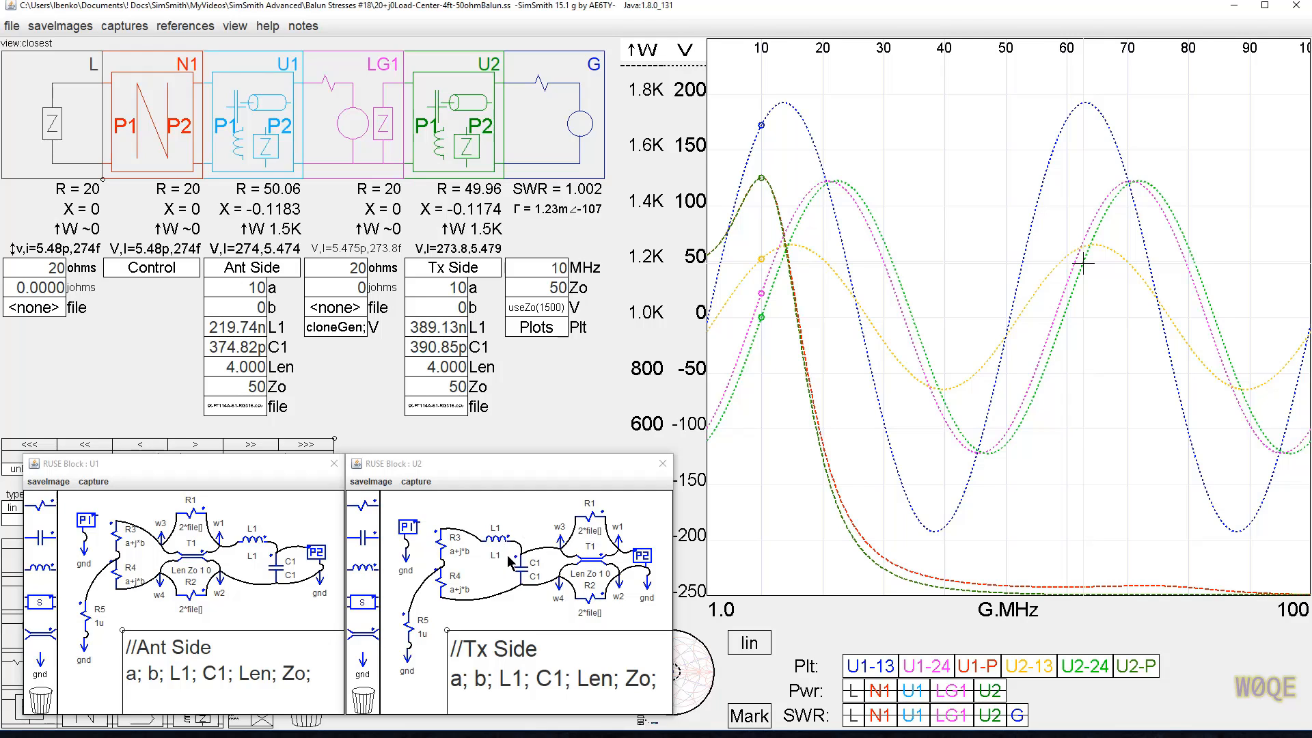
{"action": "mouse_move", "coordinate": [522, 577]}
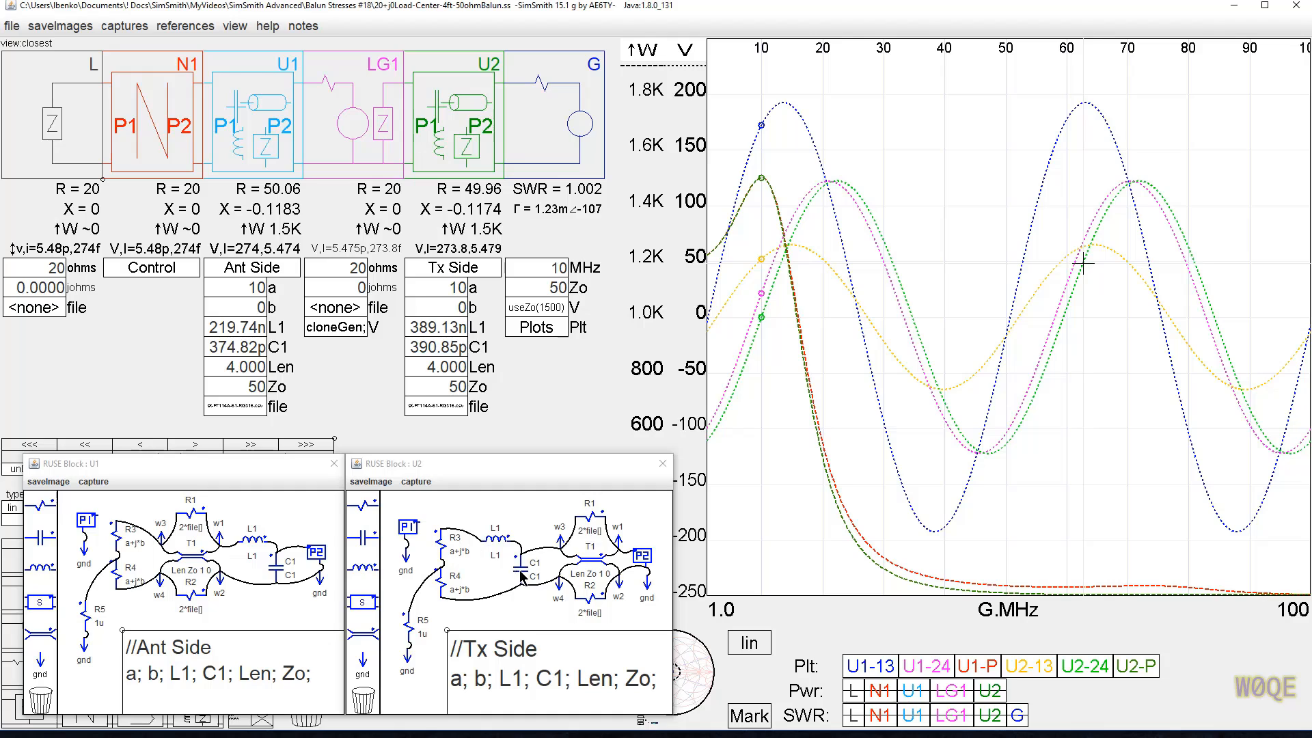
{"action": "mouse_move", "coordinate": [496, 577]}
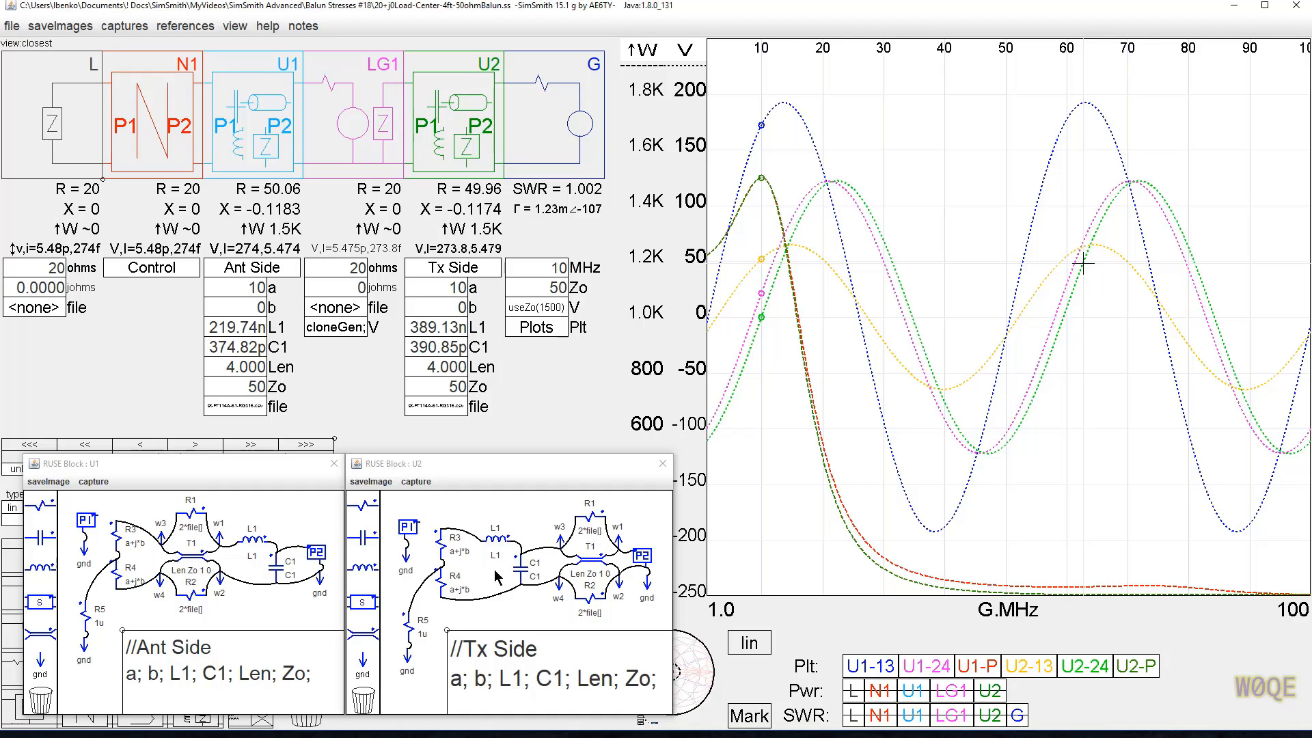
{"action": "mouse_move", "coordinate": [601, 571]}
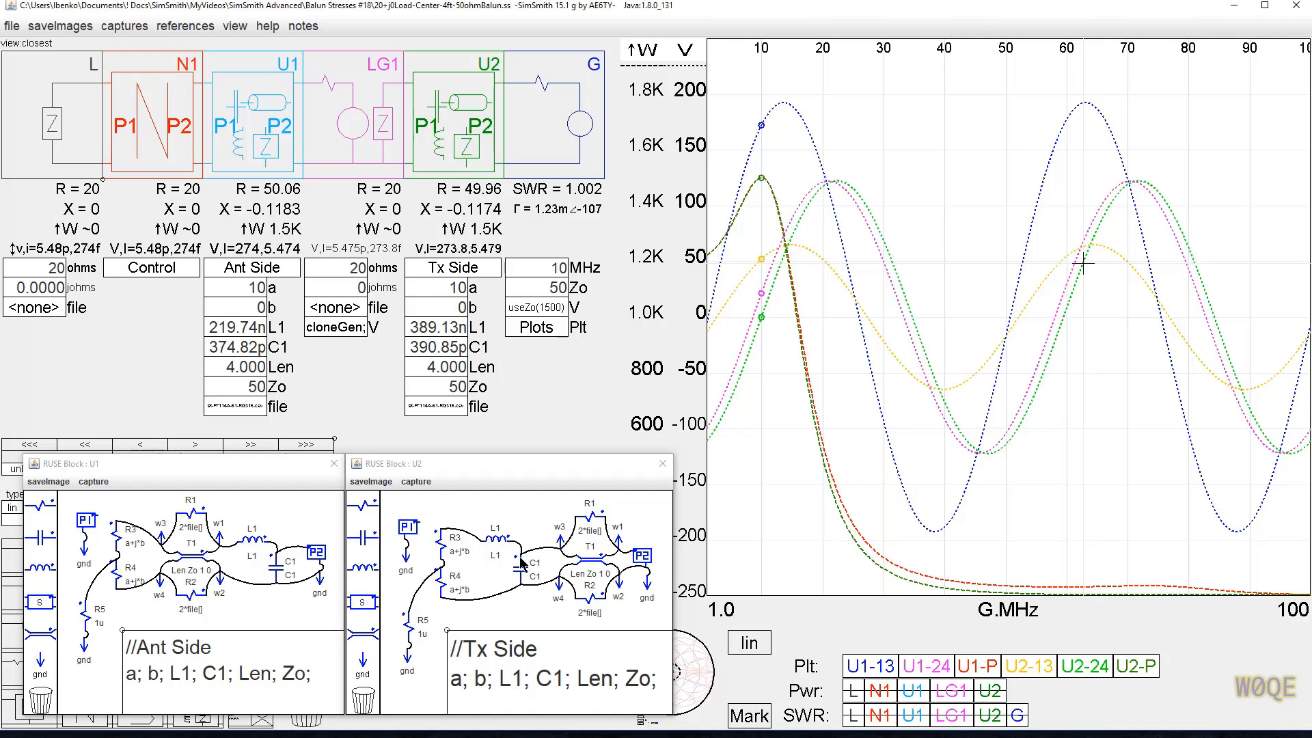
{"action": "mouse_move", "coordinate": [602, 566]}
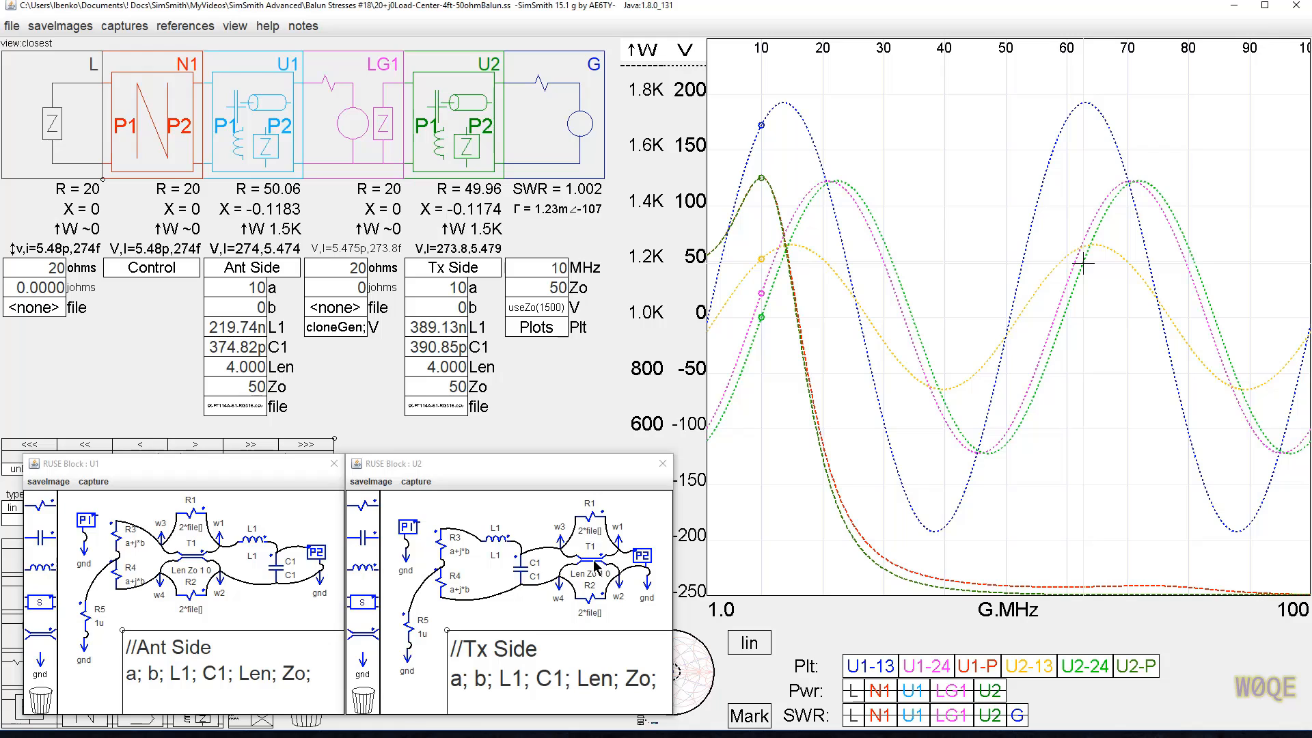
{"action": "mouse_move", "coordinate": [522, 555]}
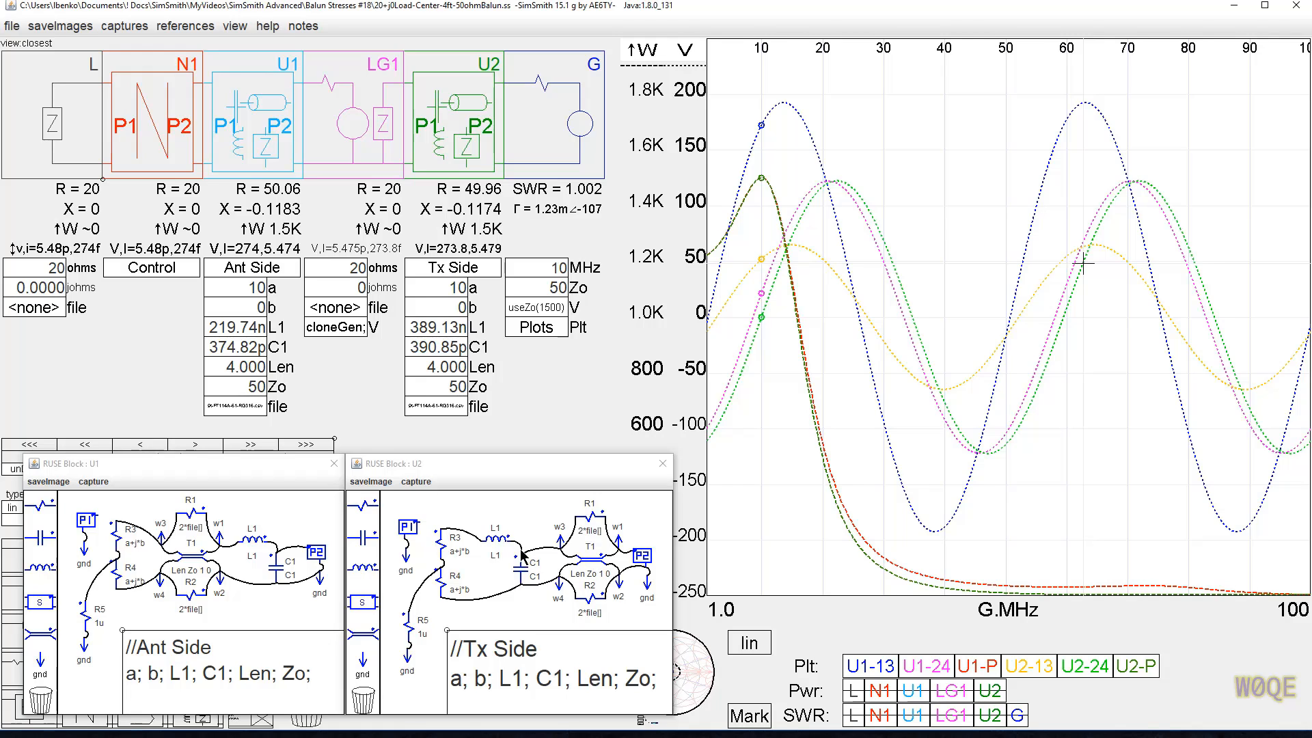
{"action": "mouse_move", "coordinate": [617, 563]}
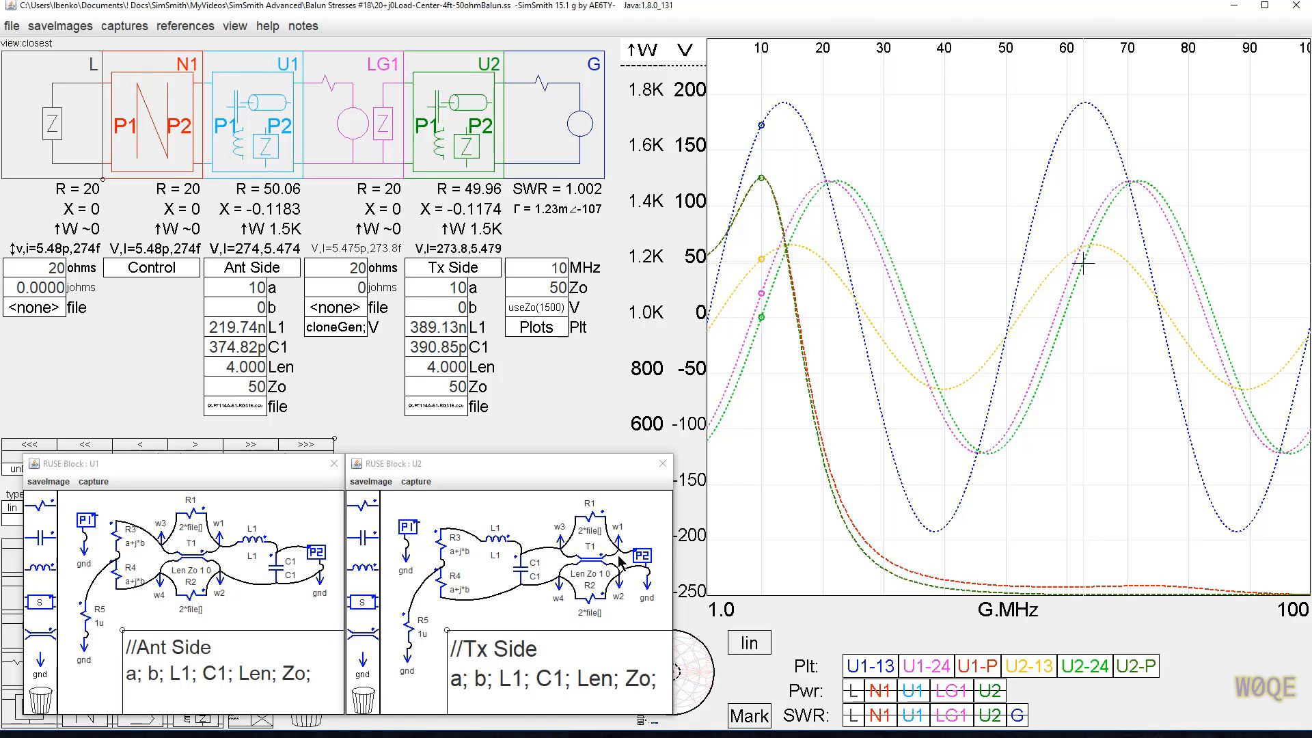
{"action": "mouse_move", "coordinate": [254, 547]}
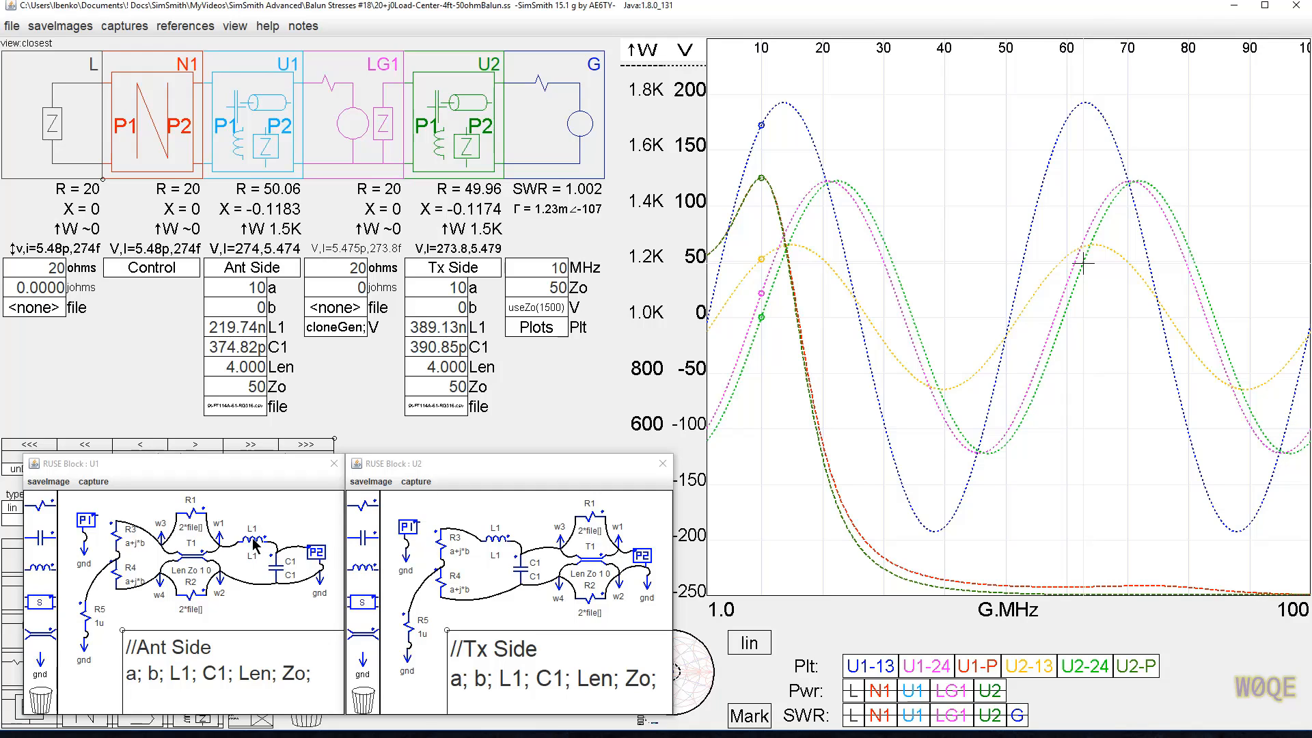
{"action": "mouse_move", "coordinate": [514, 557]}
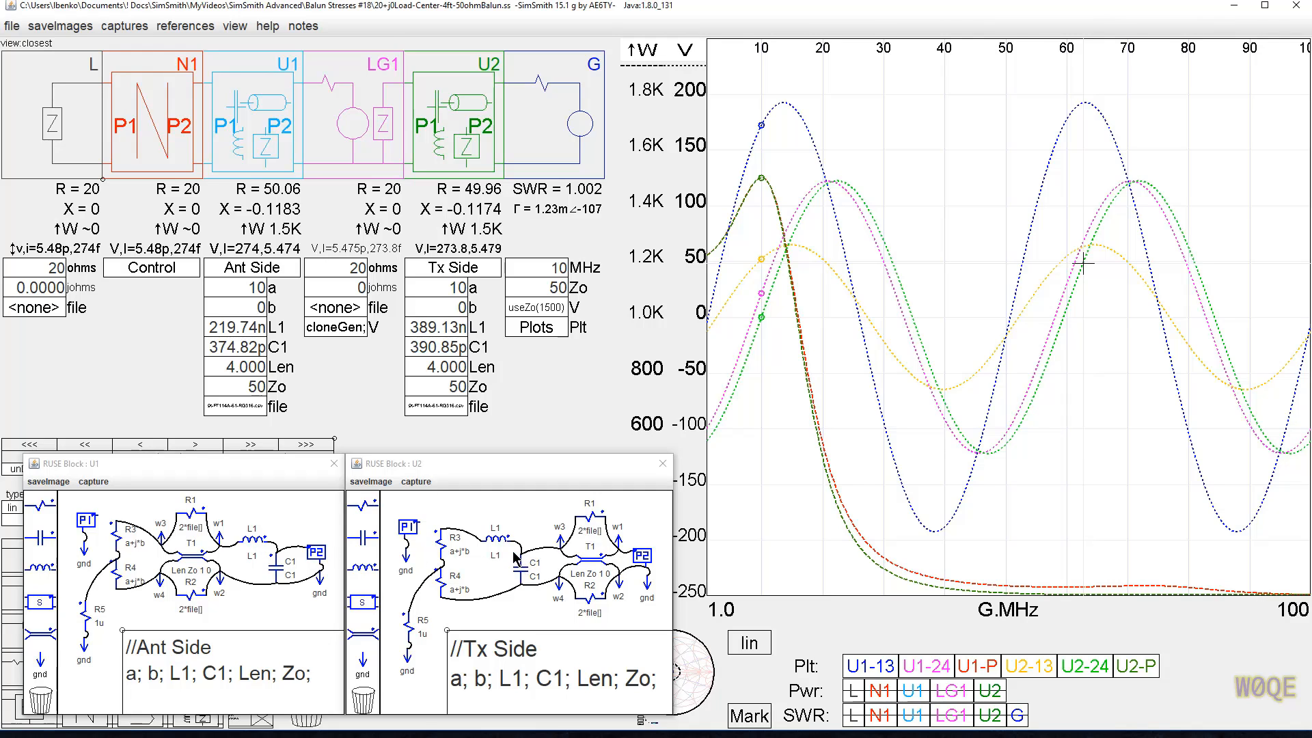
{"action": "mouse_move", "coordinate": [246, 533]}
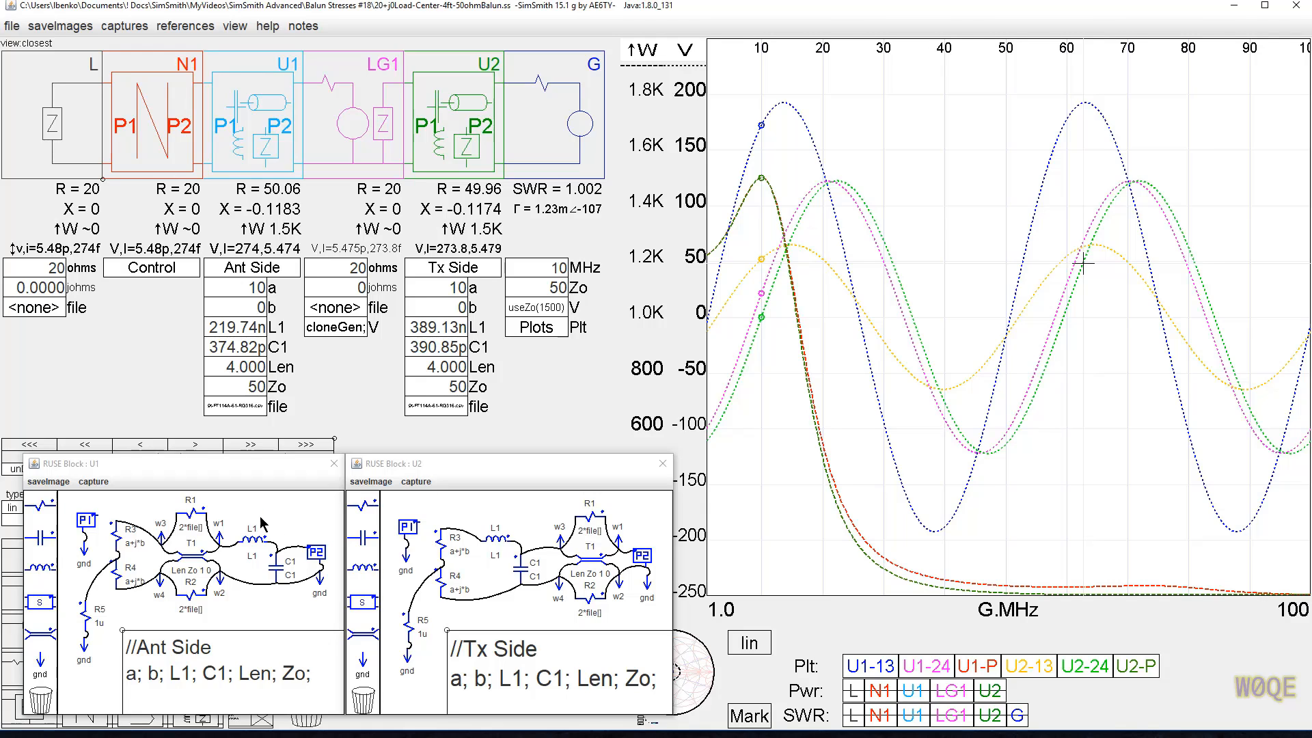
{"action": "mouse_move", "coordinate": [448, 546]}
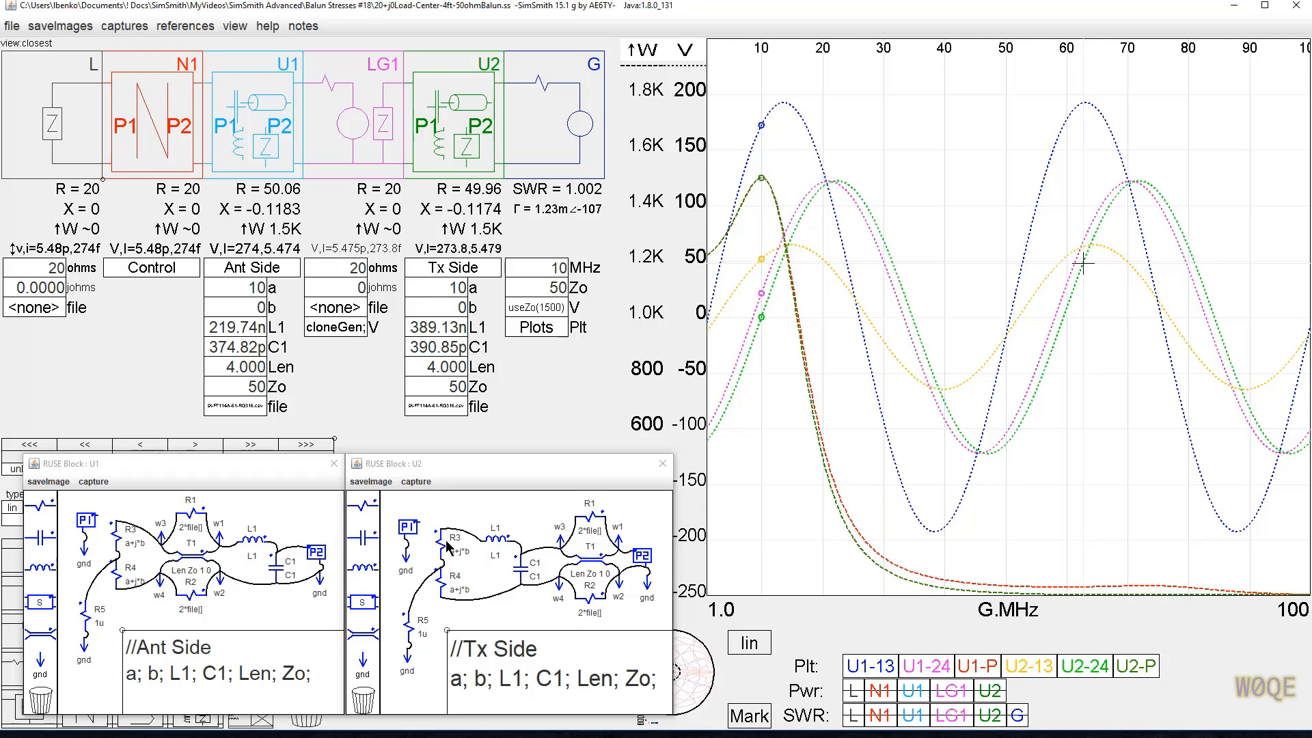
{"action": "mouse_move", "coordinate": [744, 255]}
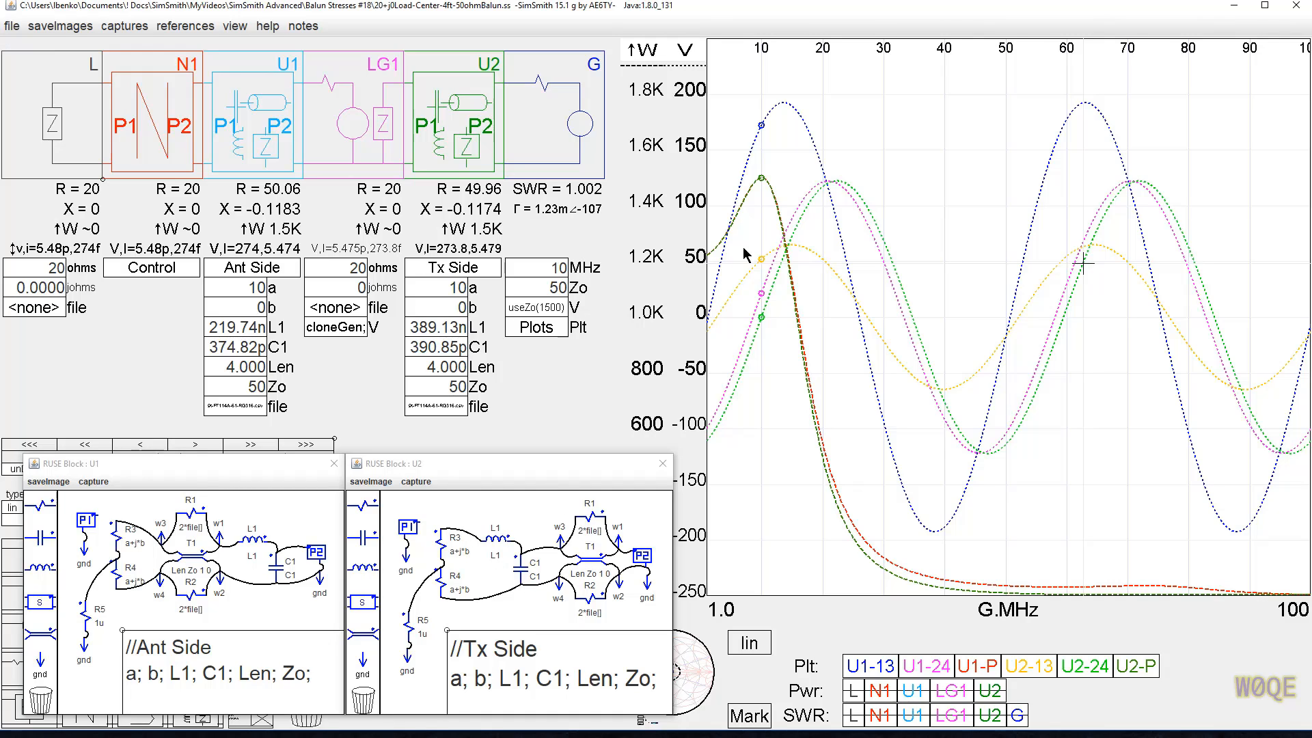
{"action": "mouse_move", "coordinate": [762, 183]}
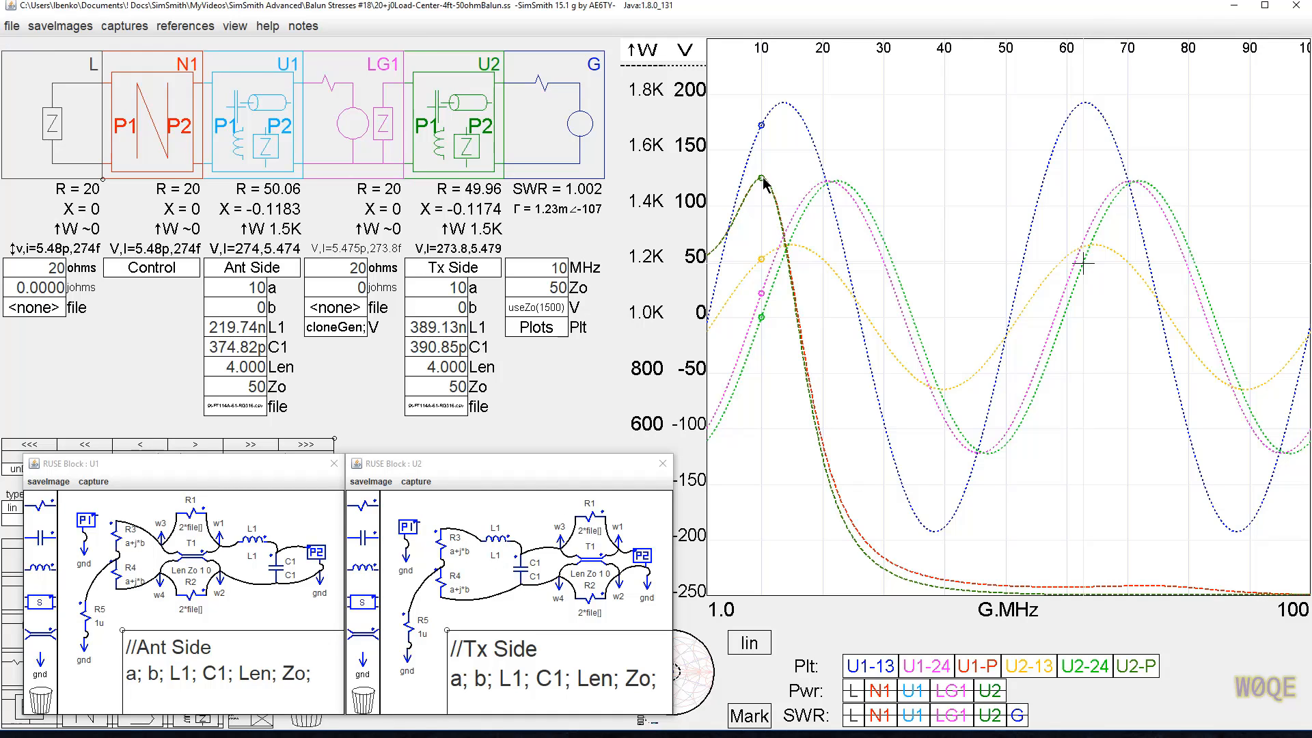
{"action": "mouse_move", "coordinate": [744, 184]}
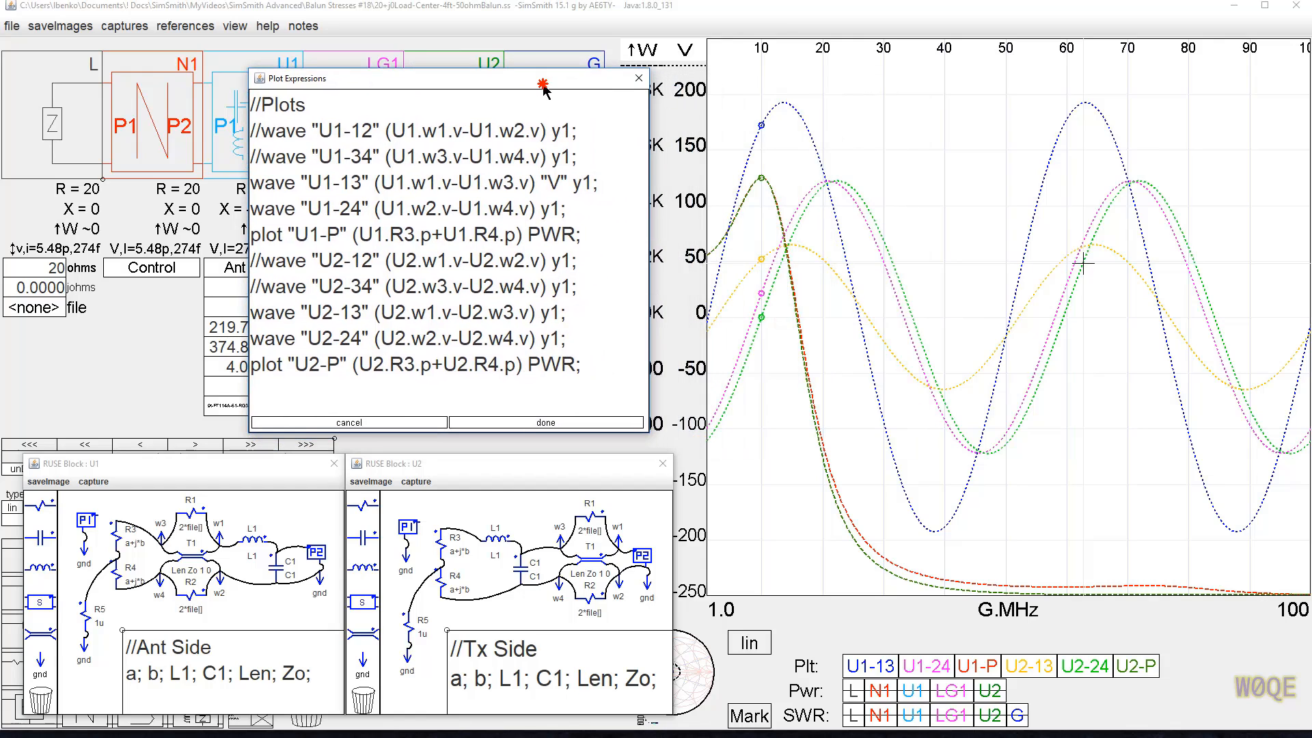
{"action": "mouse_move", "coordinate": [248, 681]}
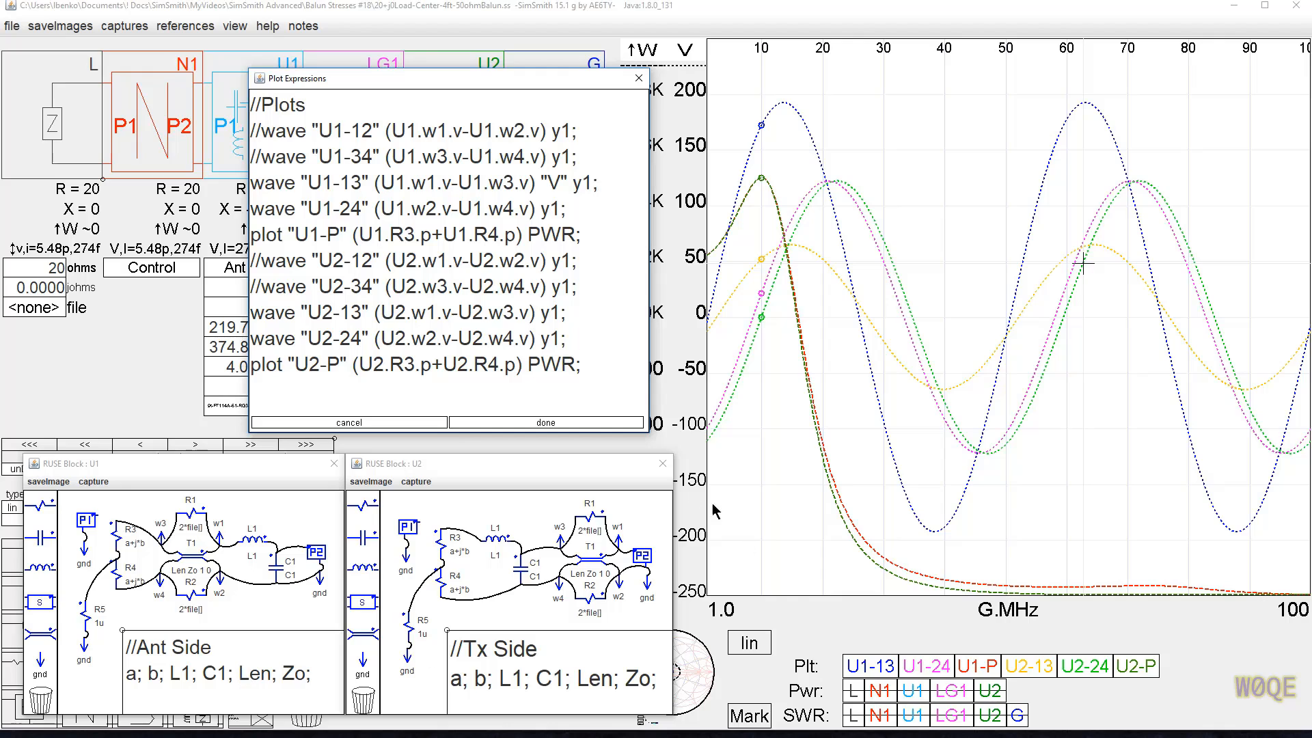
{"action": "mouse_move", "coordinate": [766, 209]}
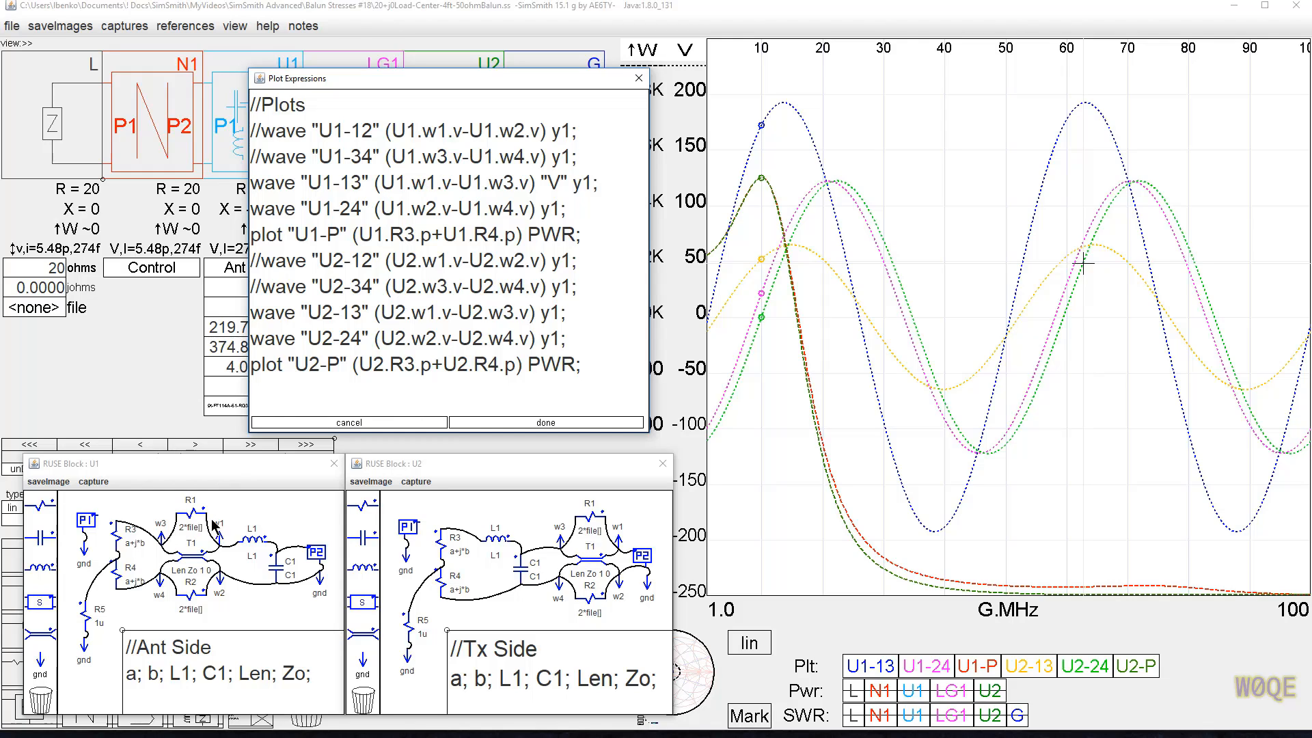
{"action": "mouse_move", "coordinate": [220, 592]}
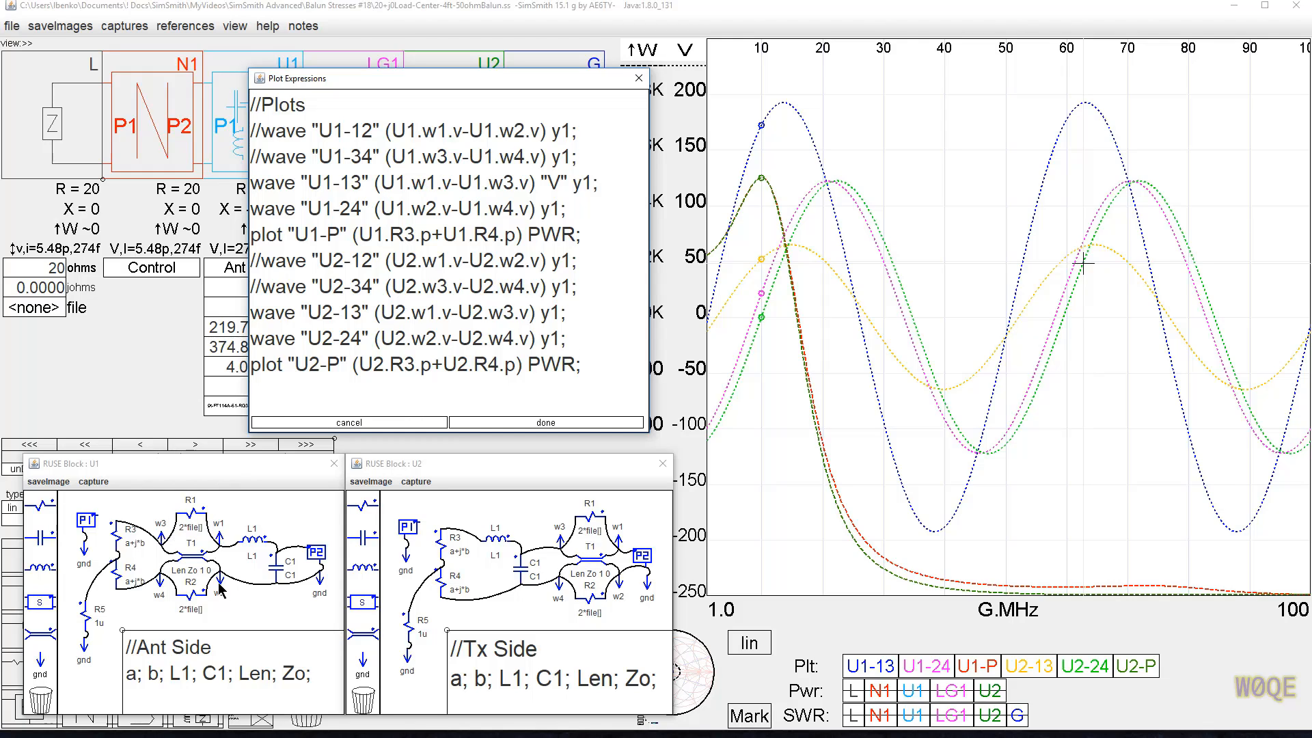
{"action": "mouse_move", "coordinate": [157, 596]}
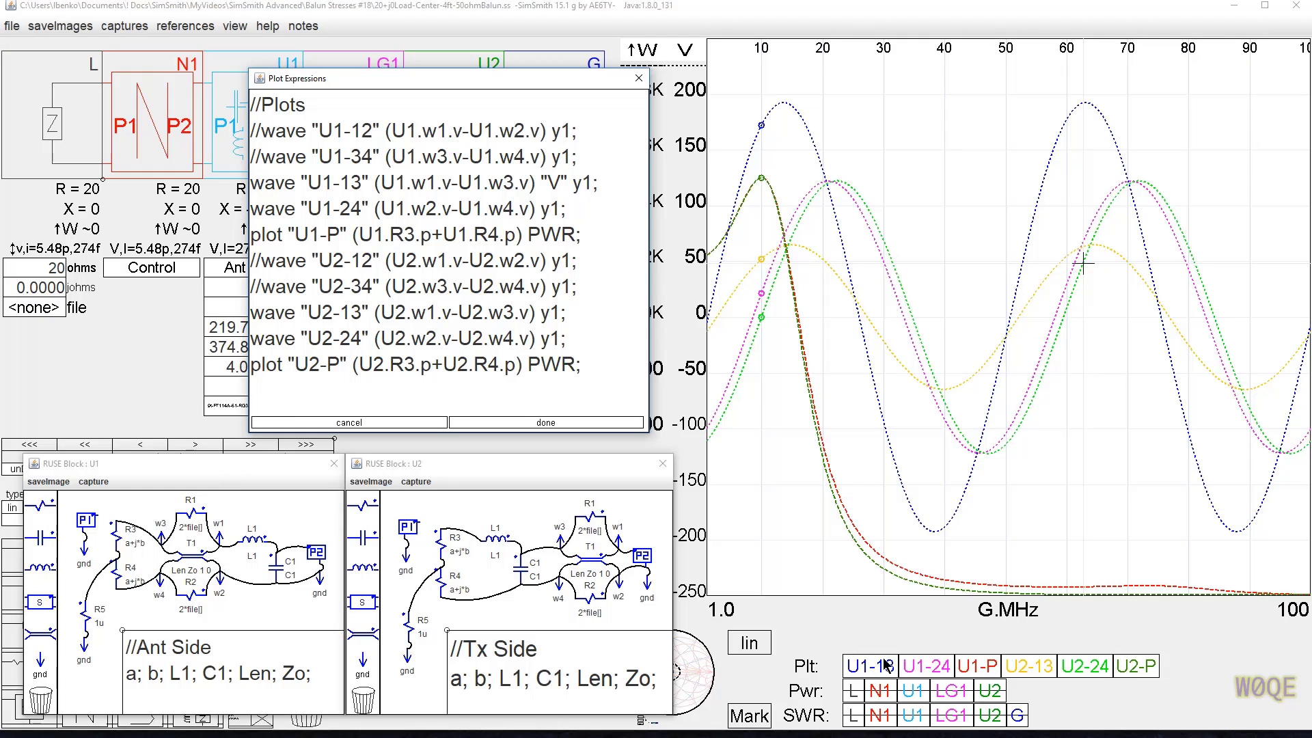
Show the Plot Expressions defining U1/U2 wire-voltage waves and resistor power plots
{"action": "left_click", "coordinate": [869, 665]}
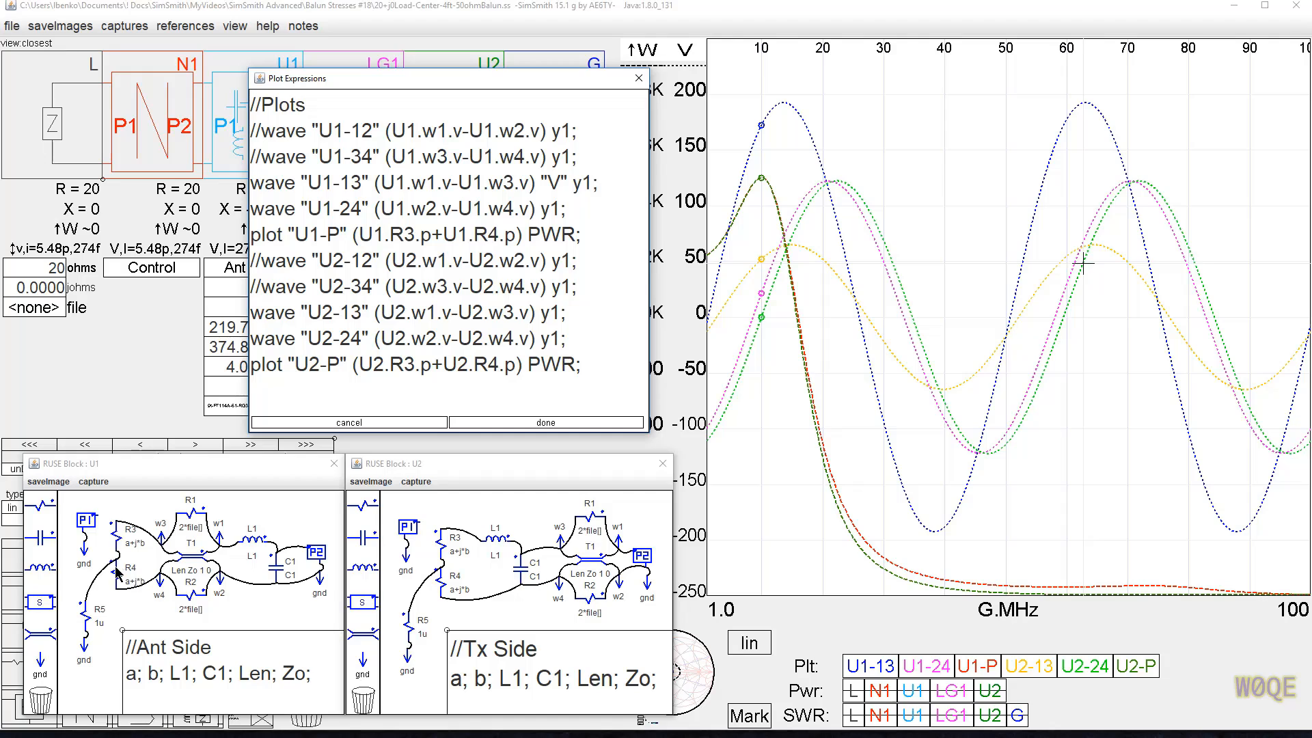
{"action": "mouse_move", "coordinate": [762, 181]}
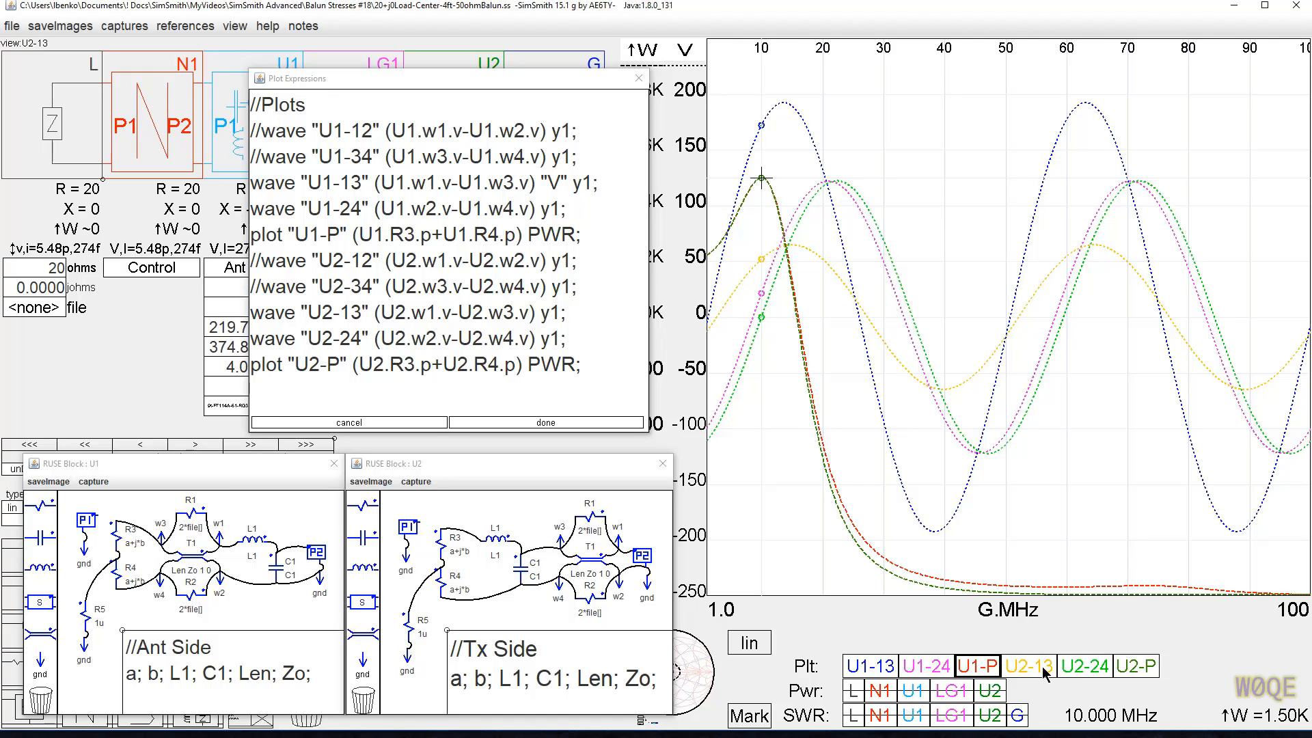
{"action": "mouse_move", "coordinate": [912, 688]}
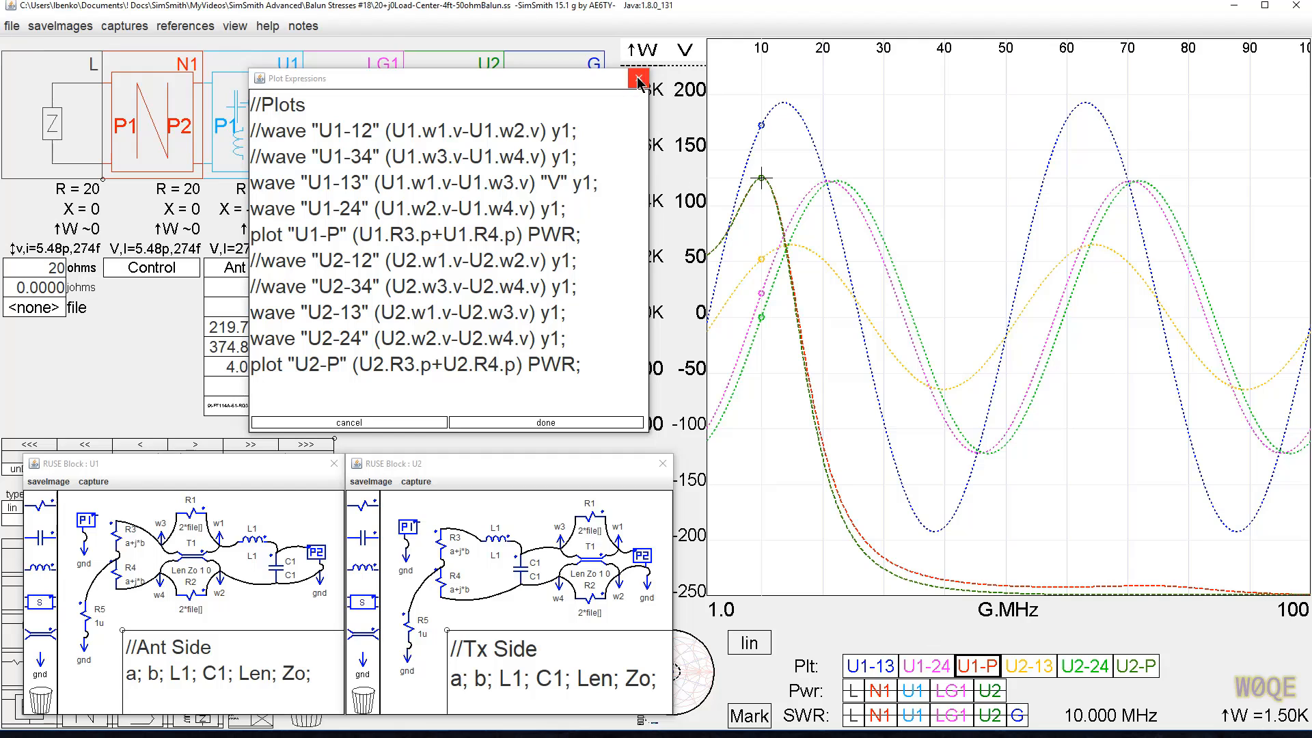
Close the Plot Expressions list to return to the balun voltage and power curves
{"action": "left_click", "coordinate": [637, 80]}
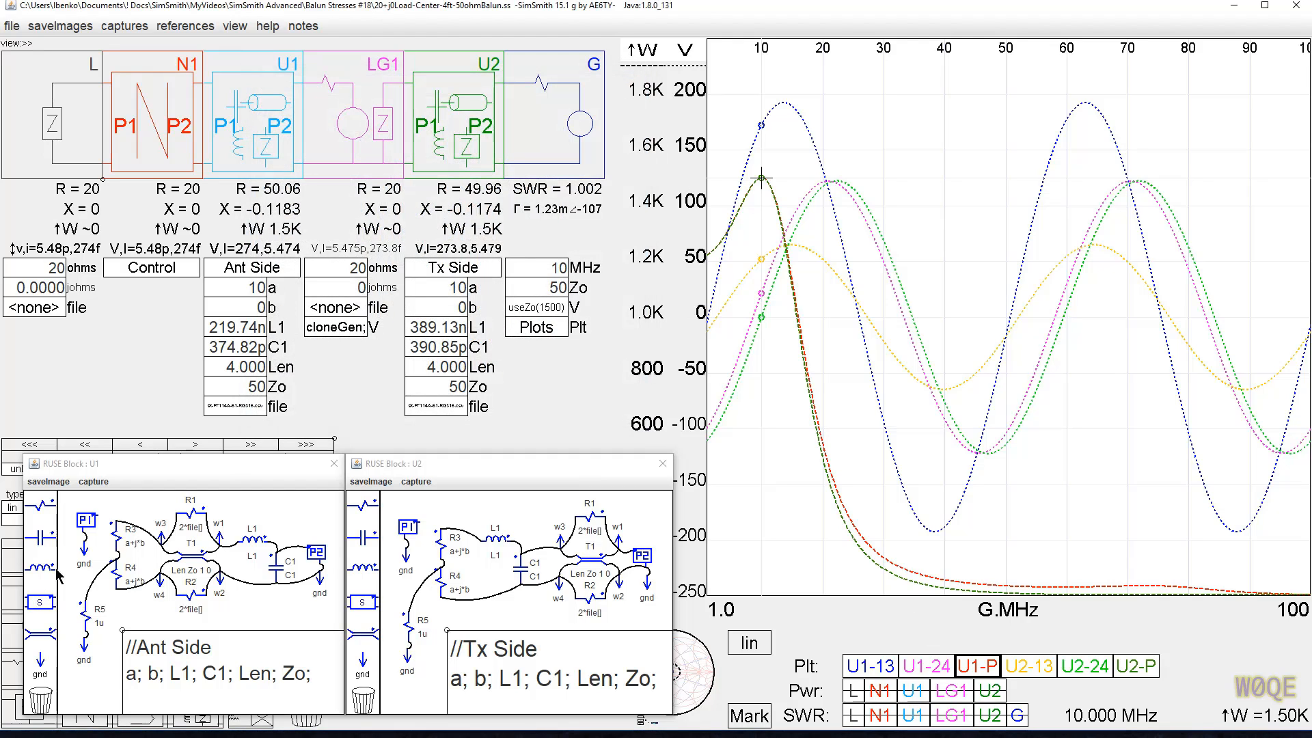
{"action": "mouse_move", "coordinate": [600, 547]}
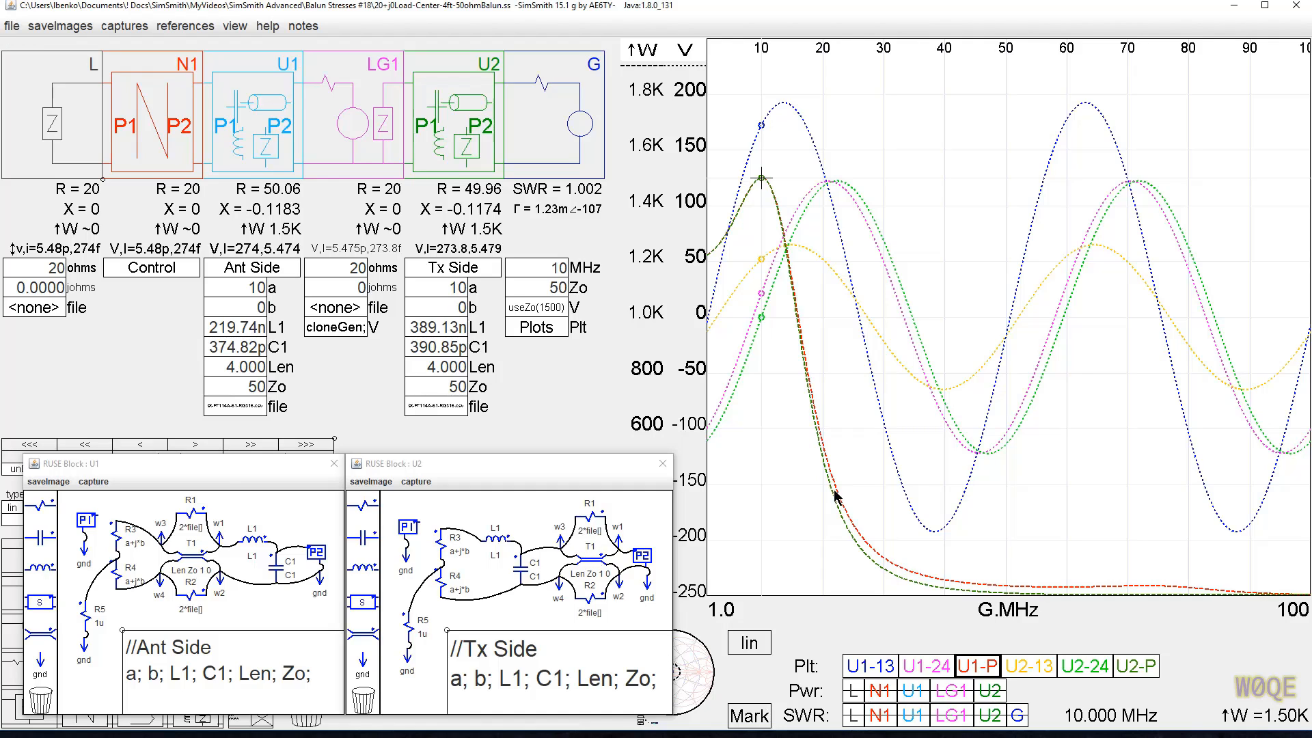
{"action": "mouse_move", "coordinate": [856, 674]}
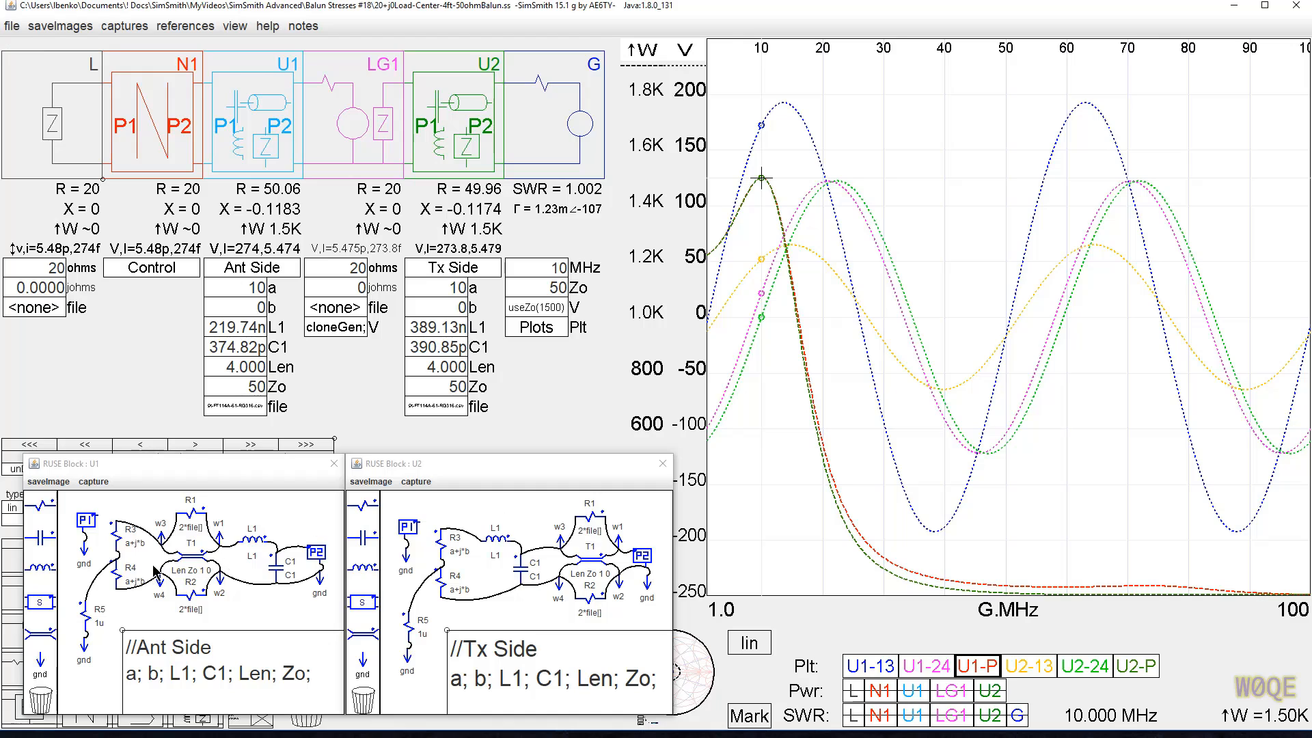
{"action": "mouse_move", "coordinate": [696, 241]}
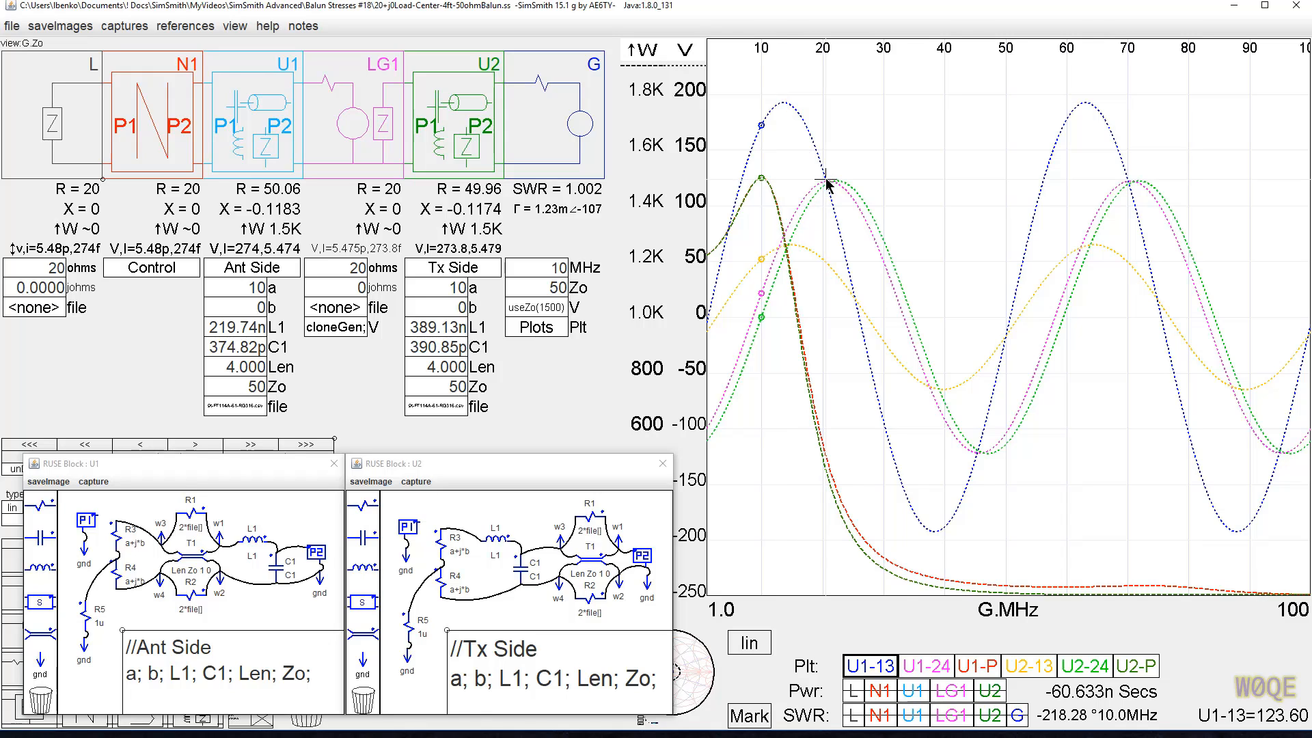
{"action": "mouse_move", "coordinate": [775, 103]}
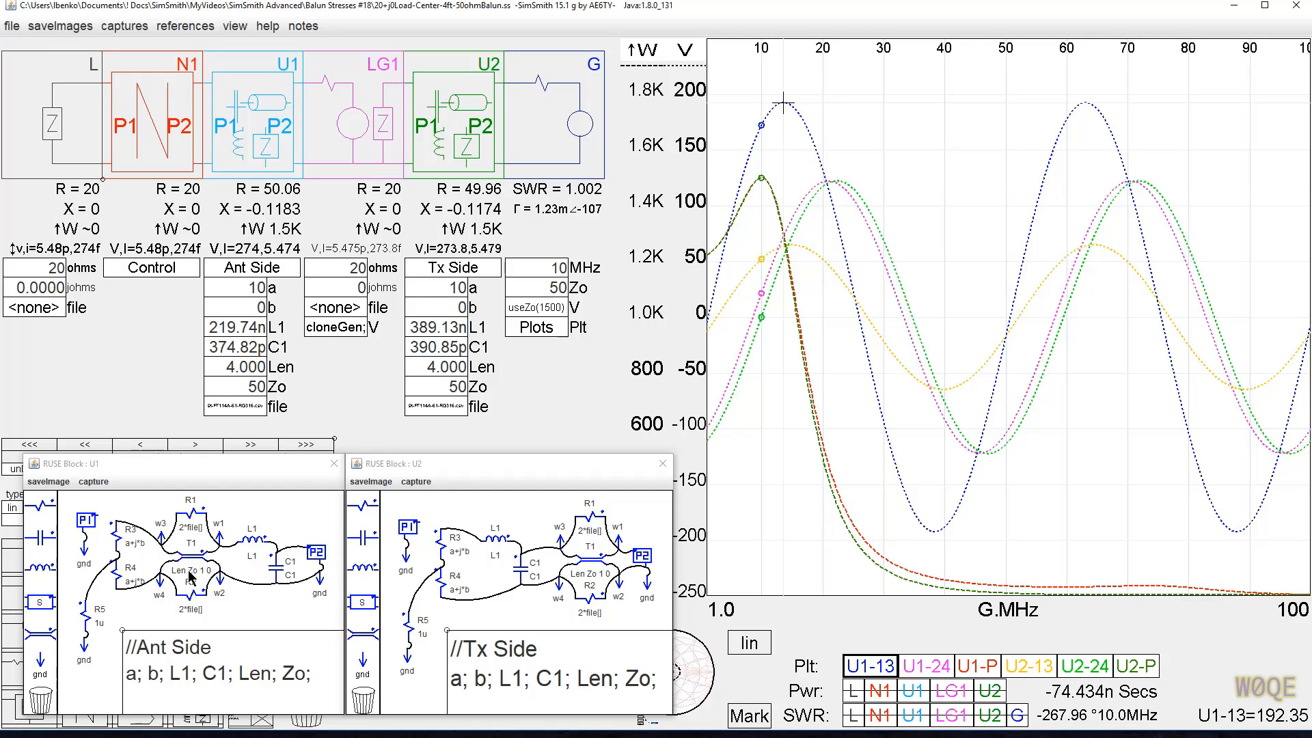
{"action": "mouse_move", "coordinate": [458, 583]}
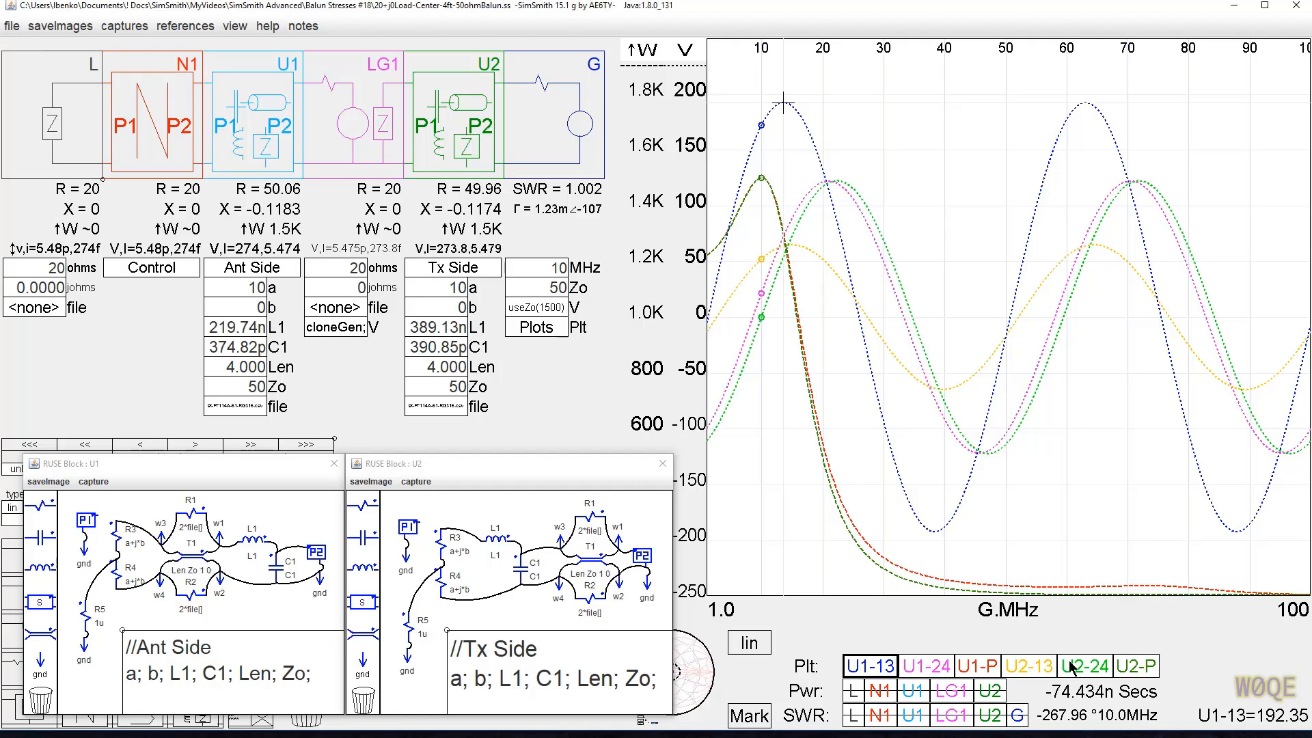
{"action": "mouse_move", "coordinate": [800, 252]}
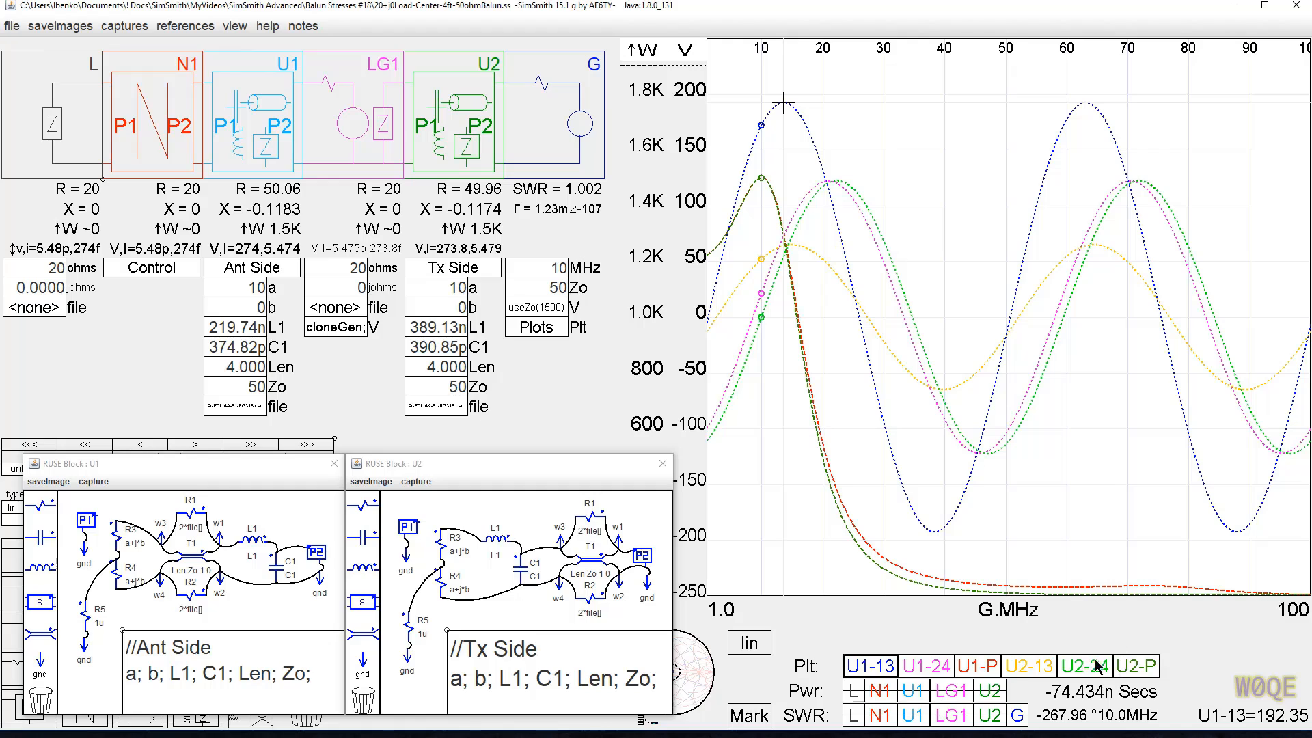
{"action": "mouse_move", "coordinate": [853, 185]}
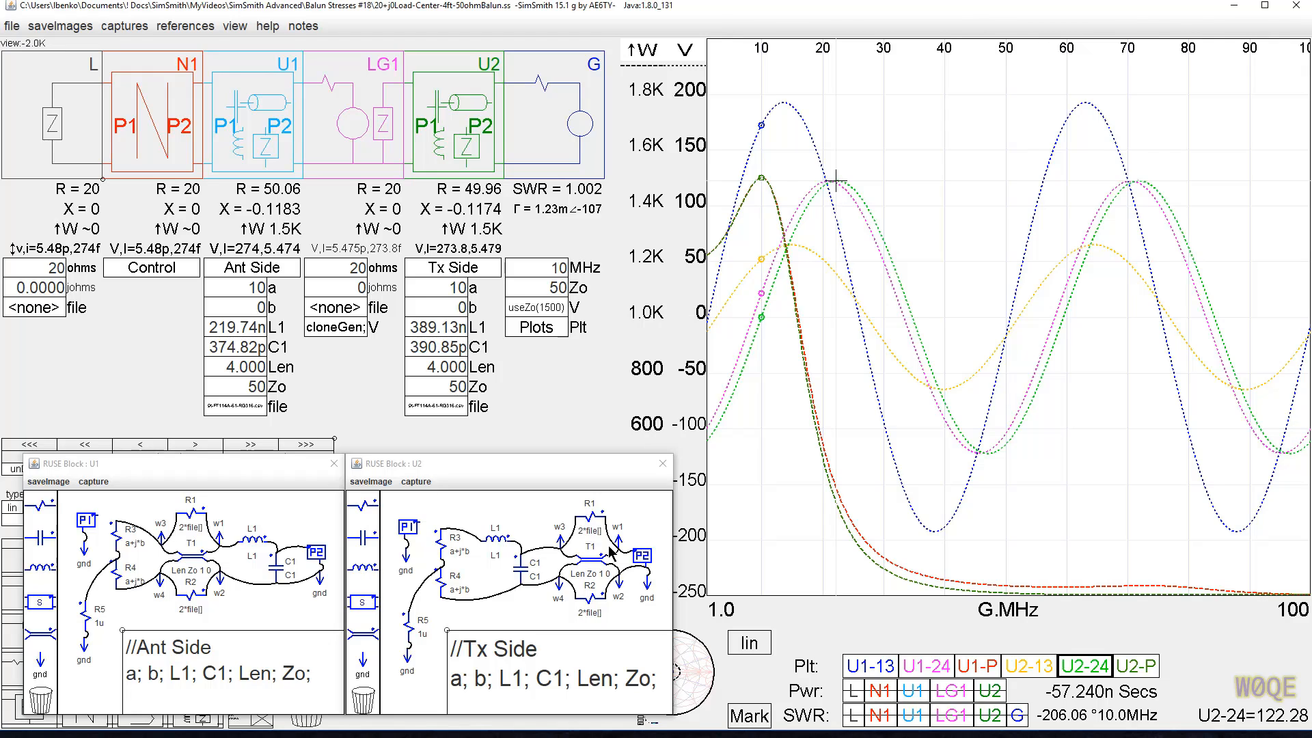
{"action": "mouse_move", "coordinate": [577, 578]}
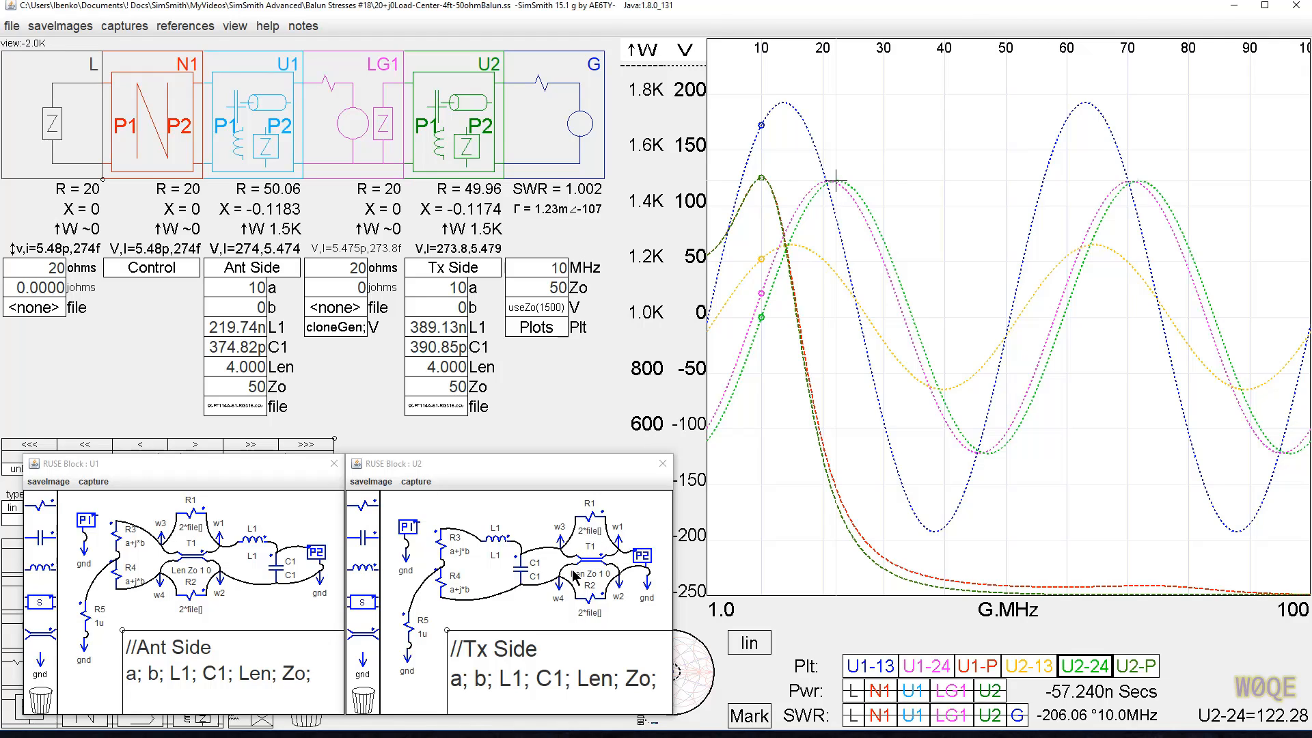
{"action": "mouse_move", "coordinate": [578, 548]}
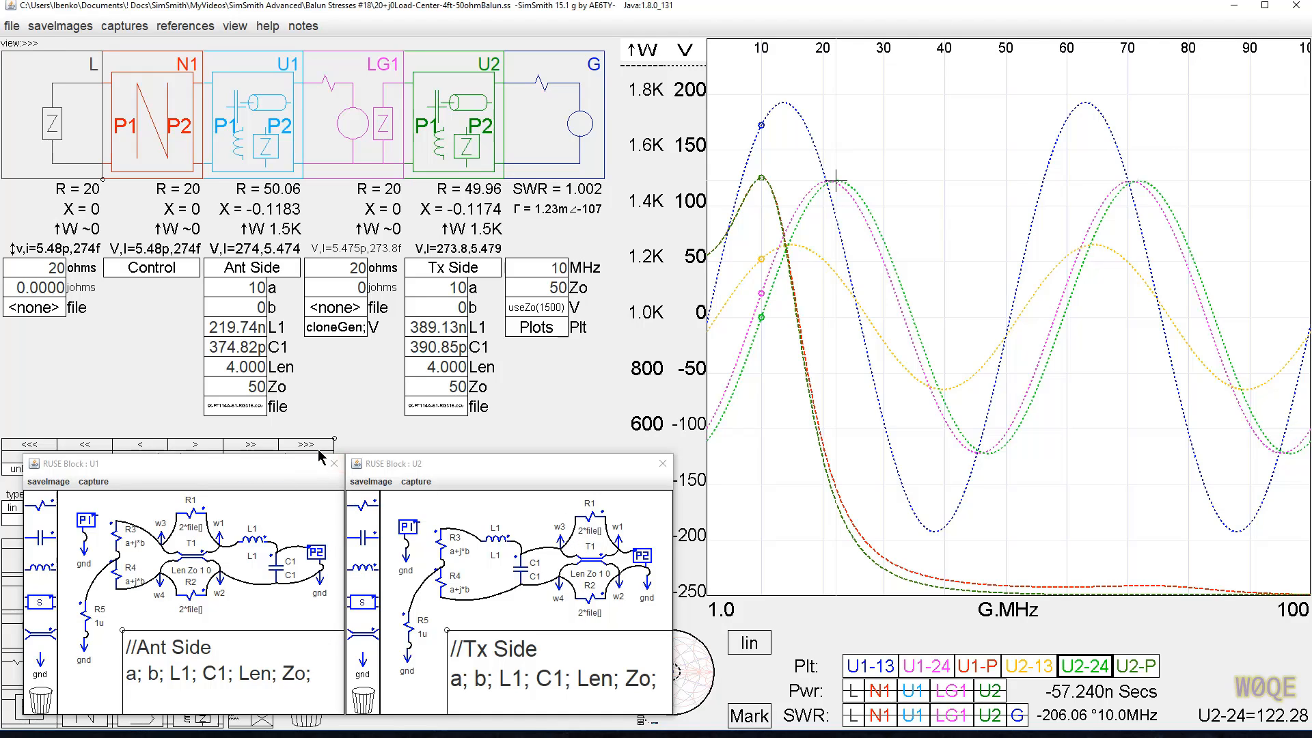
{"action": "mouse_move", "coordinate": [164, 381]}
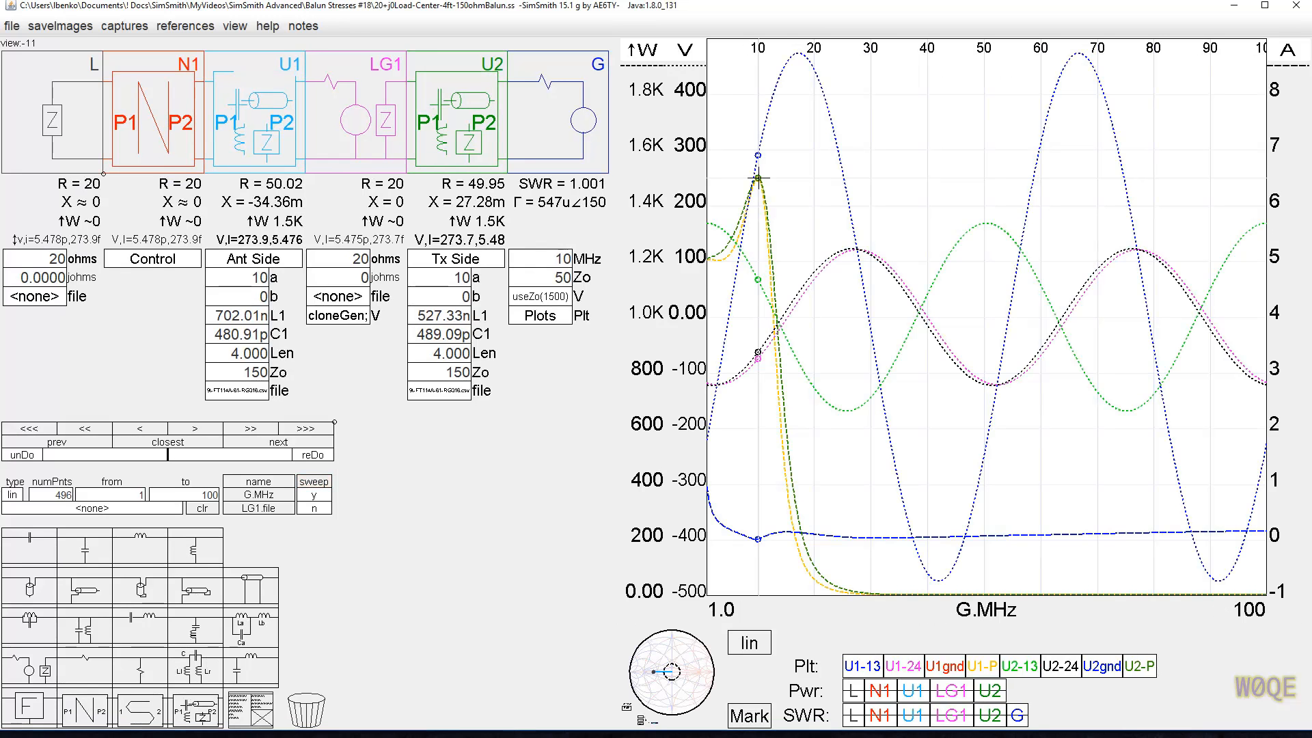
{"action": "mouse_move", "coordinate": [548, 428]}
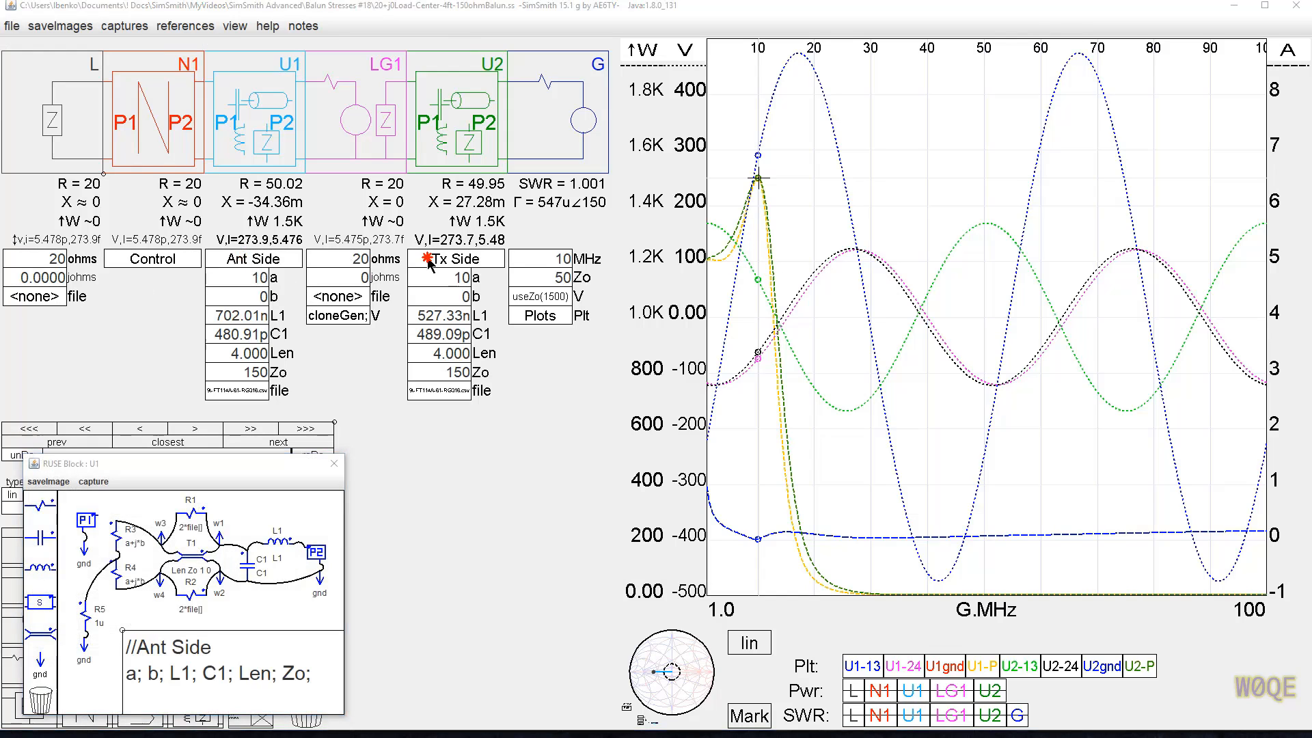
Inspect both balun blocks, reading the 473 V antenna-side and 168 V transmitter-side peaks, then close them
{"action": "left_click", "coordinate": [455, 258]}
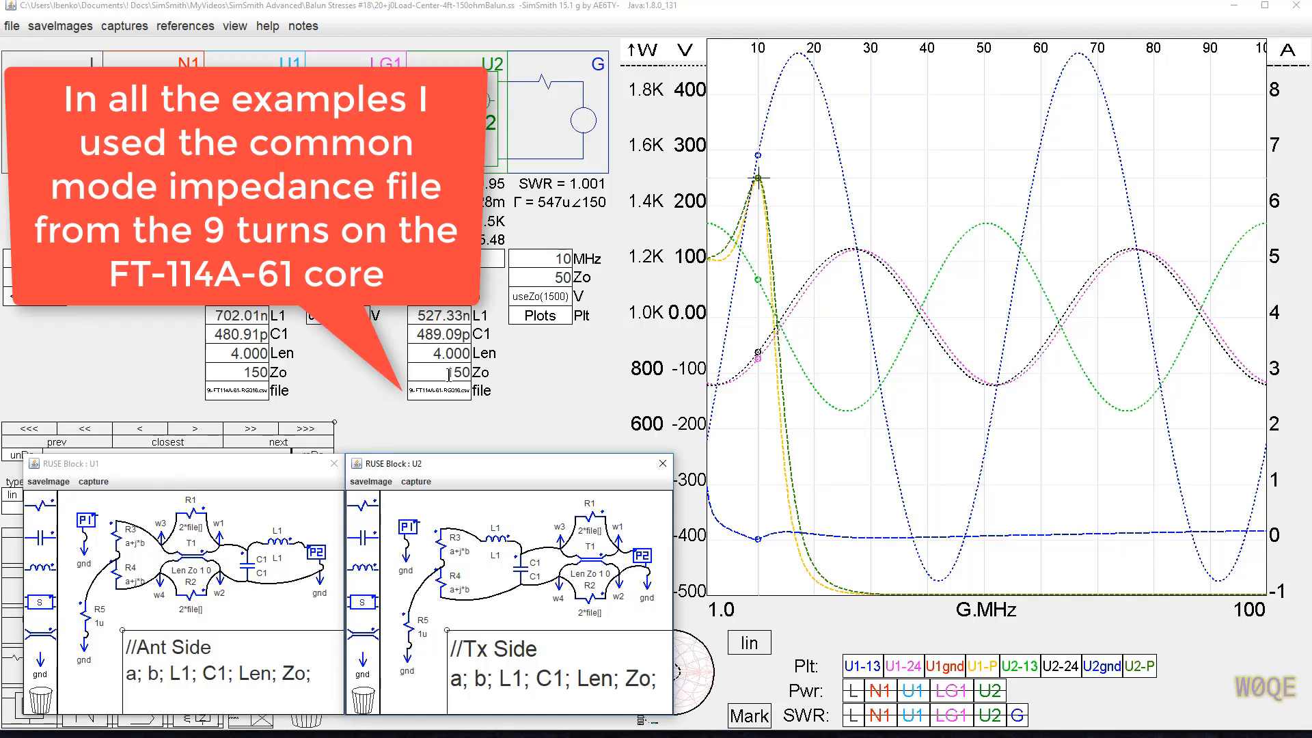
{"action": "left_click", "coordinate": [448, 373]}
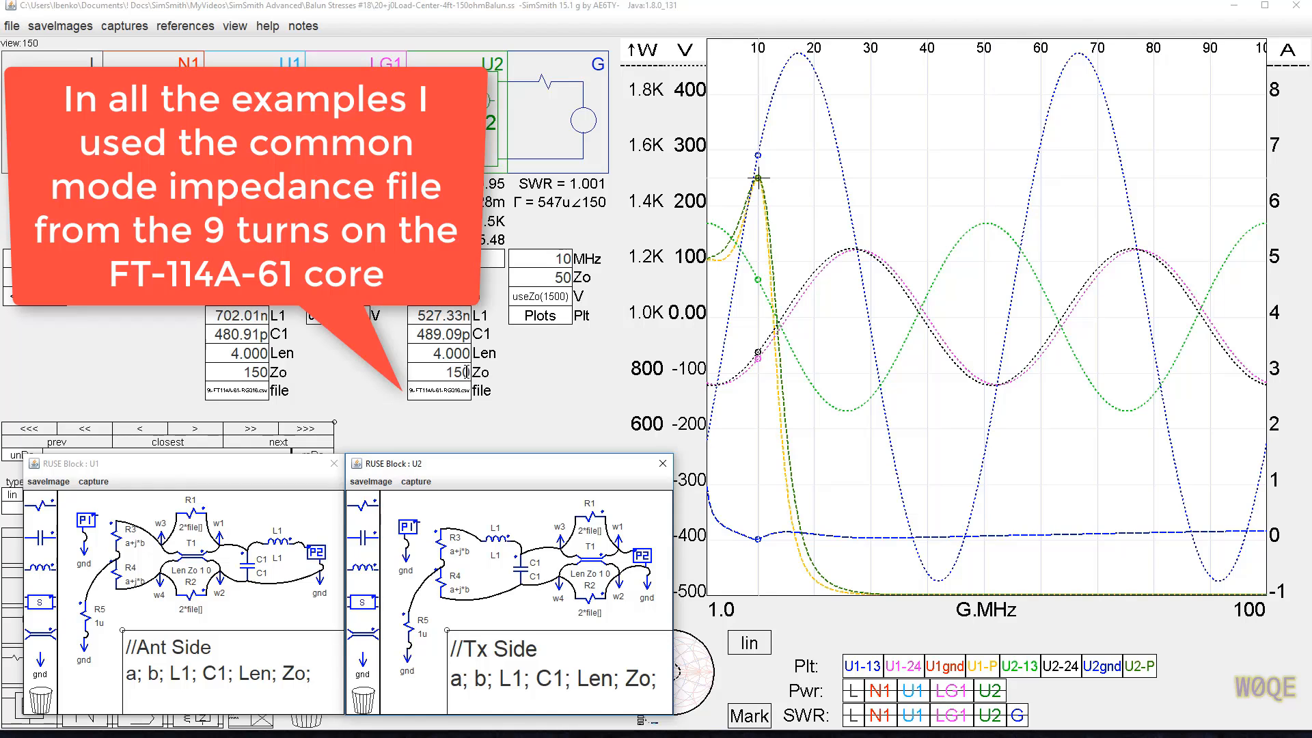
{"action": "mouse_move", "coordinate": [804, 70]}
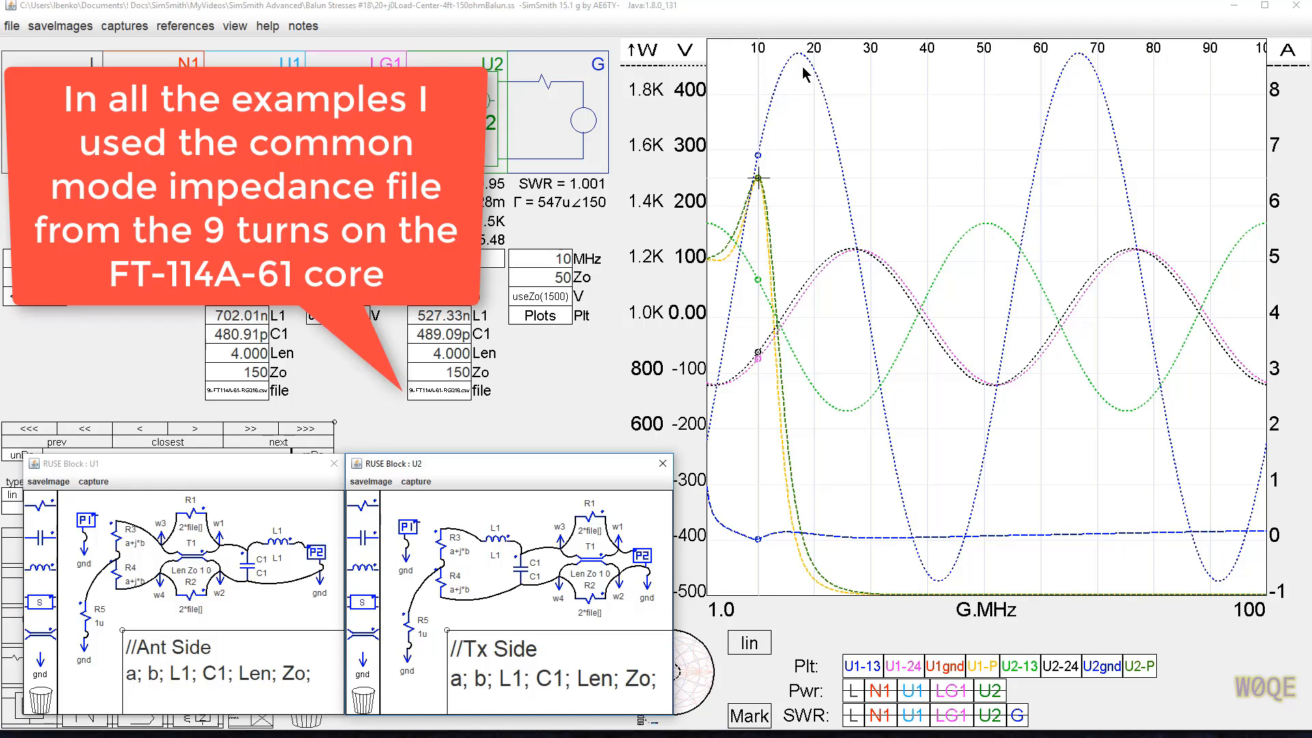
{"action": "left_click", "coordinate": [796, 53]}
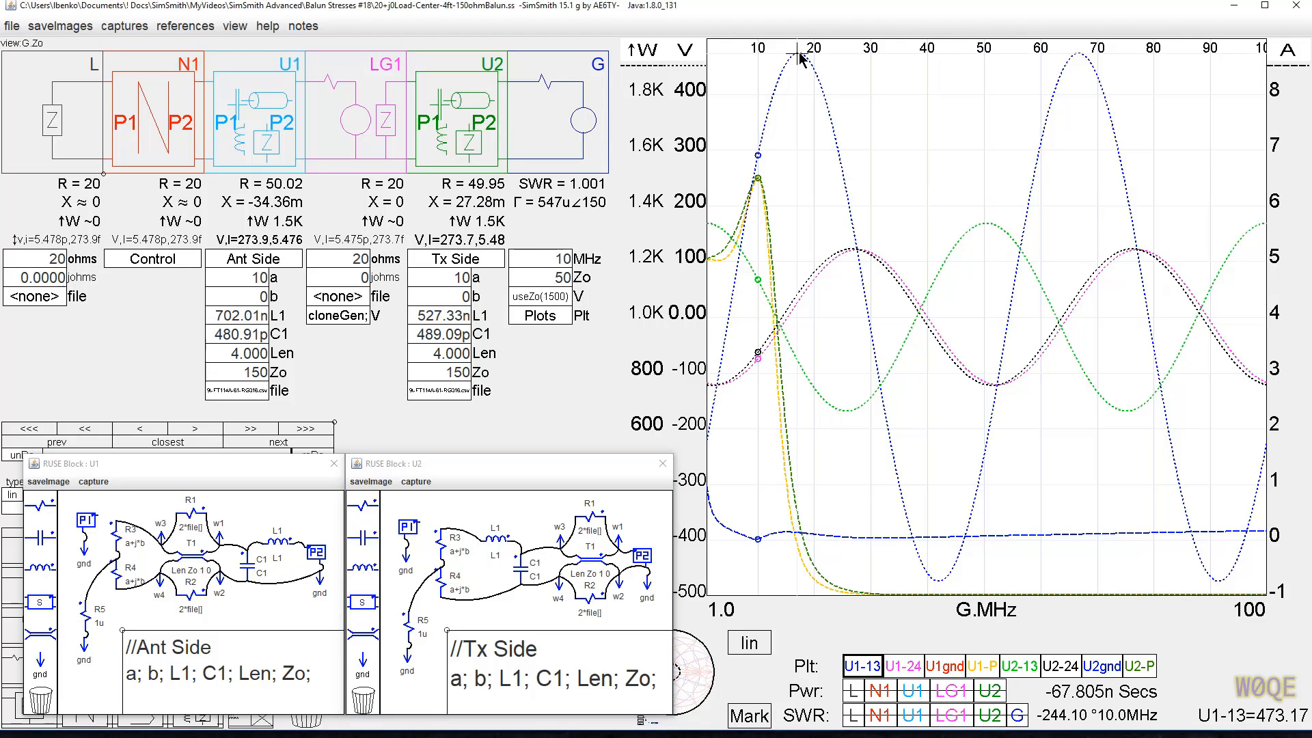
{"action": "left_click", "coordinate": [862, 666]}
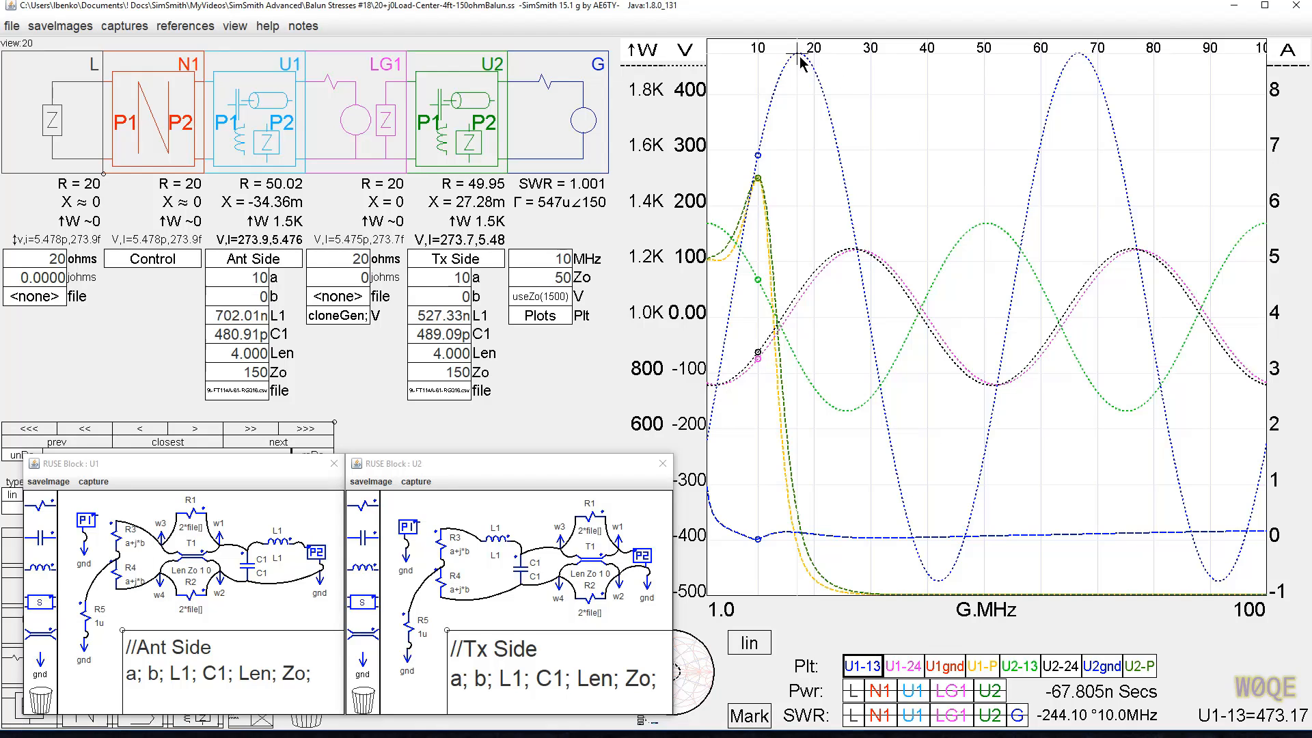
{"action": "mouse_move", "coordinate": [845, 134]}
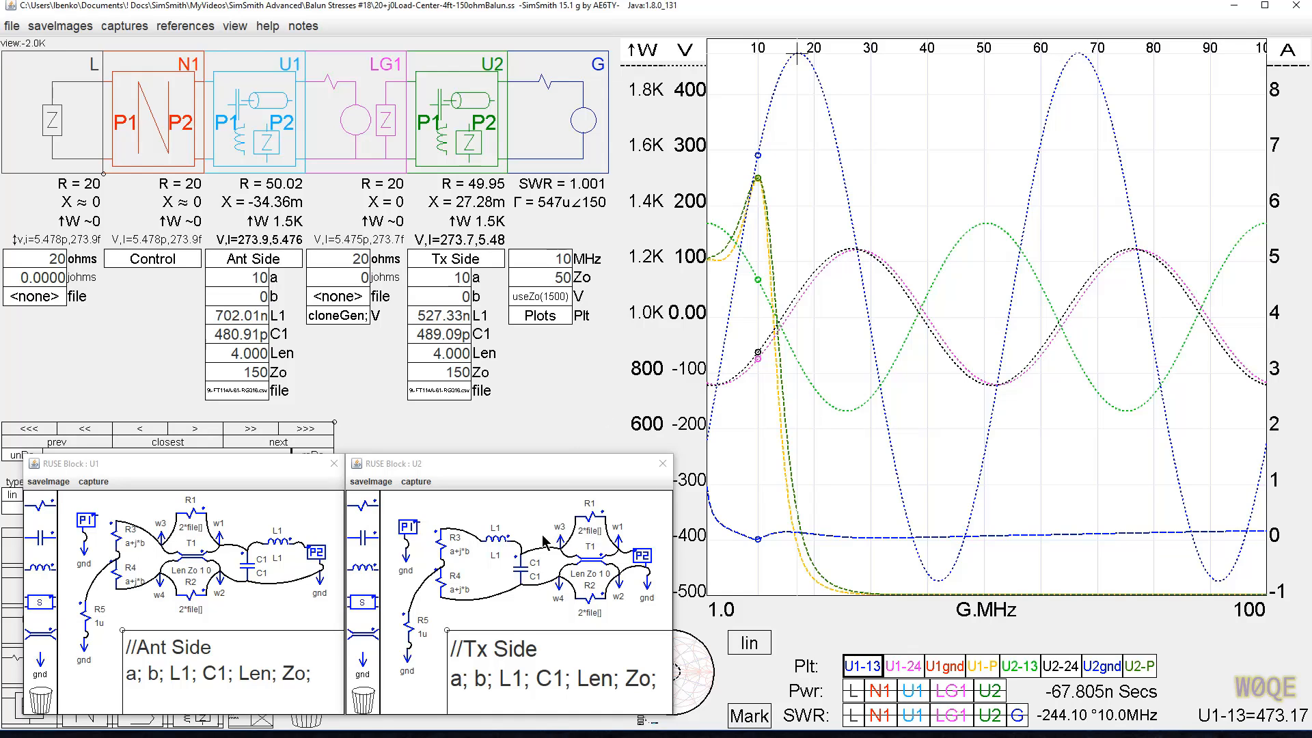
{"action": "mouse_move", "coordinate": [987, 231]}
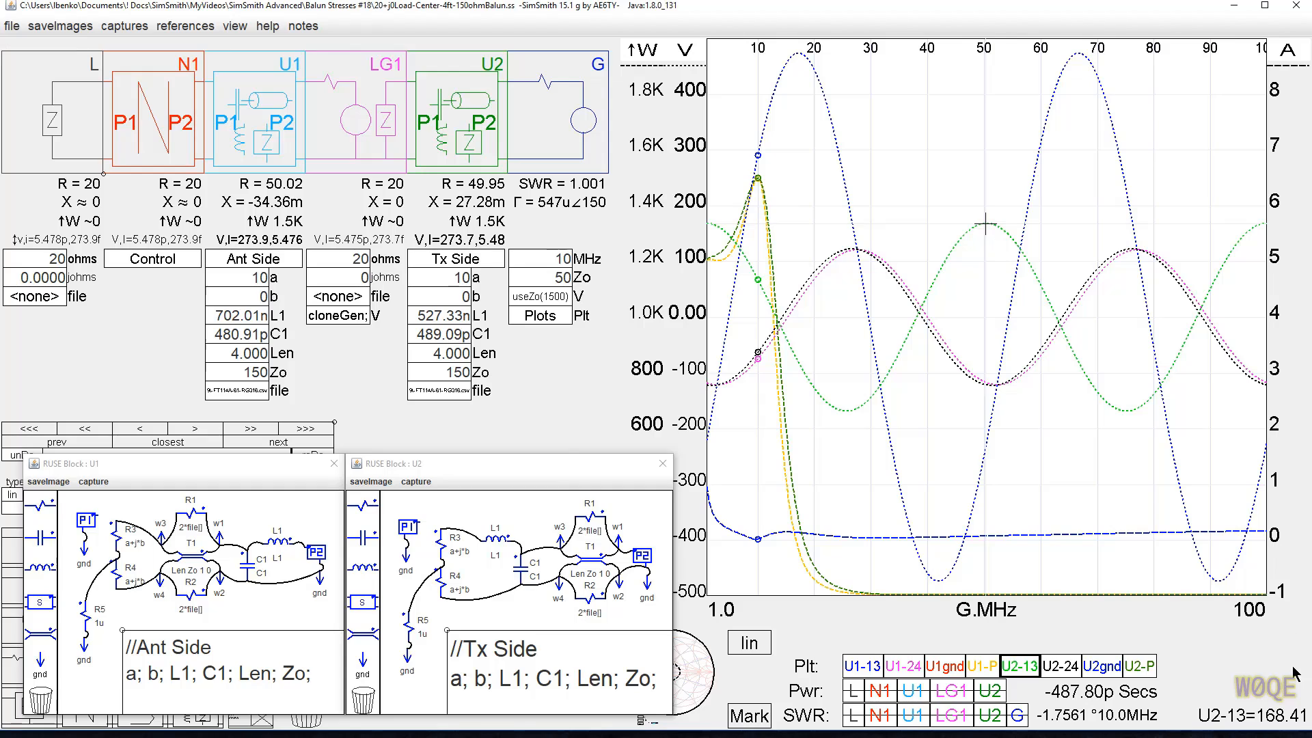
{"action": "mouse_move", "coordinate": [662, 464]}
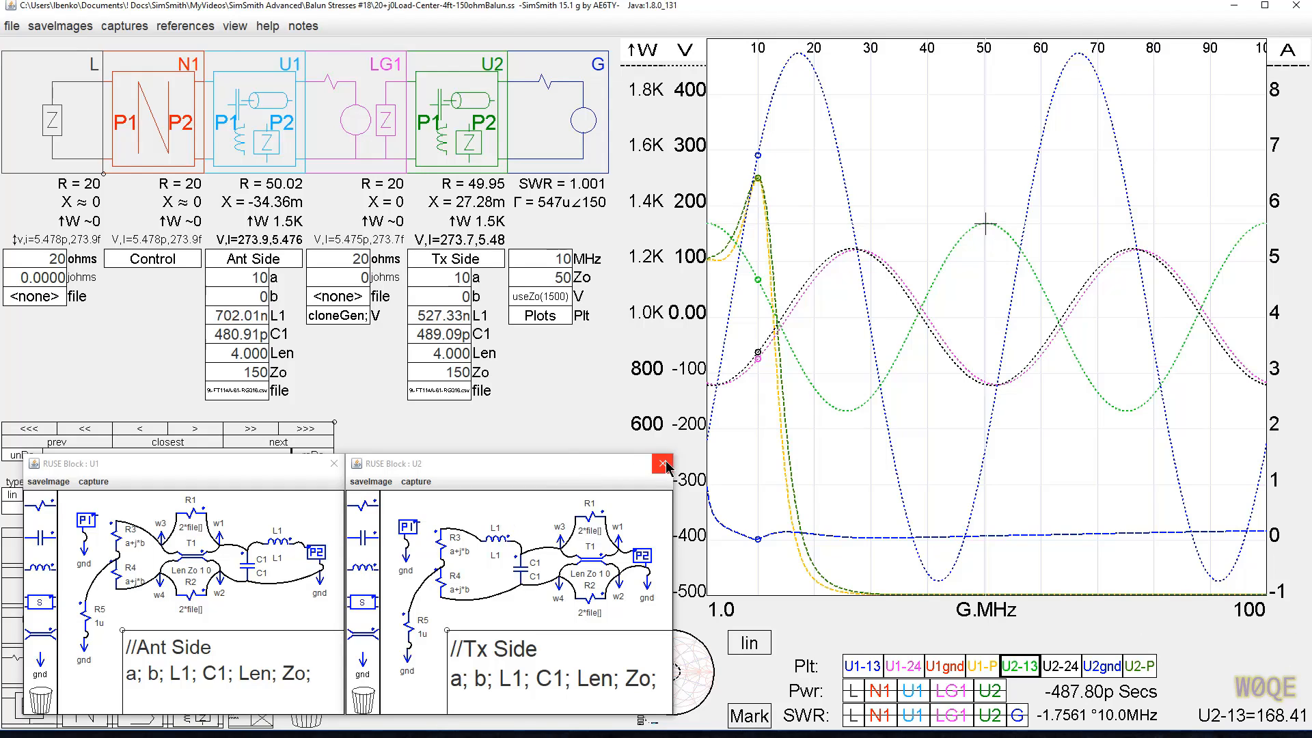
{"action": "left_click", "coordinate": [662, 463]}
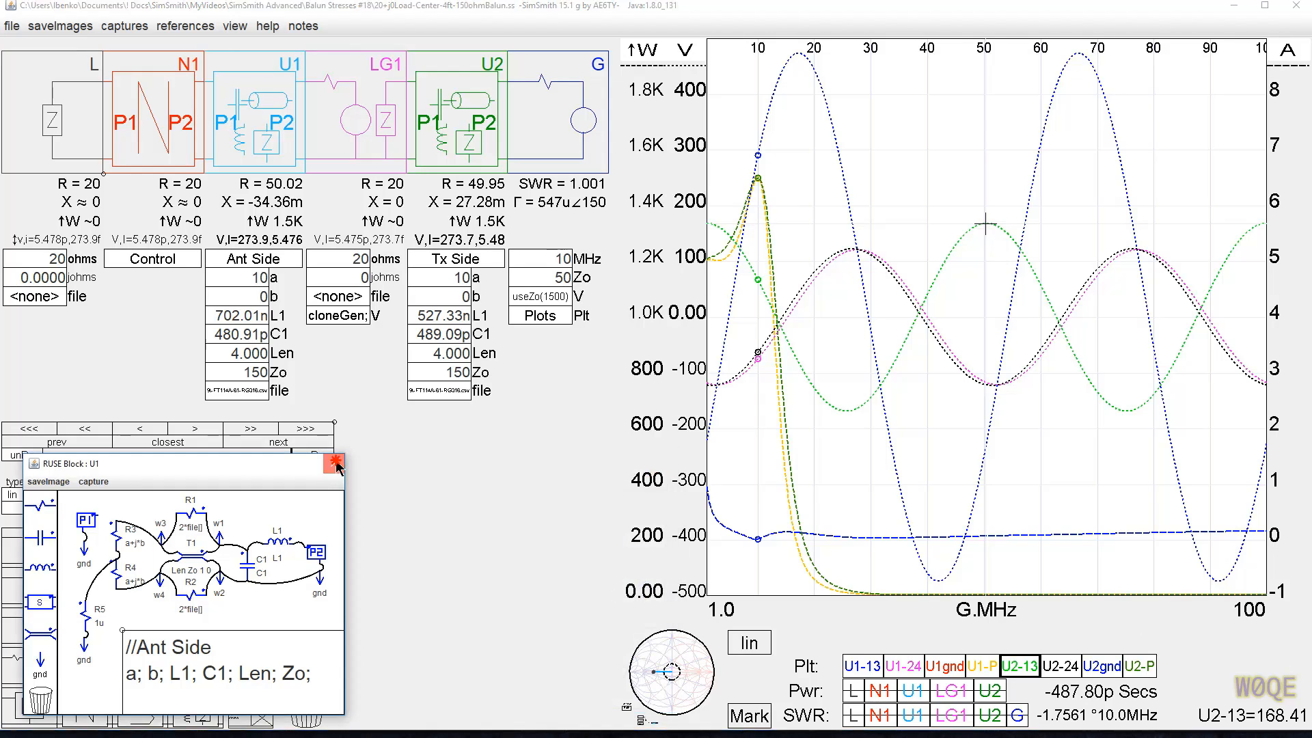
{"action": "left_click", "coordinate": [331, 464]}
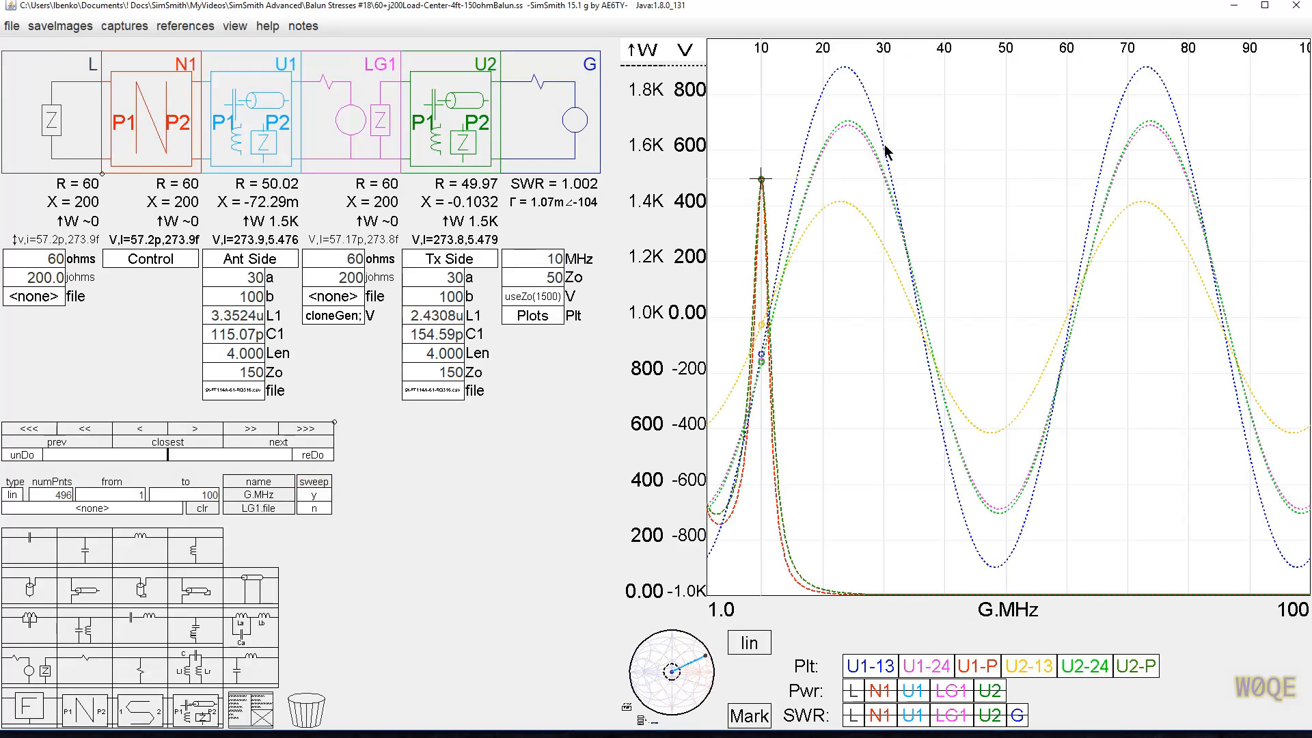
{"action": "mouse_move", "coordinate": [834, 218]}
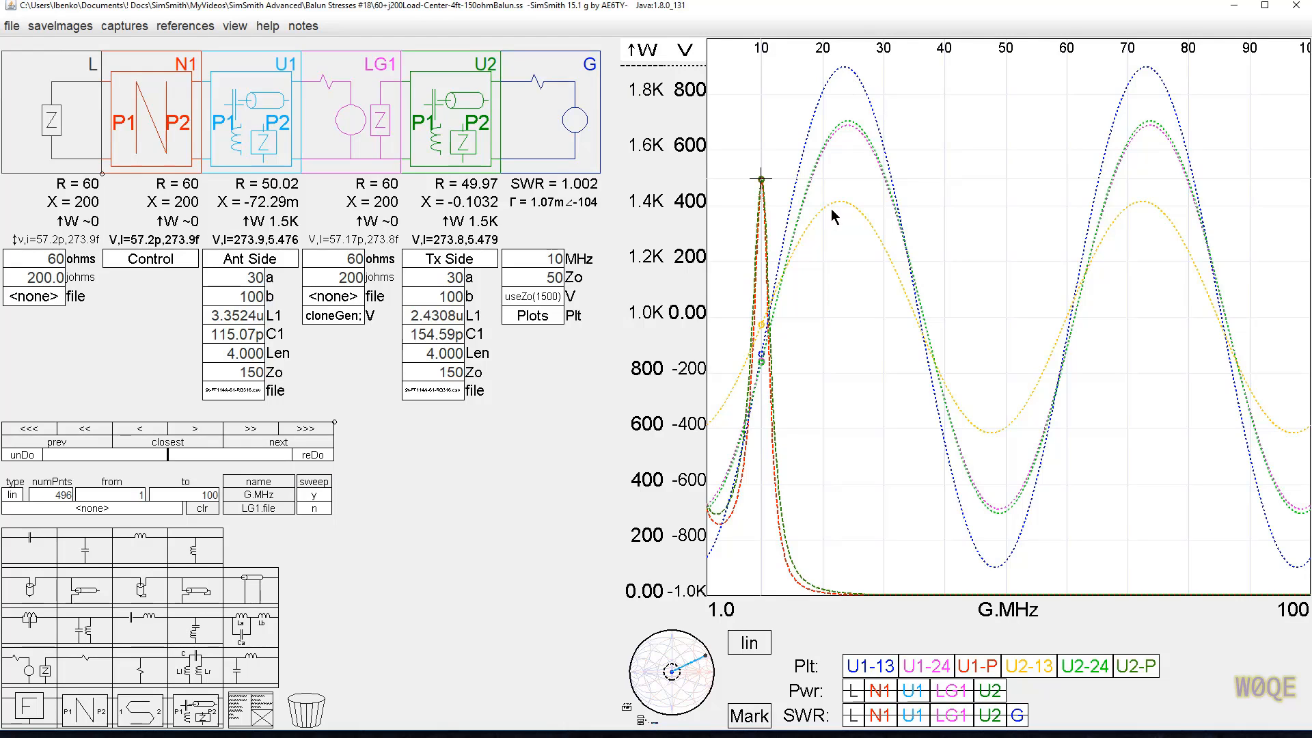
{"action": "left_click", "coordinate": [422, 353]}
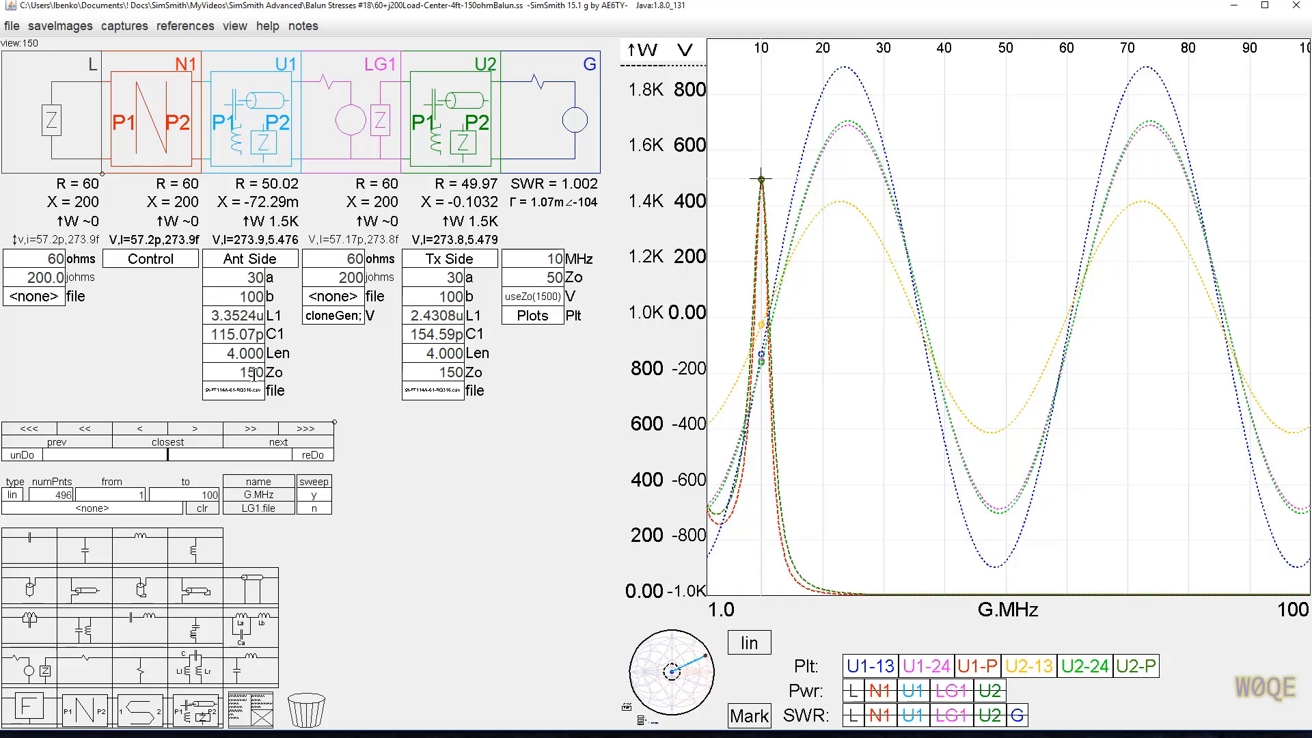
{"action": "mouse_move", "coordinate": [319, 383]}
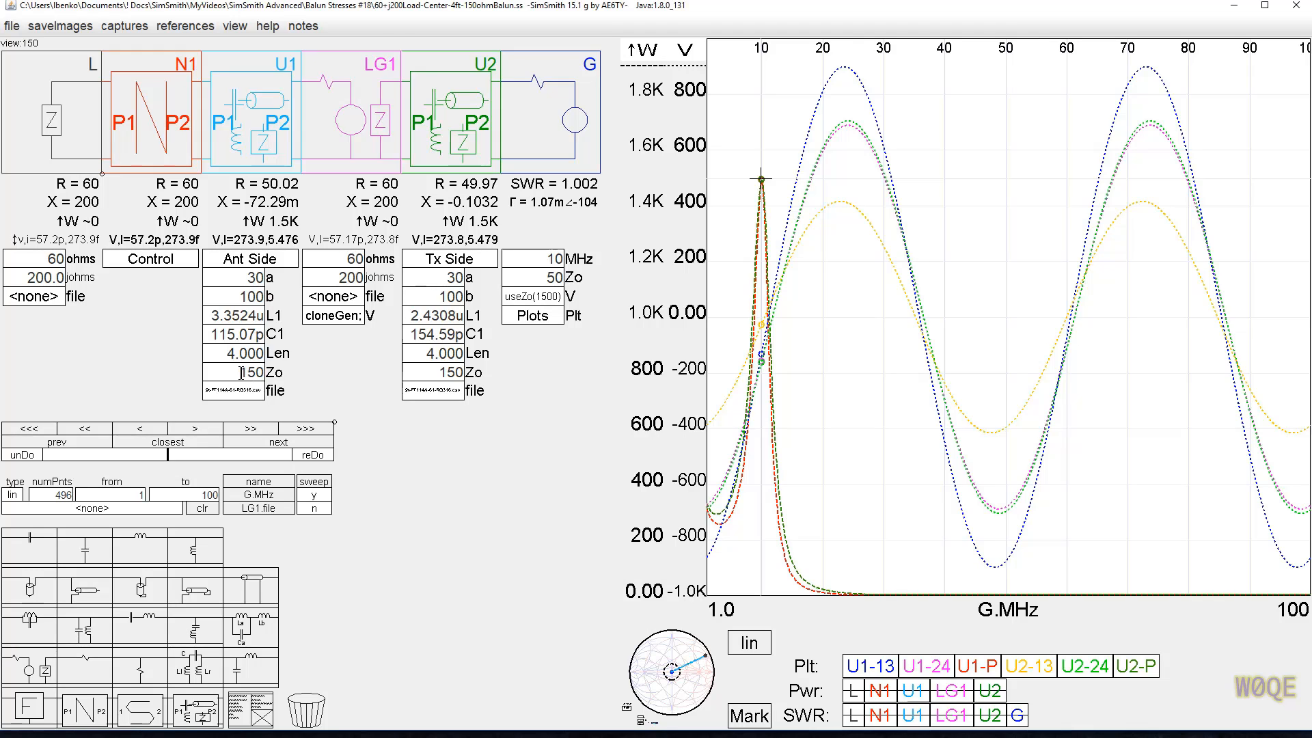
{"action": "mouse_move", "coordinate": [313, 366]}
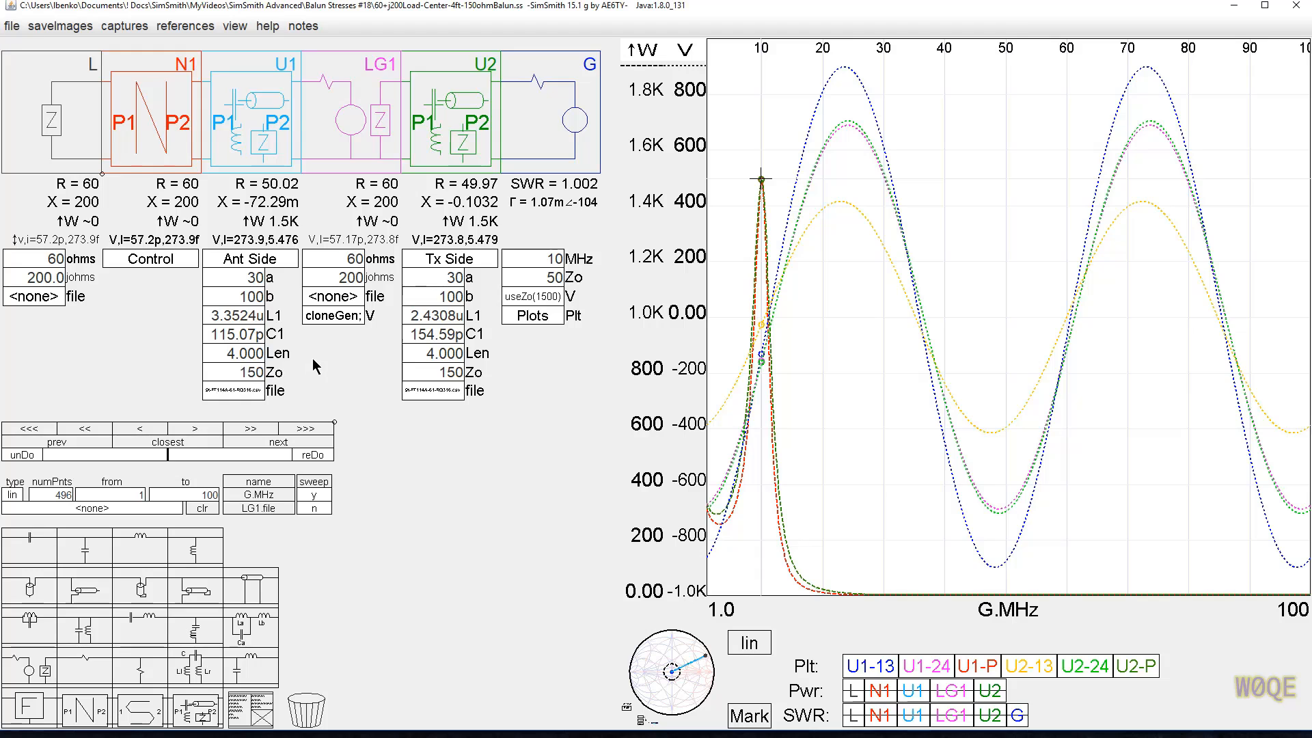
{"action": "mouse_move", "coordinate": [497, 446]}
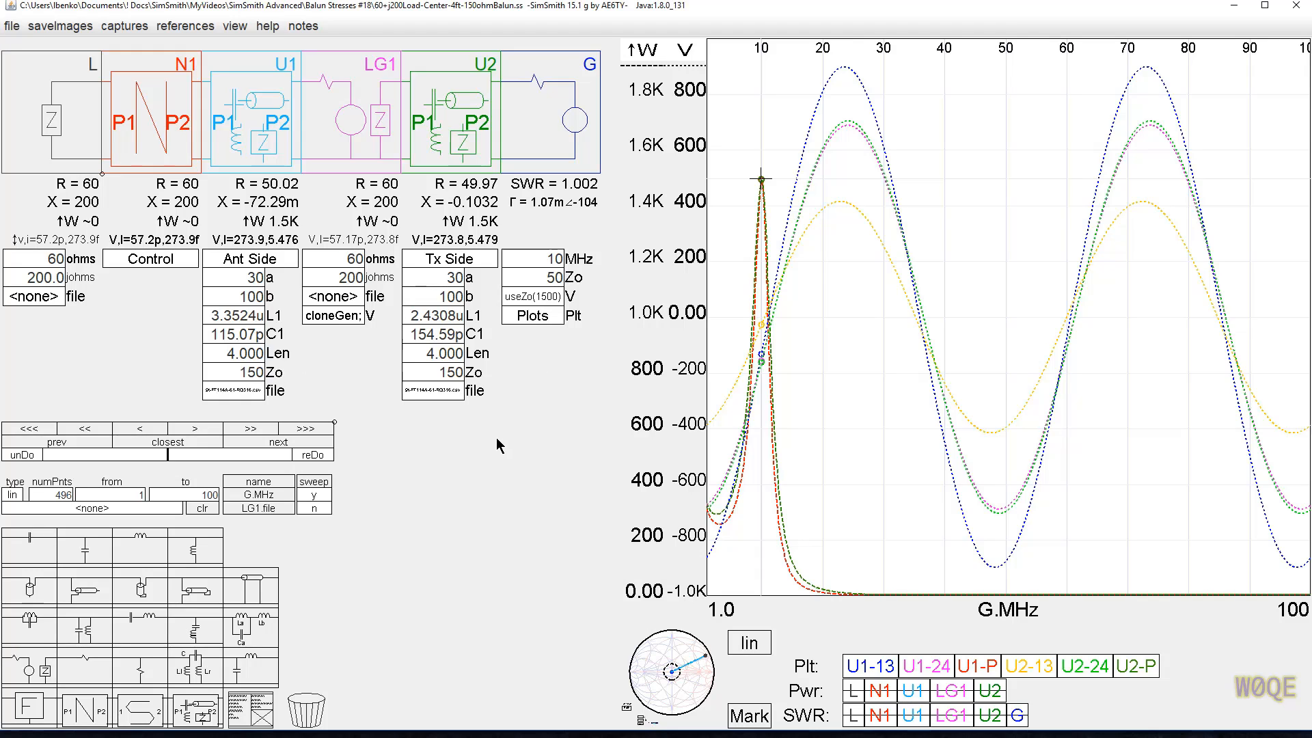
{"action": "mouse_move", "coordinate": [316, 380]}
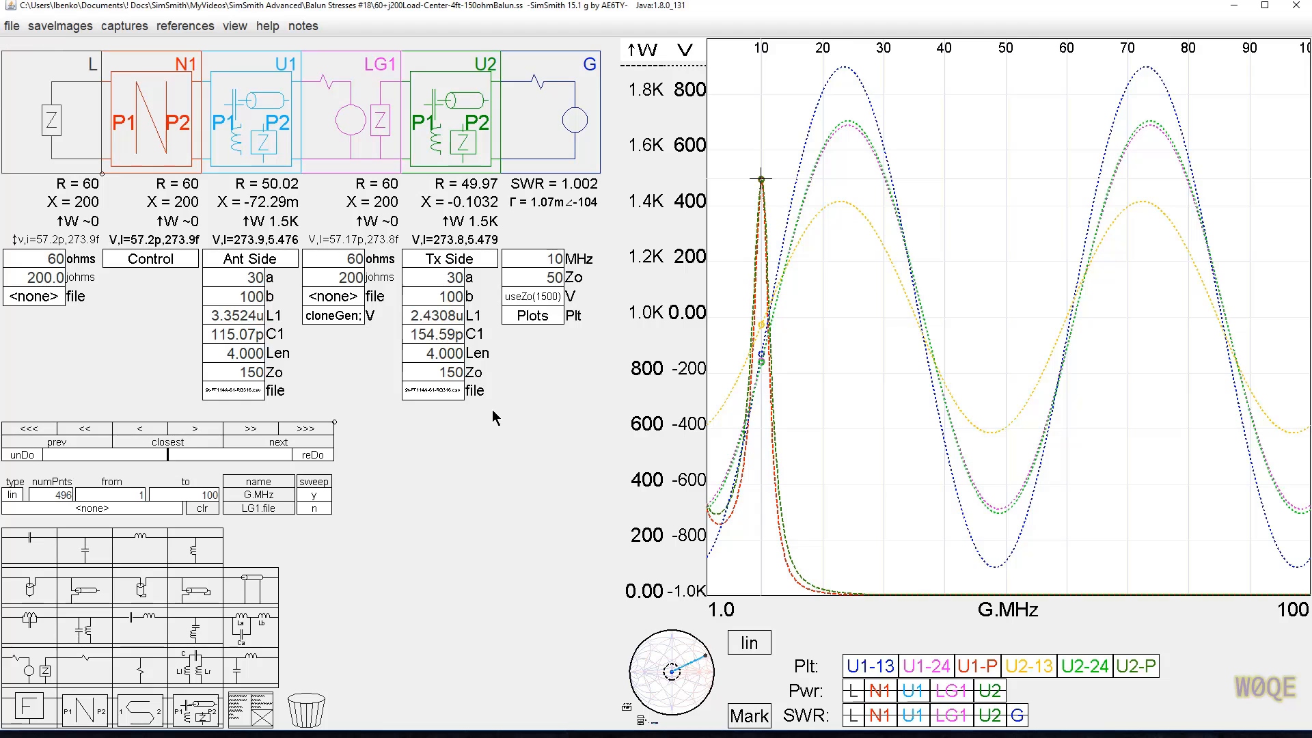
{"action": "mouse_move", "coordinate": [557, 408]}
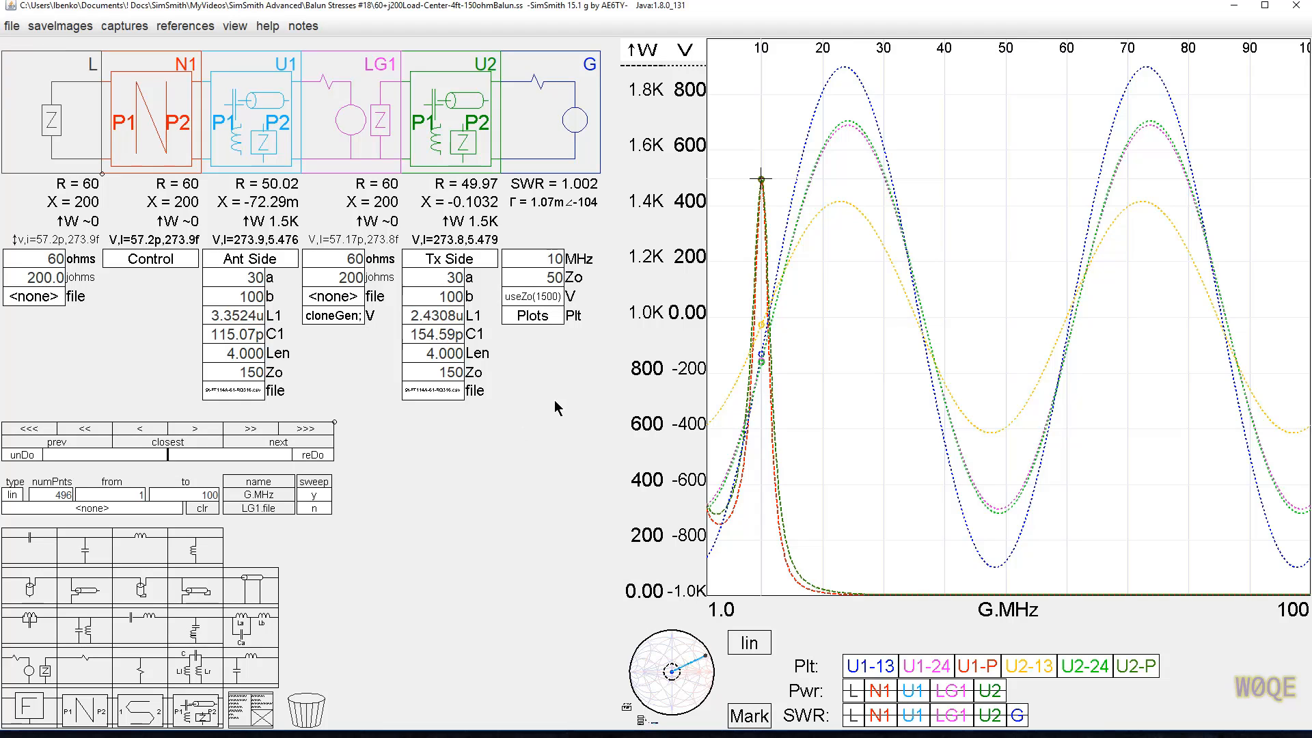
{"action": "mouse_move", "coordinate": [521, 414]}
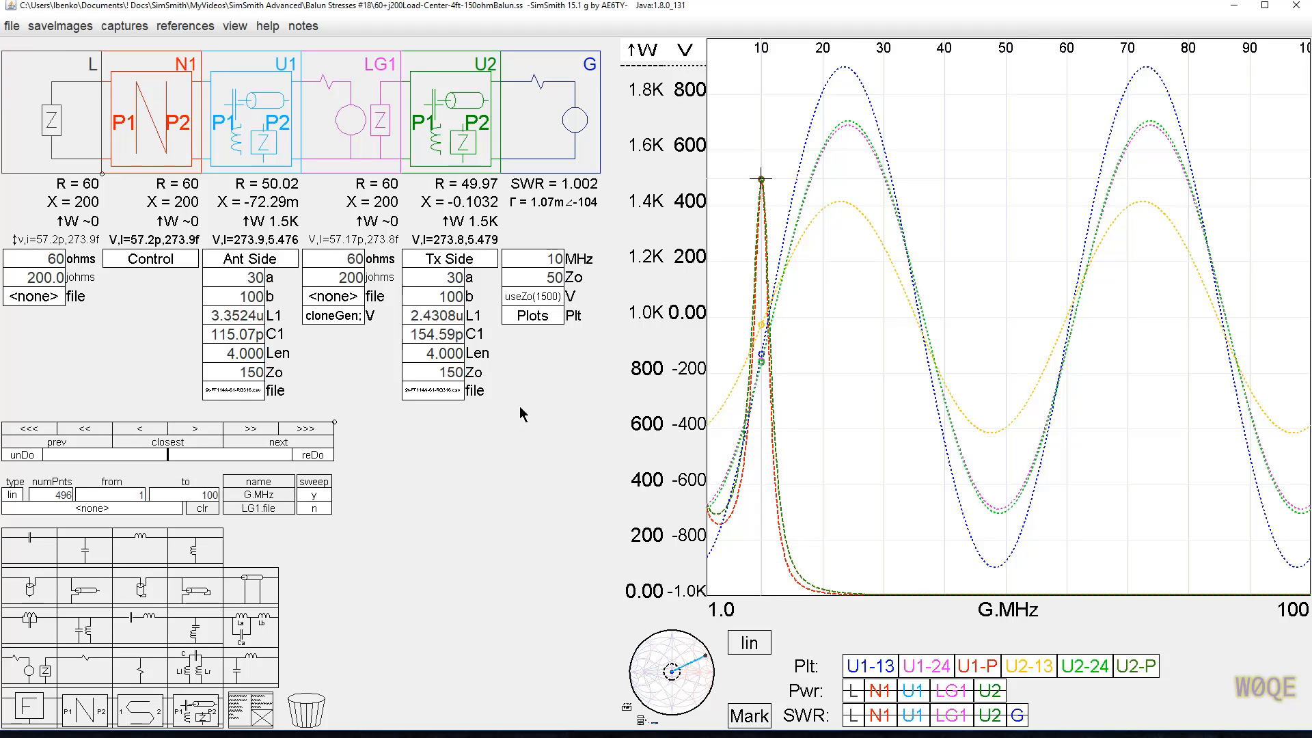
{"action": "mouse_move", "coordinate": [398, 107]}
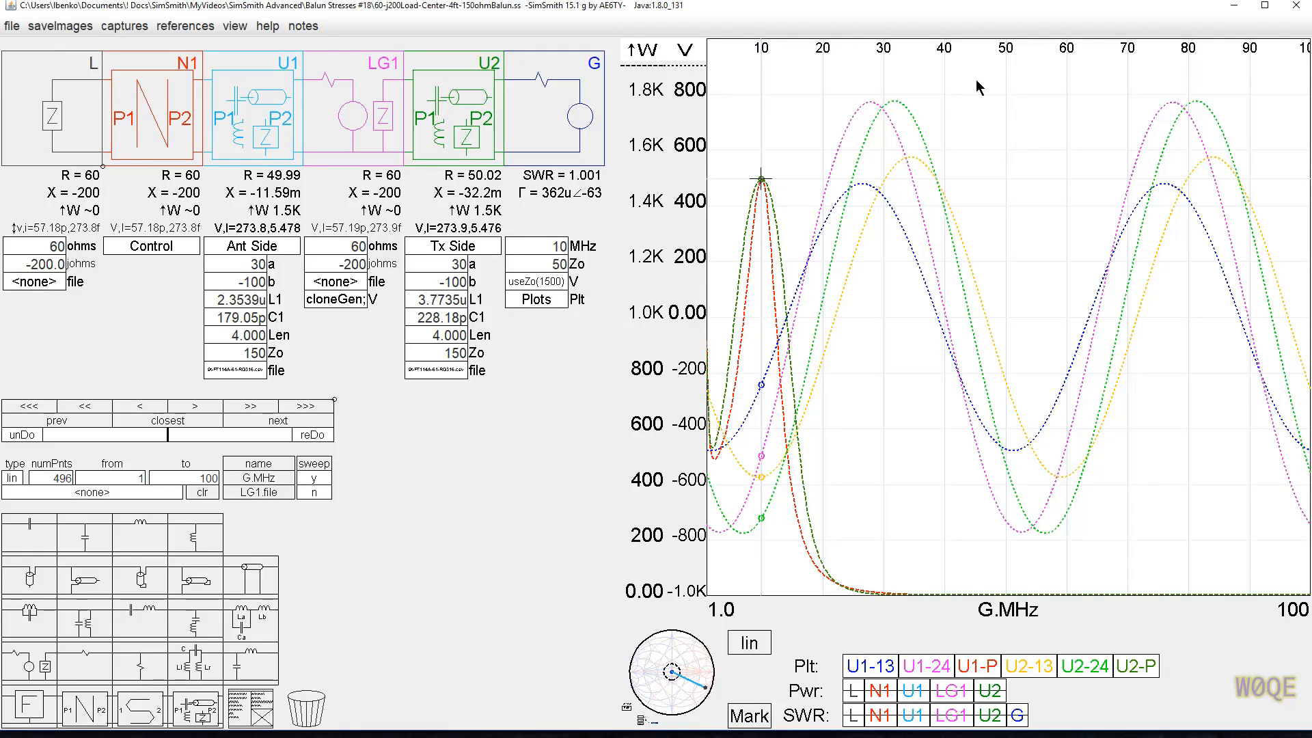
{"action": "mouse_move", "coordinate": [860, 214]}
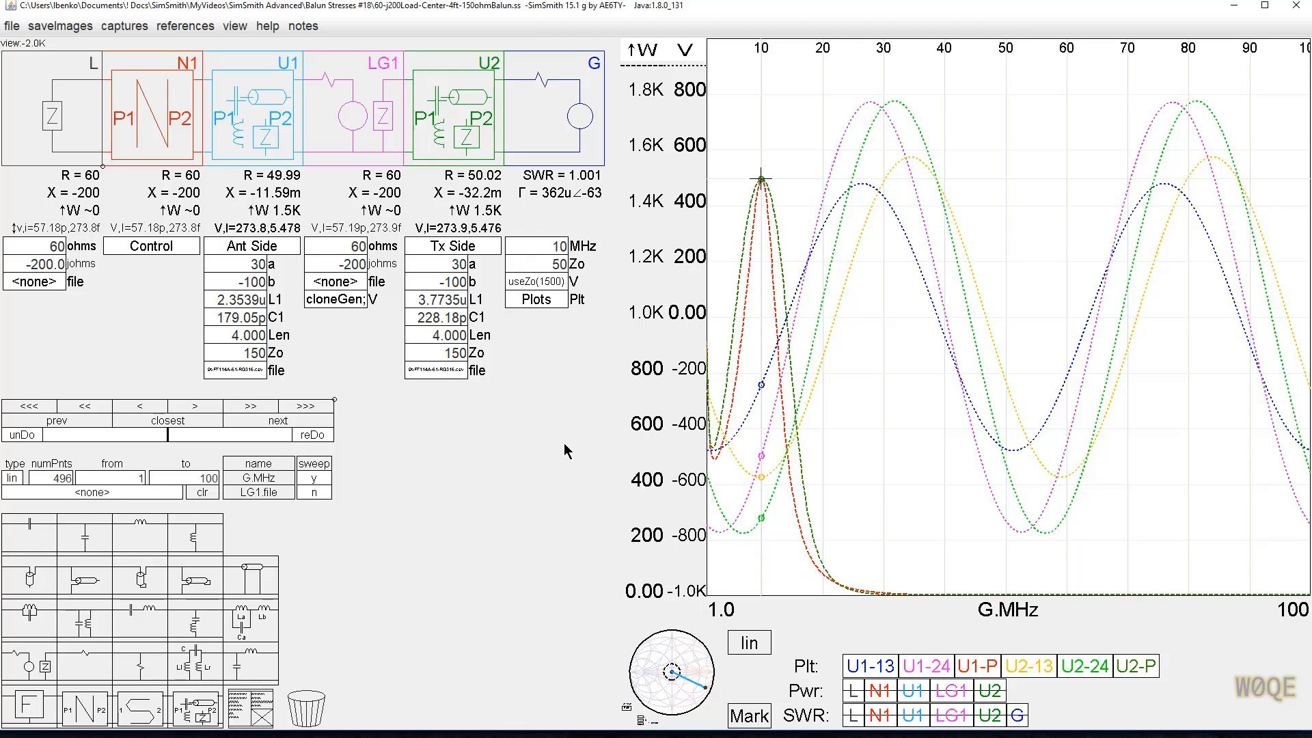
{"action": "mouse_move", "coordinate": [902, 57]}
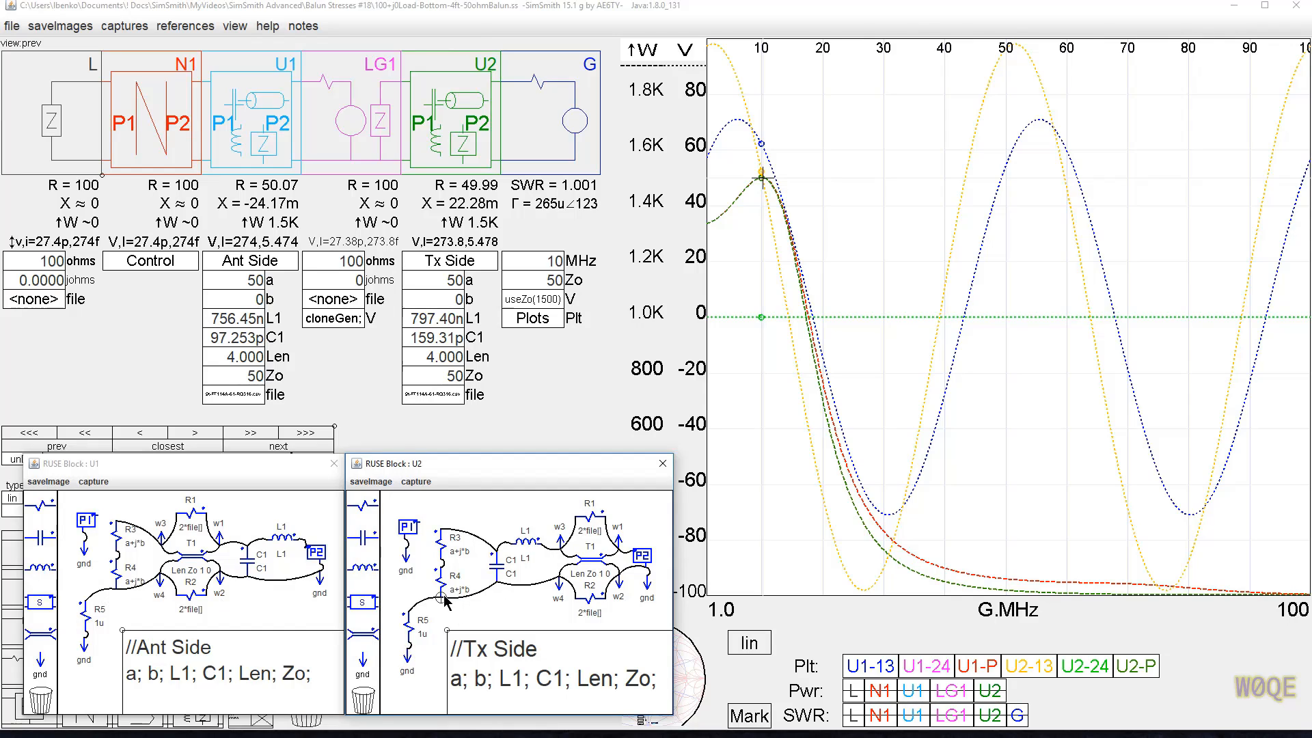
{"action": "mouse_move", "coordinate": [144, 517]}
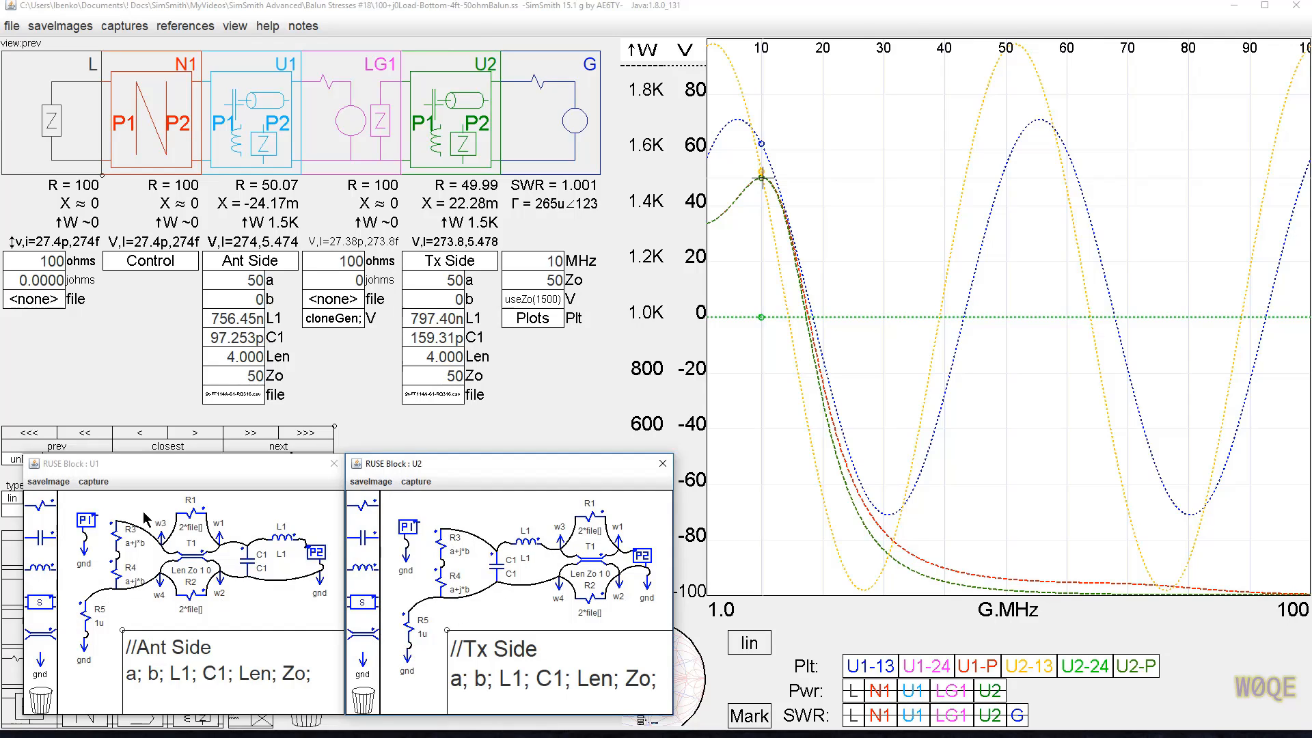
{"action": "mouse_move", "coordinate": [115, 530]}
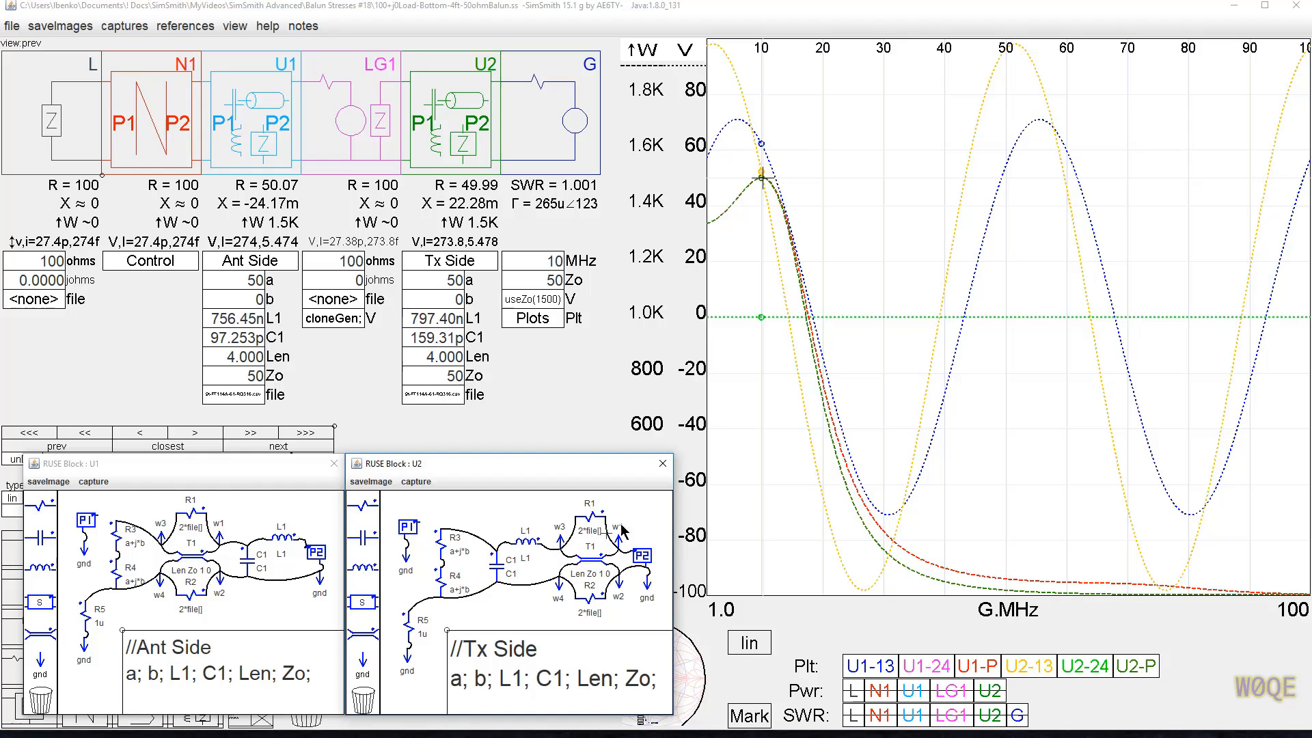
{"action": "mouse_move", "coordinate": [1041, 135]}
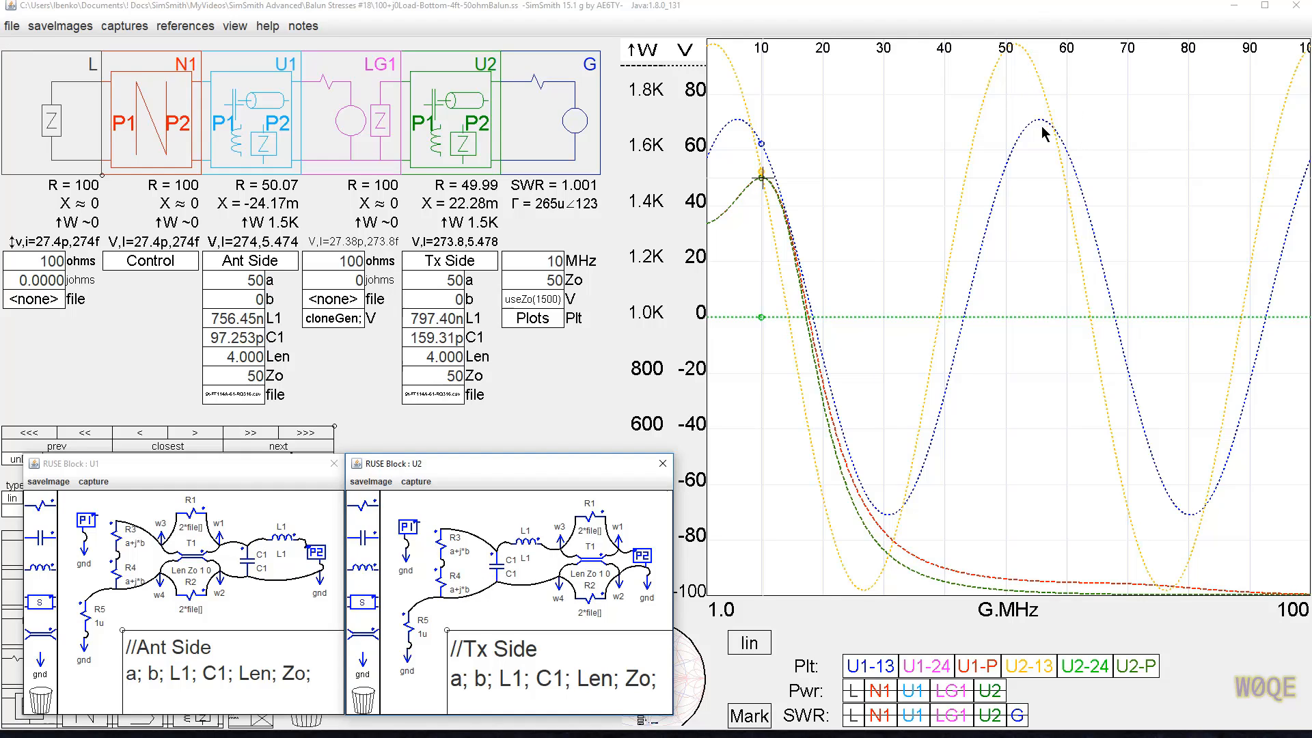
{"action": "mouse_move", "coordinate": [276, 628]}
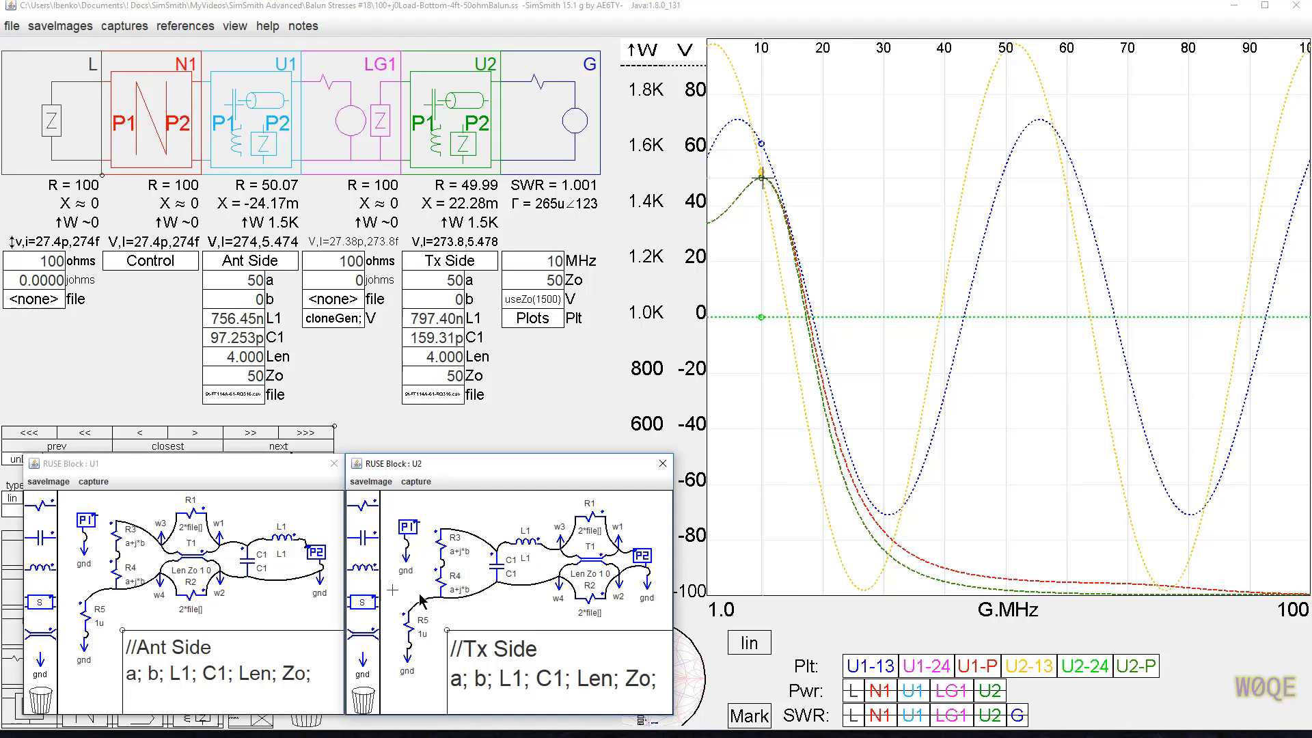
{"action": "mouse_move", "coordinate": [440, 610]}
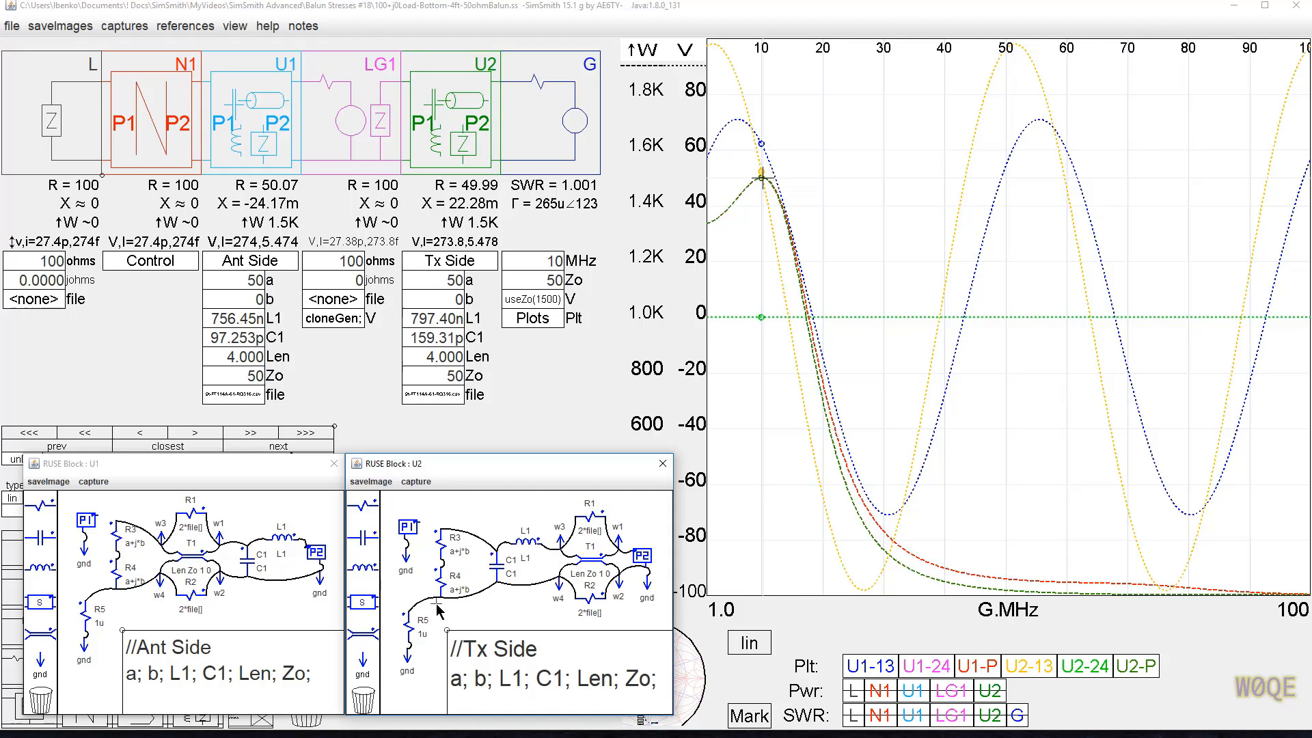
{"action": "mouse_move", "coordinate": [444, 609]}
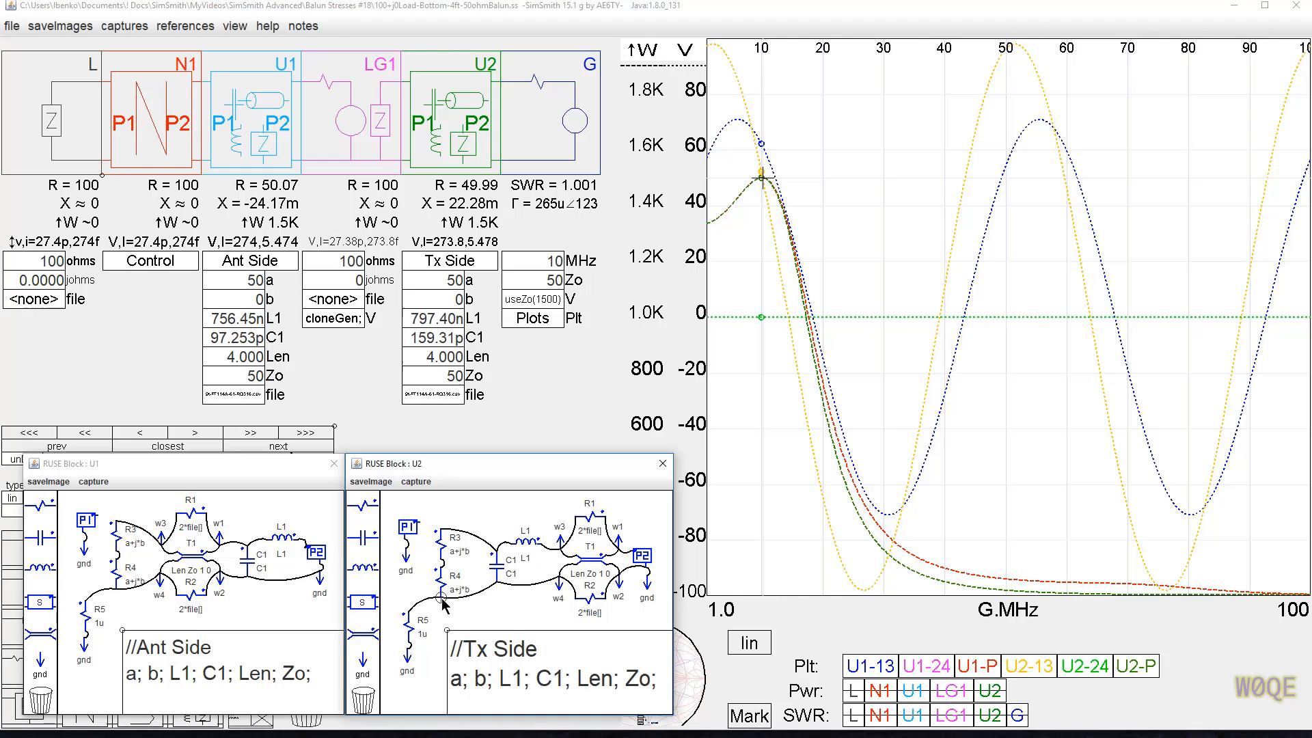
{"action": "mouse_move", "coordinate": [515, 513]}
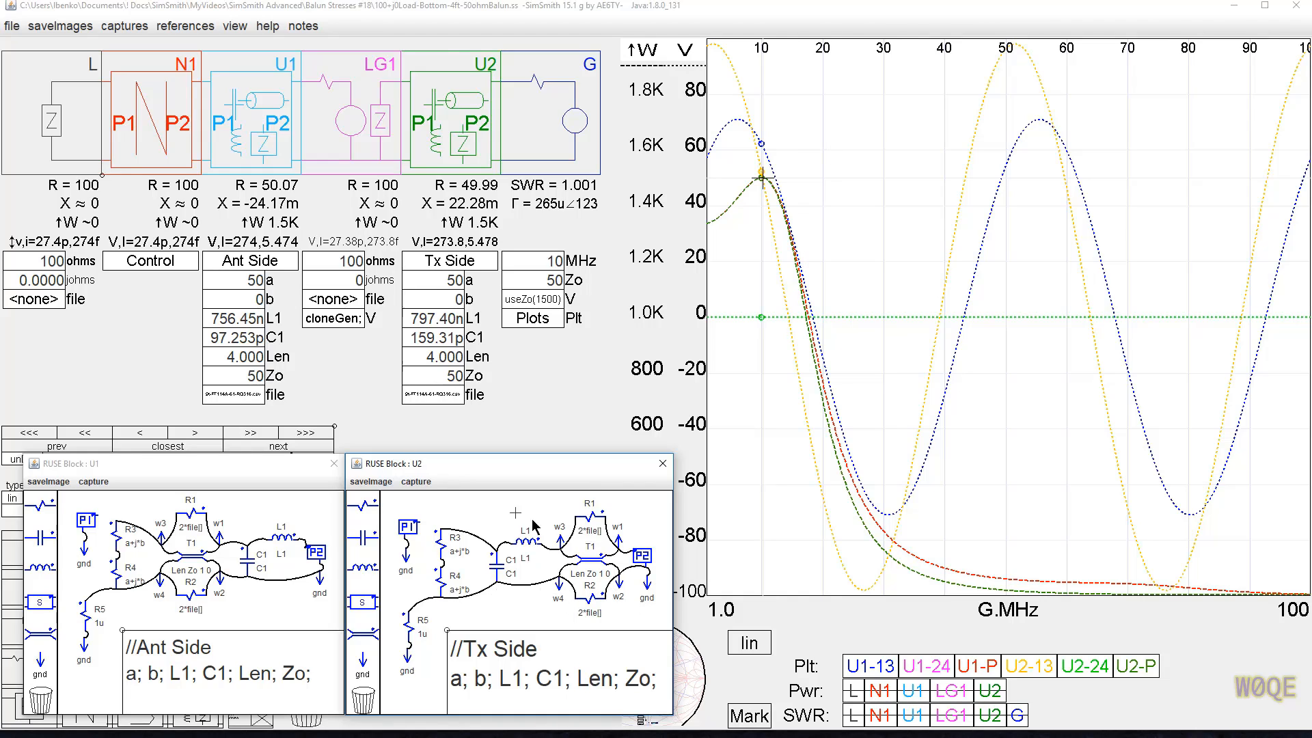
{"action": "mouse_move", "coordinate": [181, 535]}
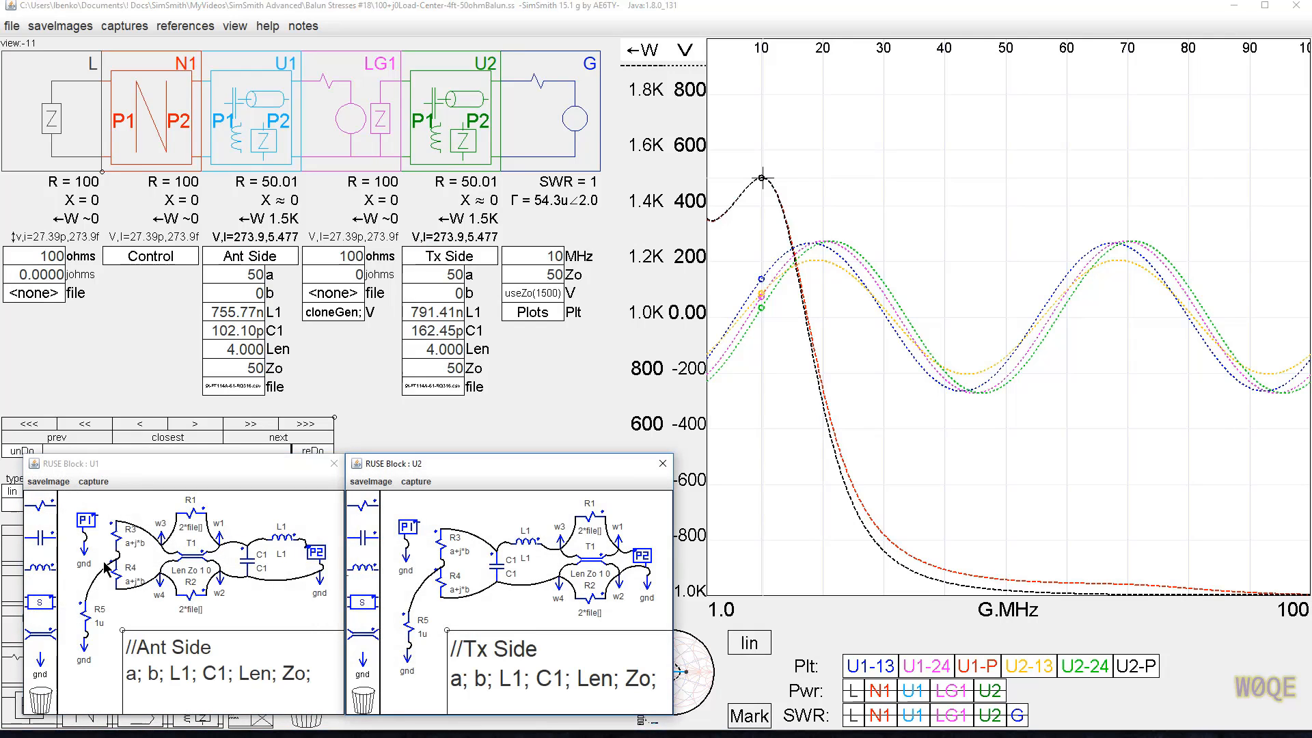
{"action": "mouse_move", "coordinate": [1102, 259]}
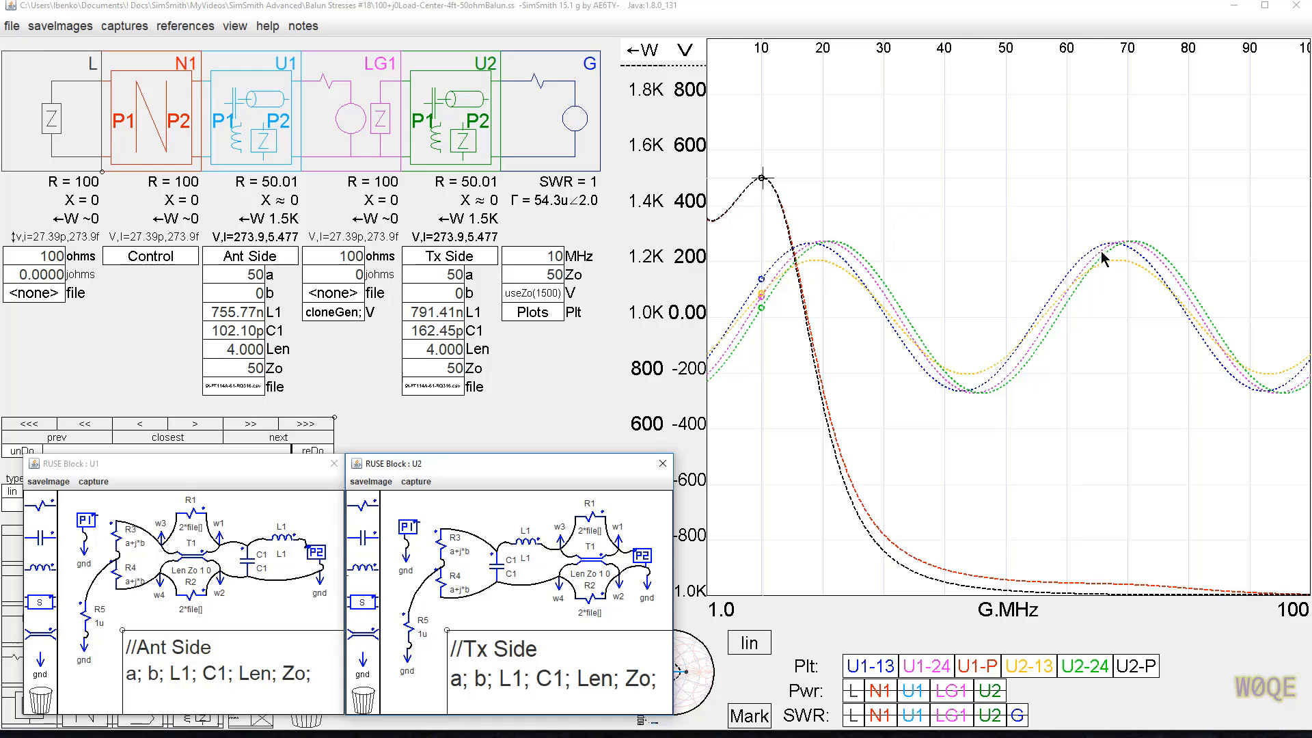
{"action": "mouse_move", "coordinate": [1101, 261]}
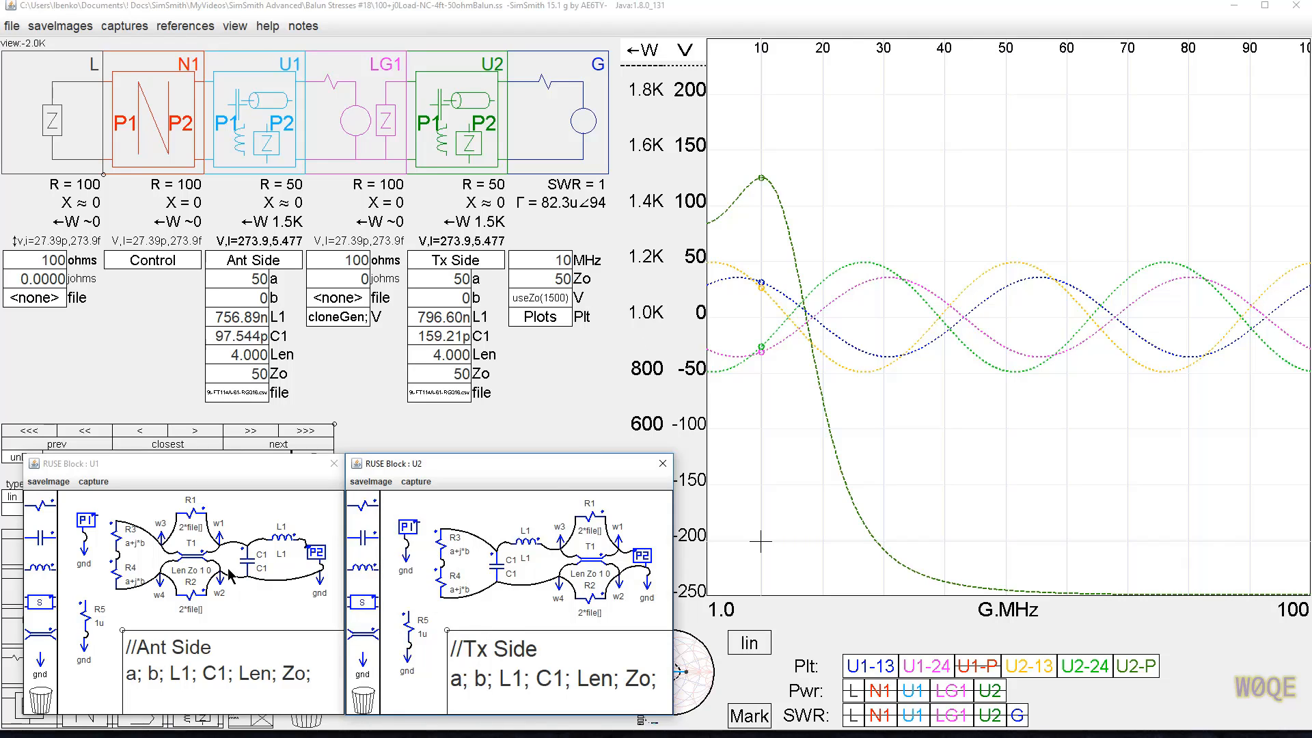
{"action": "mouse_move", "coordinate": [443, 569]}
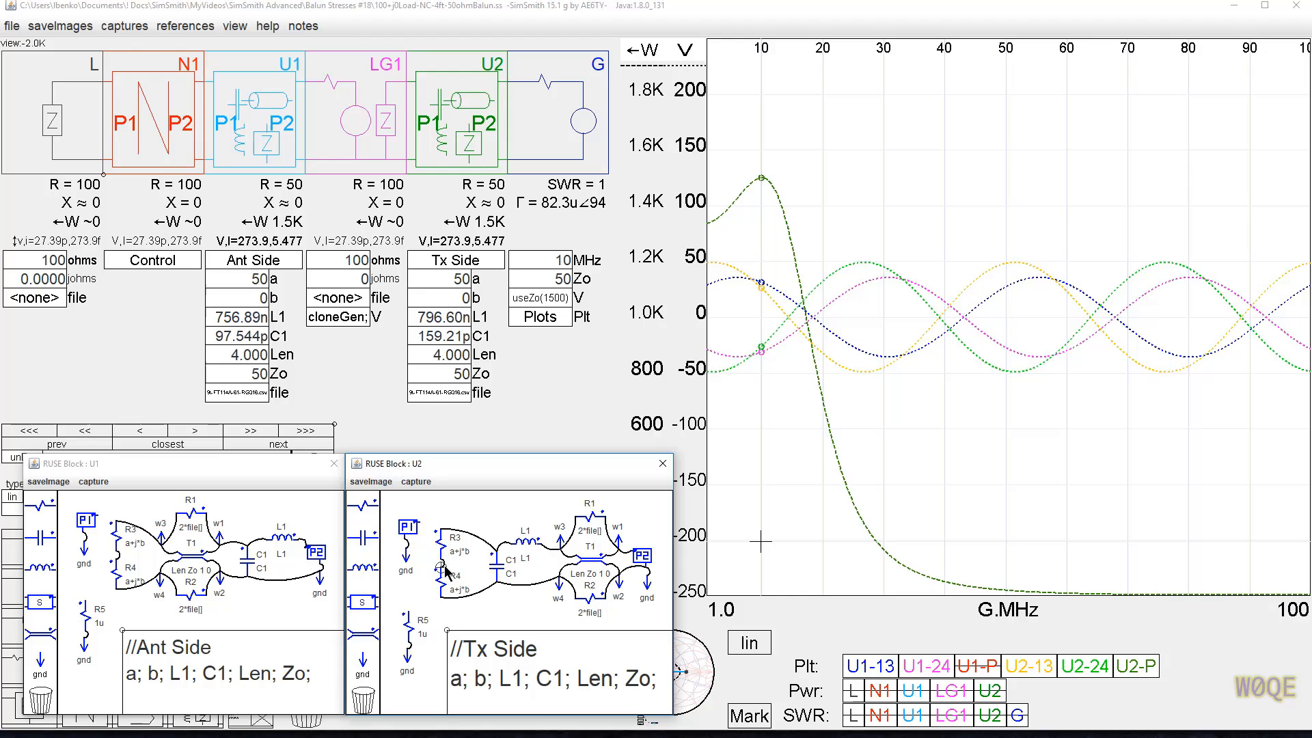
{"action": "mouse_move", "coordinate": [421, 569]}
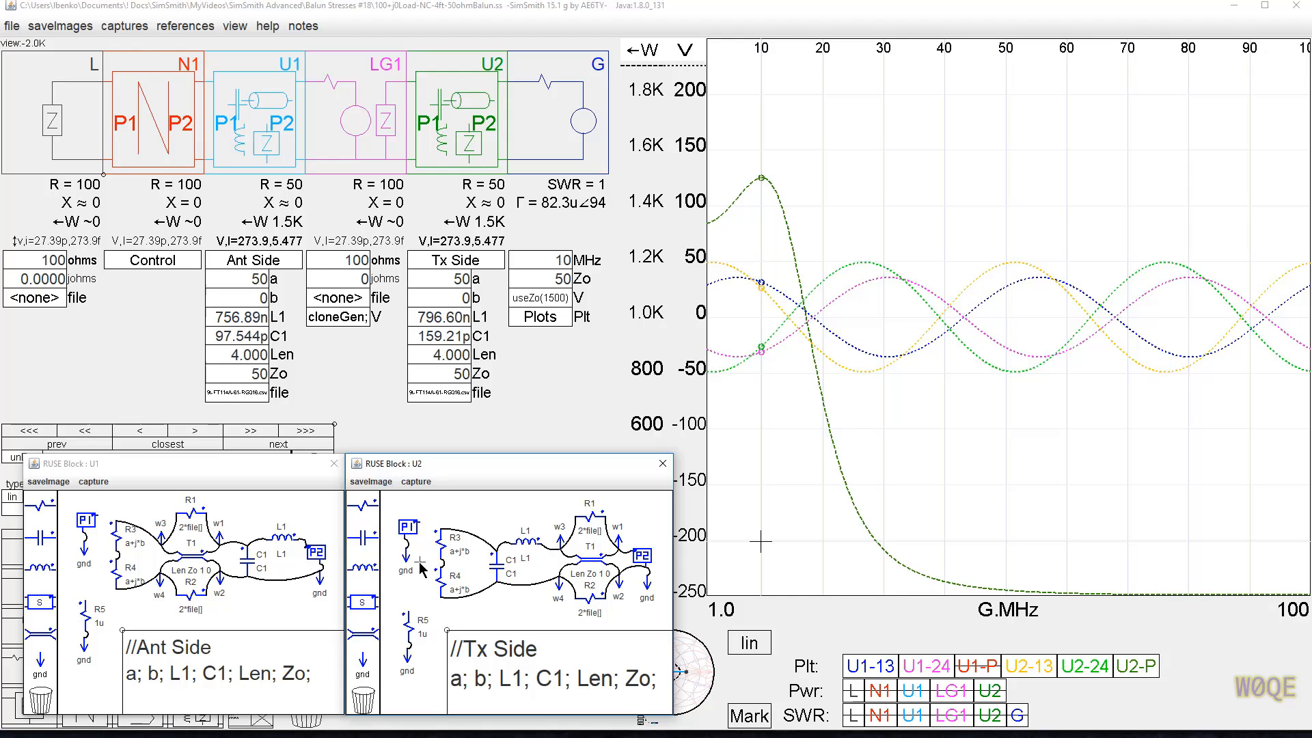
{"action": "mouse_move", "coordinate": [441, 532]}
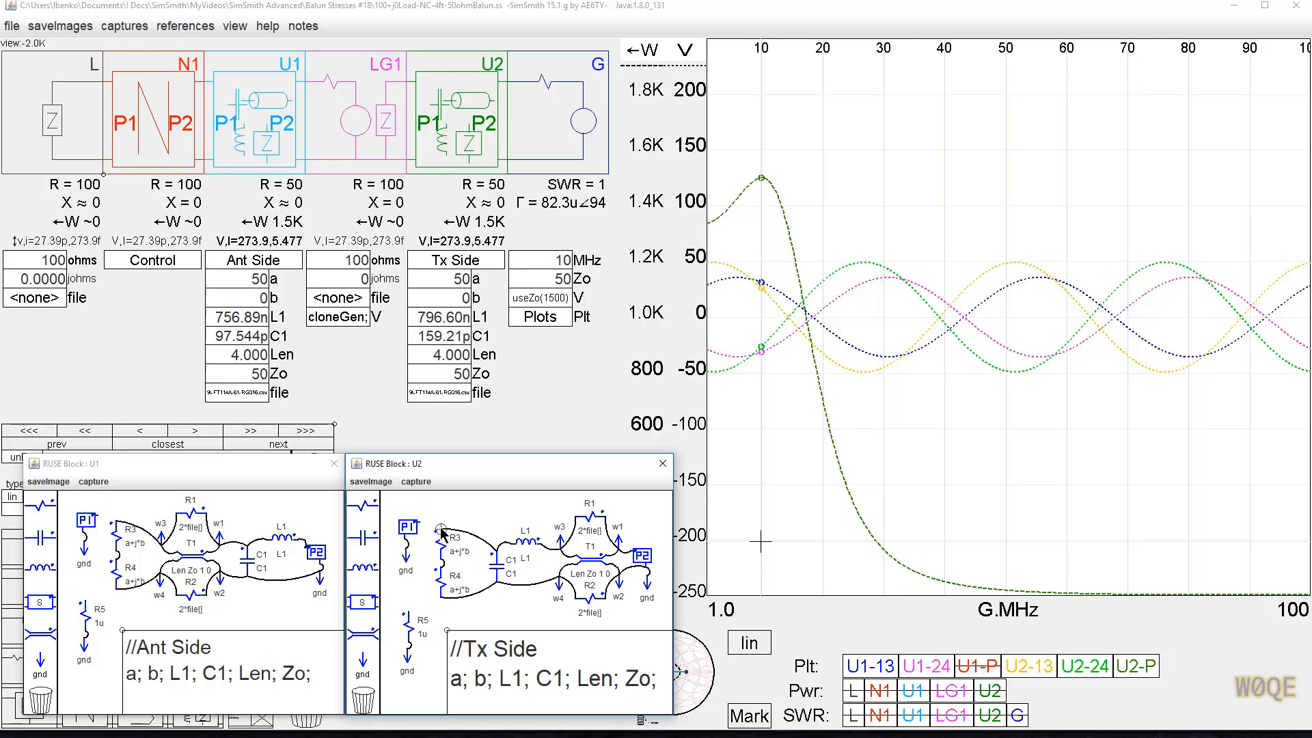
{"action": "mouse_move", "coordinate": [438, 600]}
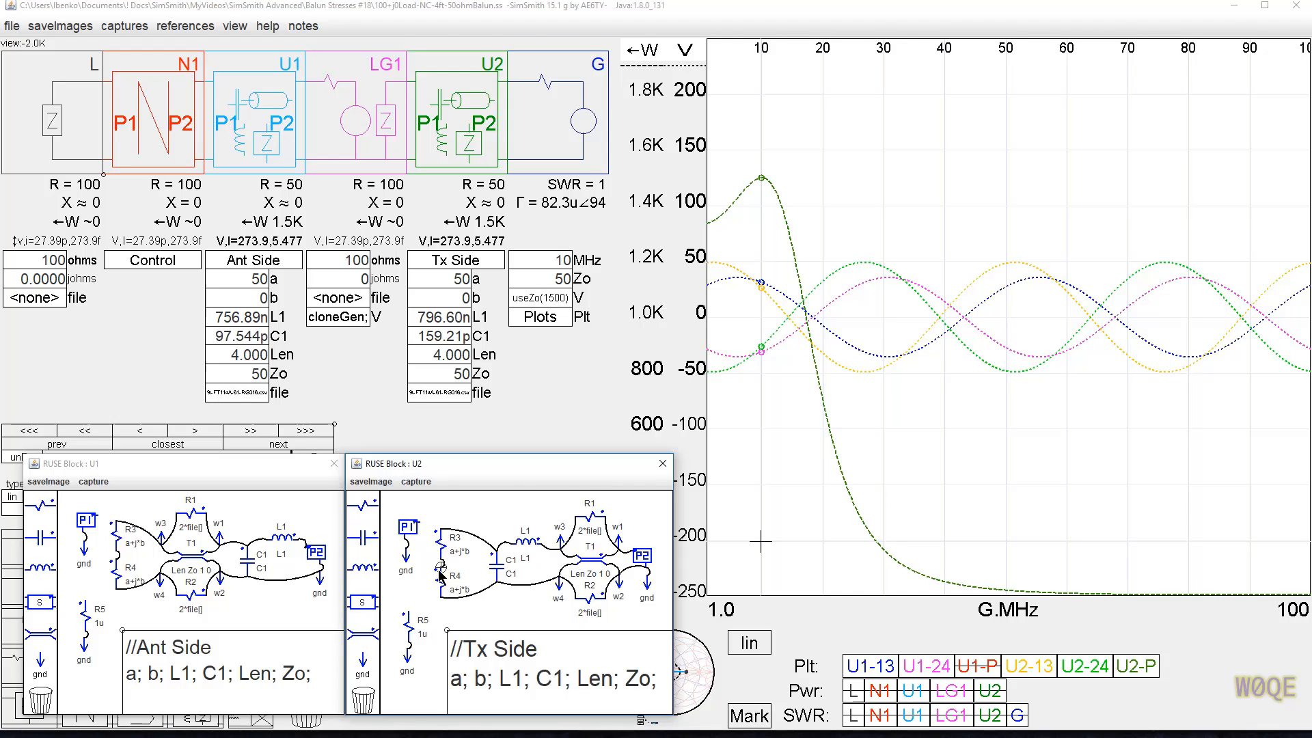
{"action": "mouse_move", "coordinate": [430, 567]}
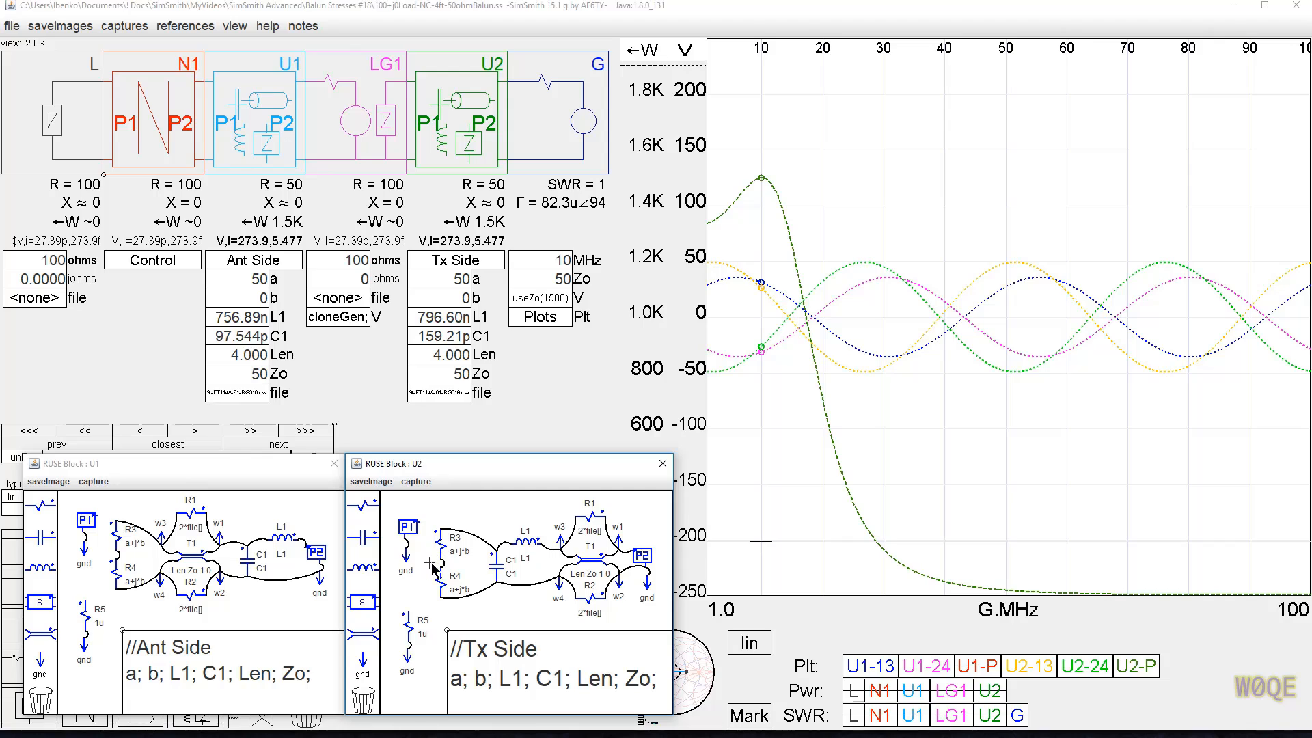
{"action": "mouse_move", "coordinate": [453, 602]}
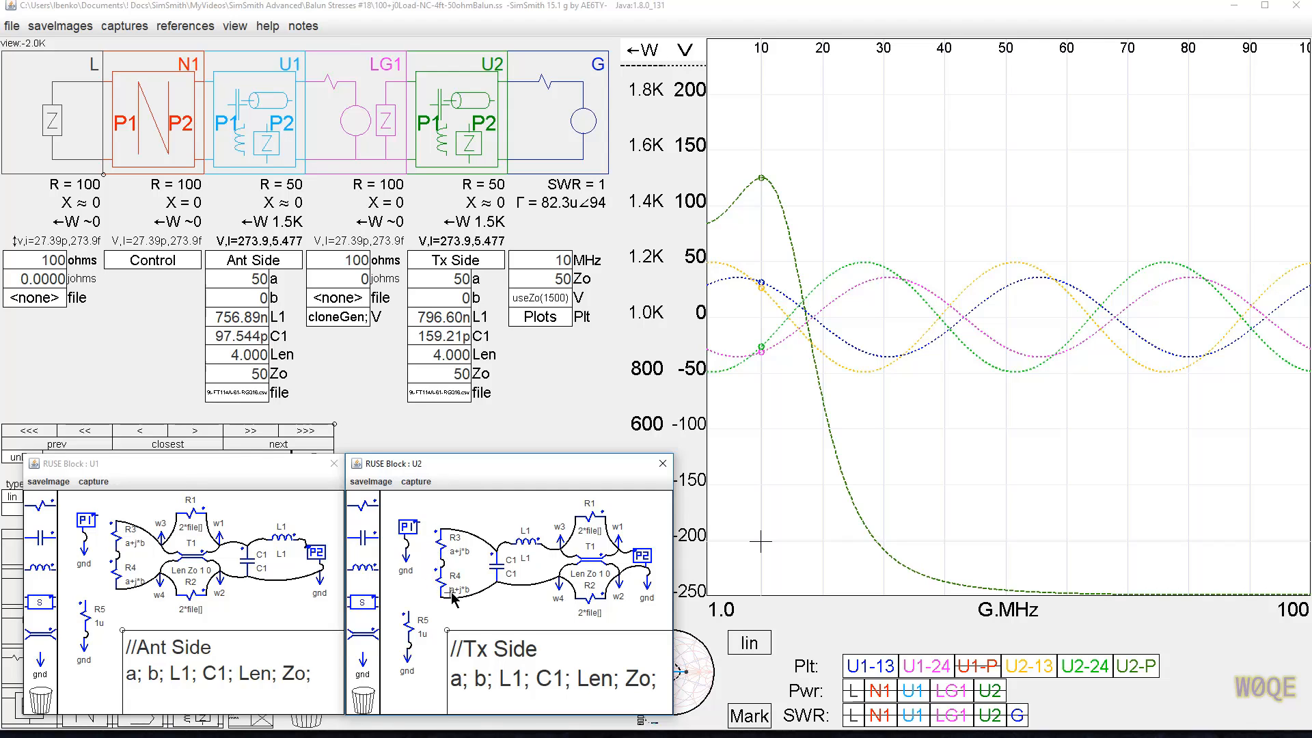
{"action": "mouse_move", "coordinate": [431, 600]}
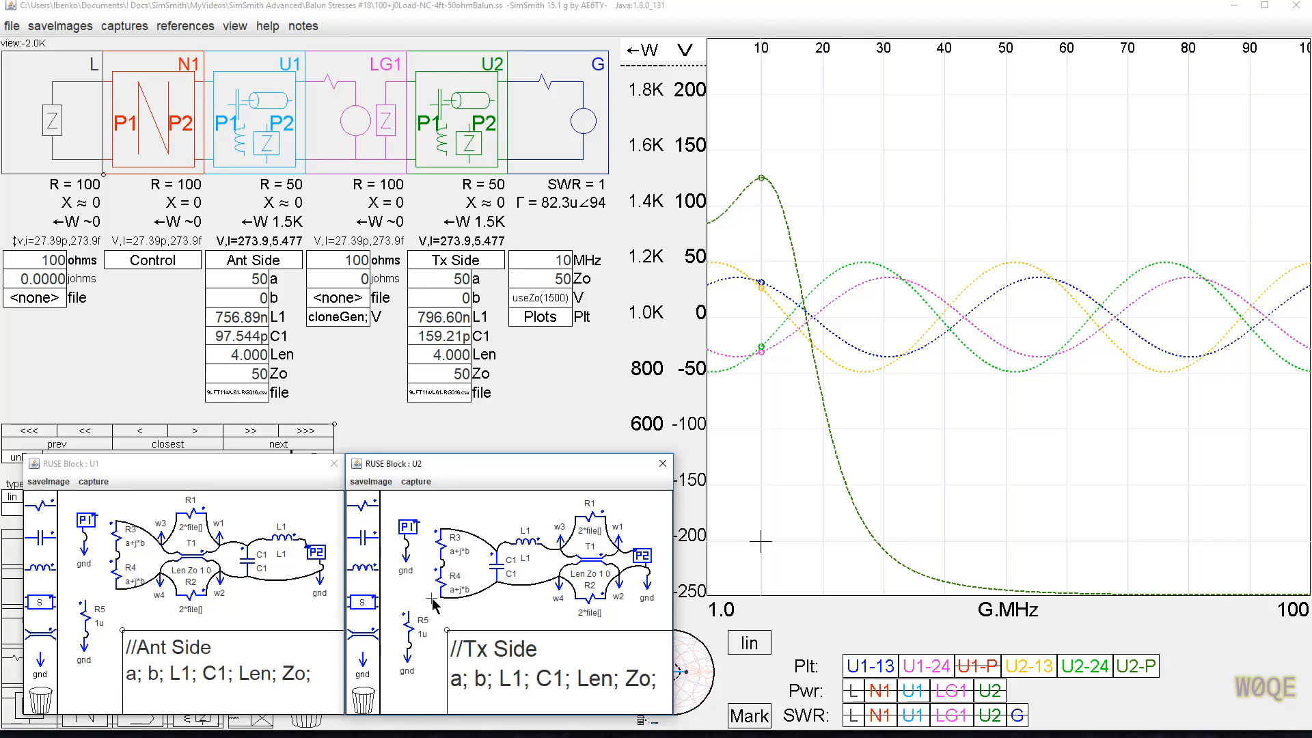
{"action": "mouse_move", "coordinate": [455, 611]}
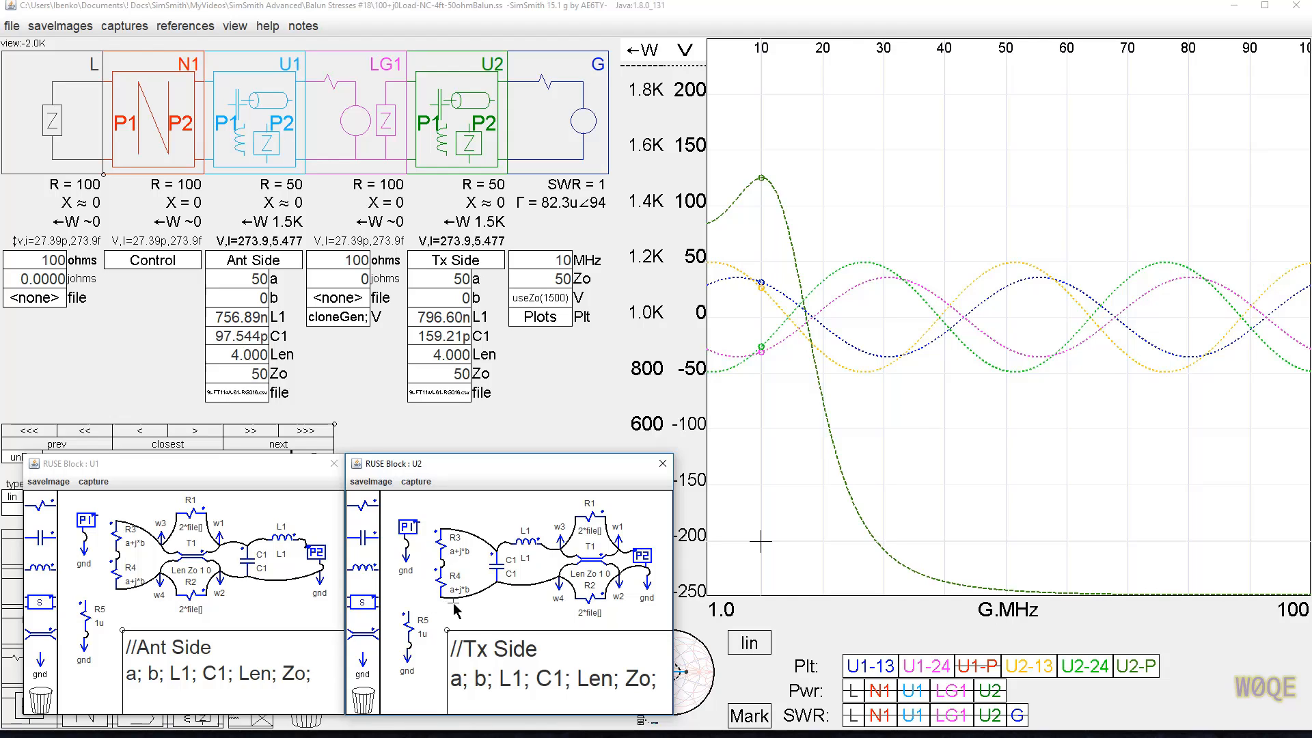
{"action": "mouse_move", "coordinate": [455, 616]}
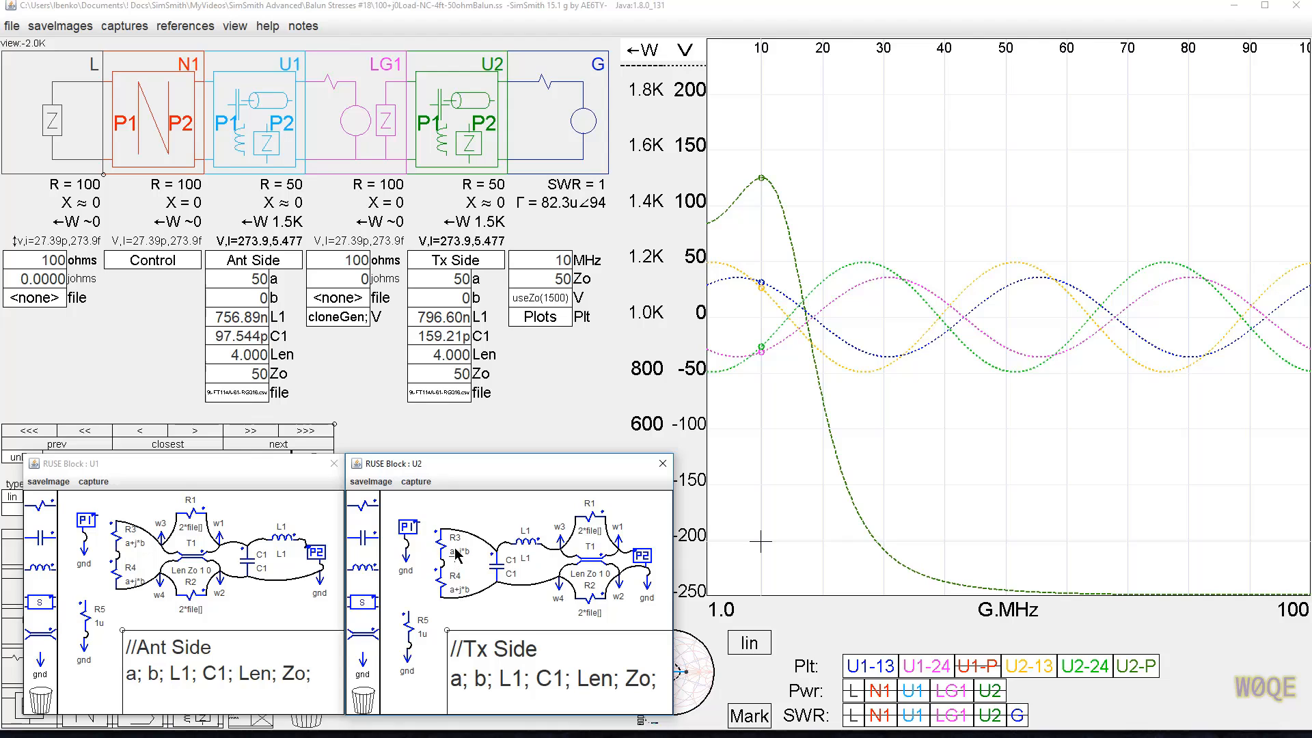
{"action": "mouse_move", "coordinate": [442, 595]}
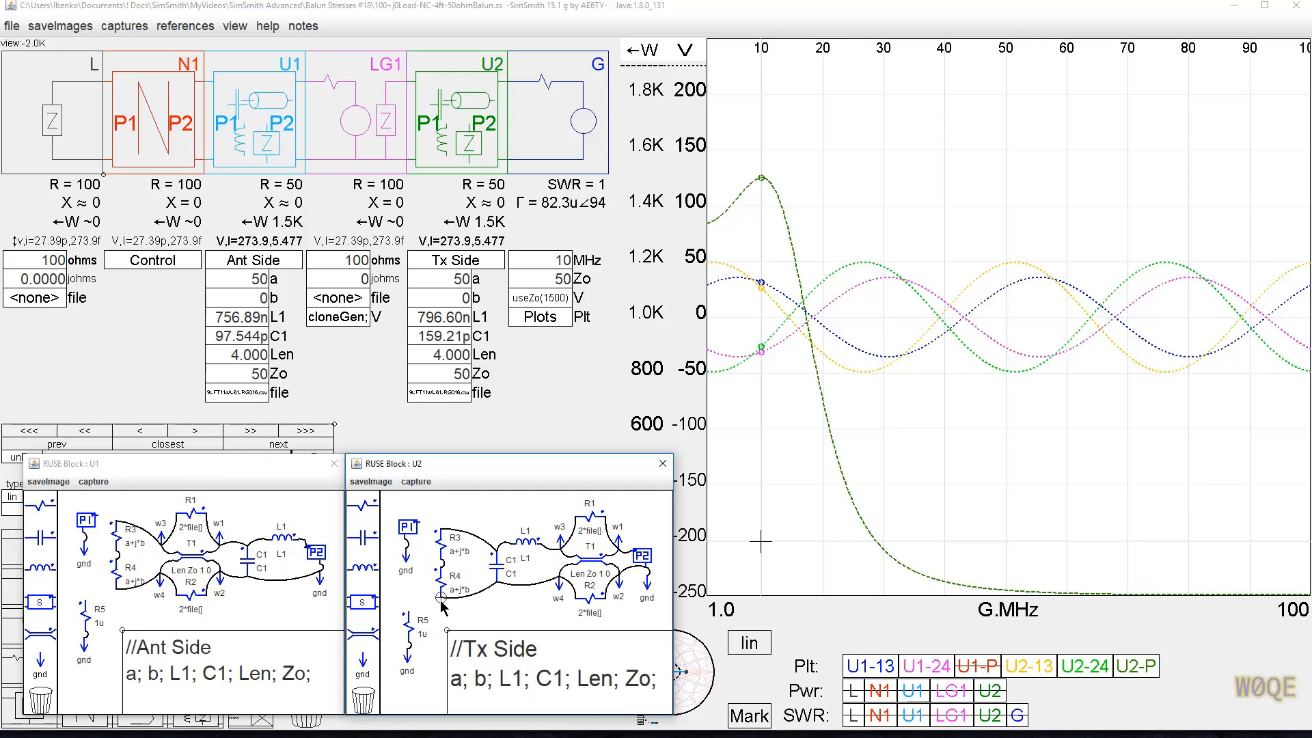
{"action": "mouse_move", "coordinate": [453, 570]}
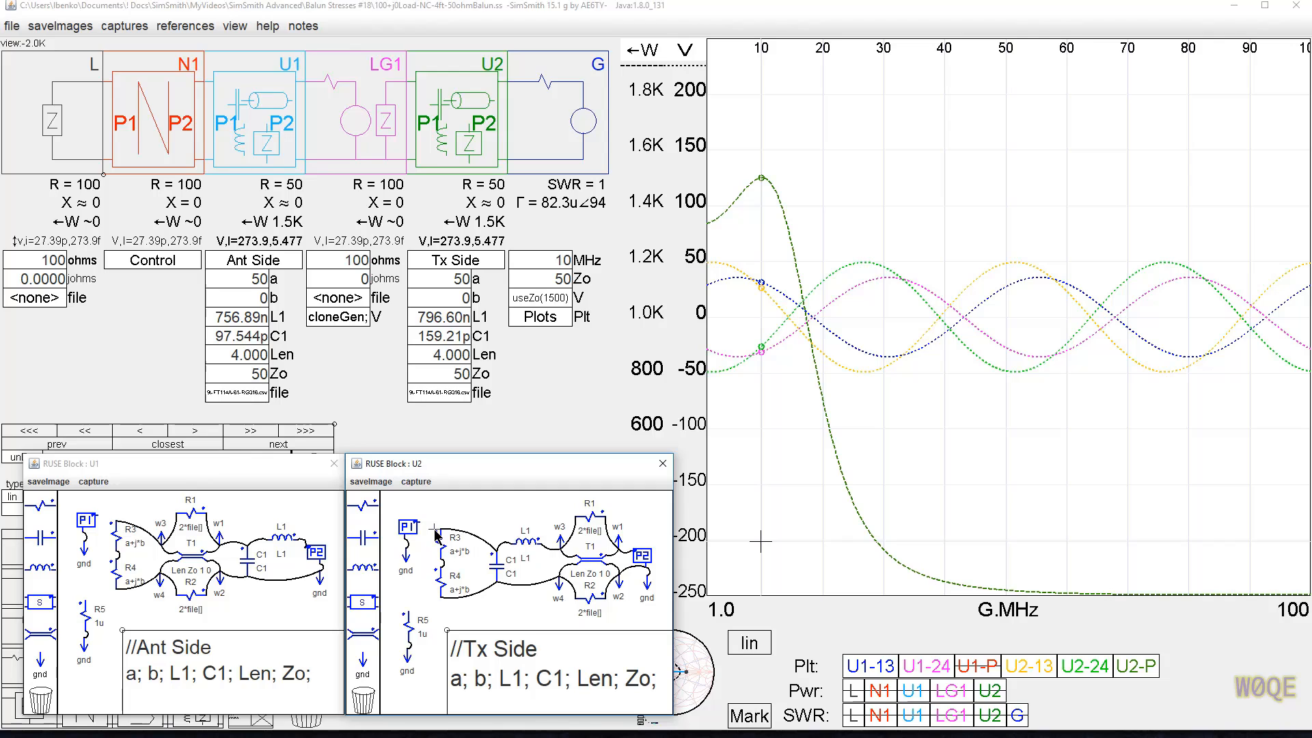
{"action": "mouse_move", "coordinate": [442, 599]}
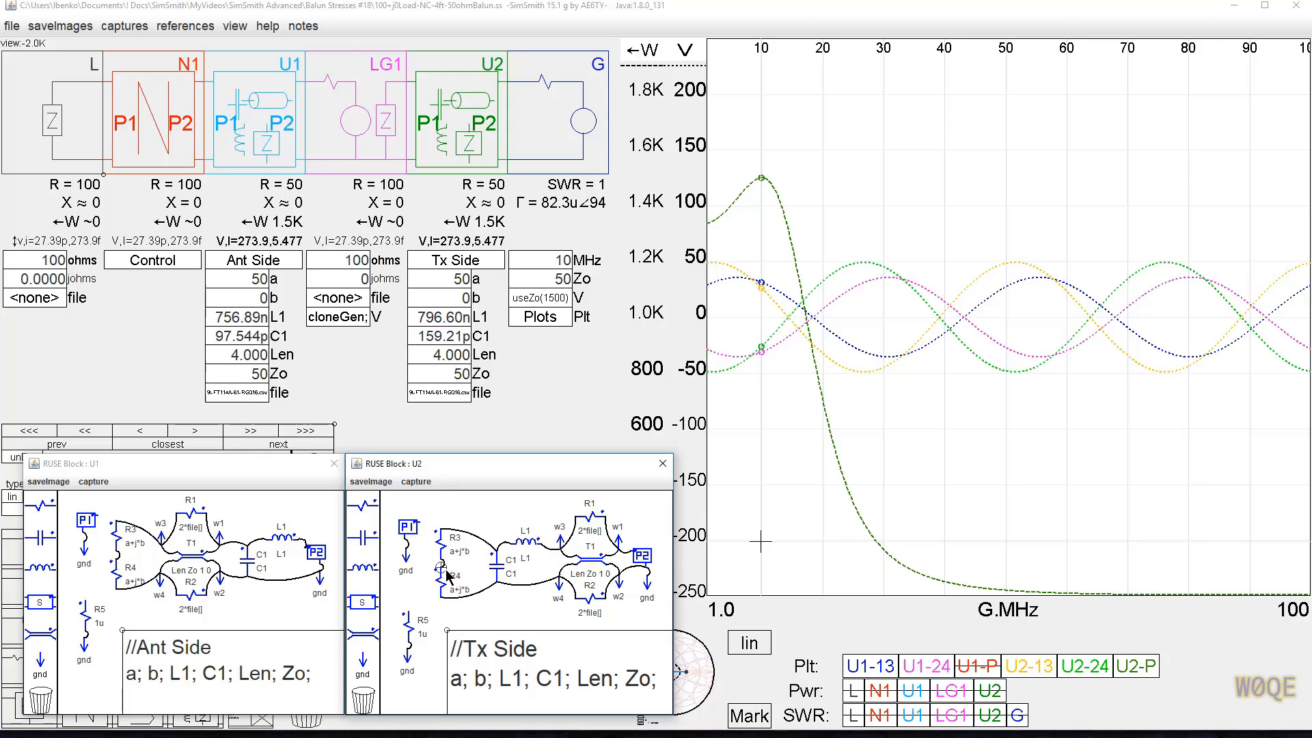
{"action": "mouse_move", "coordinate": [973, 288]}
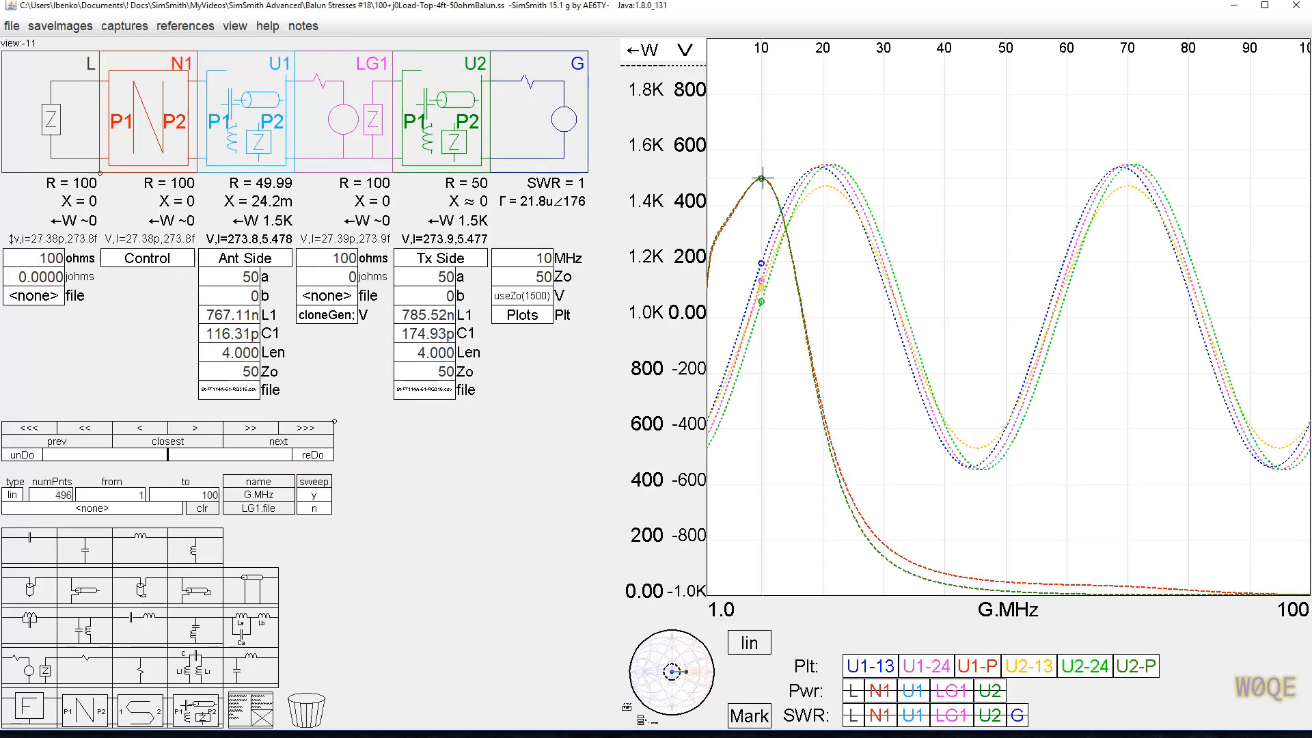
{"action": "mouse_move", "coordinate": [122, 300]}
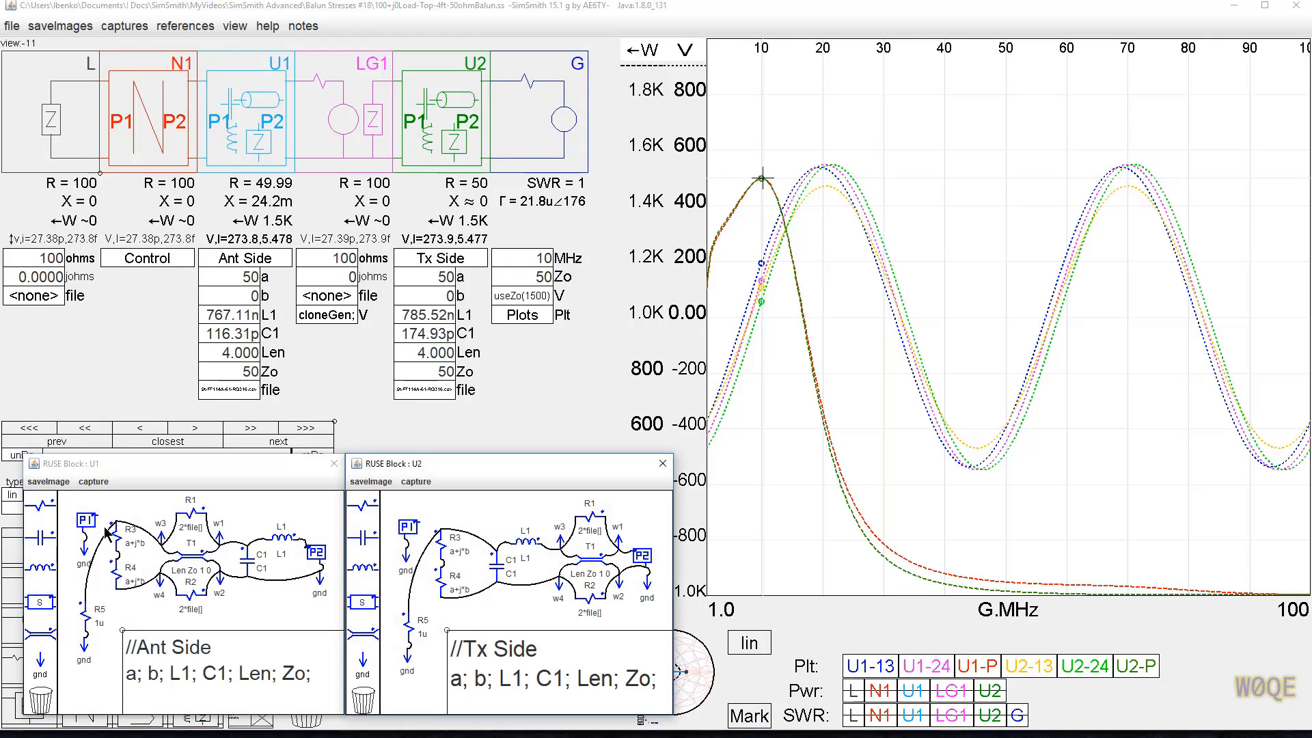
{"action": "mouse_move", "coordinate": [397, 552]}
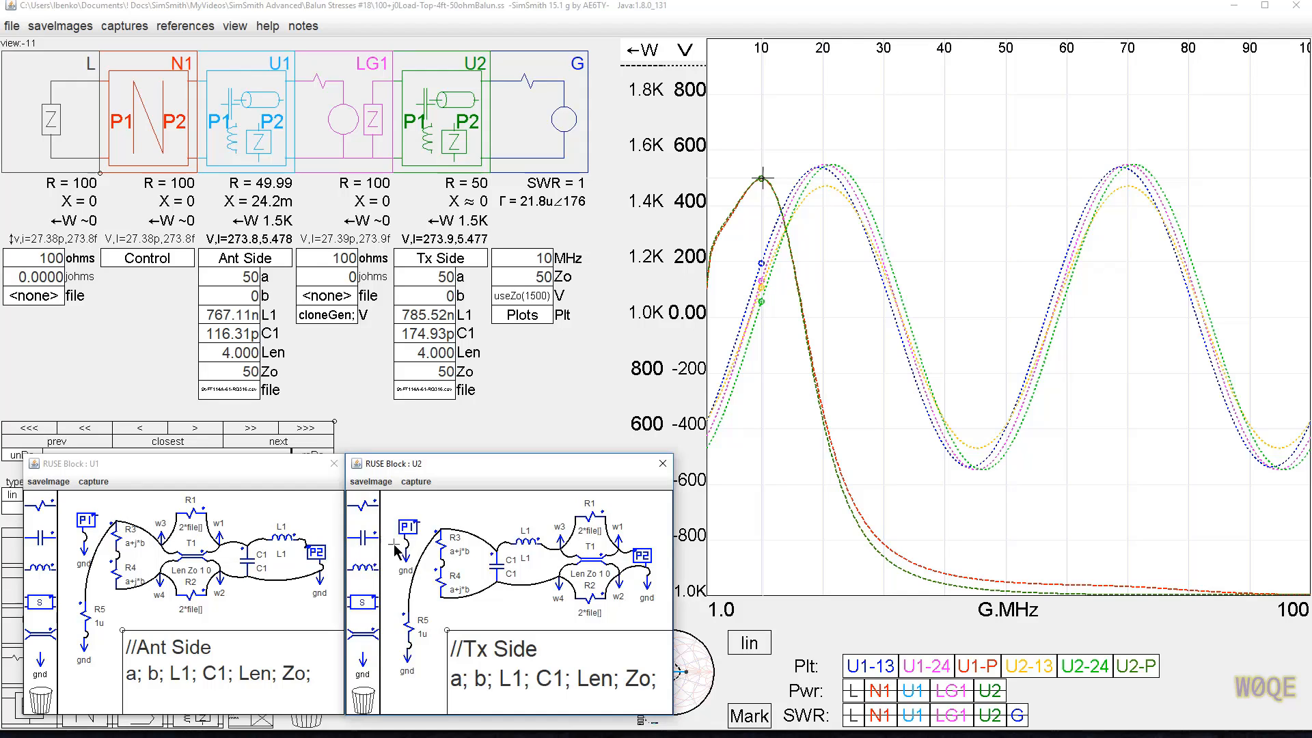
{"action": "mouse_move", "coordinate": [439, 533]}
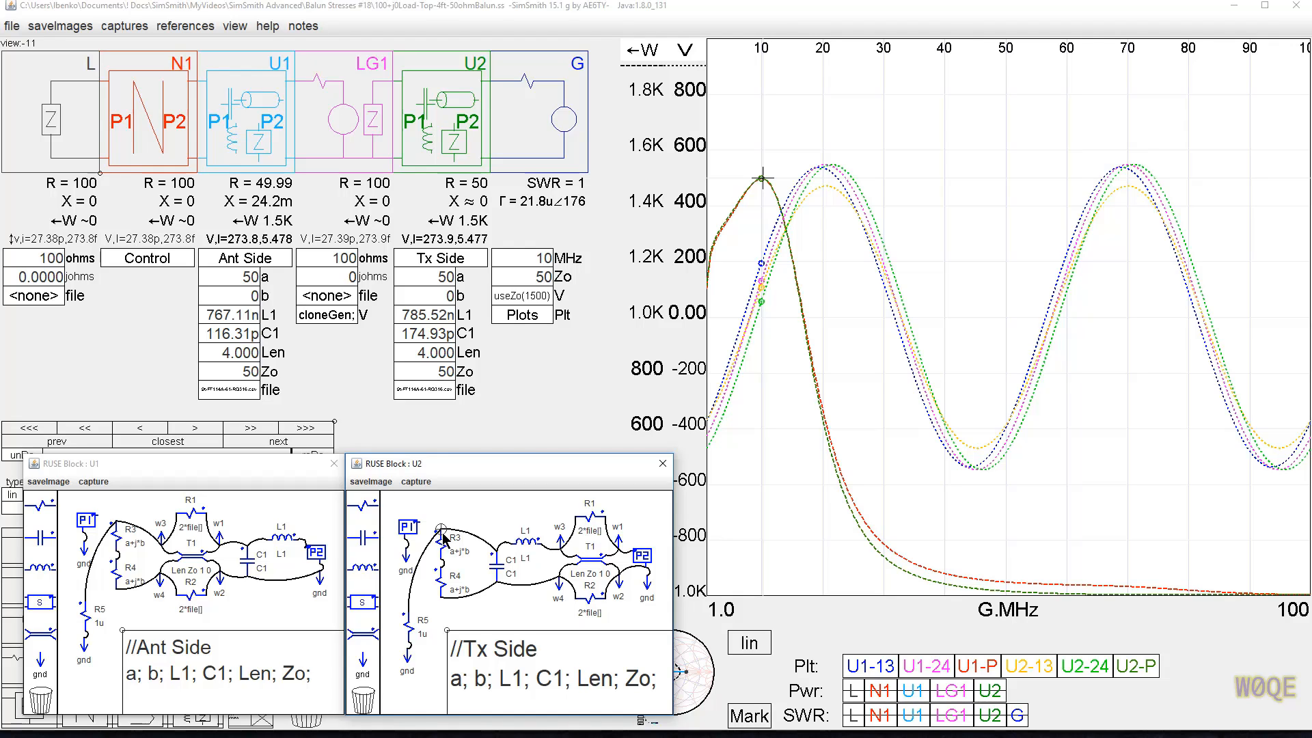
{"action": "mouse_move", "coordinate": [541, 554]}
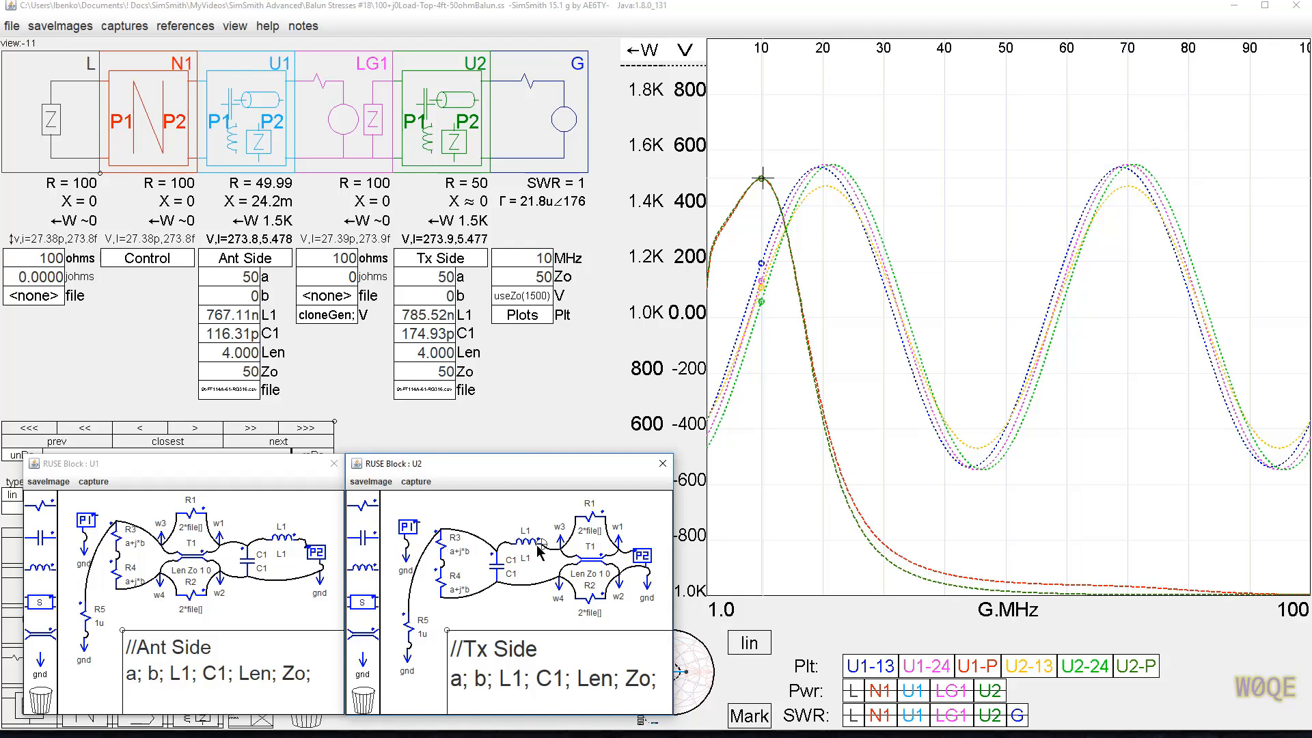
{"action": "mouse_move", "coordinate": [649, 596]}
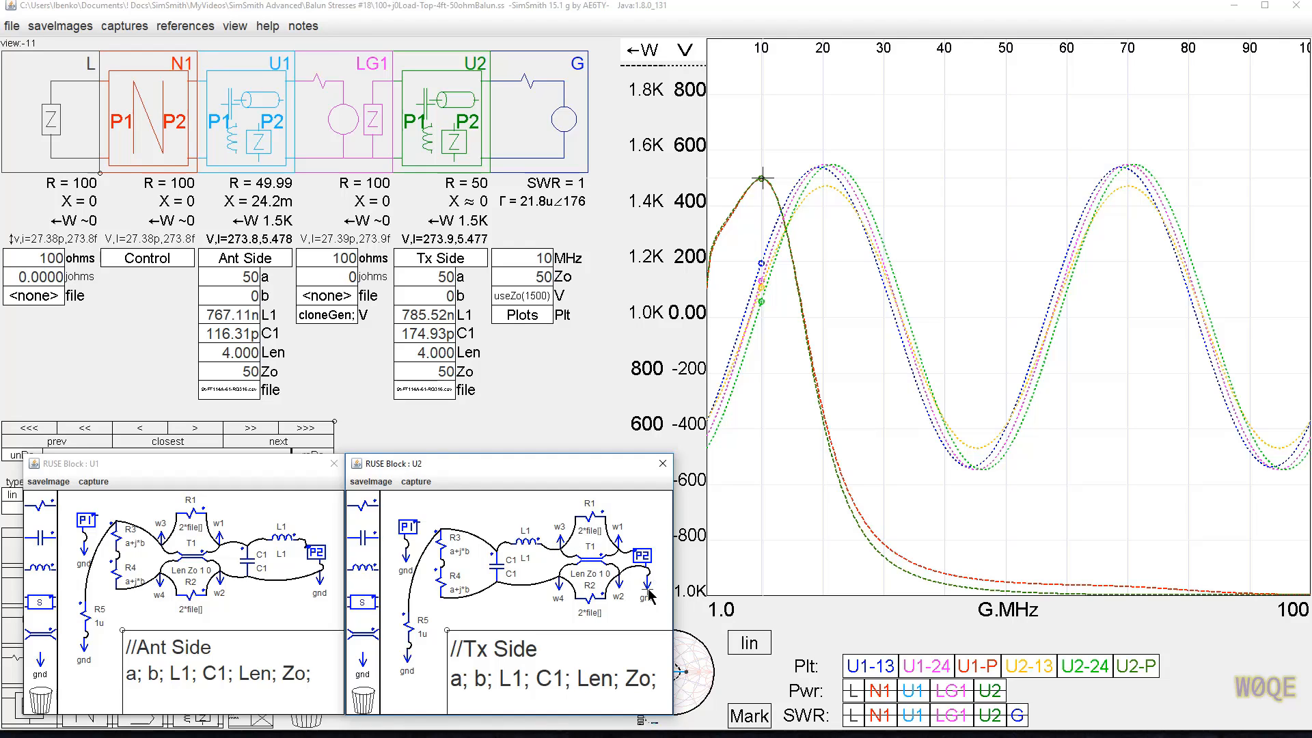
{"action": "mouse_move", "coordinate": [457, 531]}
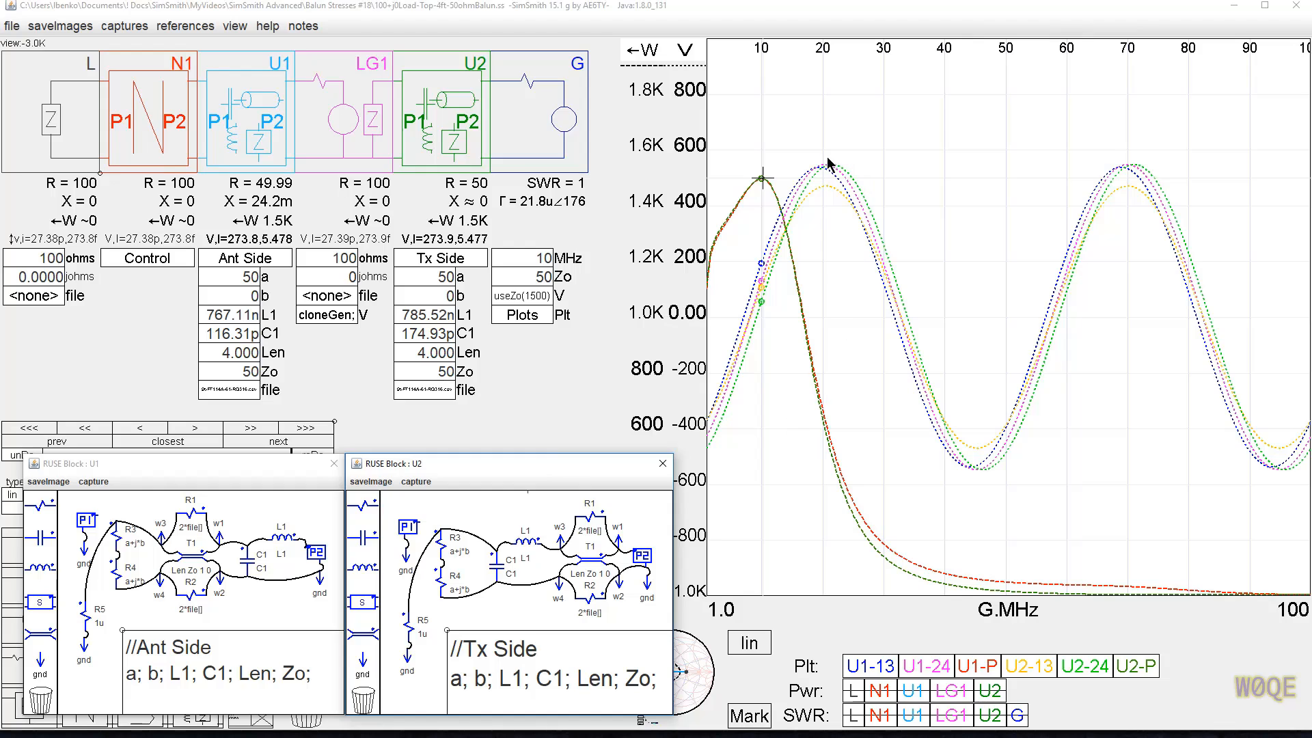
Mark the U2-24 curve peak, reading about 547 V on the transmitter side
{"action": "left_click", "coordinate": [828, 164]}
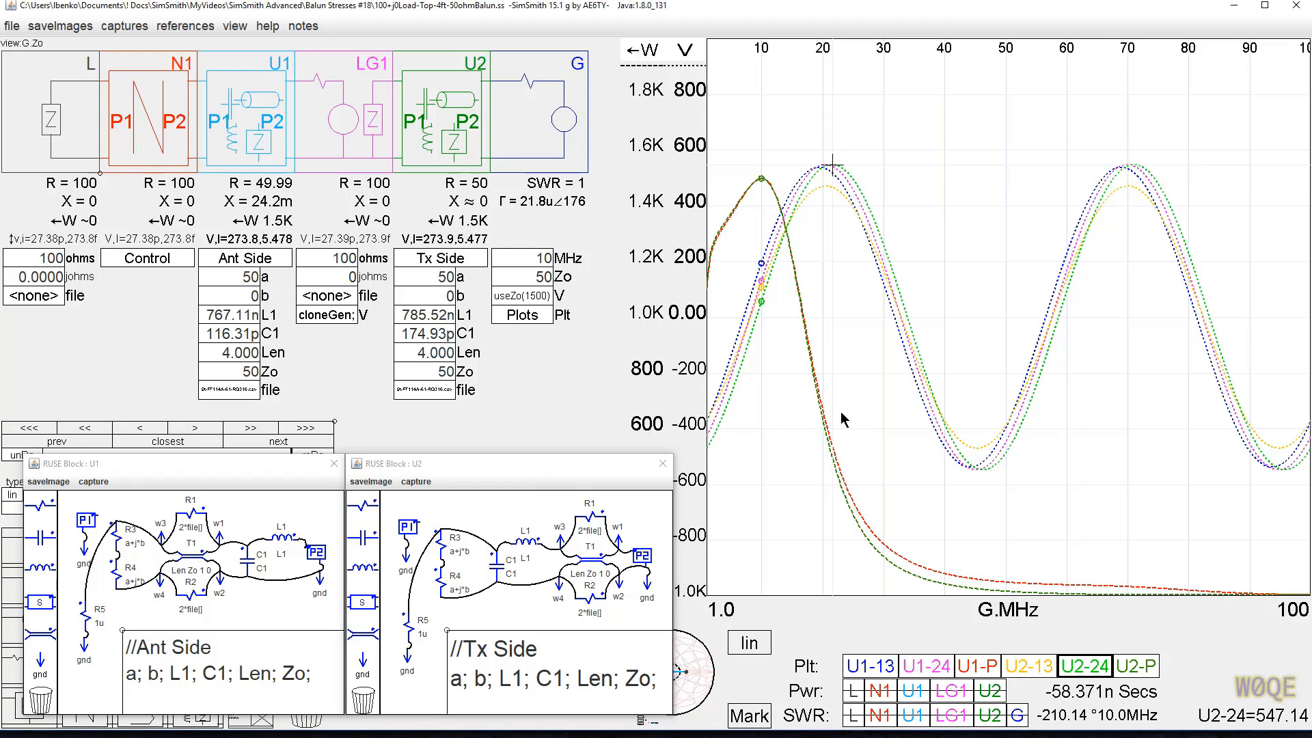
{"action": "mouse_move", "coordinate": [821, 178]}
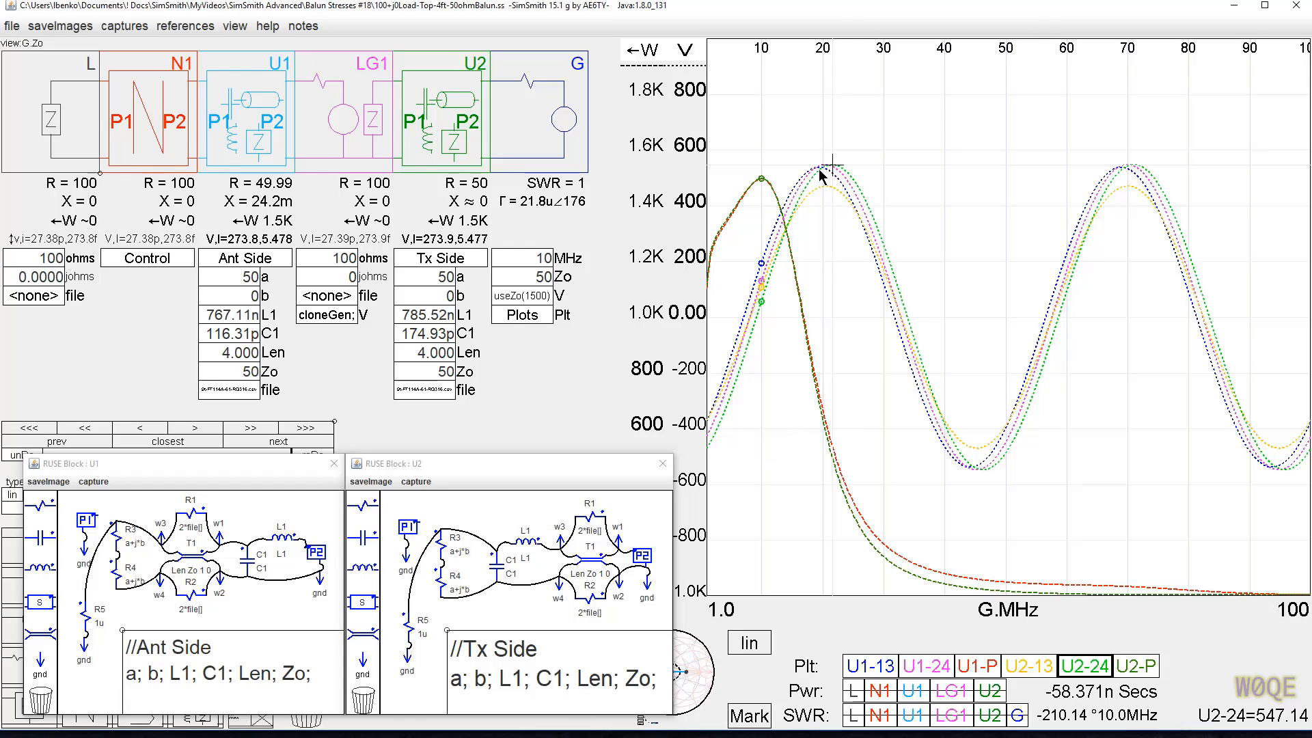
{"action": "mouse_move", "coordinate": [432, 561]}
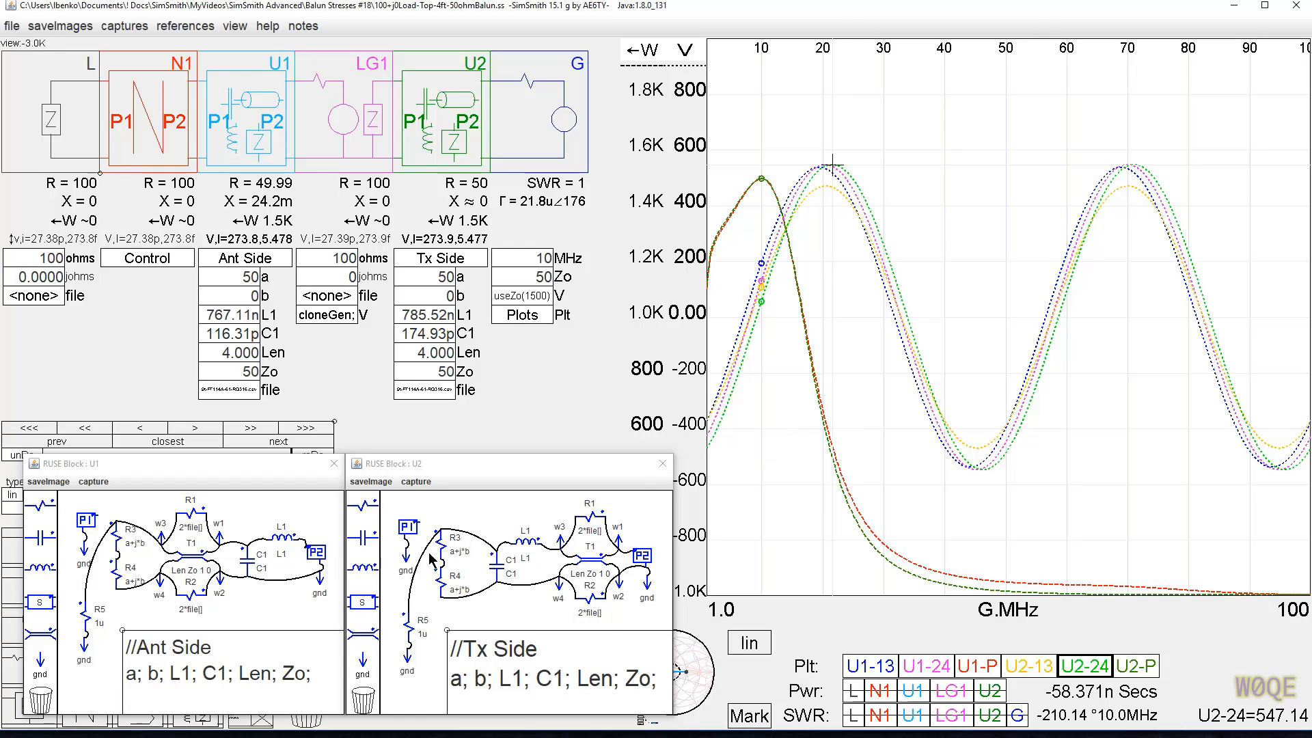
{"action": "mouse_move", "coordinate": [822, 179]}
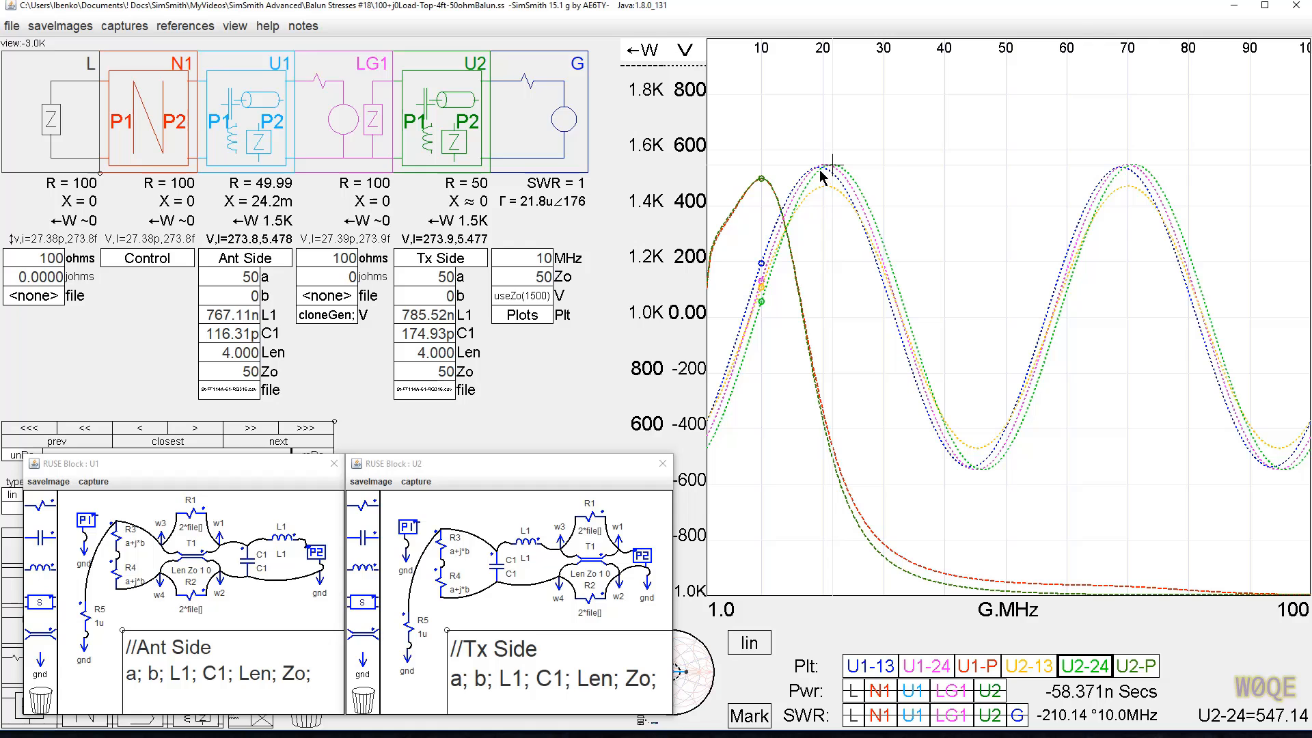
{"action": "mouse_move", "coordinate": [572, 178]}
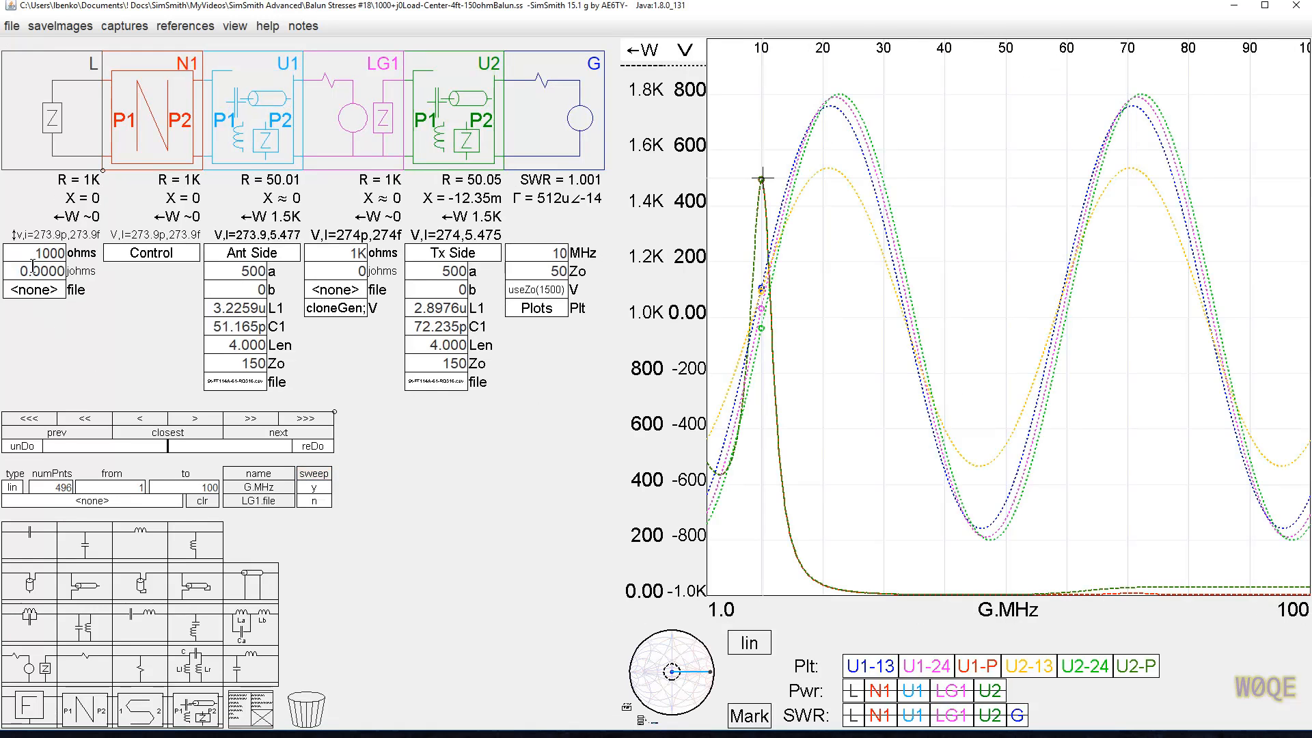
{"action": "mouse_move", "coordinate": [382, 290]}
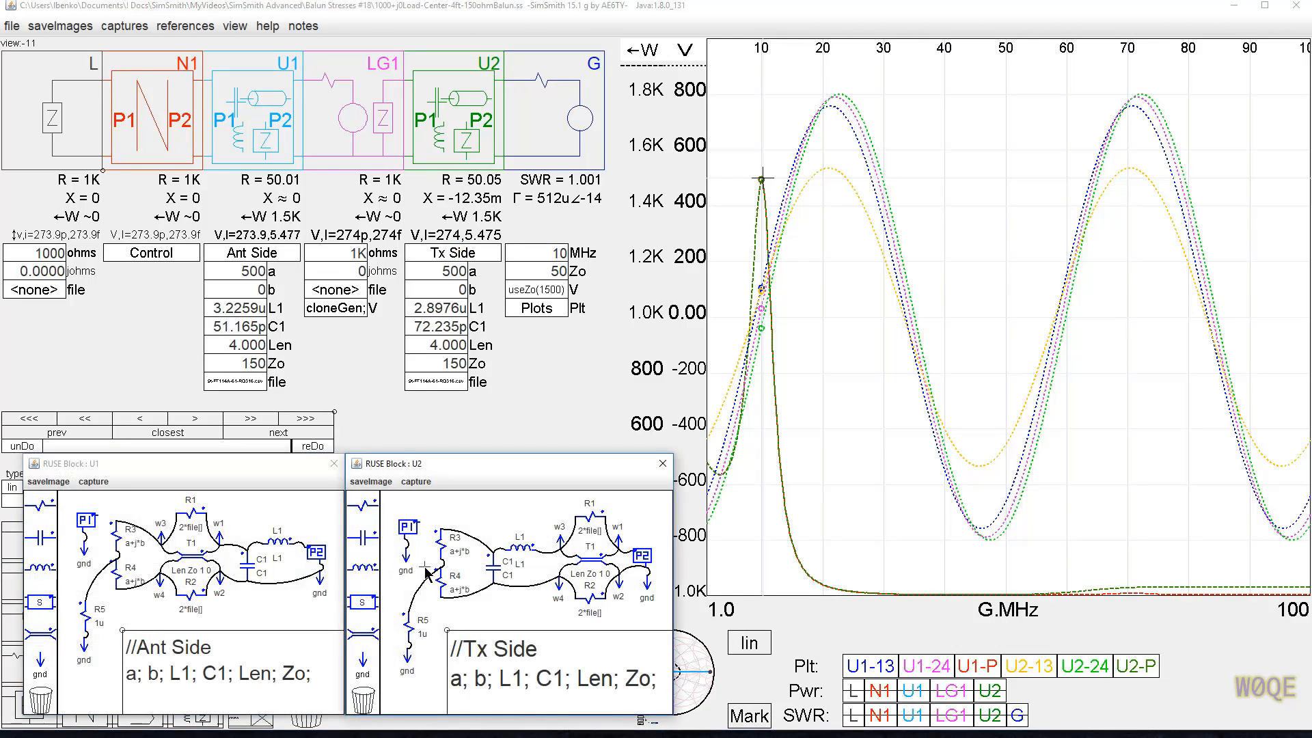
{"action": "mouse_move", "coordinate": [870, 137]}
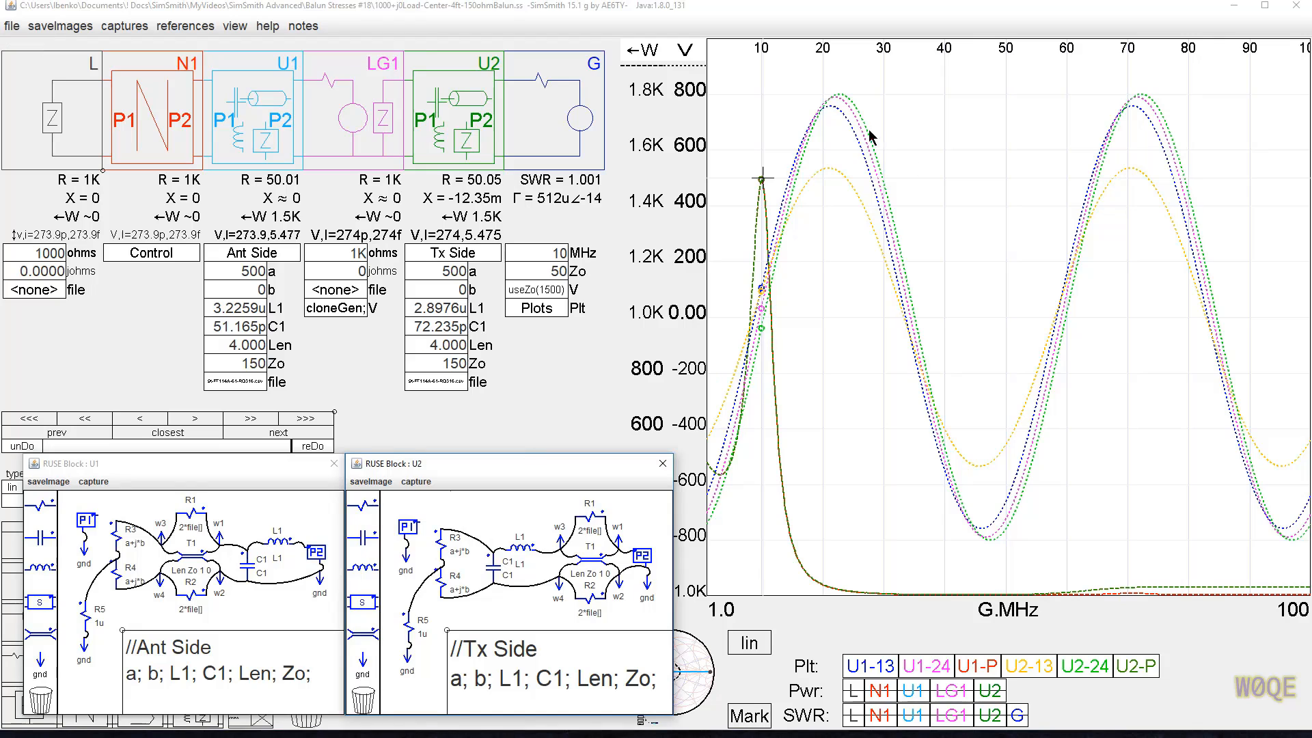
{"action": "mouse_move", "coordinate": [842, 101]}
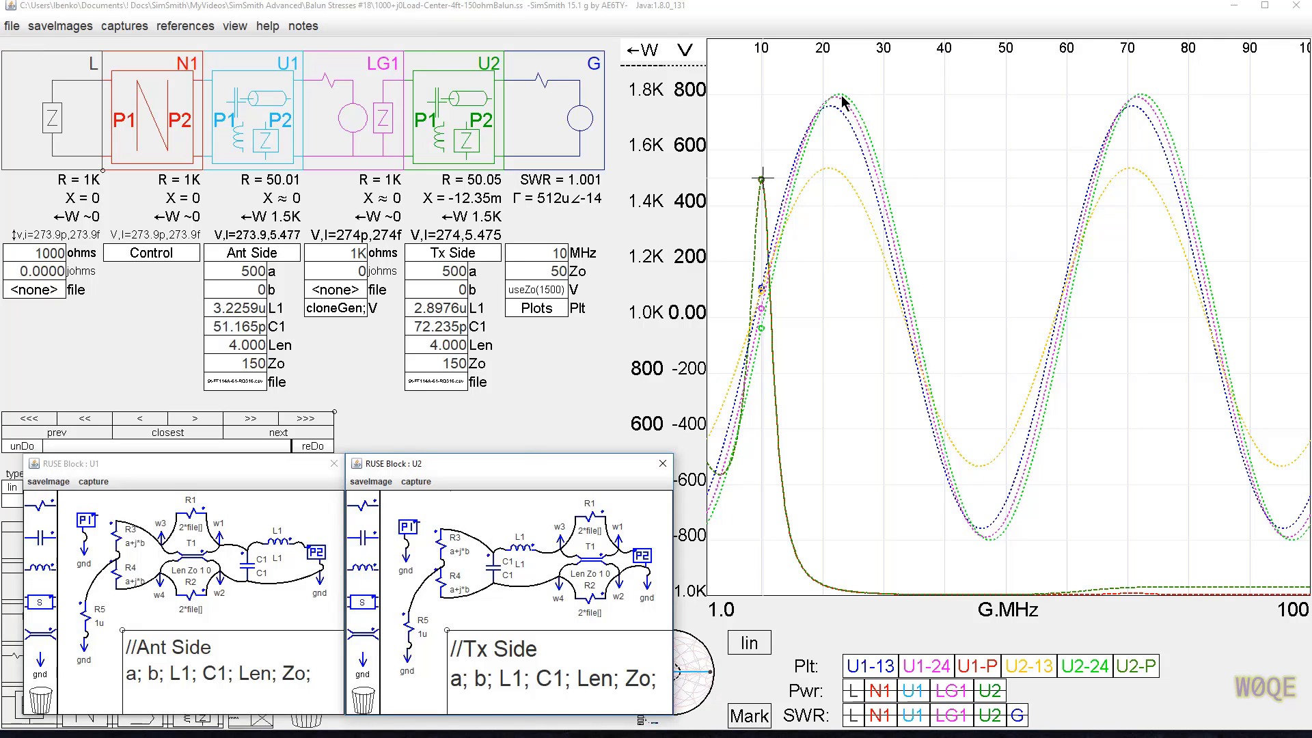
{"action": "mouse_move", "coordinate": [856, 114]}
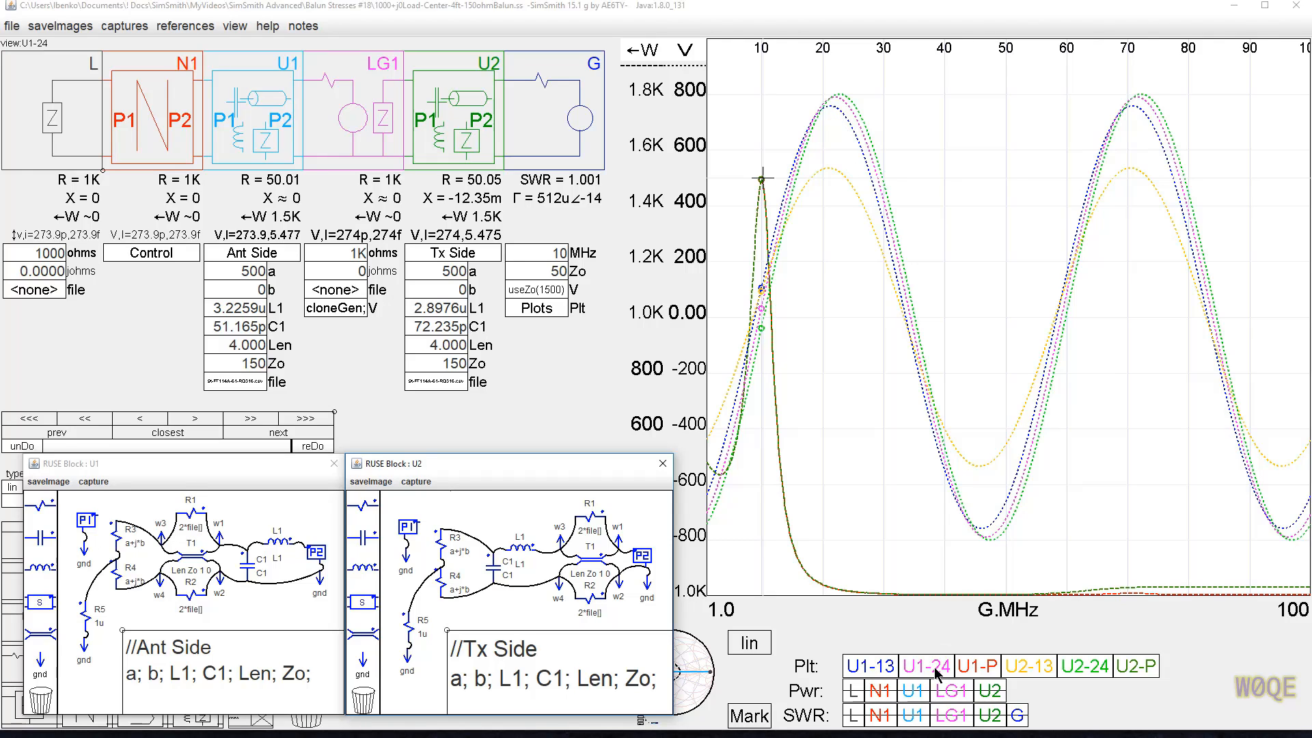
Mark the first U2-24 voltage peak near 22 MHz, reading about 800 V
{"action": "left_click", "coordinate": [829, 107]}
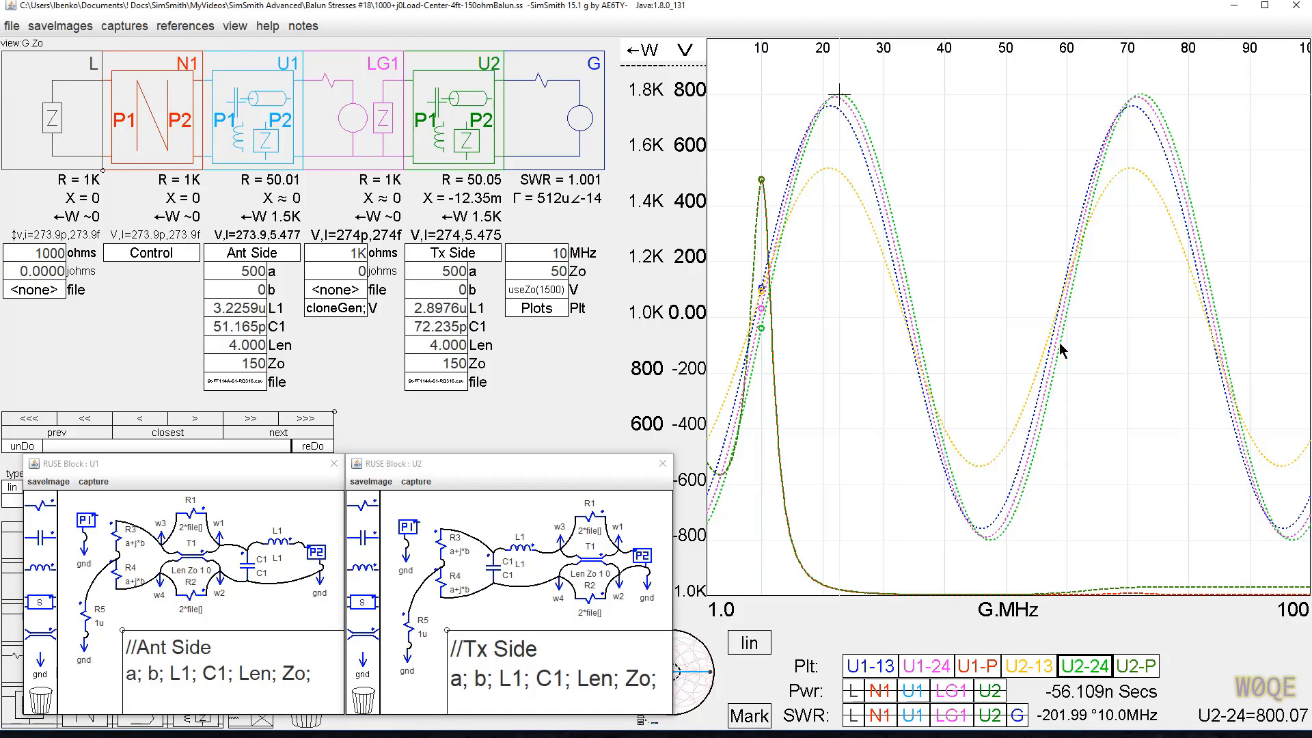
{"action": "mouse_move", "coordinate": [491, 538]}
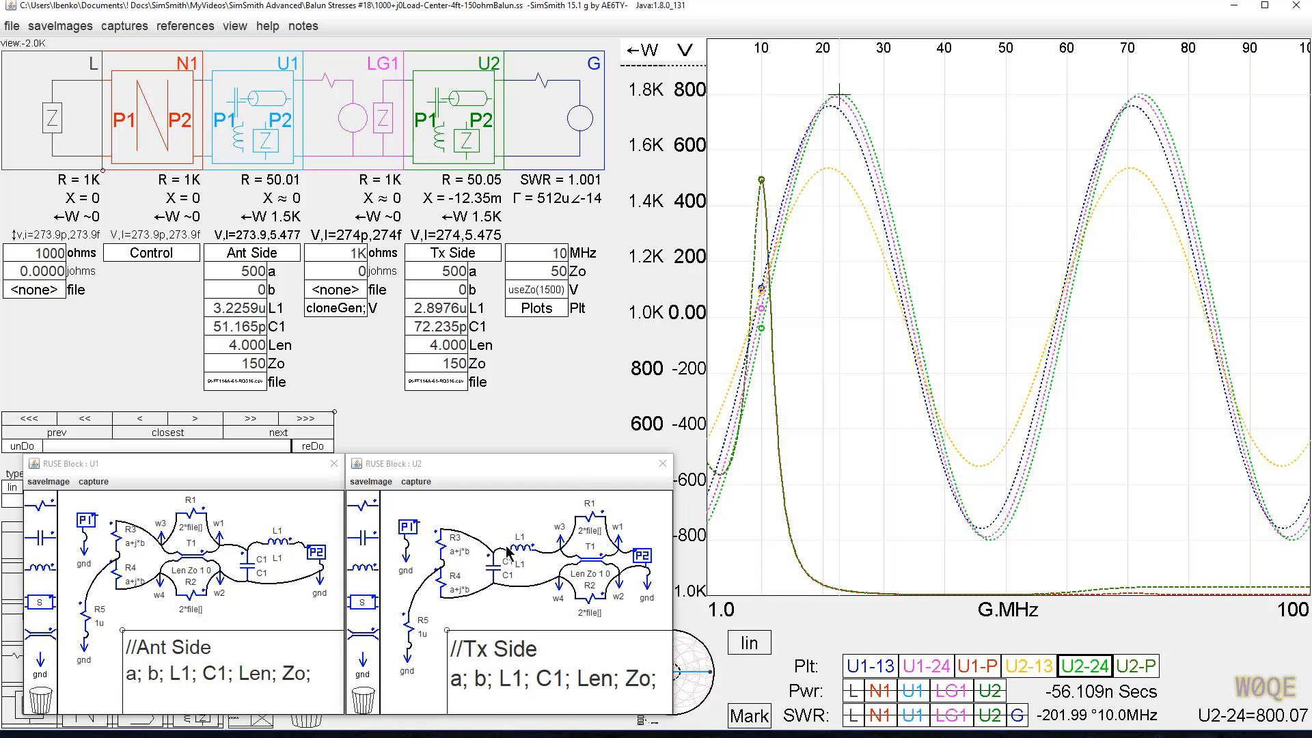
{"action": "mouse_move", "coordinate": [533, 564]}
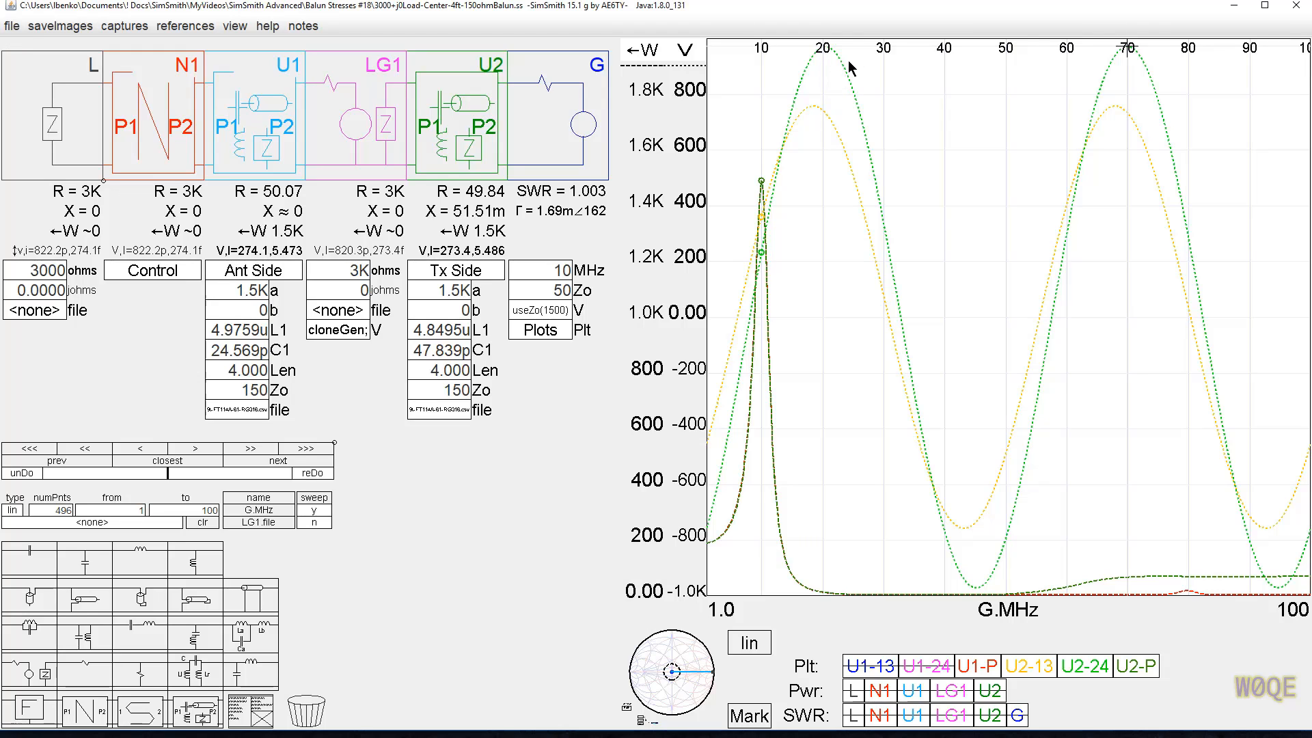
Mark the U2-24 voltage peak, reading about 970 V on the transmitter side
{"action": "left_click", "coordinate": [868, 664]}
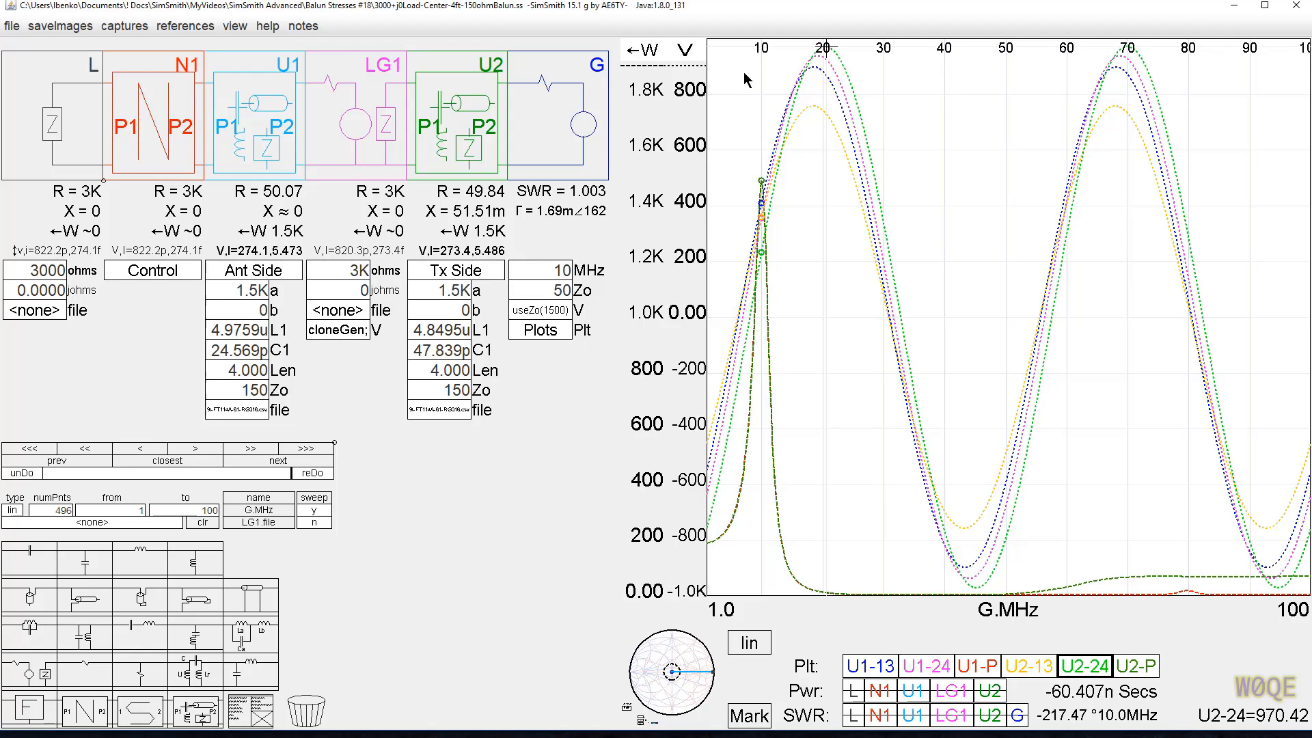
{"action": "mouse_move", "coordinate": [468, 129]}
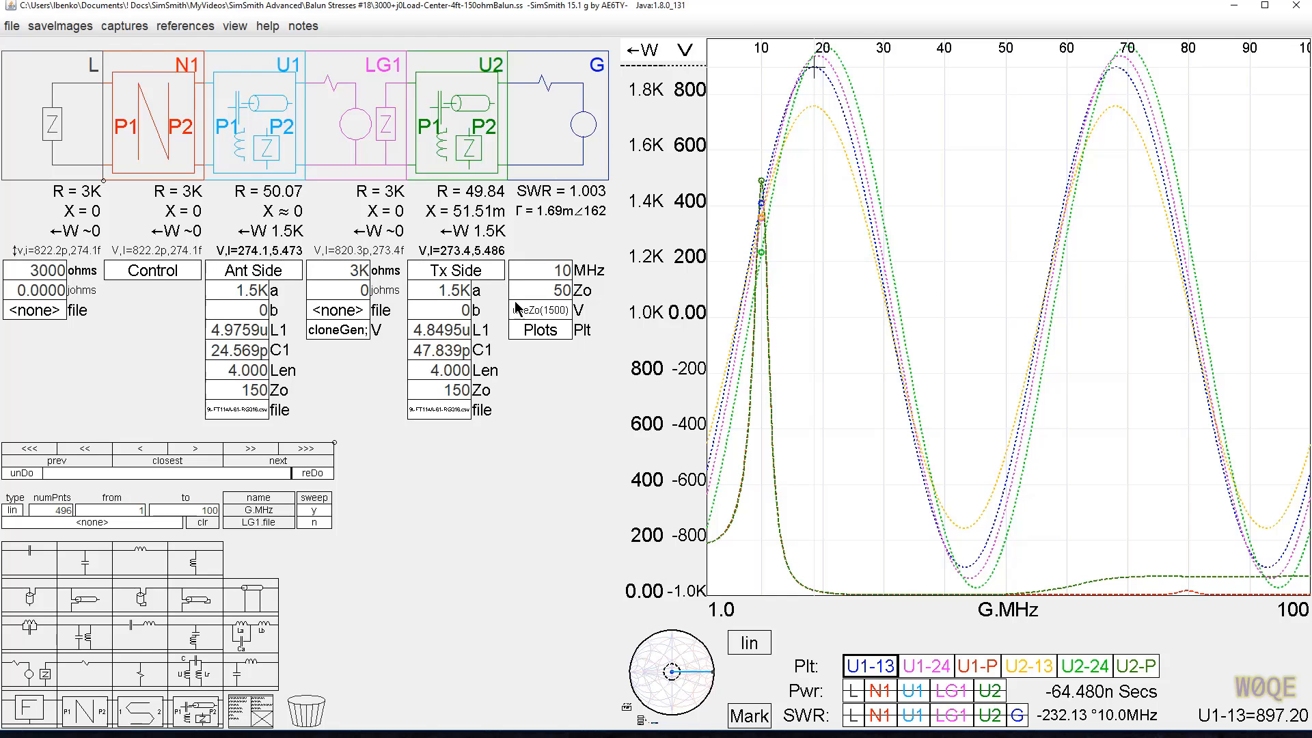
{"action": "mouse_move", "coordinate": [543, 255]}
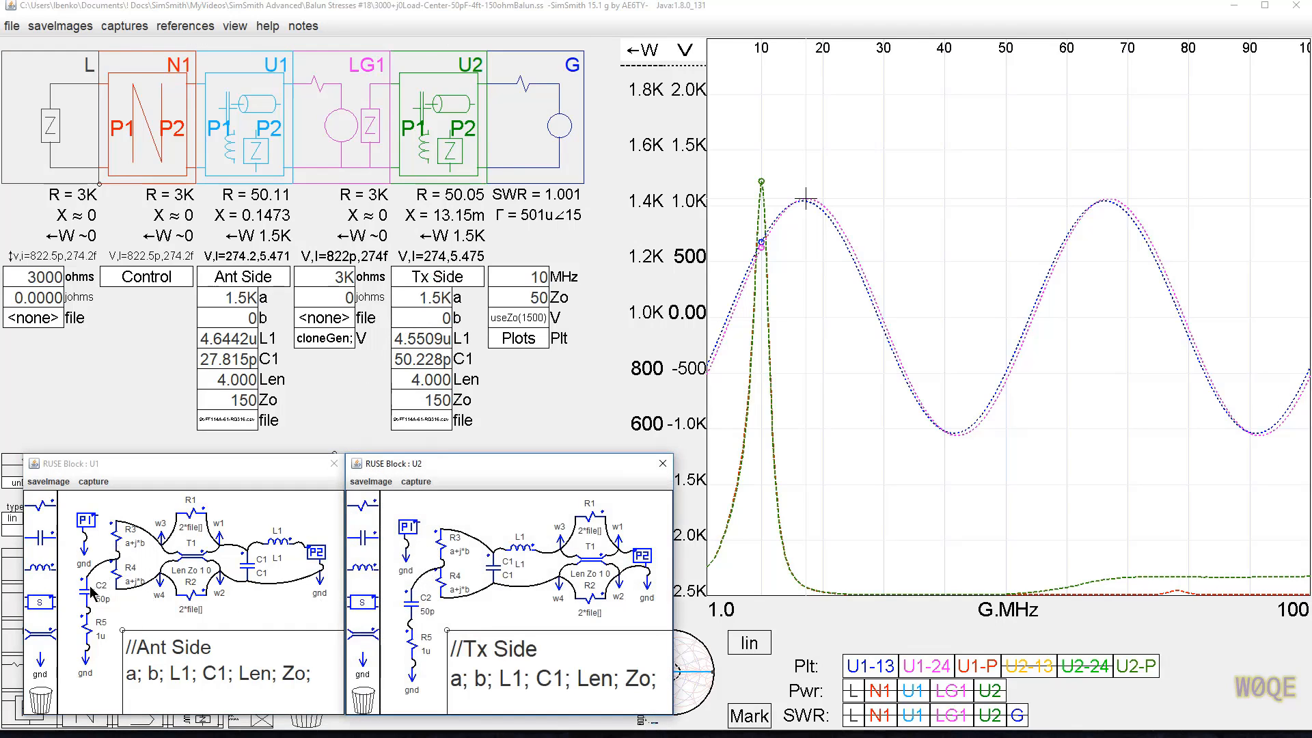
{"action": "mouse_move", "coordinate": [91, 604]}
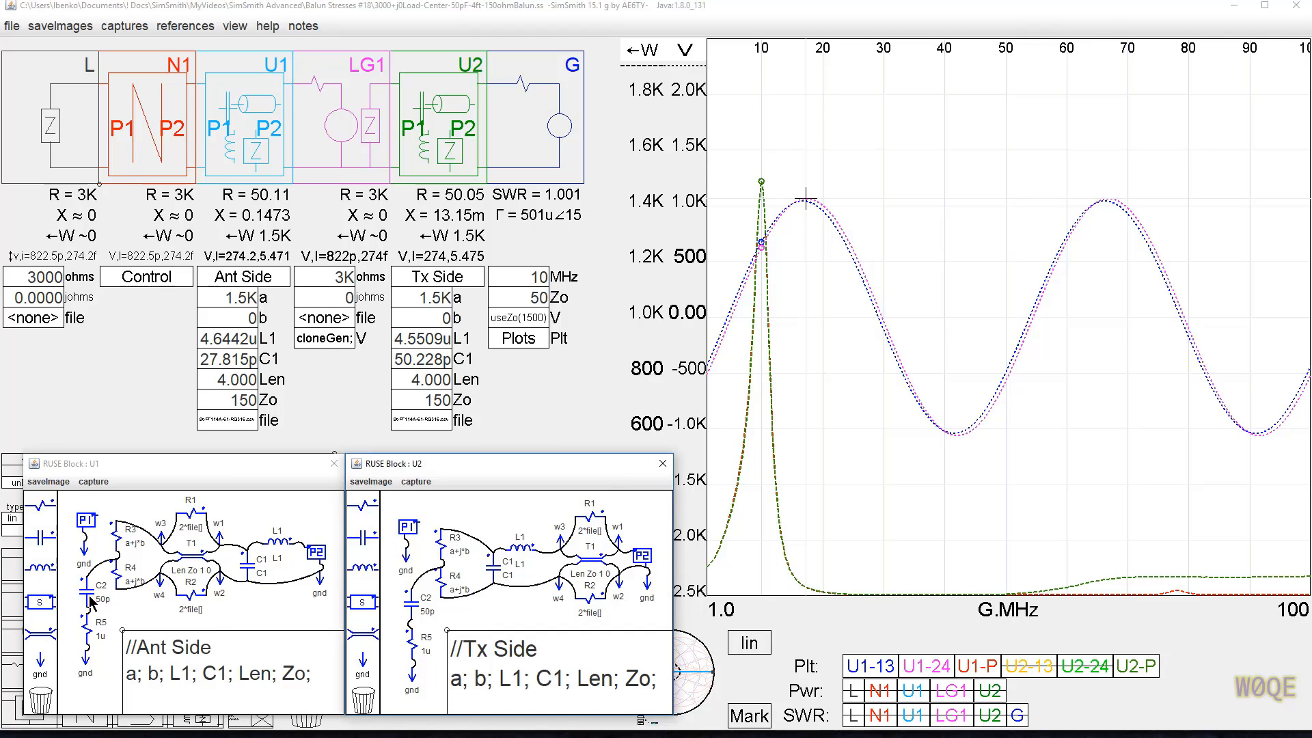
{"action": "mouse_move", "coordinate": [91, 587]}
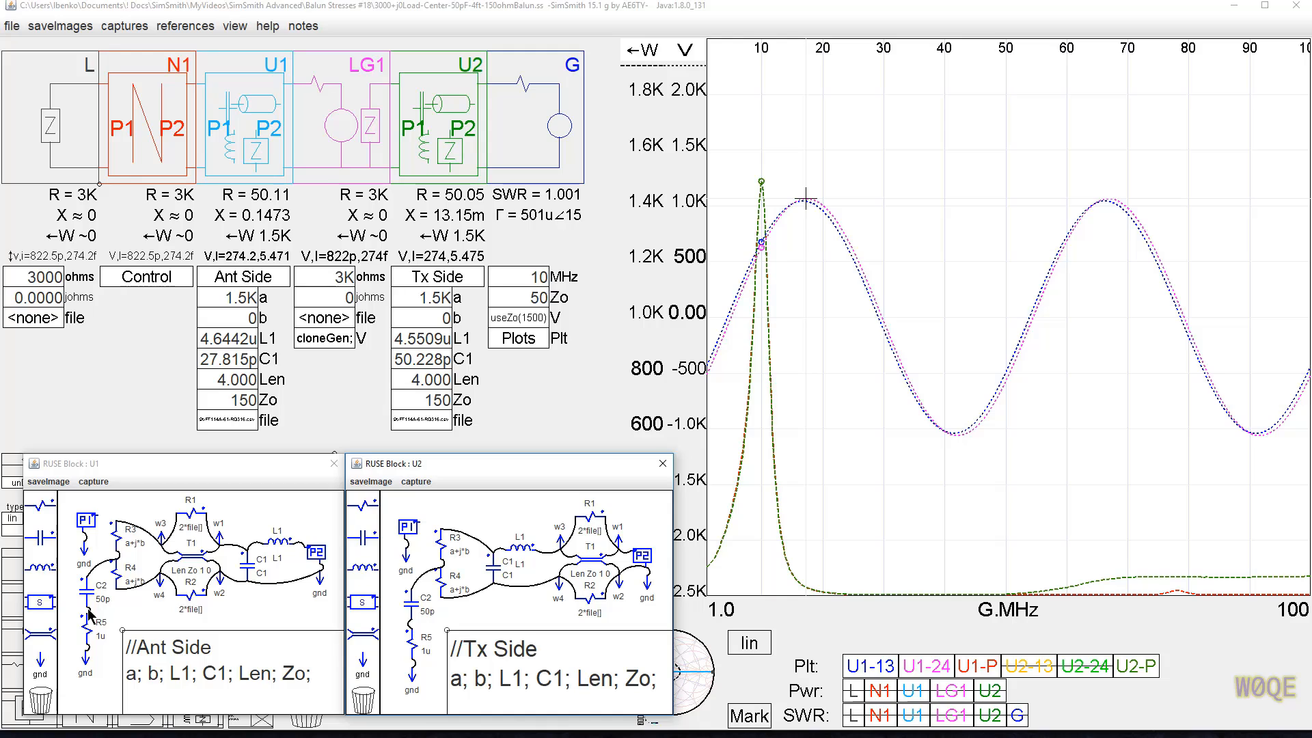
{"action": "mouse_move", "coordinate": [92, 580]}
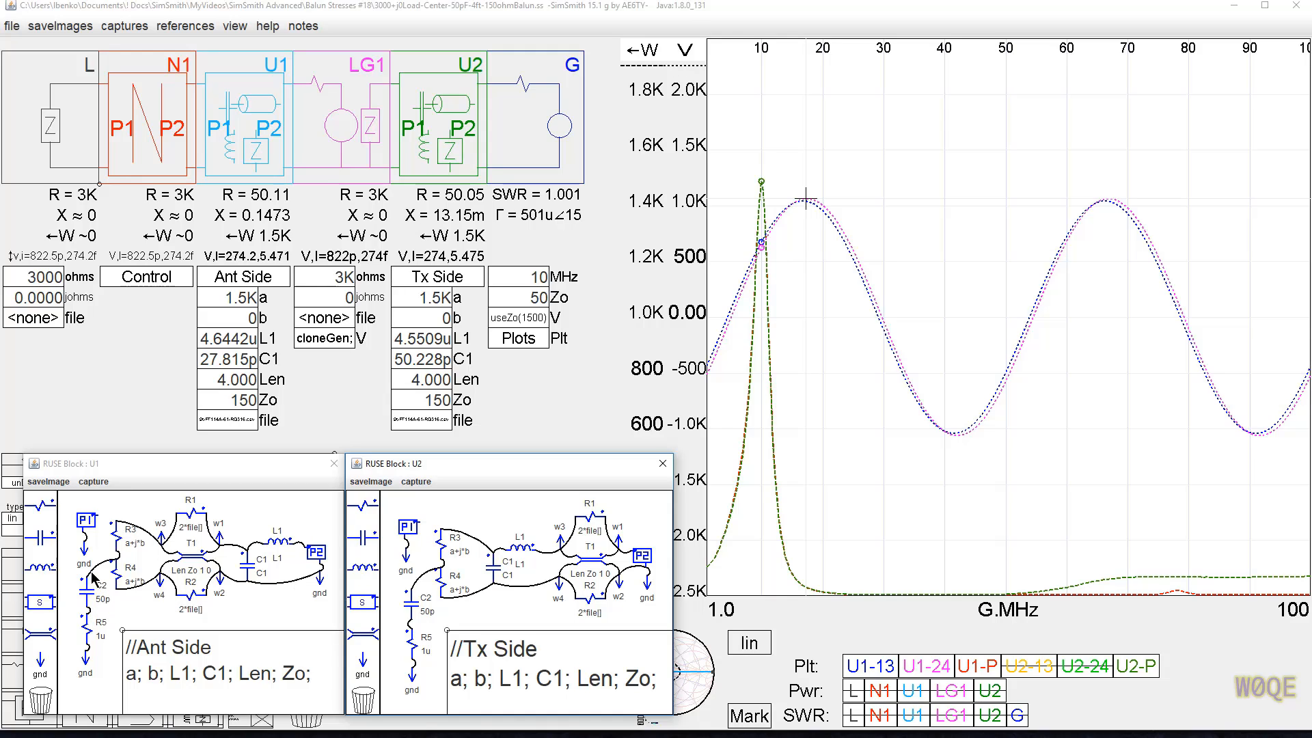
{"action": "mouse_move", "coordinate": [100, 617]}
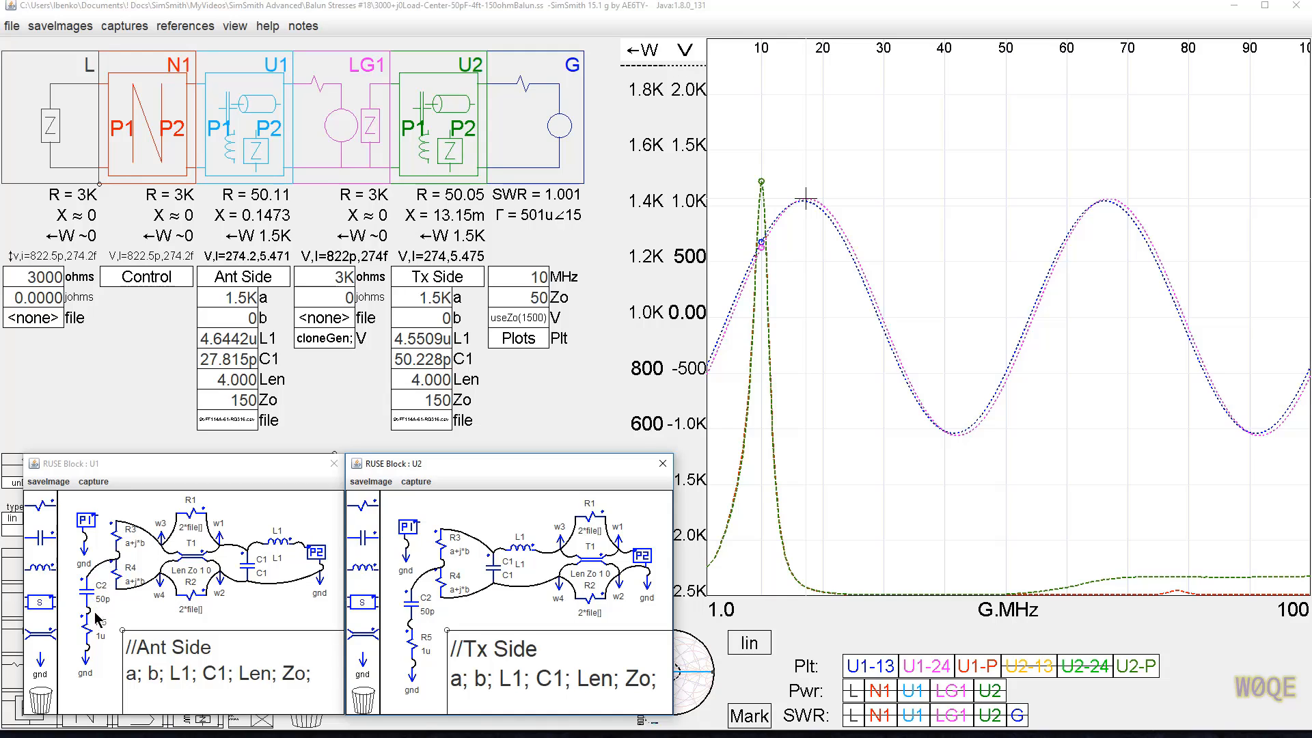
{"action": "mouse_move", "coordinate": [90, 576]}
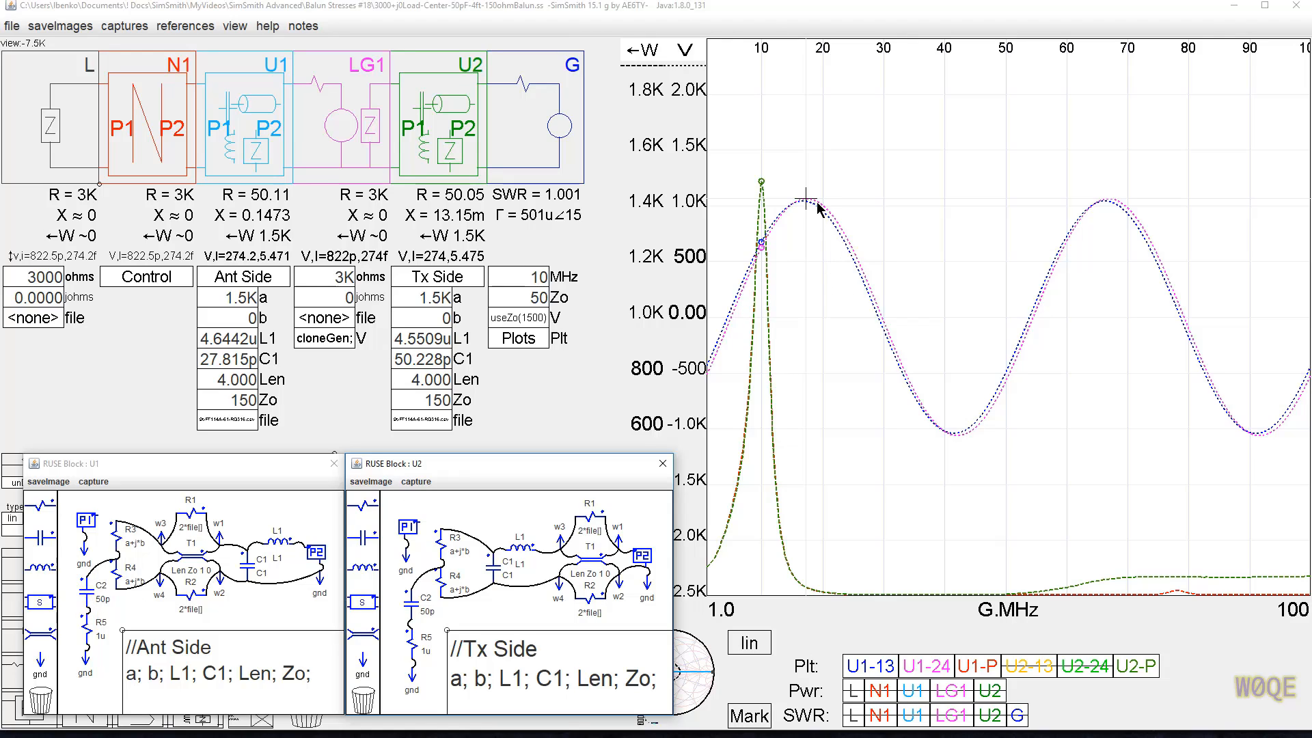
{"action": "mouse_move", "coordinate": [840, 207]}
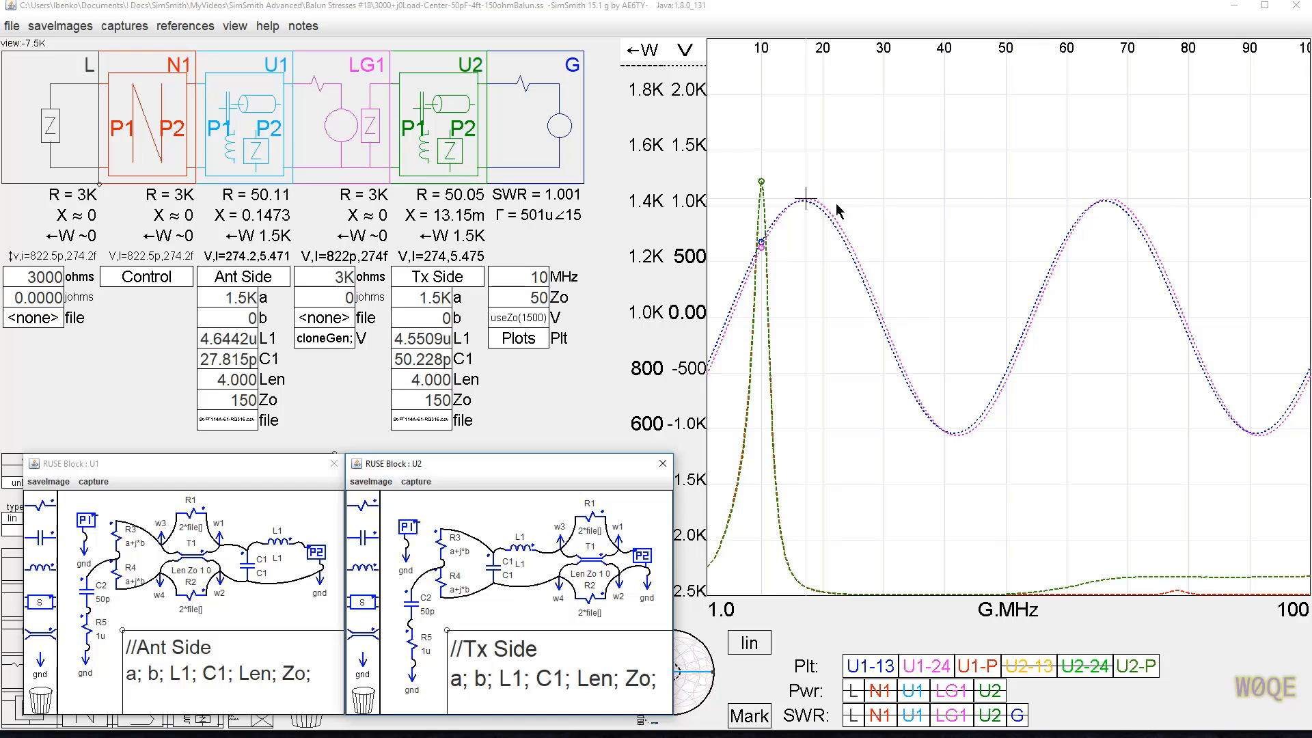
{"action": "left_click", "coordinate": [804, 198]}
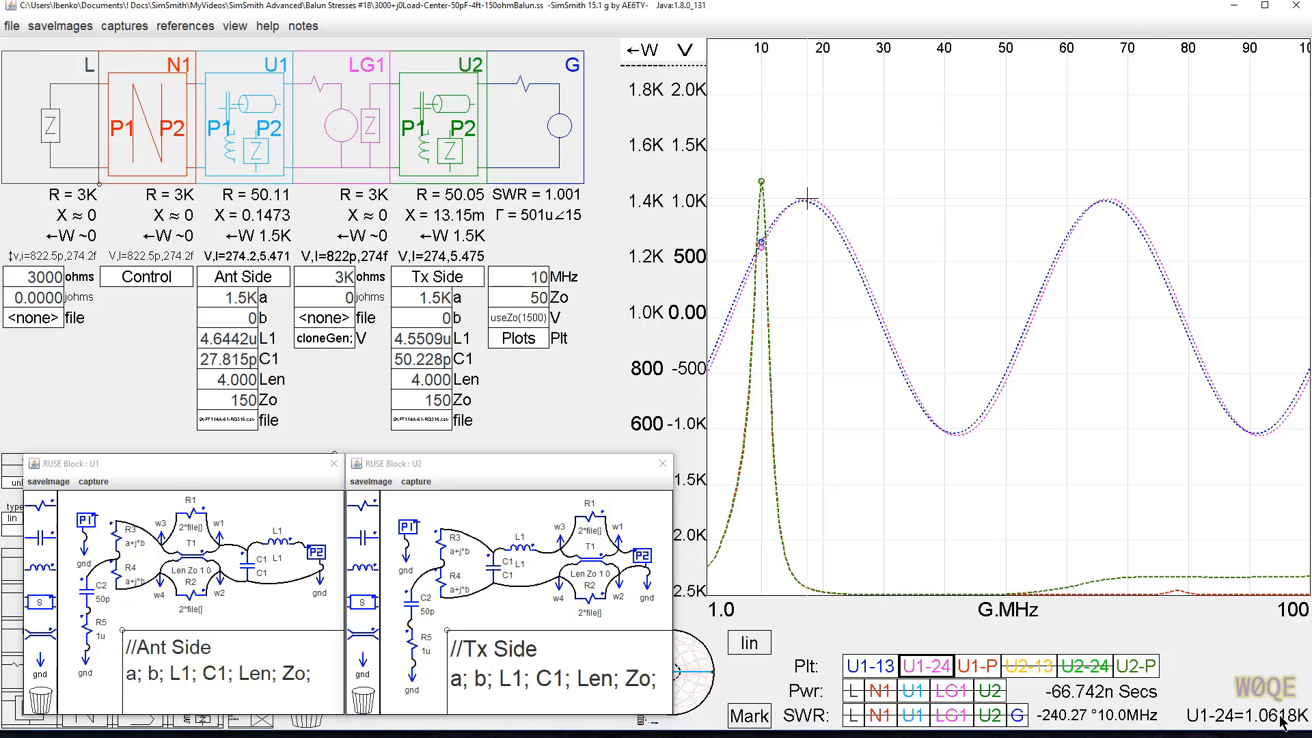
{"action": "mouse_move", "coordinate": [805, 213]}
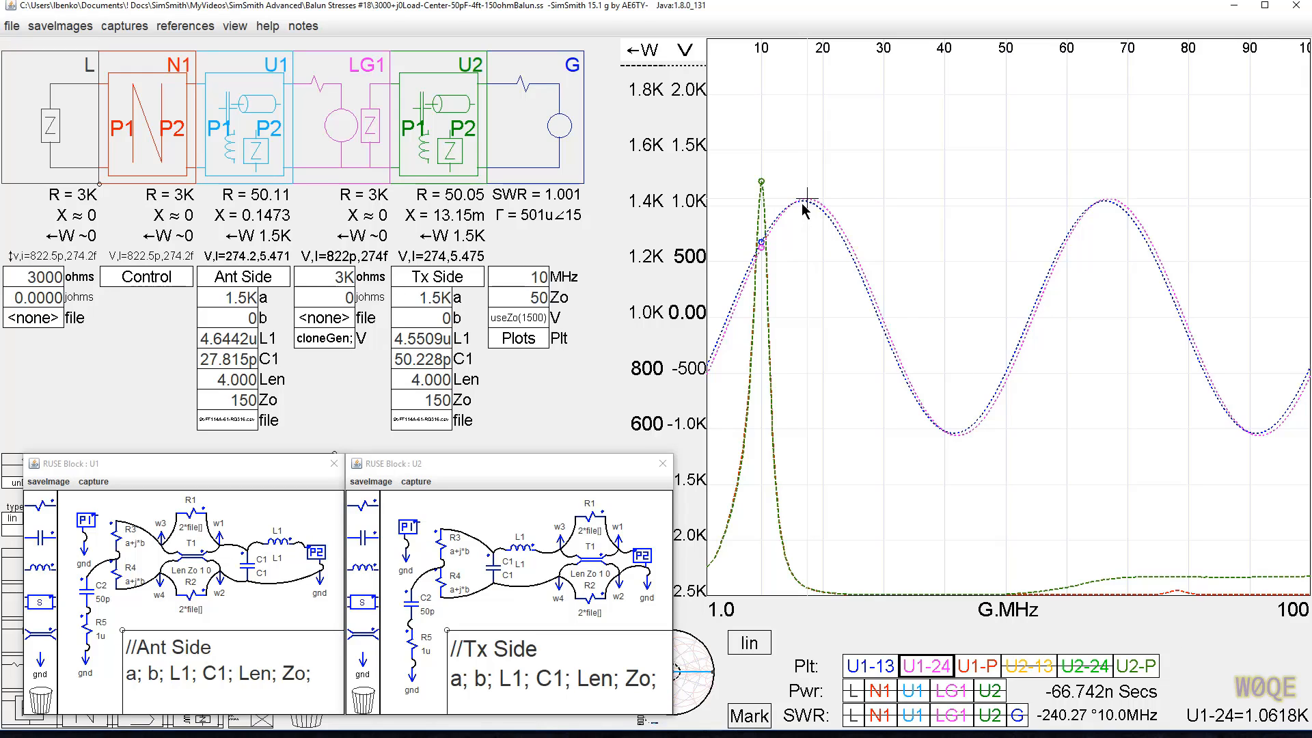
{"action": "mouse_move", "coordinate": [524, 404]}
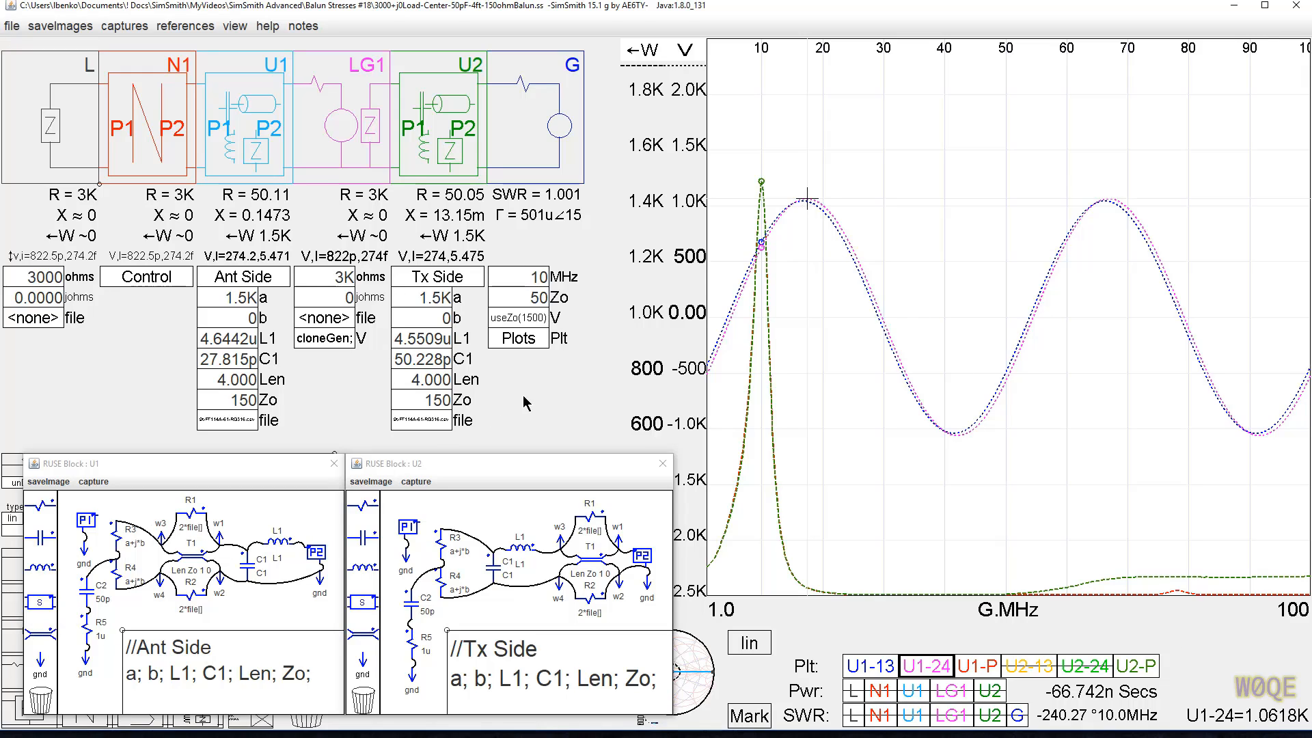
{"action": "left_click", "coordinate": [663, 462]}
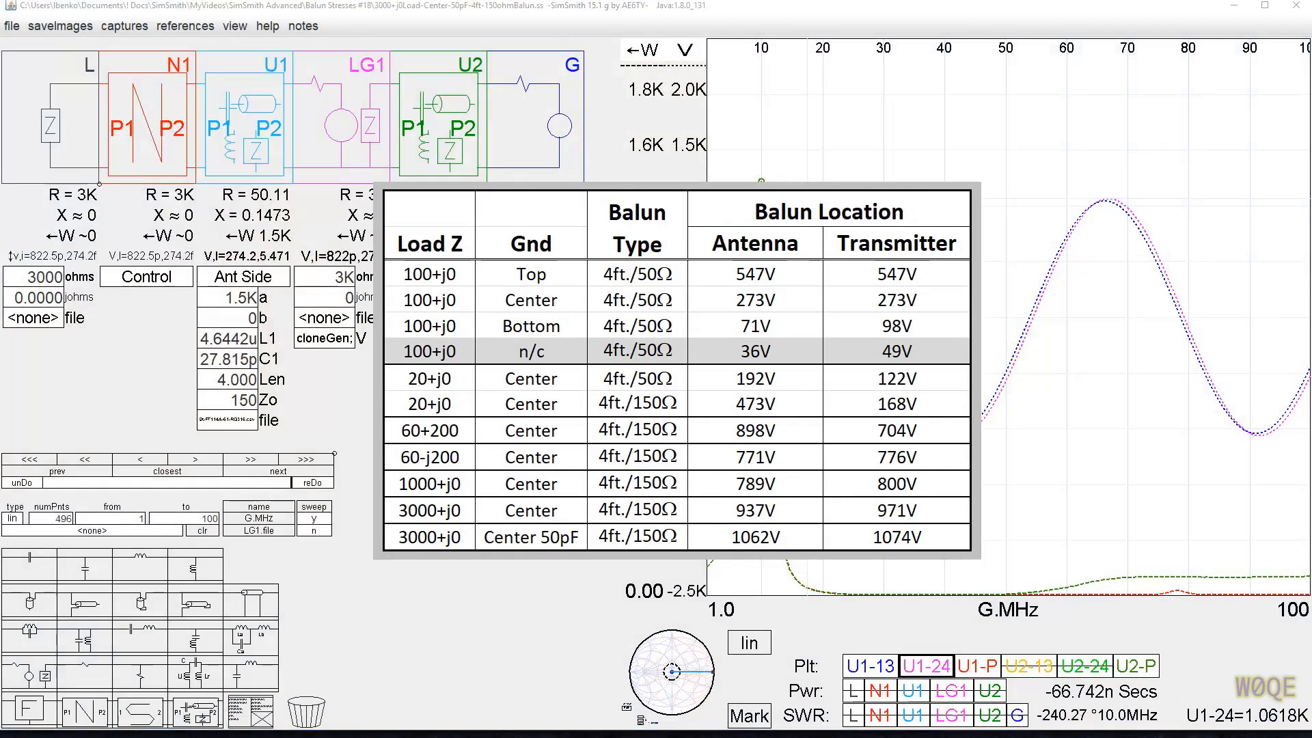
{"action": "mouse_move", "coordinate": [1008, 480]}
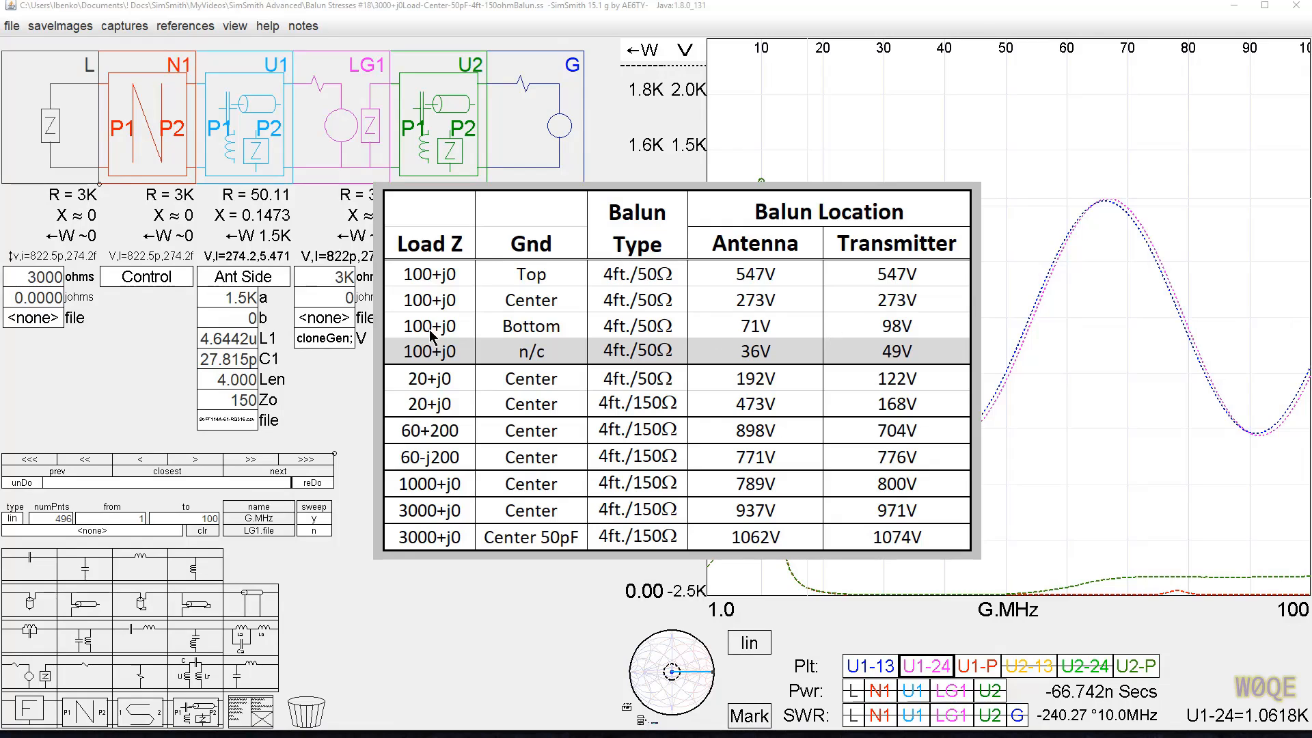
{"action": "mouse_move", "coordinate": [448, 340]}
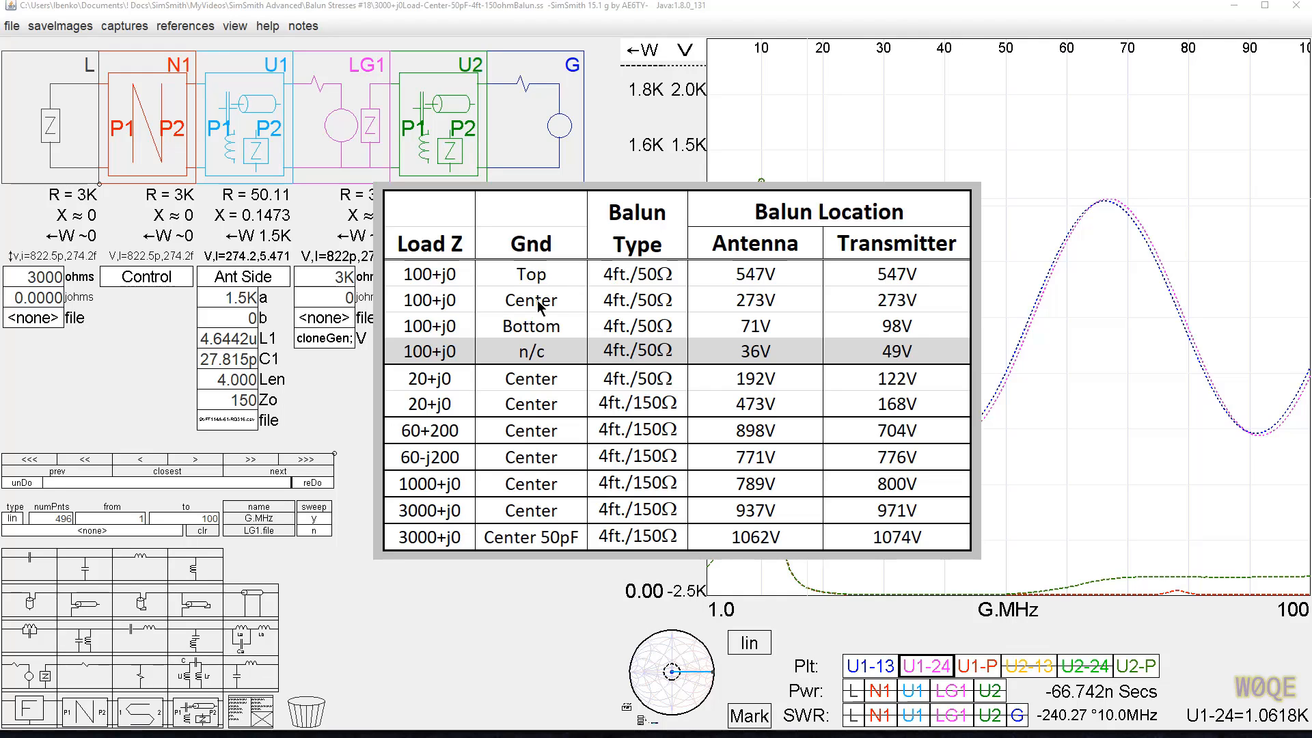
{"action": "mouse_move", "coordinate": [949, 281]}
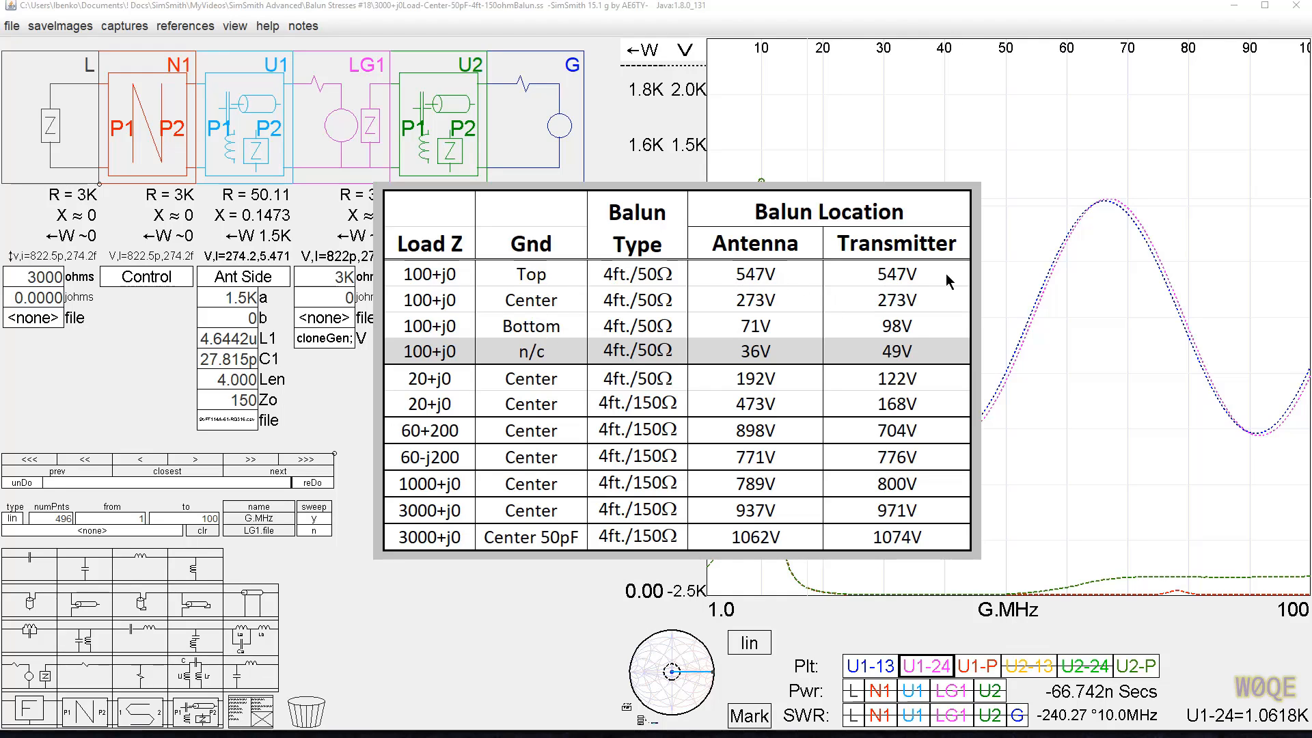
{"action": "mouse_move", "coordinate": [536, 288]}
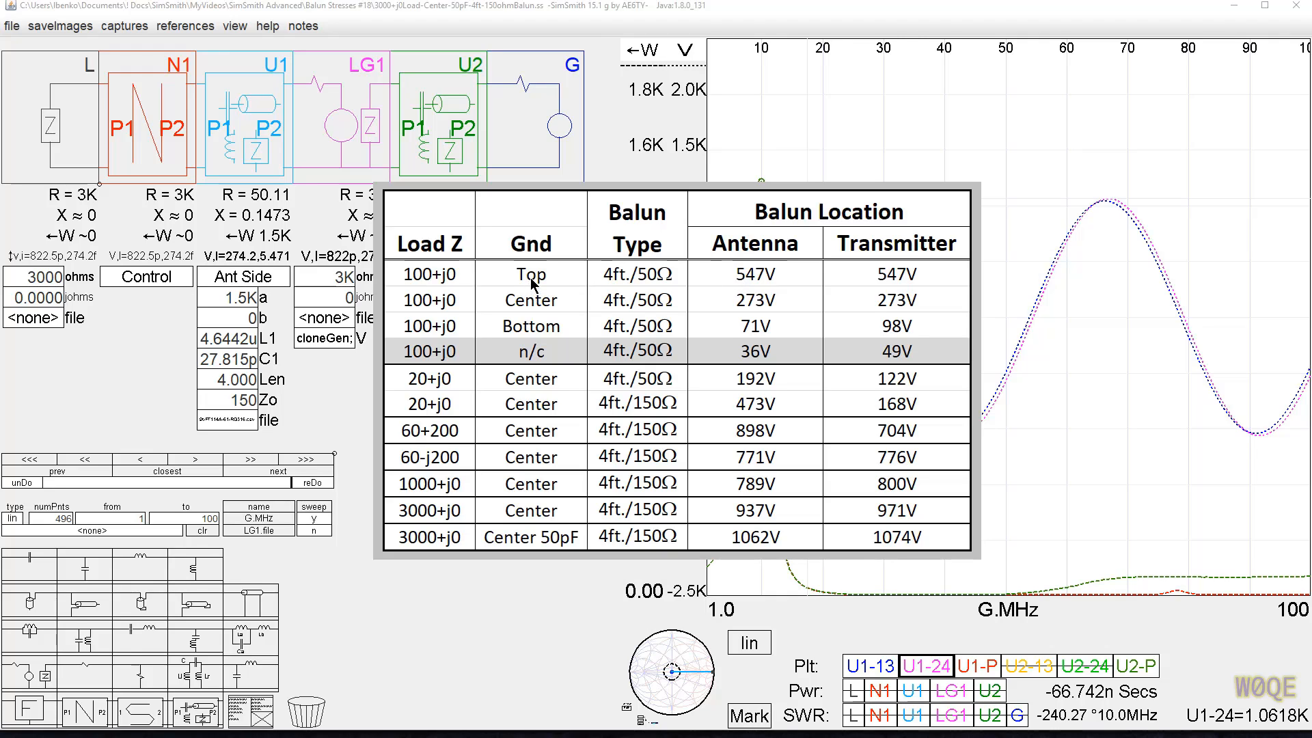
{"action": "mouse_move", "coordinate": [742, 288]}
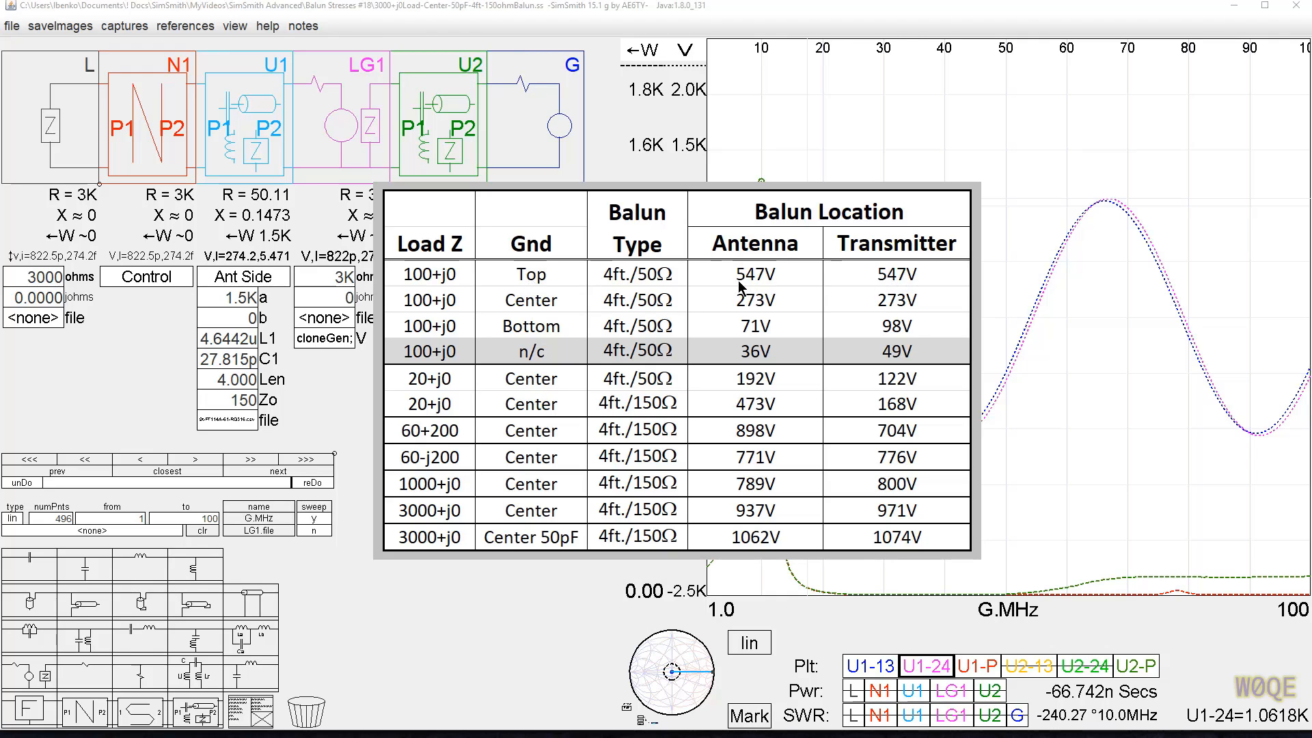
{"action": "mouse_move", "coordinate": [809, 315]}
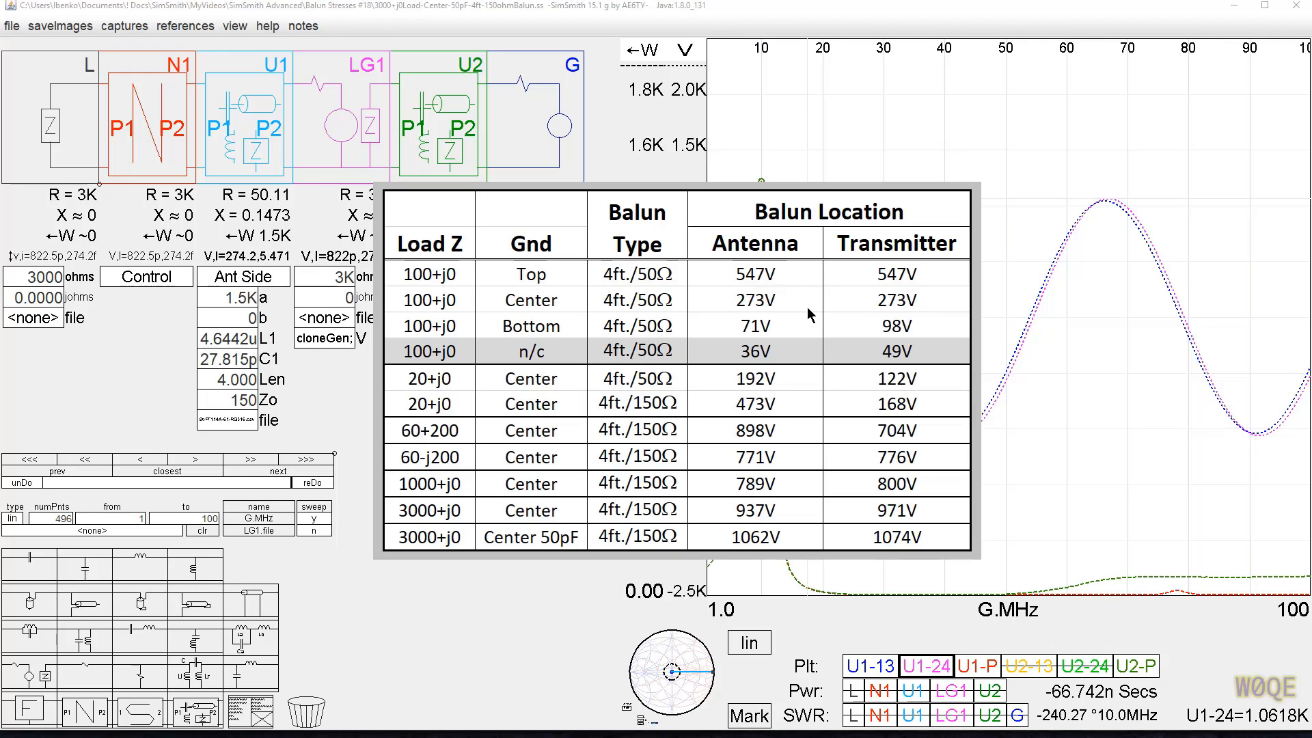
{"action": "mouse_move", "coordinate": [760, 305]}
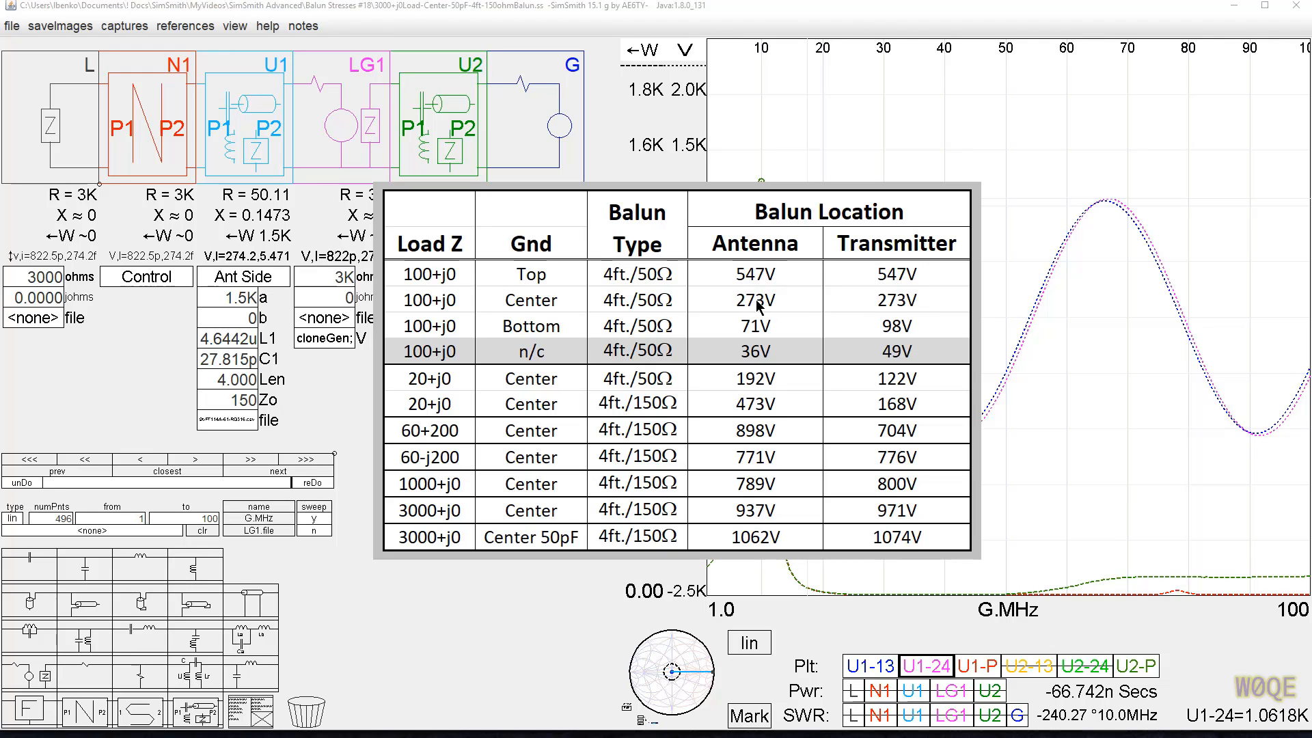
{"action": "mouse_move", "coordinate": [884, 330]}
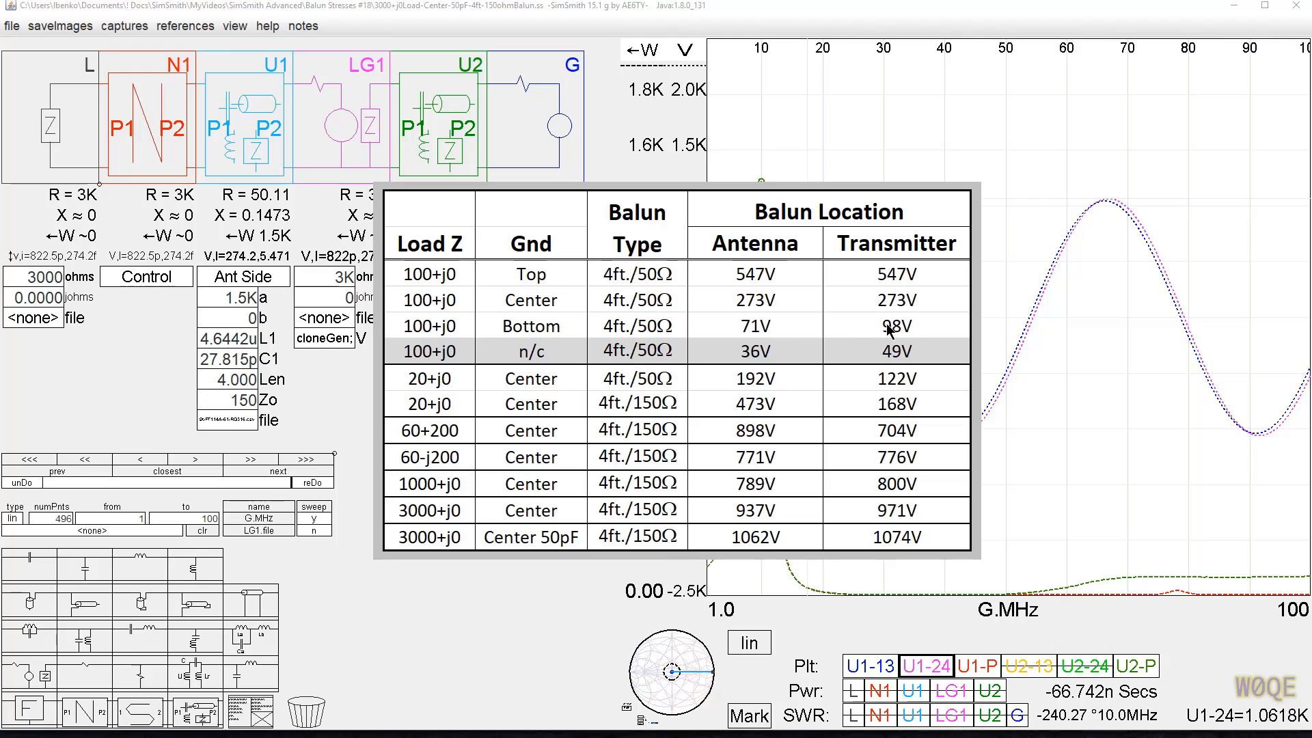
{"action": "mouse_move", "coordinate": [897, 333]}
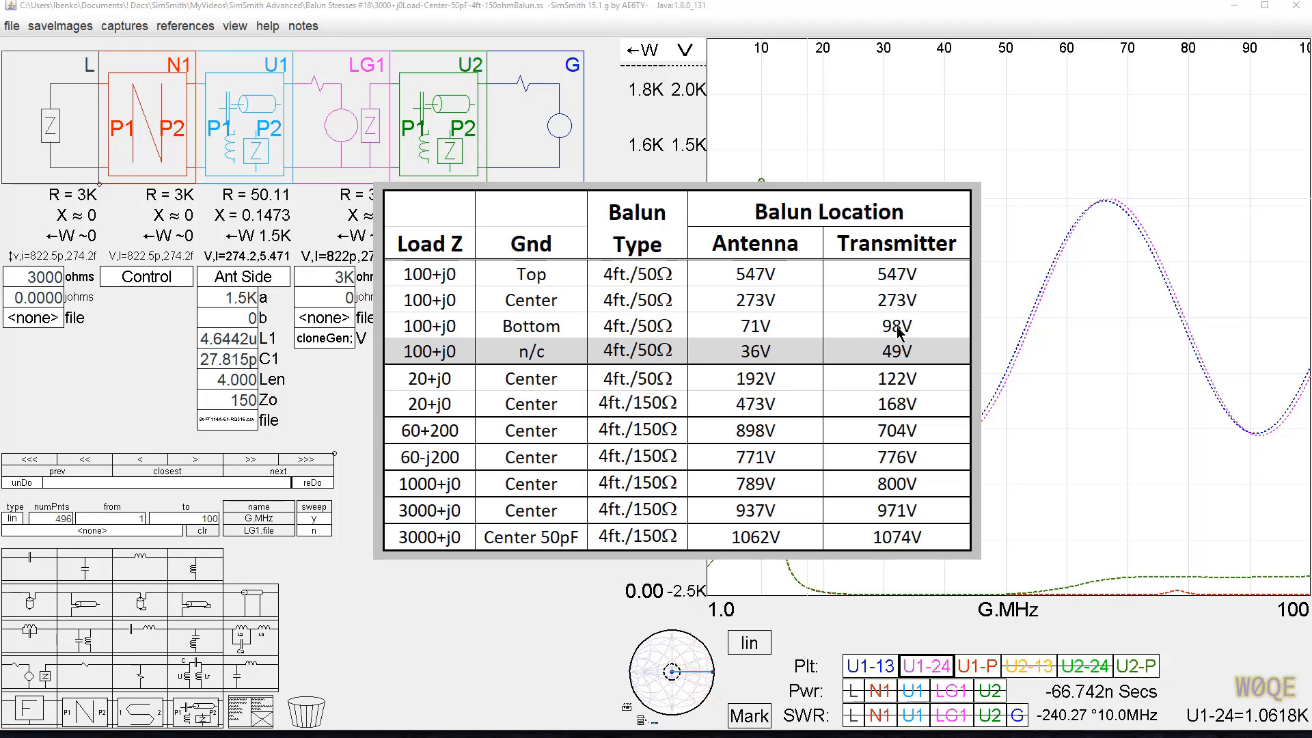
{"action": "mouse_move", "coordinate": [450, 346]}
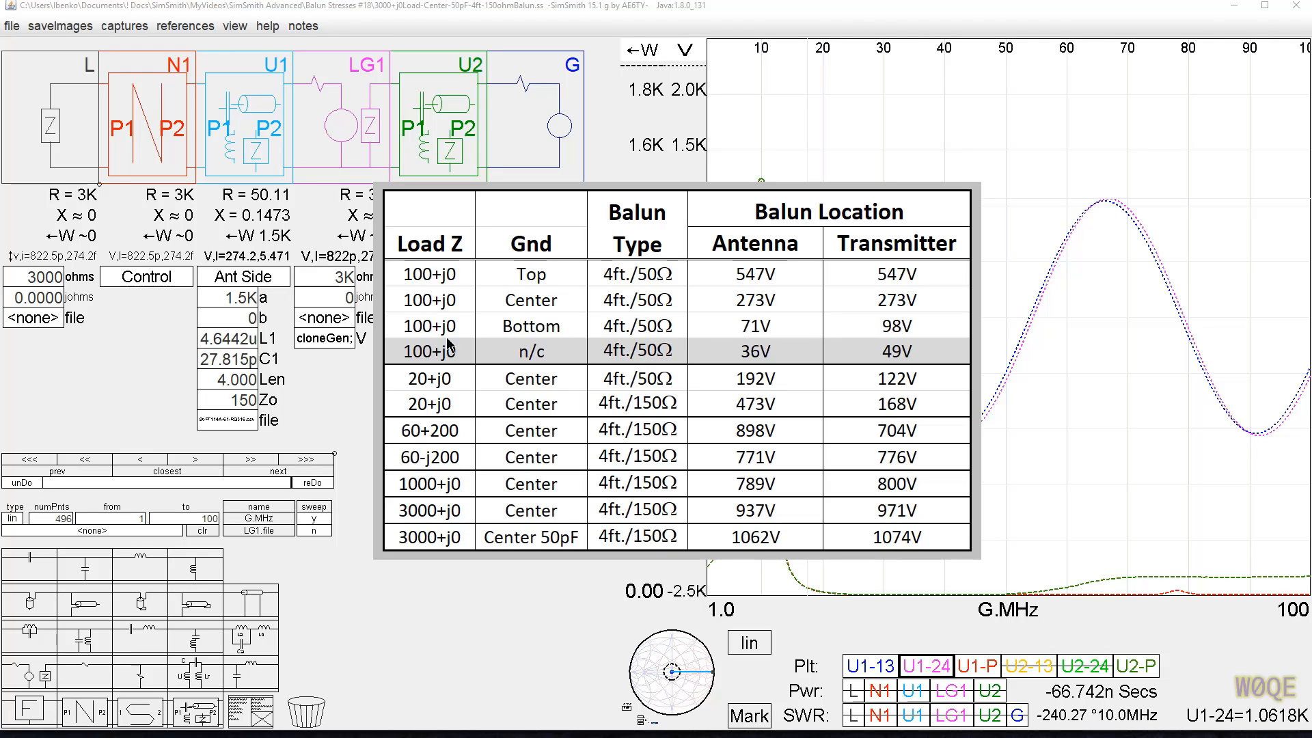
{"action": "mouse_move", "coordinate": [519, 331]}
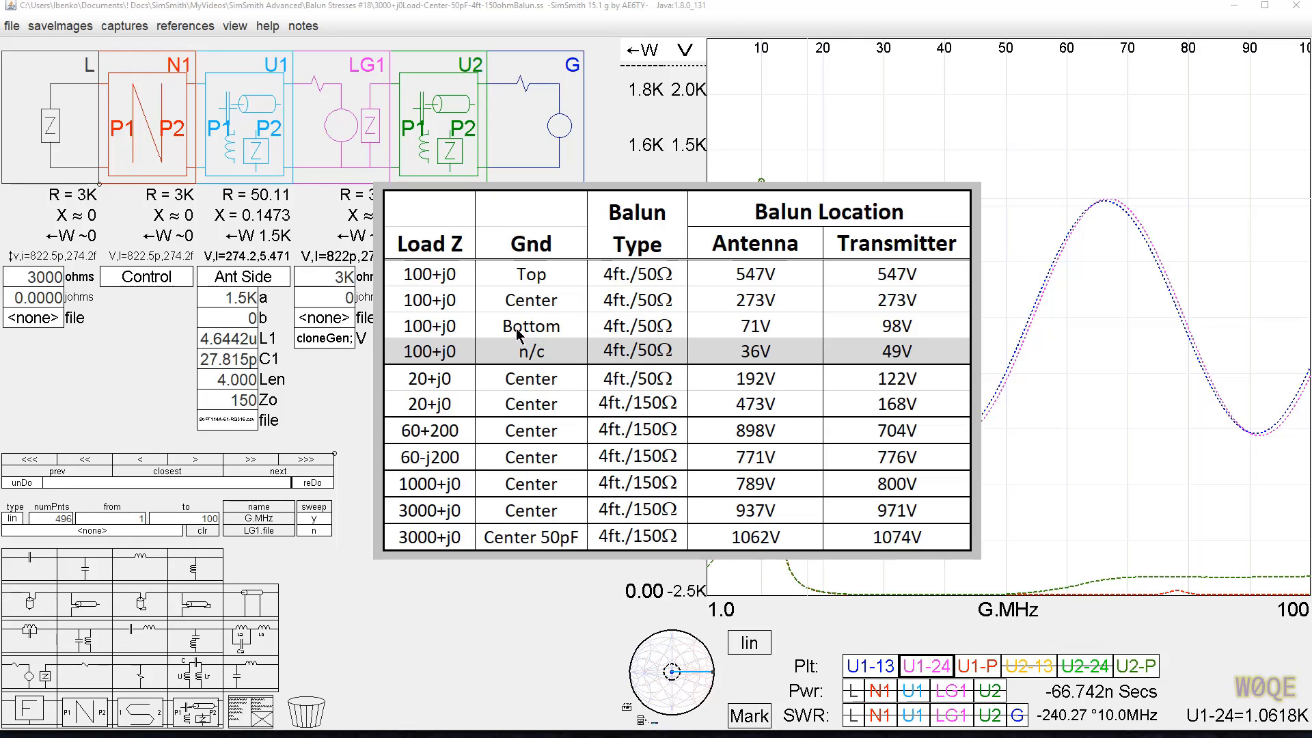
{"action": "mouse_move", "coordinate": [960, 340]}
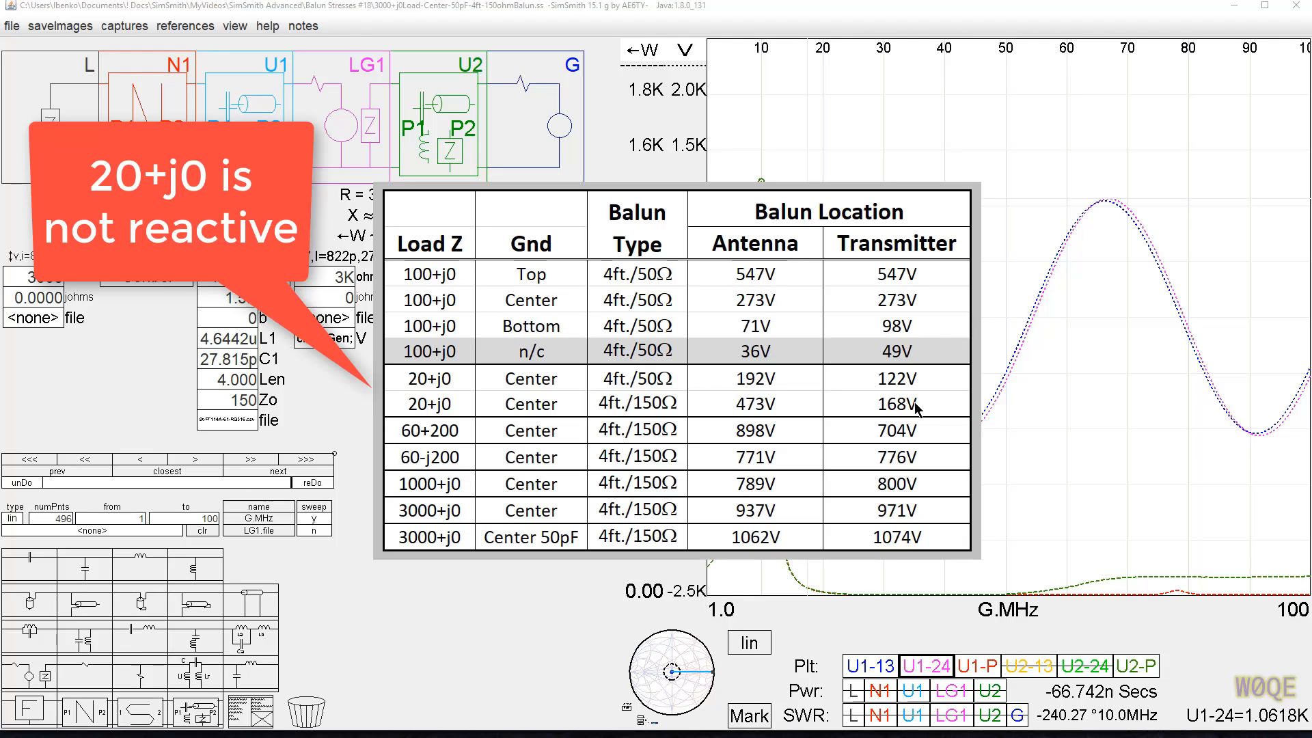
{"action": "mouse_move", "coordinate": [436, 386]}
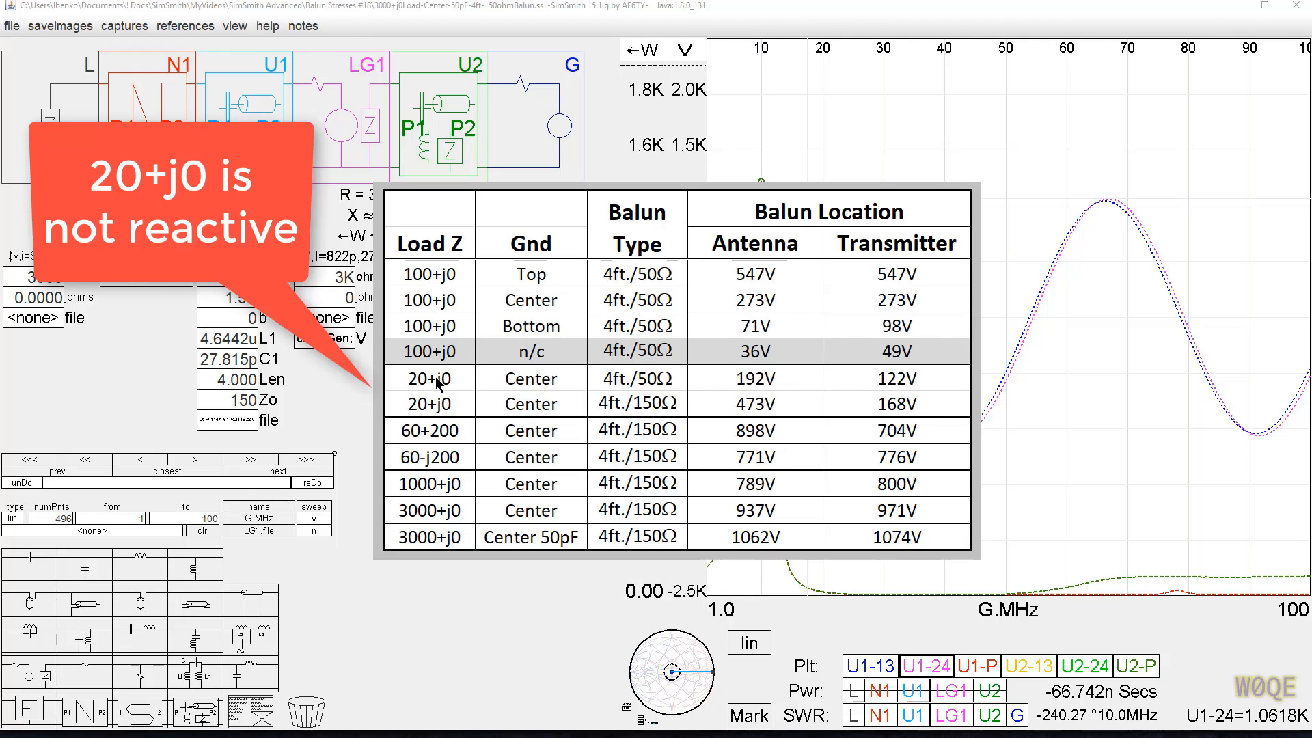
{"action": "mouse_move", "coordinate": [650, 381]}
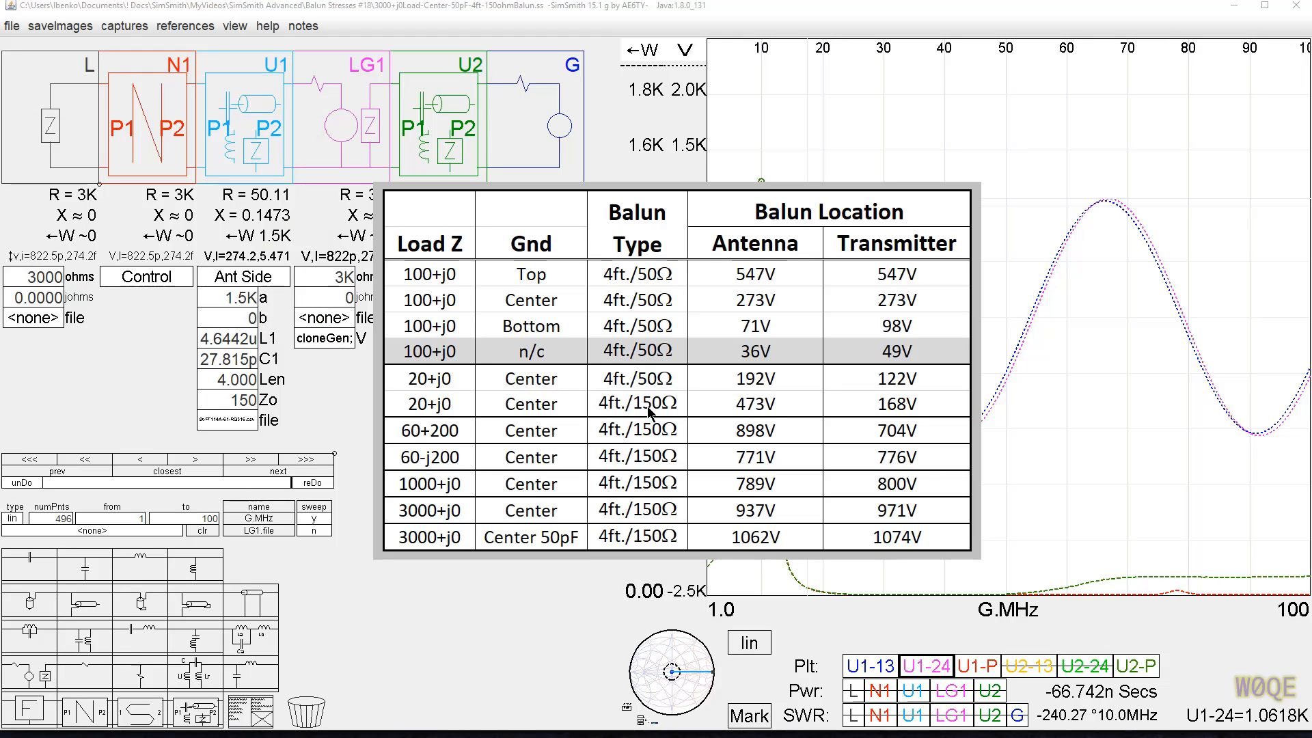
{"action": "mouse_move", "coordinate": [656, 395]}
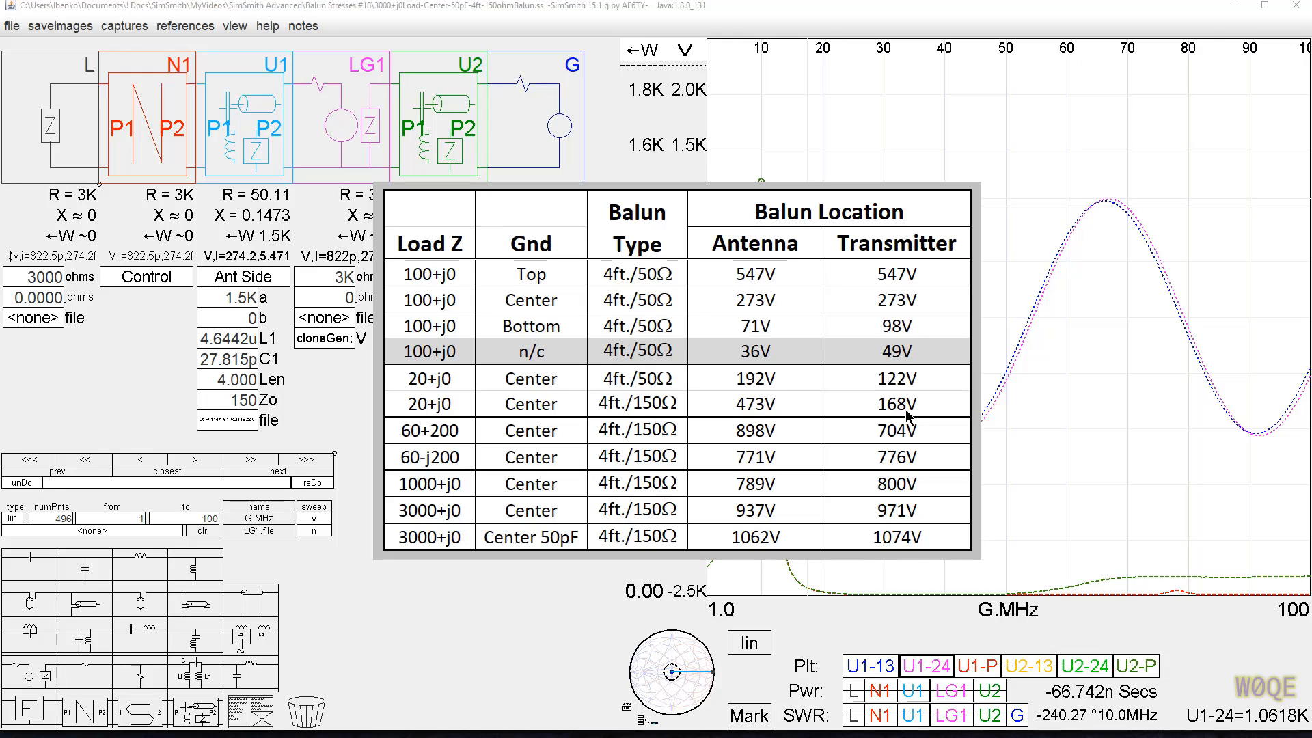
{"action": "mouse_move", "coordinate": [836, 439]}
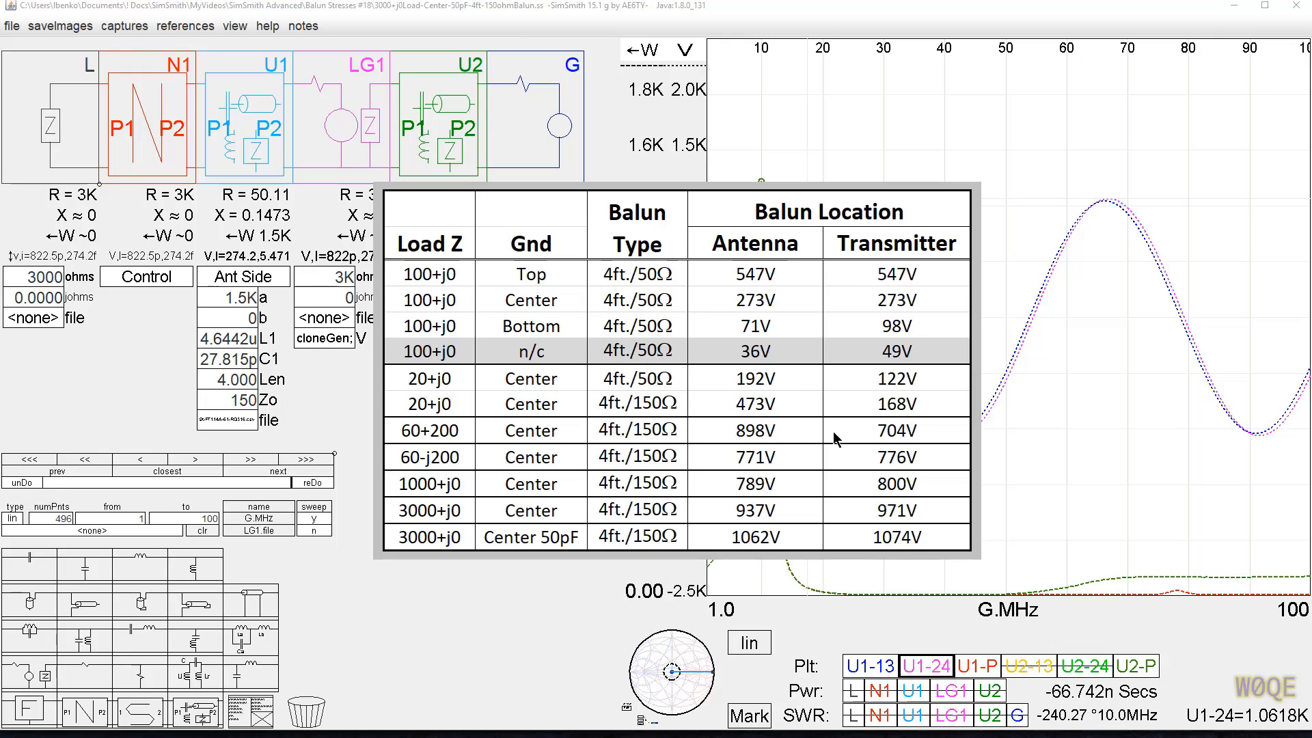
{"action": "mouse_move", "coordinate": [468, 427]}
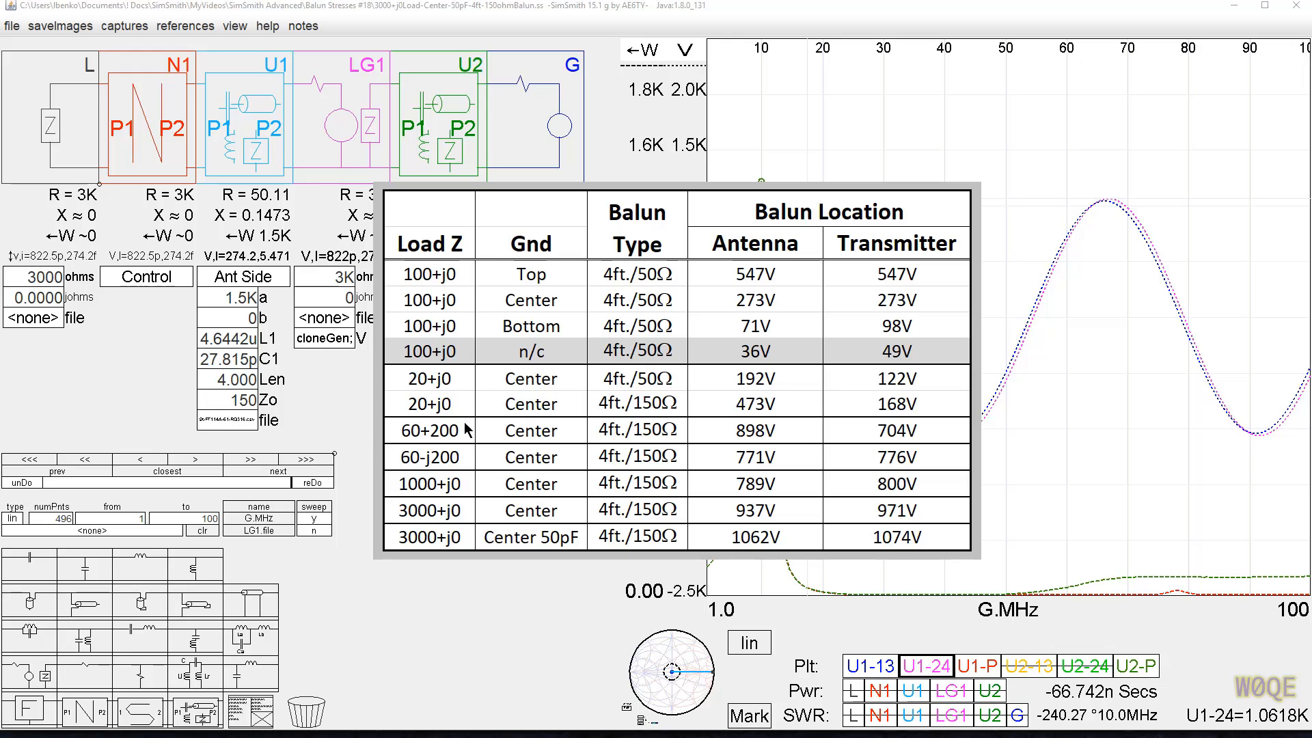
{"action": "mouse_move", "coordinate": [442, 469]}
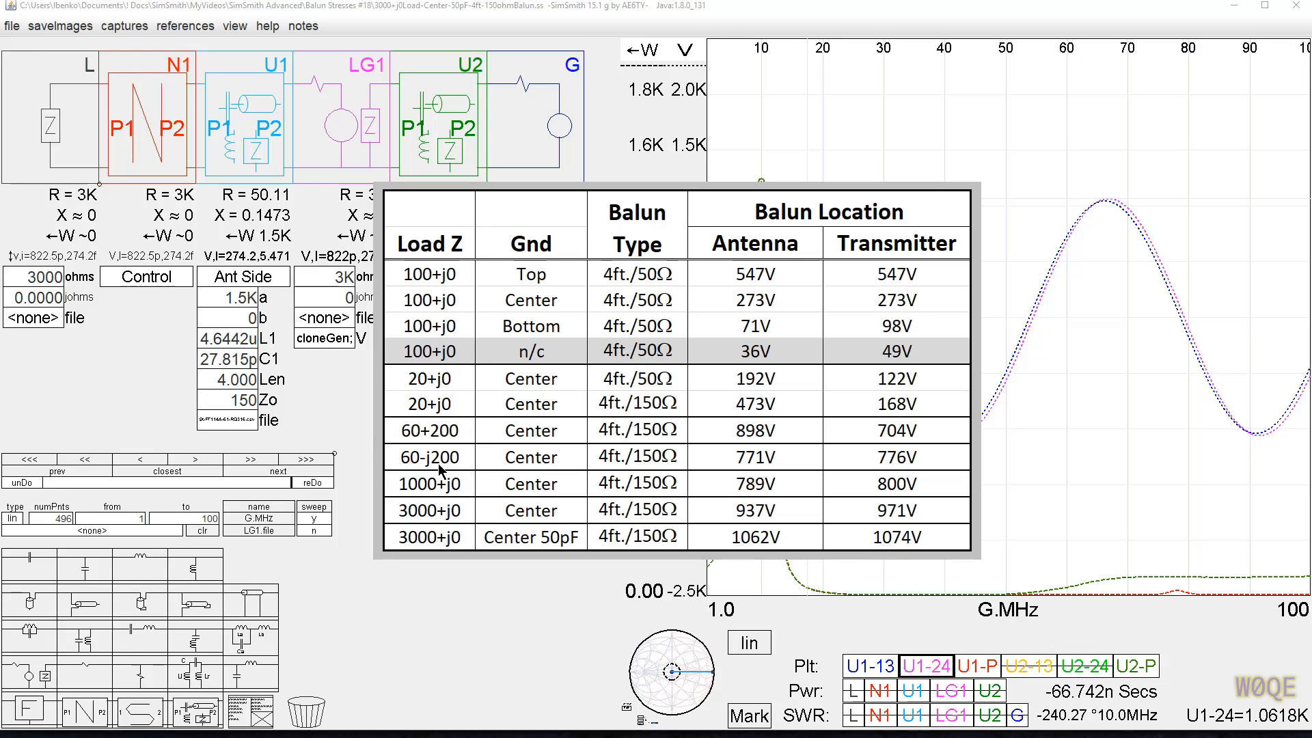
{"action": "mouse_move", "coordinate": [772, 441]}
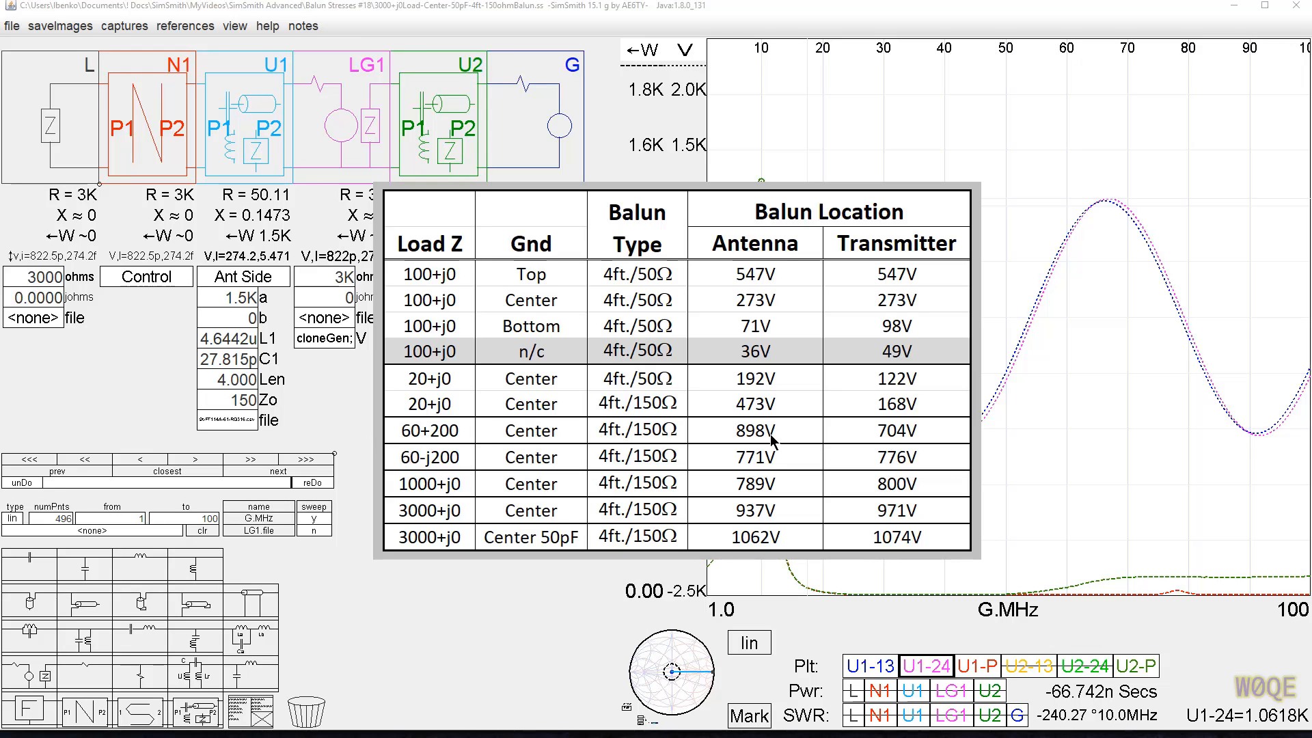
{"action": "mouse_move", "coordinate": [892, 428]}
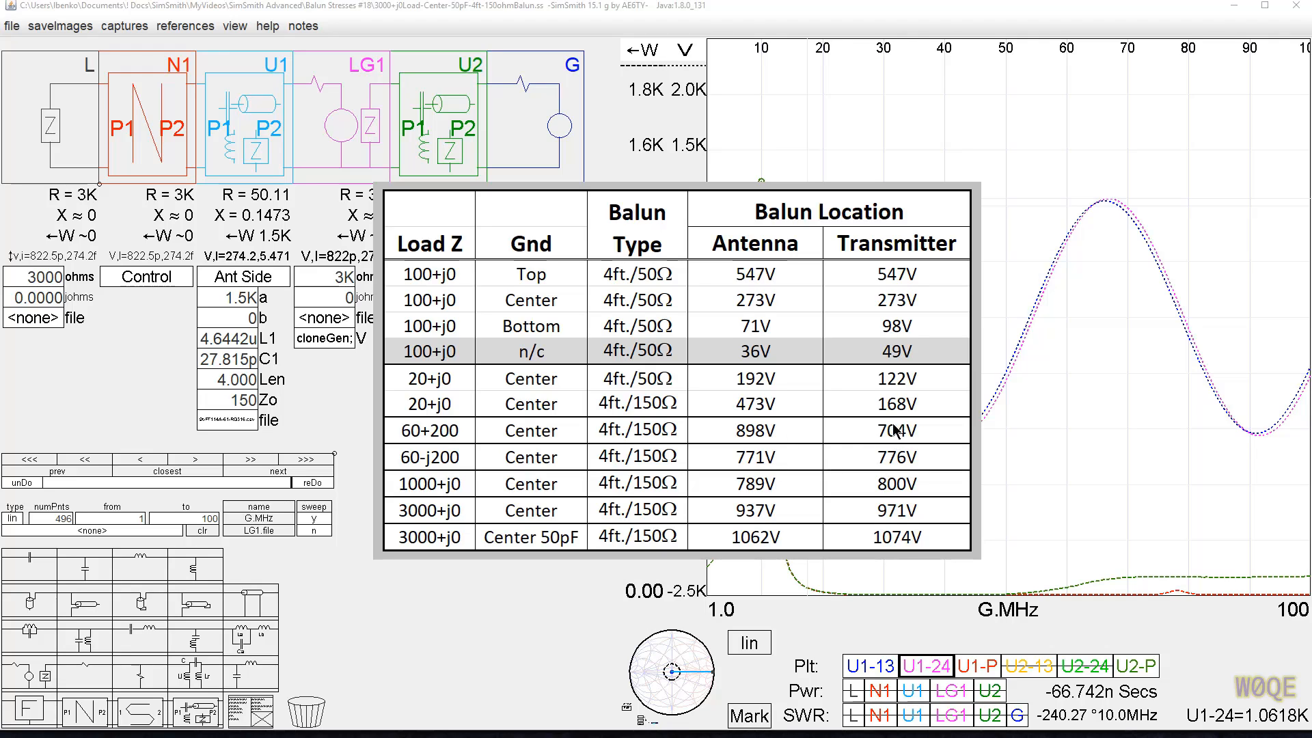
{"action": "mouse_move", "coordinate": [904, 463]}
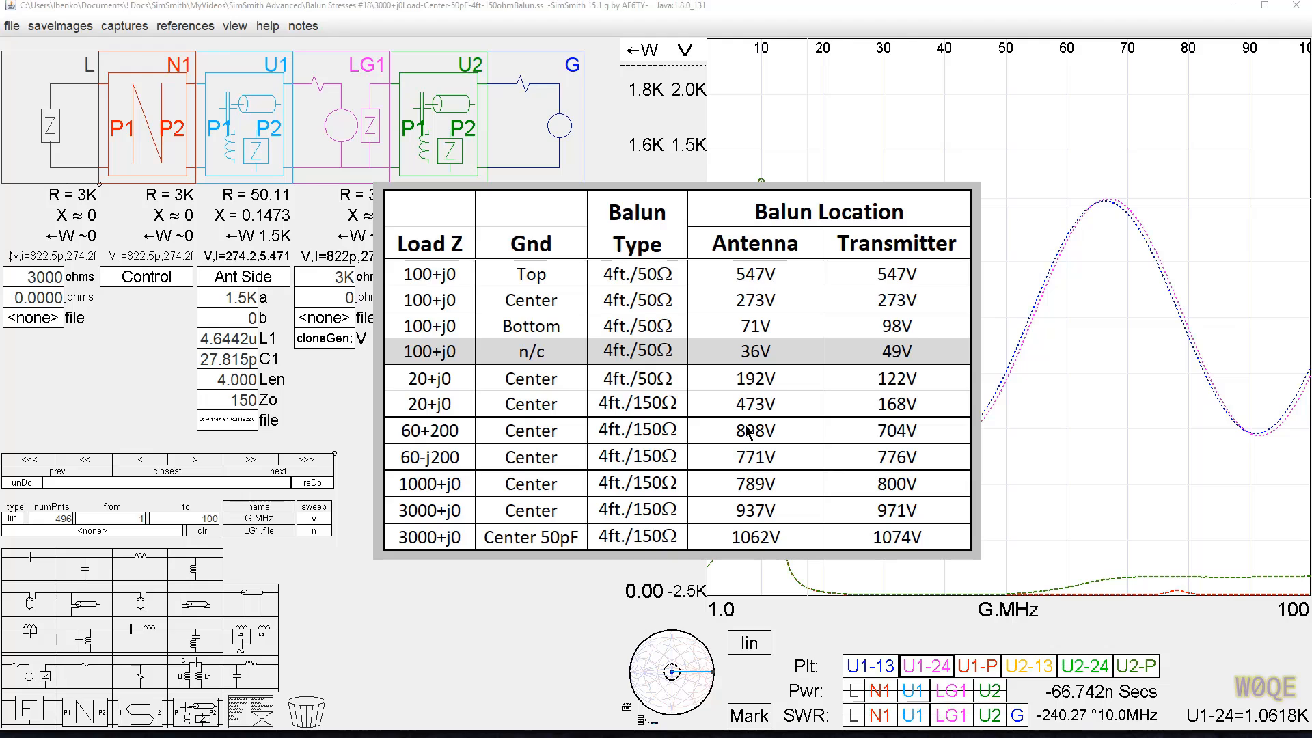
{"action": "mouse_move", "coordinate": [757, 538]}
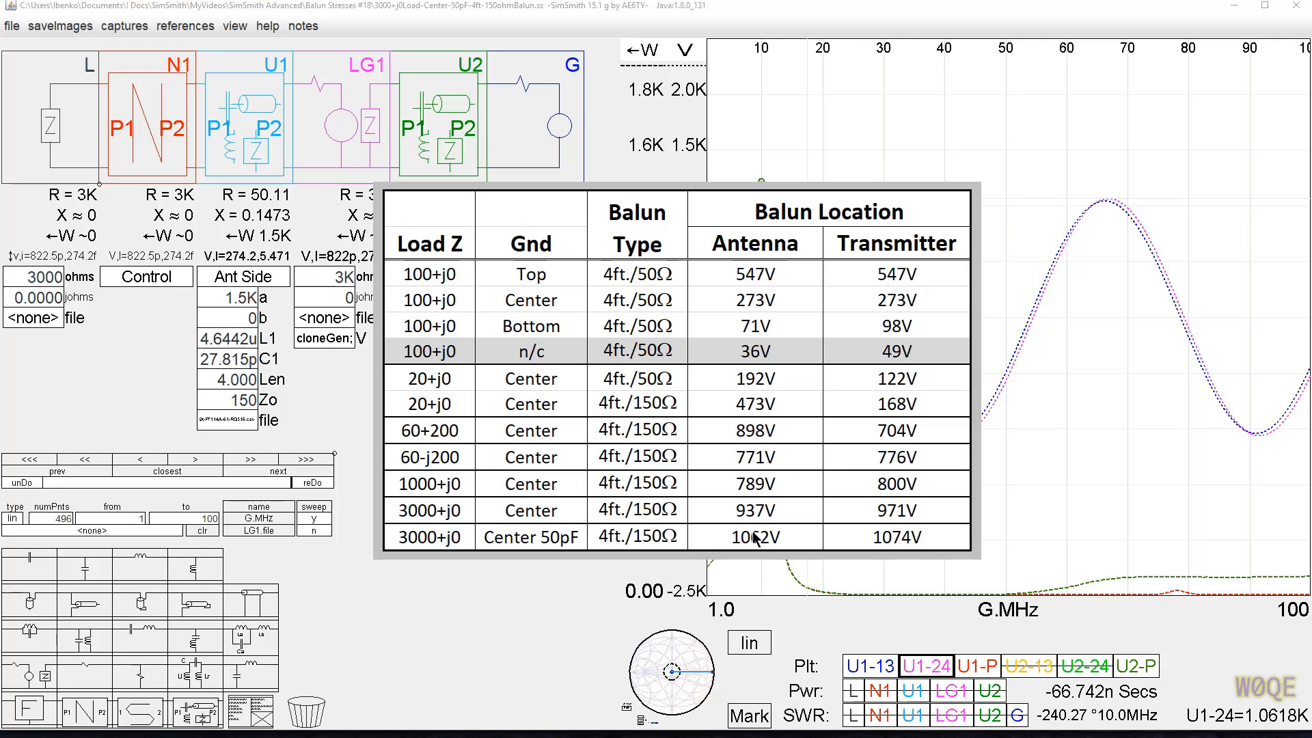
{"action": "mouse_move", "coordinate": [928, 512]}
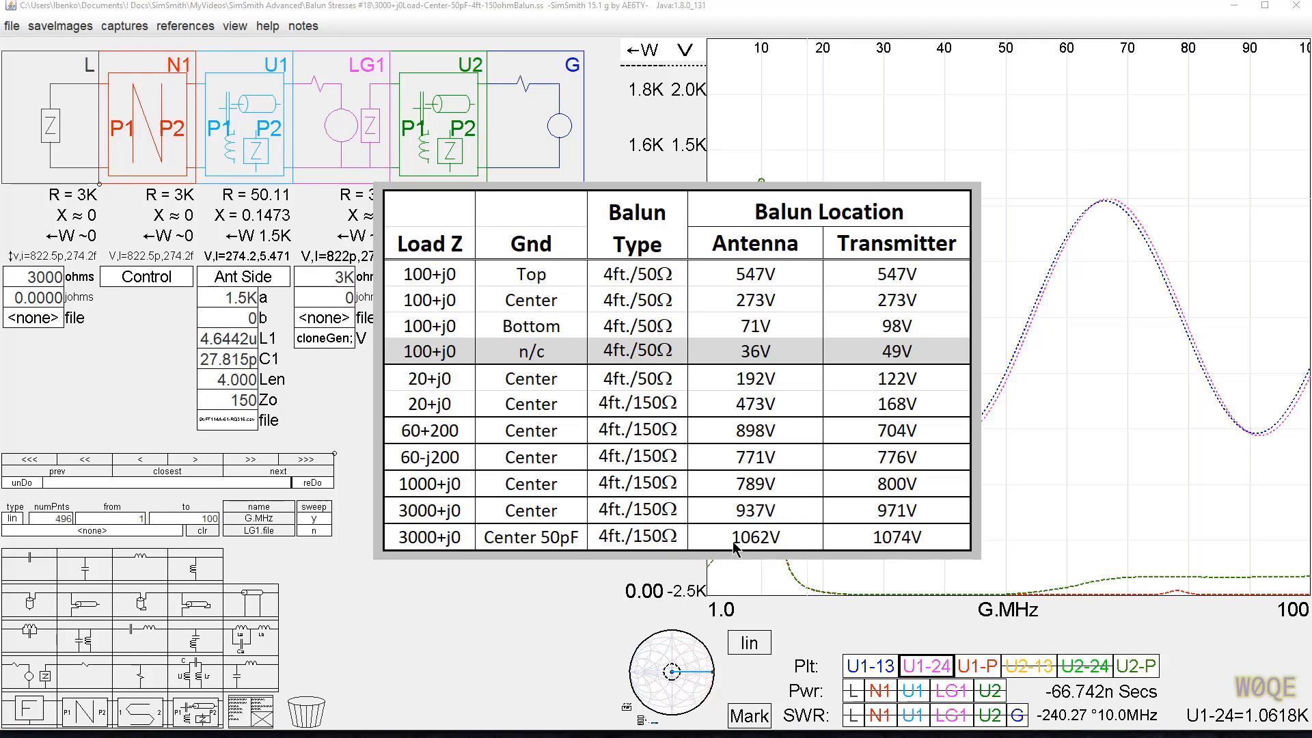
{"action": "mouse_move", "coordinate": [826, 546]}
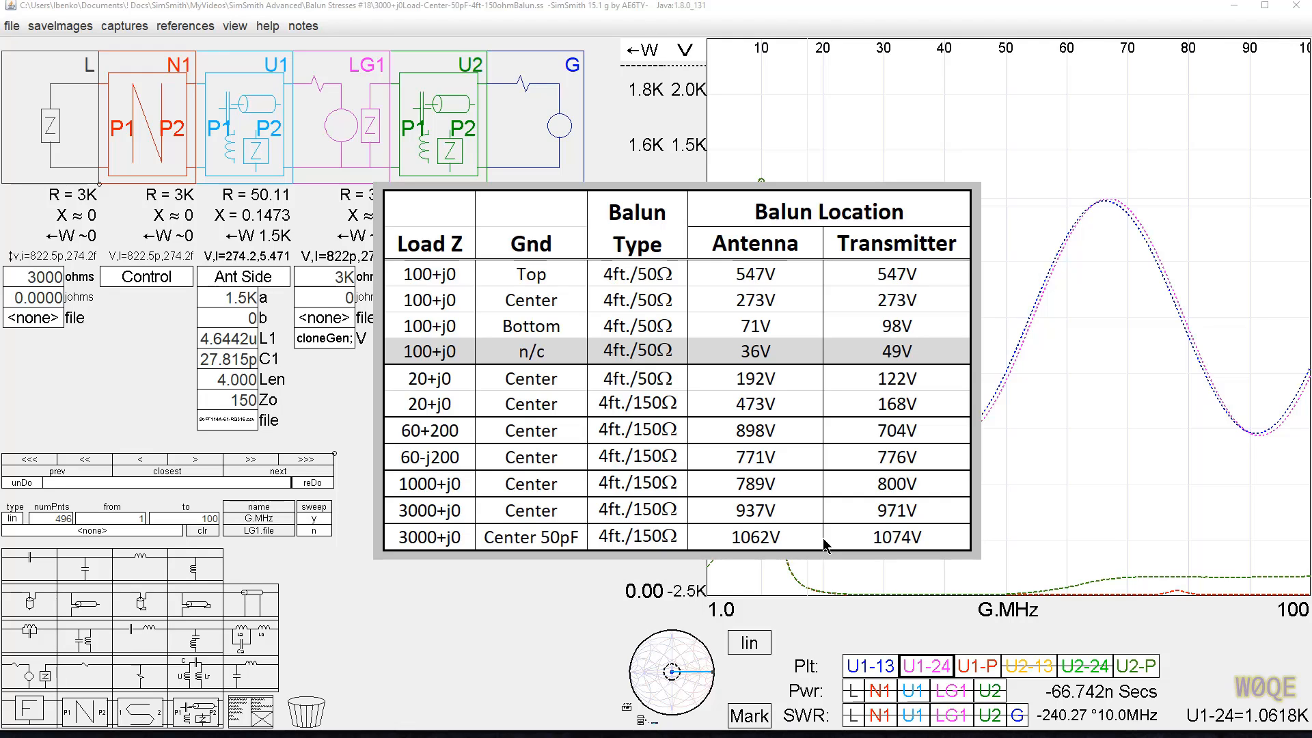
{"action": "mouse_move", "coordinate": [908, 380]}
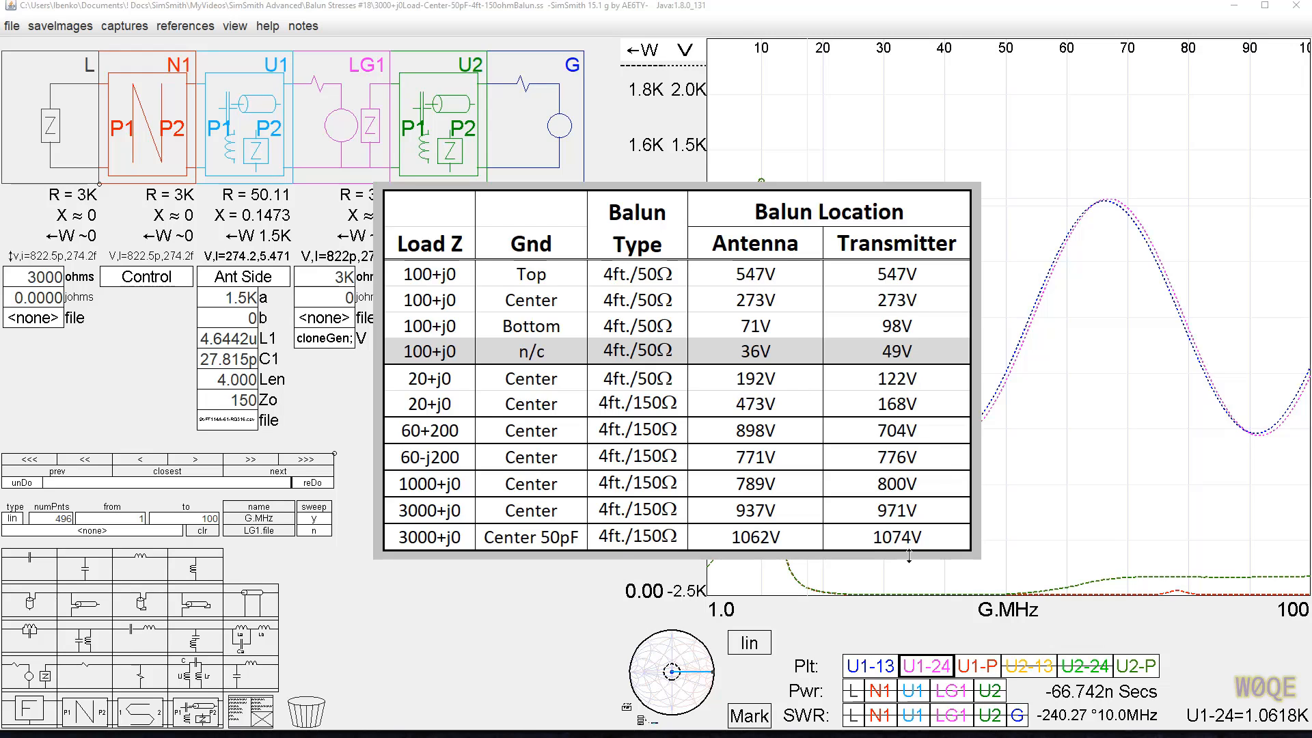
{"action": "mouse_move", "coordinate": [824, 642]}
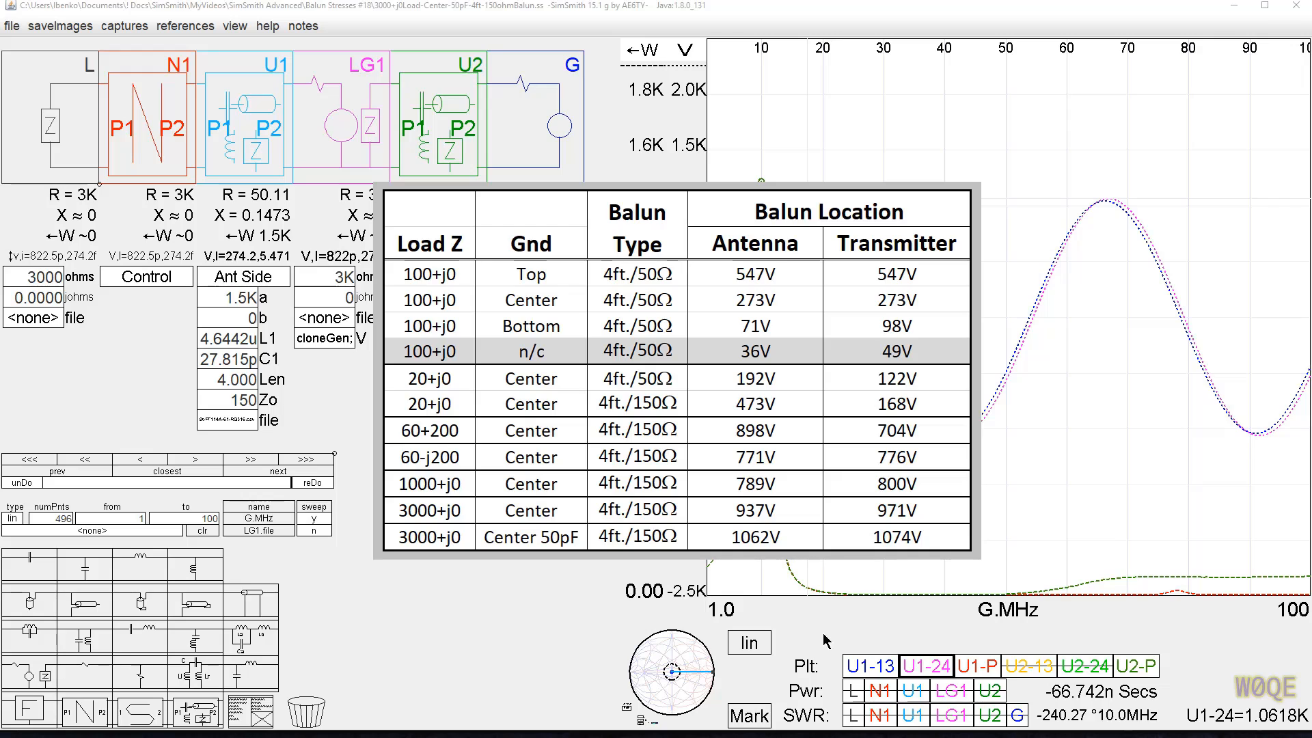
{"action": "mouse_move", "coordinate": [482, 590]}
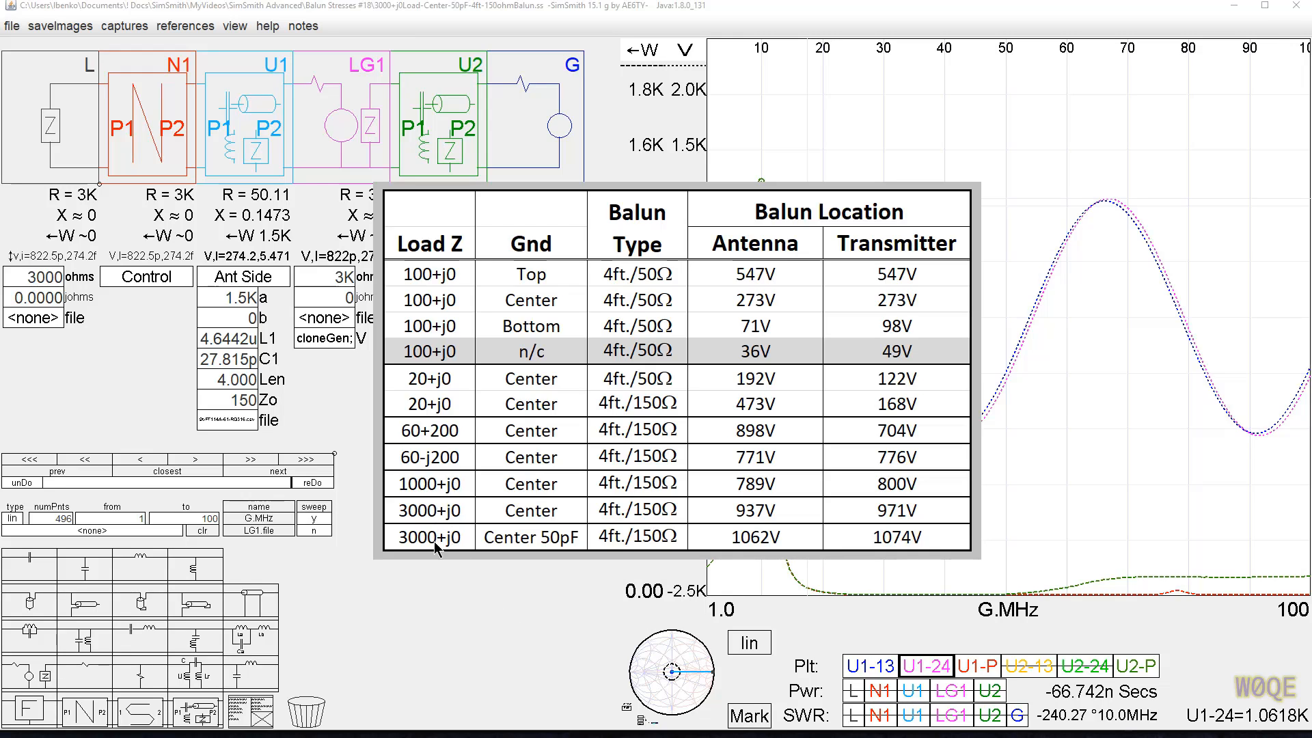
{"action": "mouse_move", "coordinate": [912, 557]}
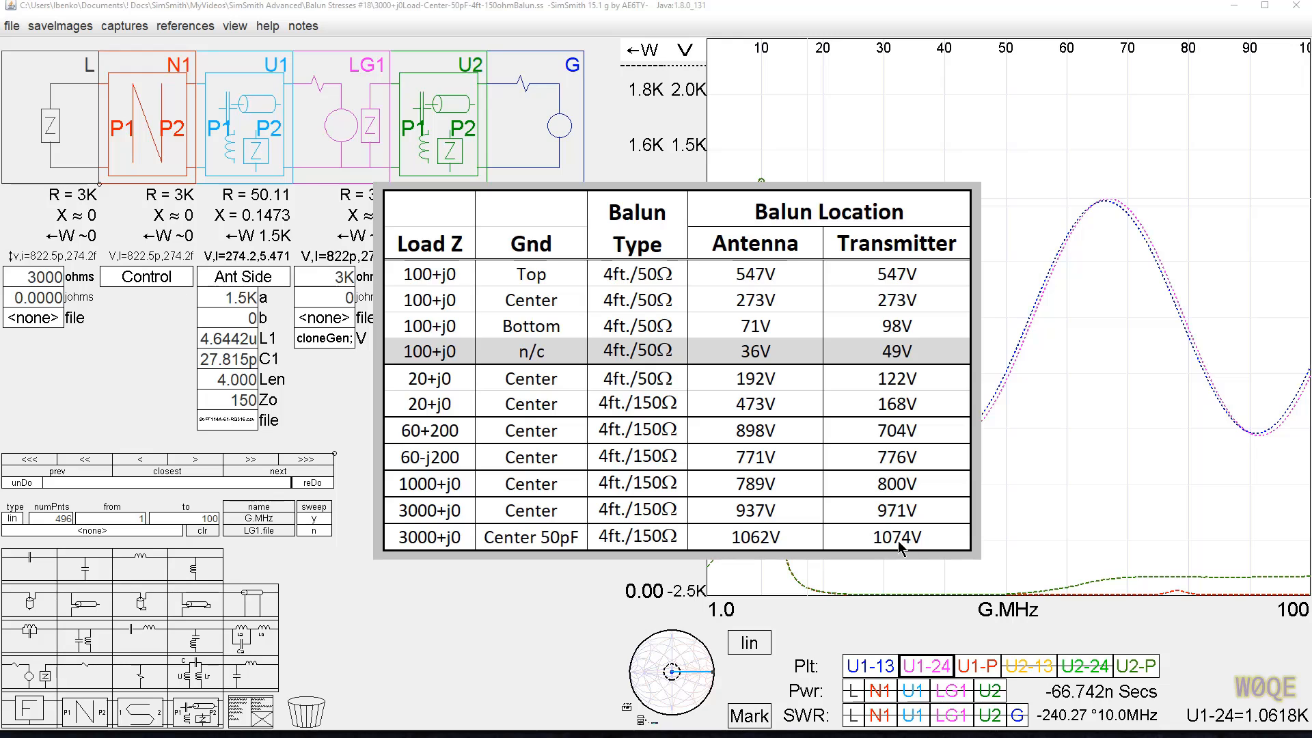
{"action": "mouse_move", "coordinate": [736, 545]}
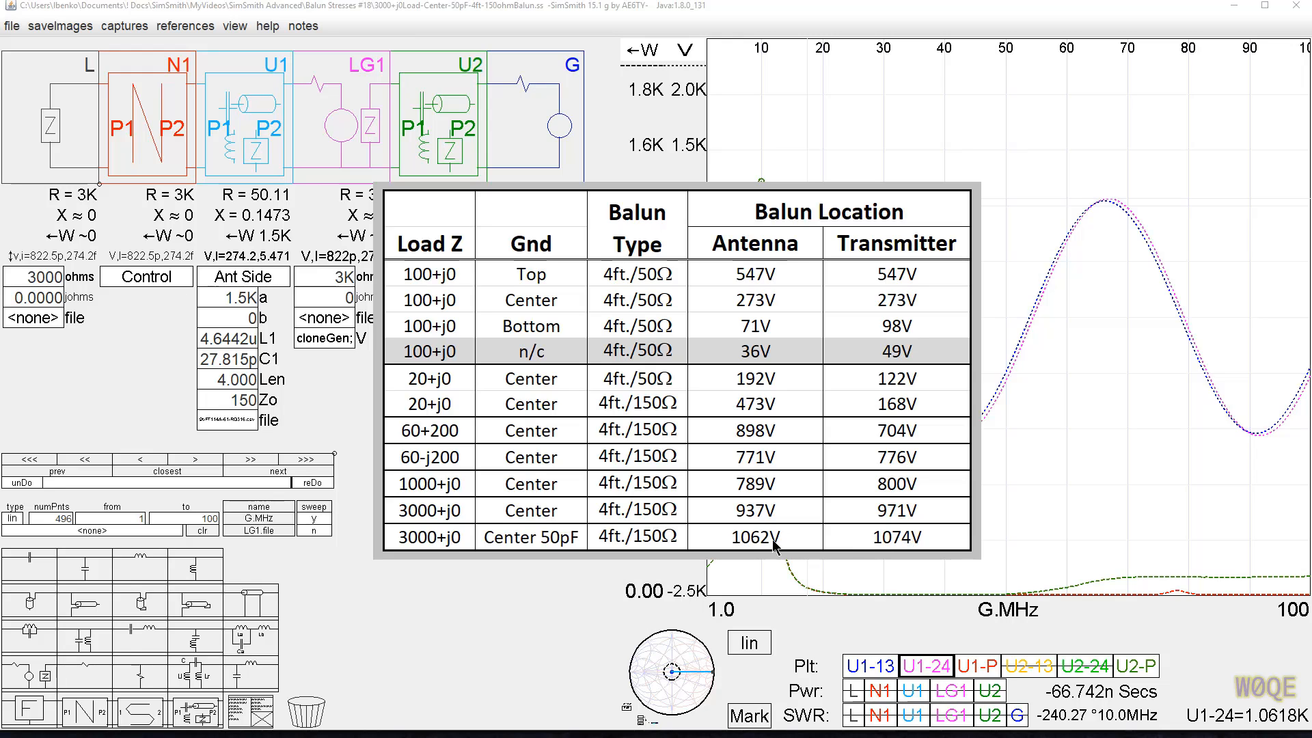
{"action": "mouse_move", "coordinate": [922, 534]}
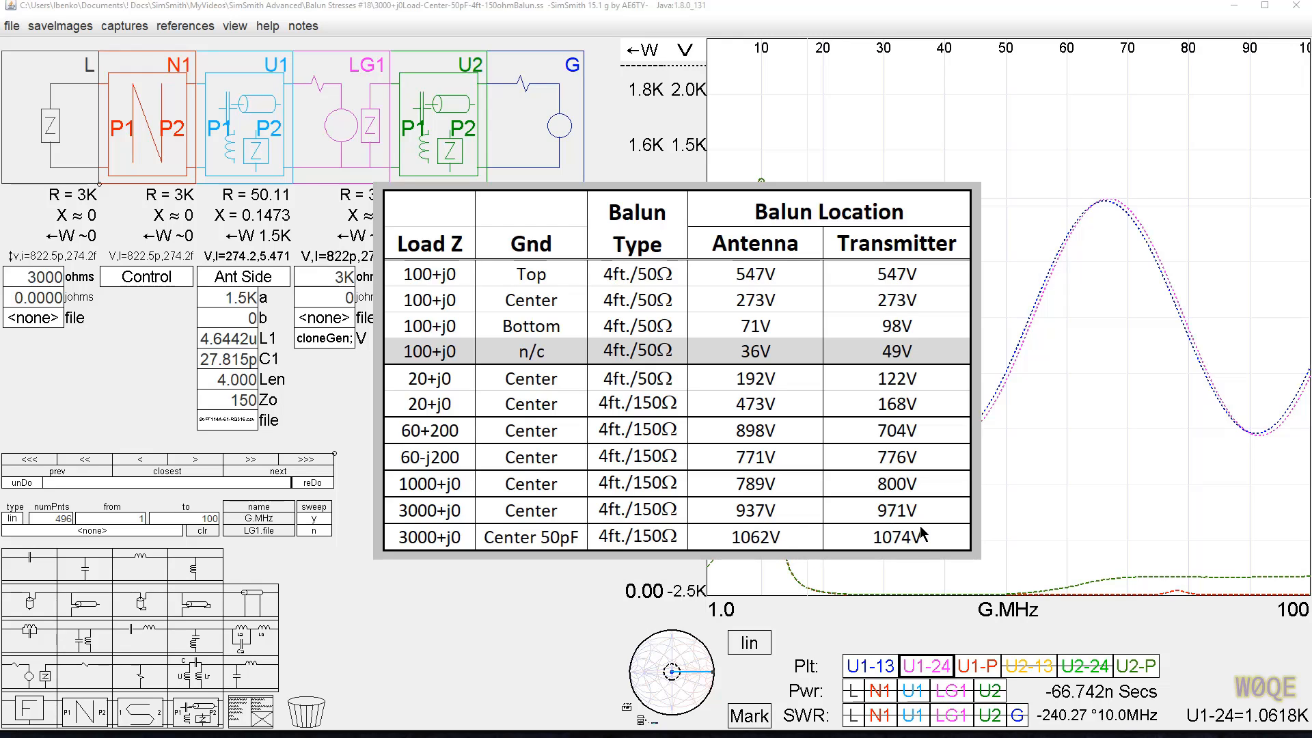
{"action": "mouse_move", "coordinate": [589, 537]}
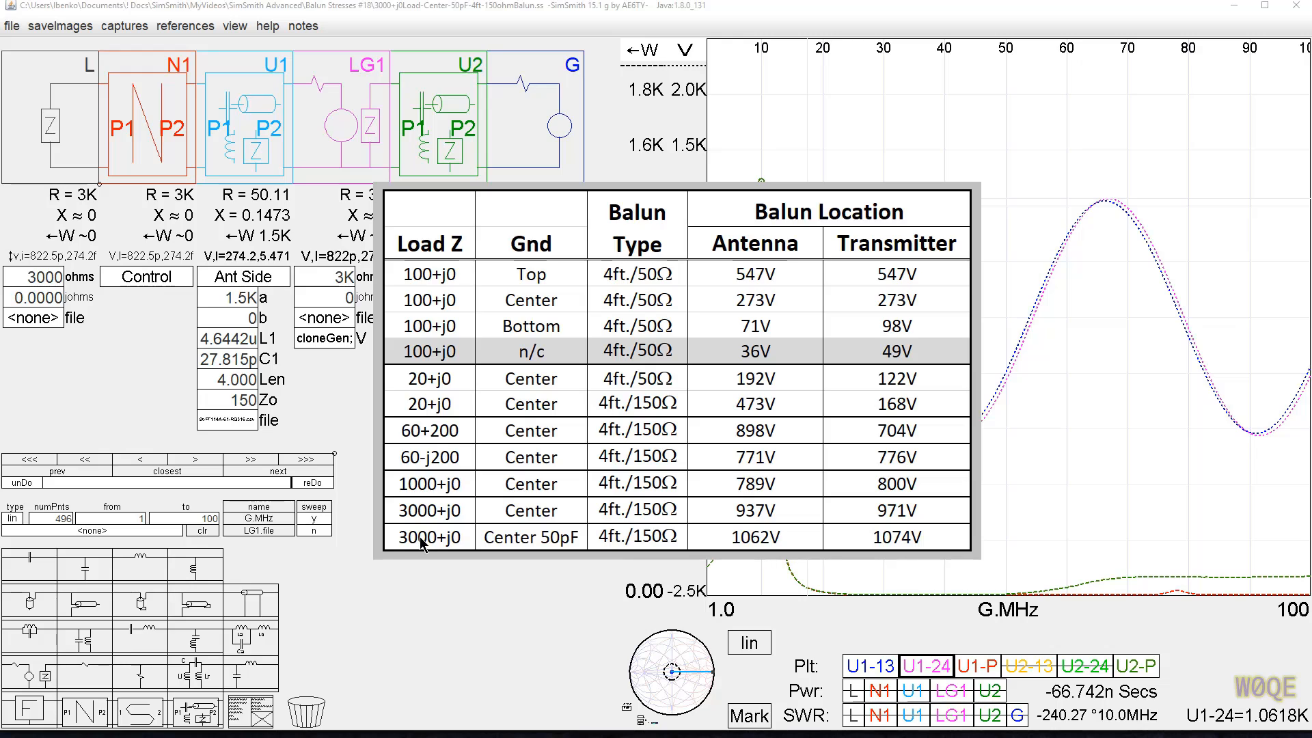
{"action": "mouse_move", "coordinate": [459, 556]}
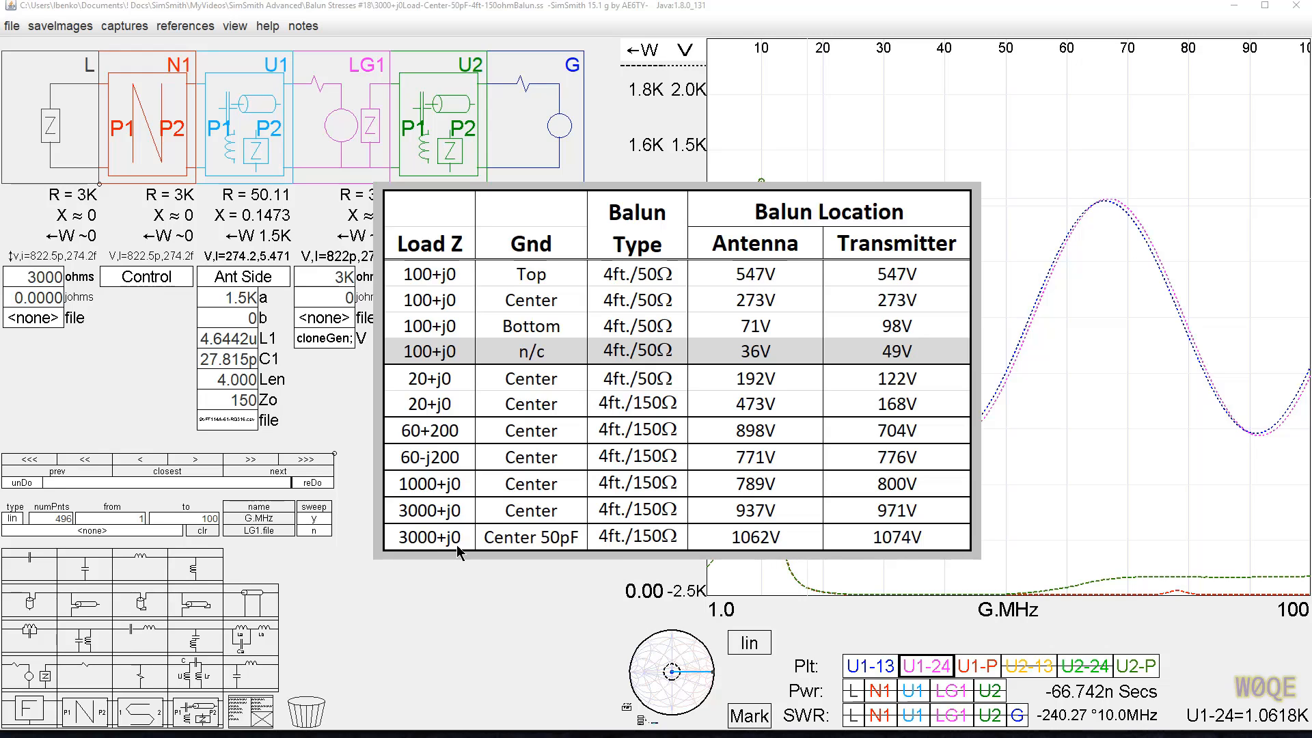
{"action": "mouse_move", "coordinate": [474, 603]}
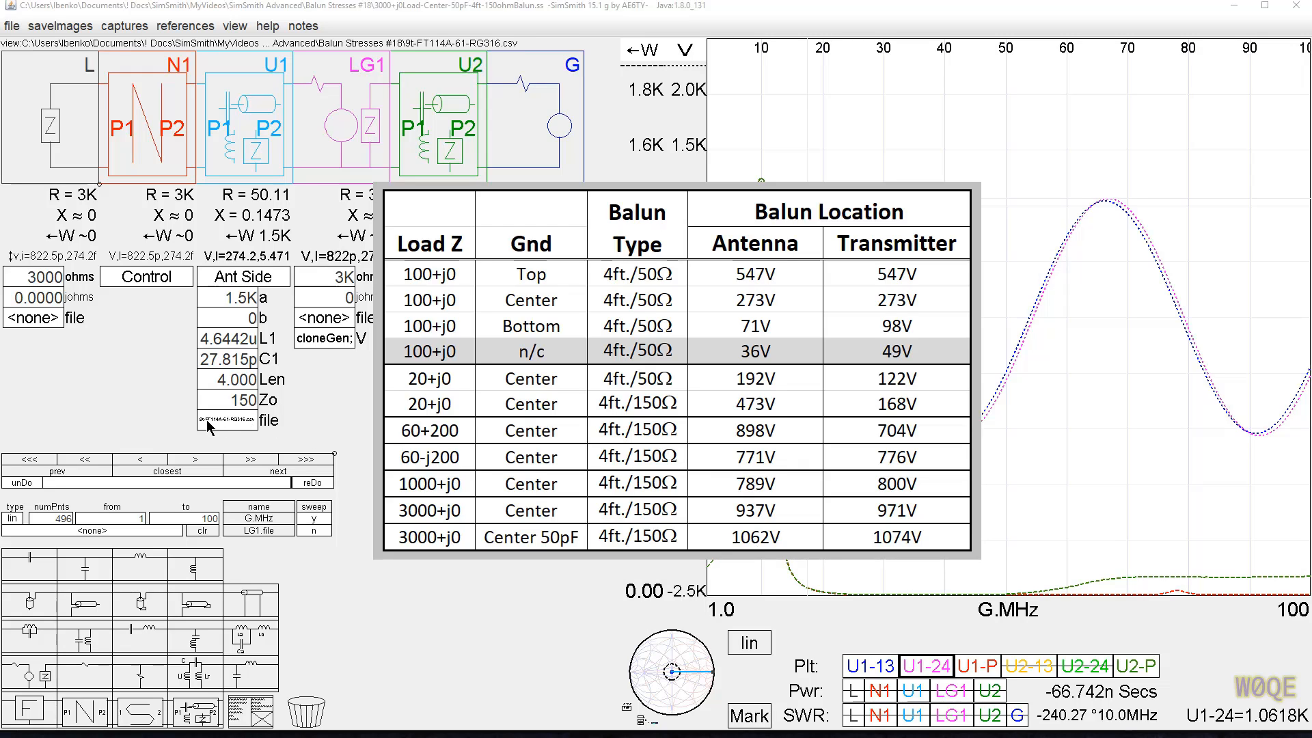
{"action": "mouse_move", "coordinate": [227, 426]}
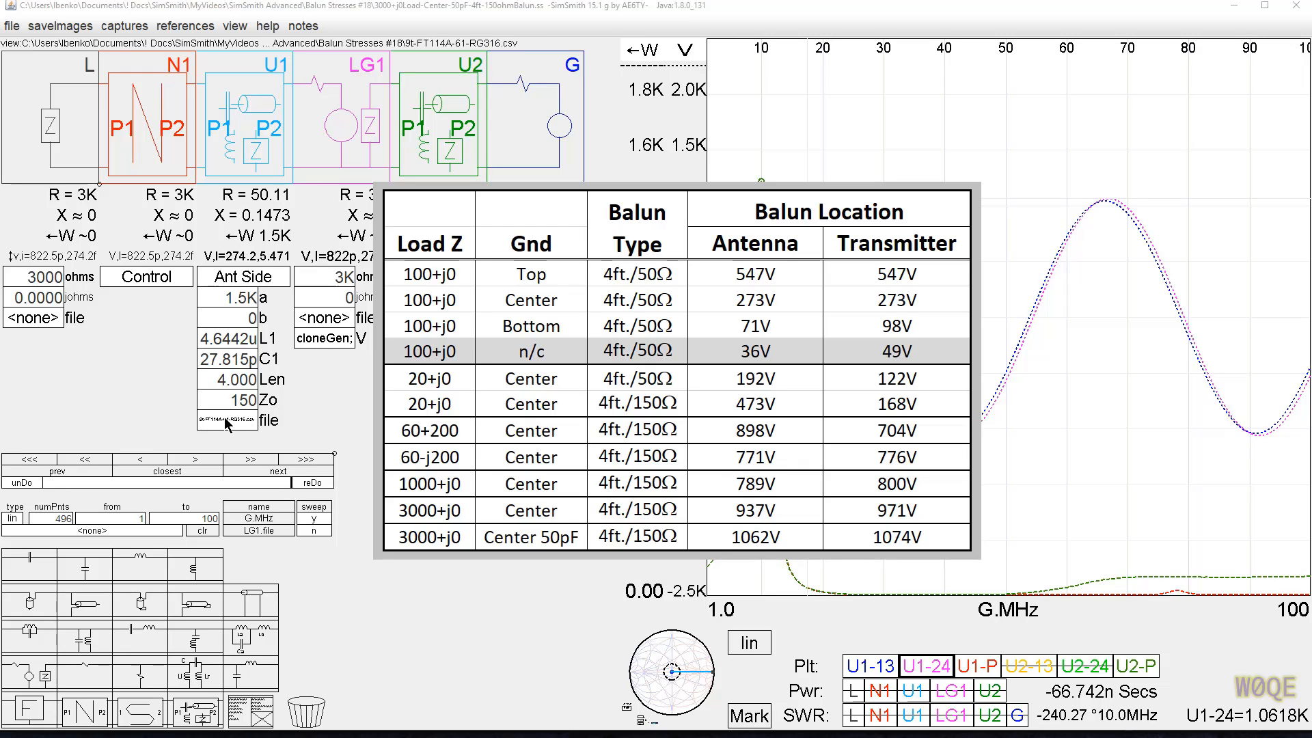
{"action": "mouse_move", "coordinate": [485, 228]}
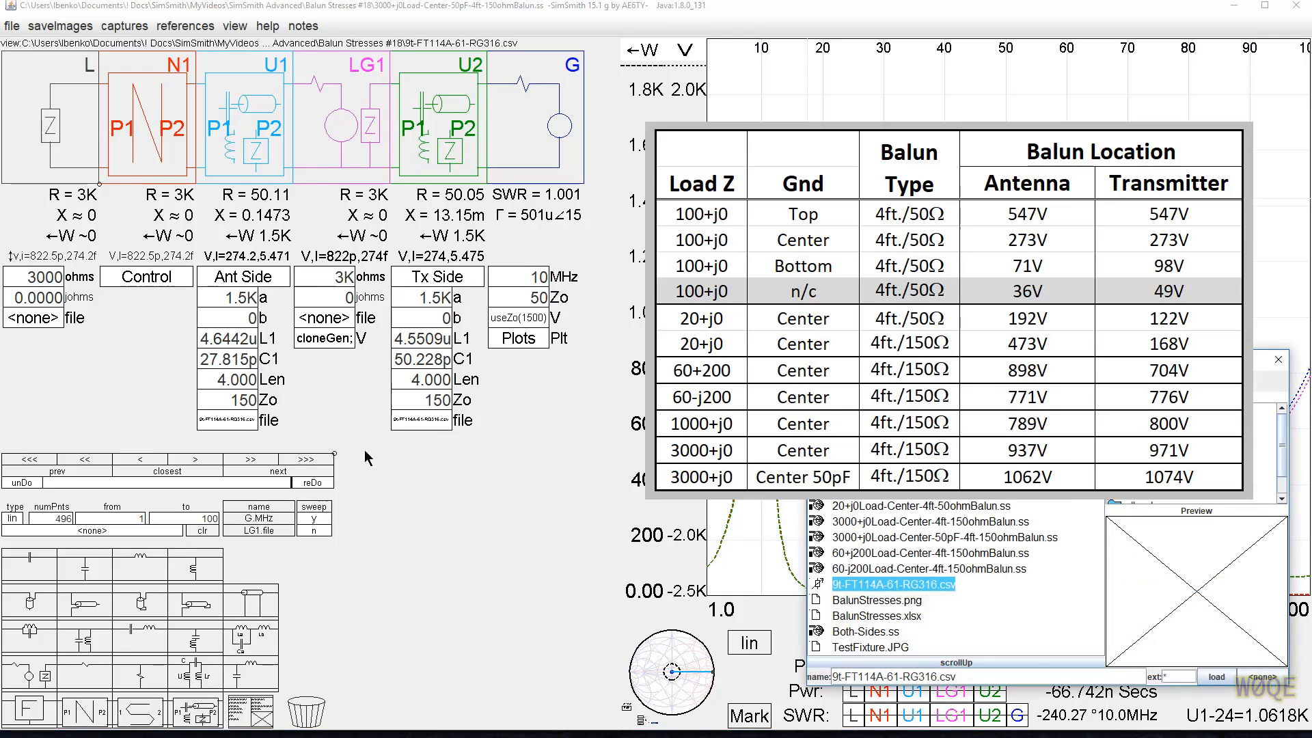
{"action": "mouse_move", "coordinate": [948, 592]}
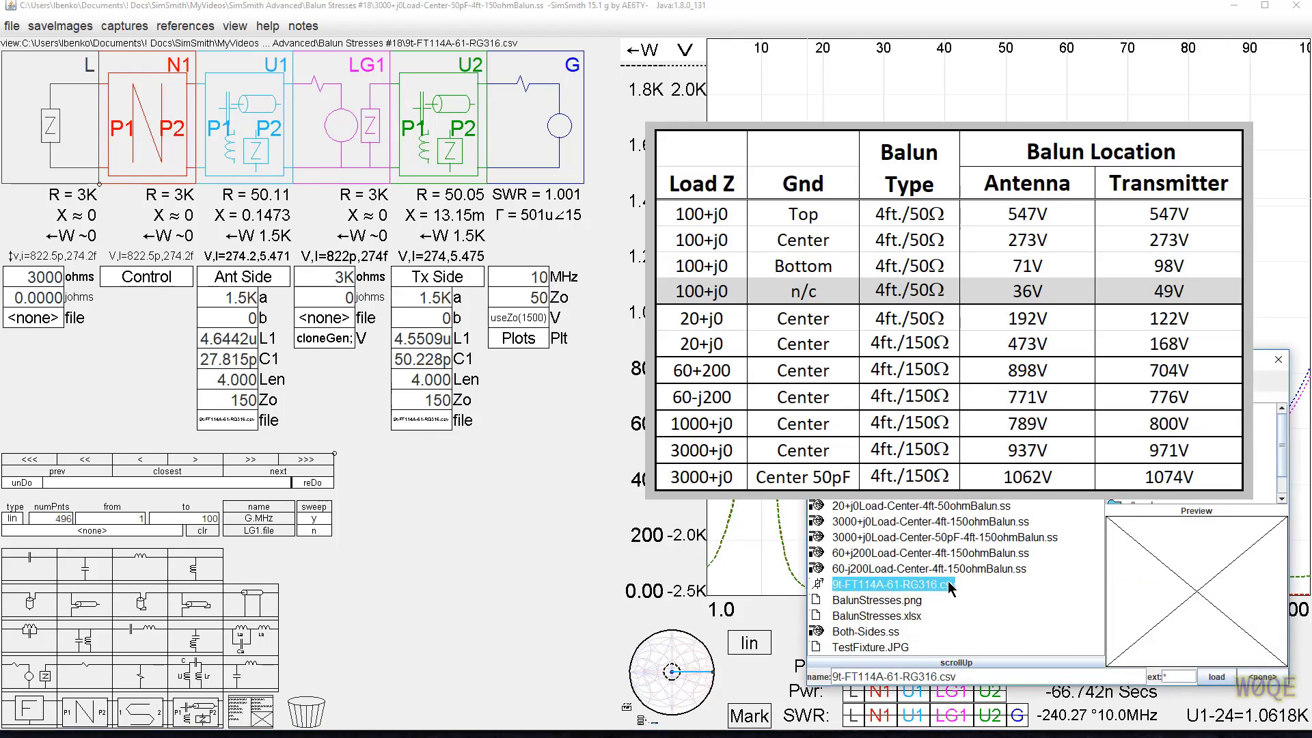
{"action": "mouse_move", "coordinate": [965, 604]}
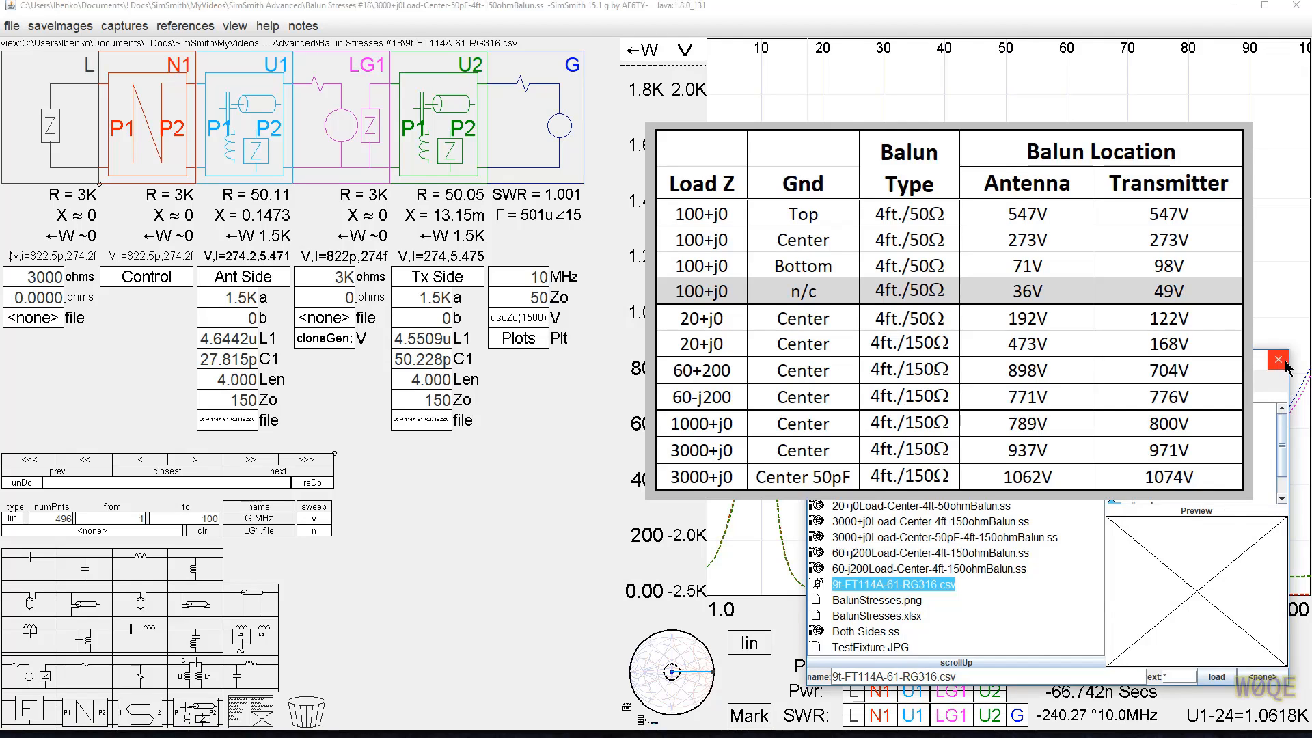
{"action": "mouse_move", "coordinate": [1277, 358]}
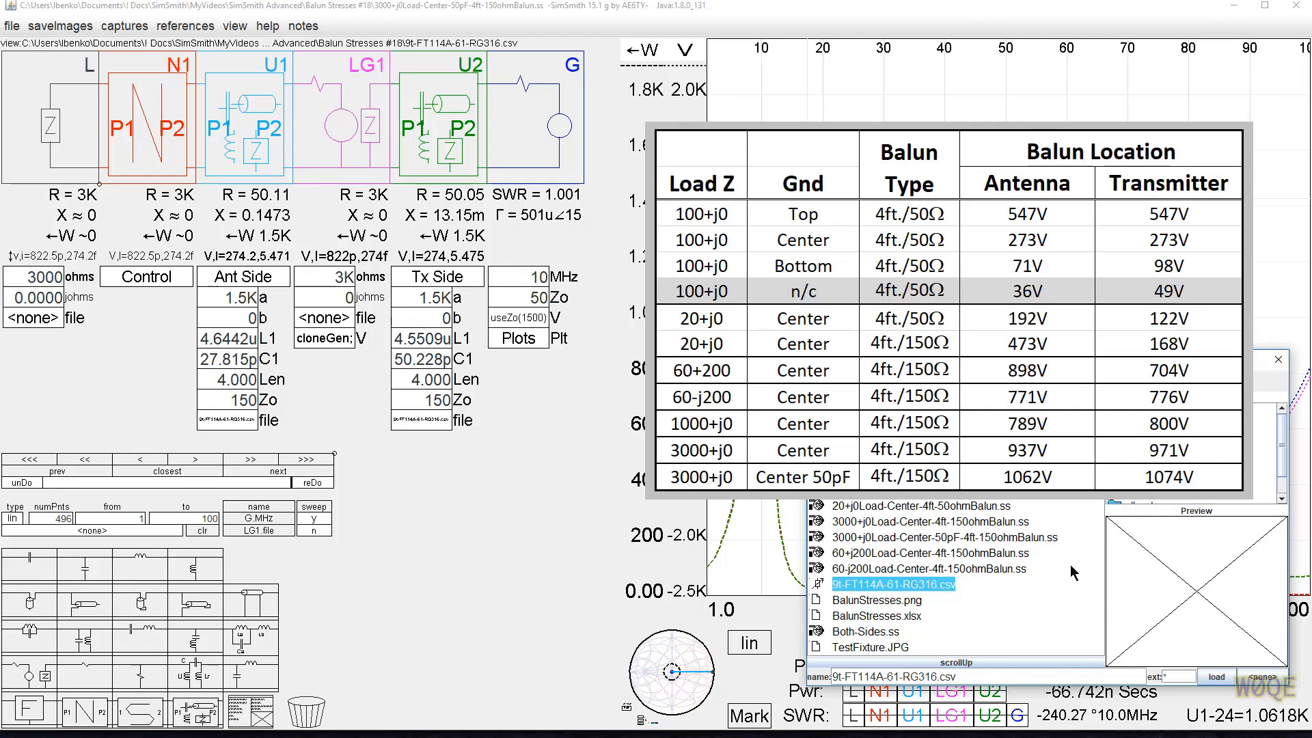
{"action": "mouse_move", "coordinate": [375, 384]}
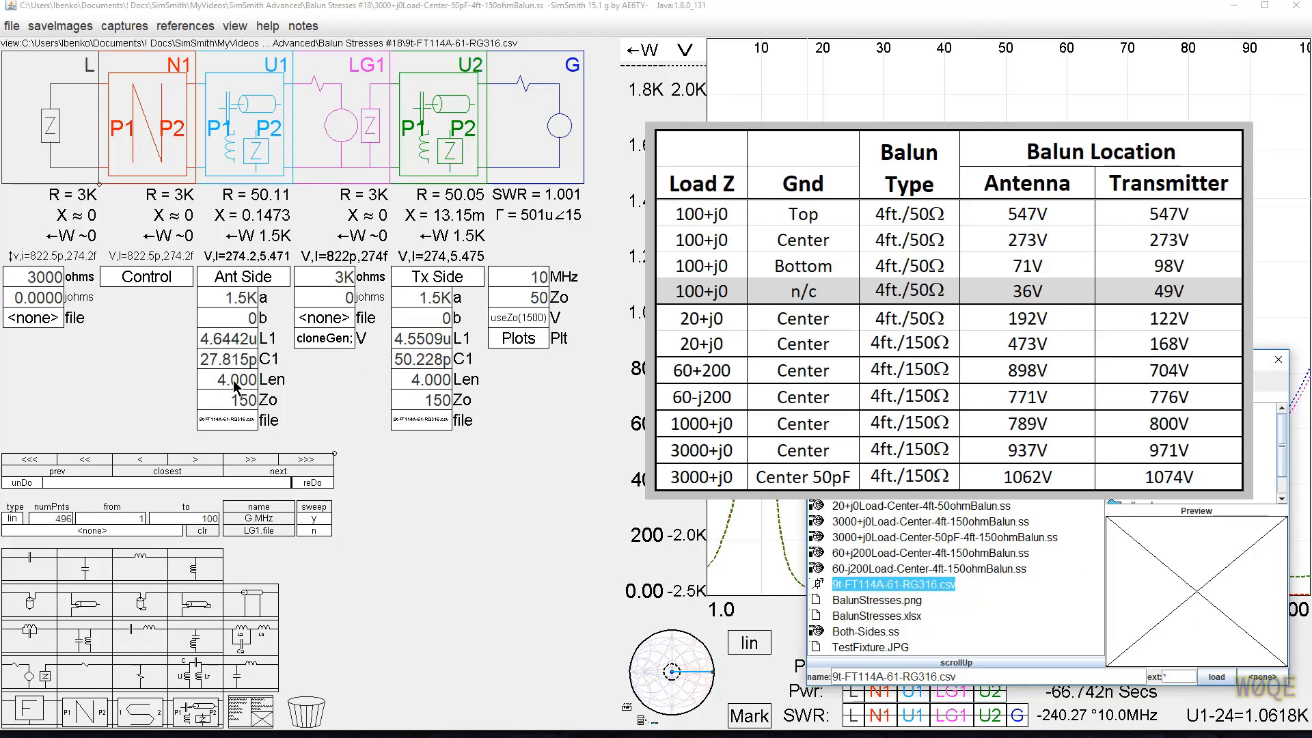
{"action": "mouse_move", "coordinate": [232, 377]}
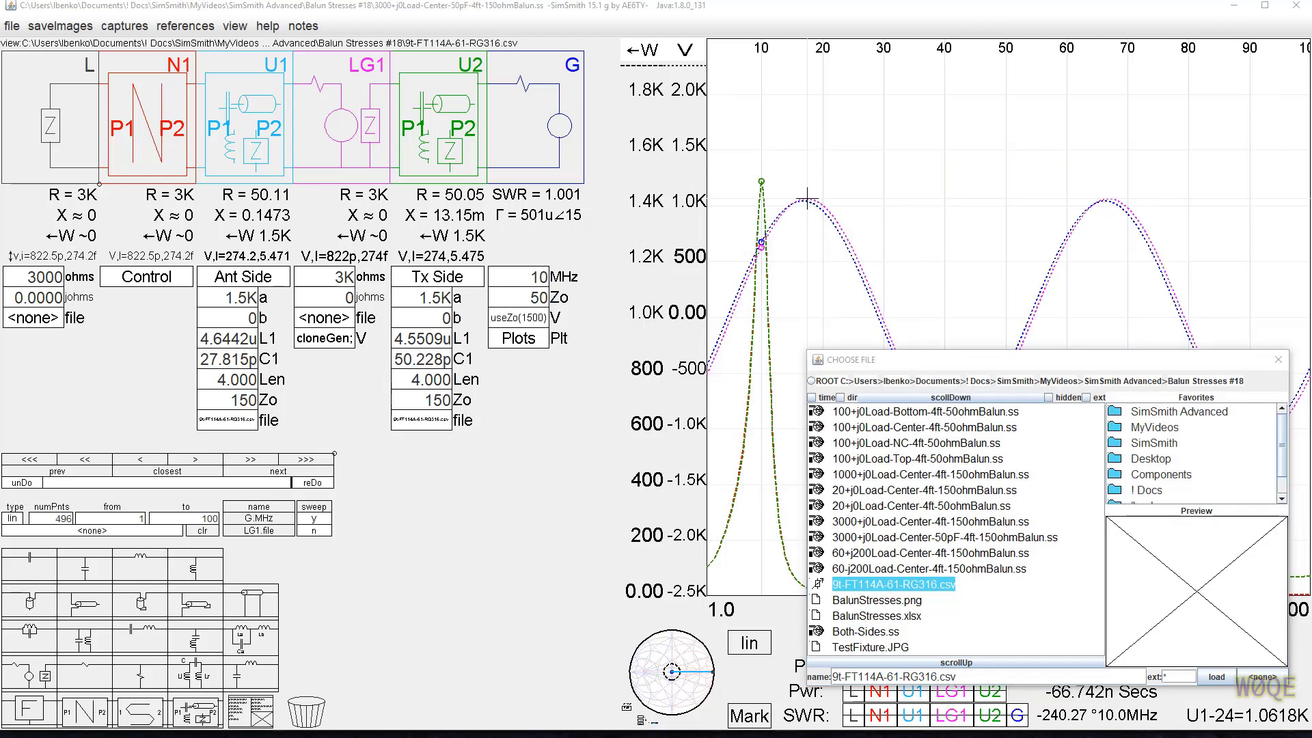
Dismiss the file chooser and close the Ant Side balun's internal circuit view
{"action": "left_click", "coordinate": [1217, 676]}
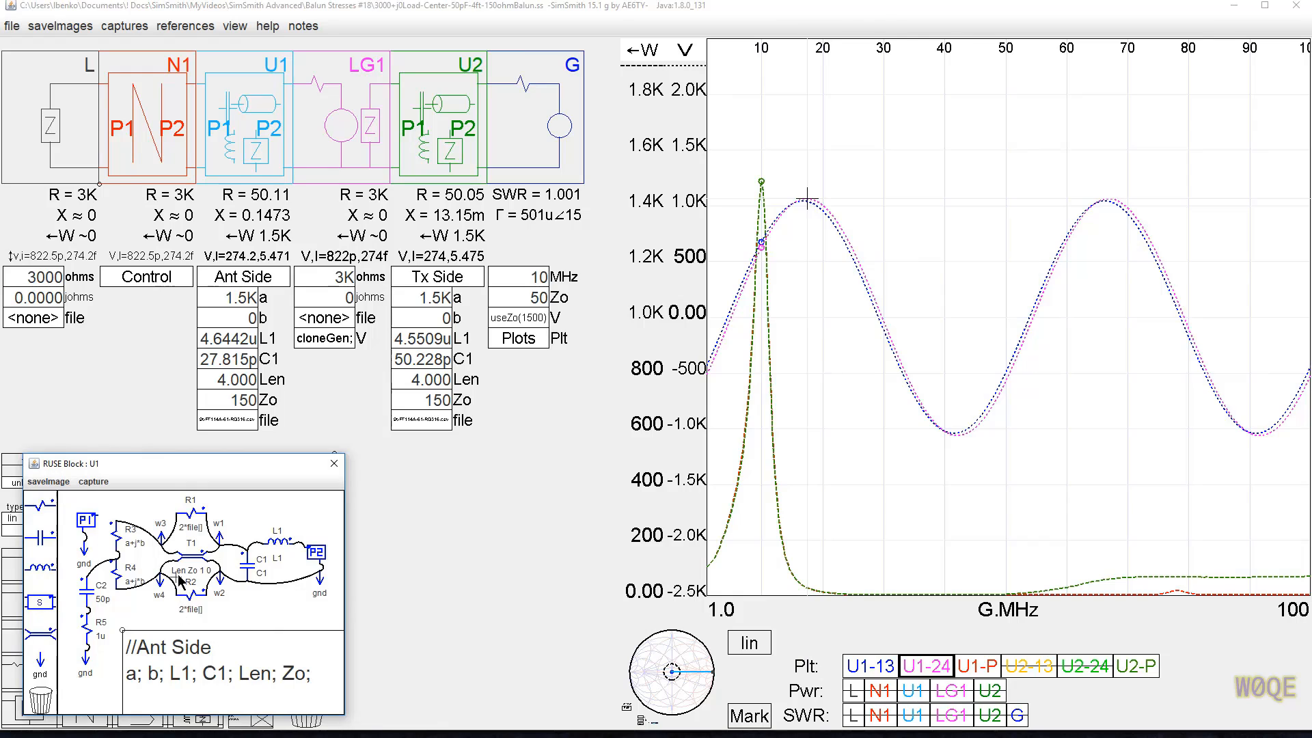
{"action": "mouse_move", "coordinate": [193, 579]}
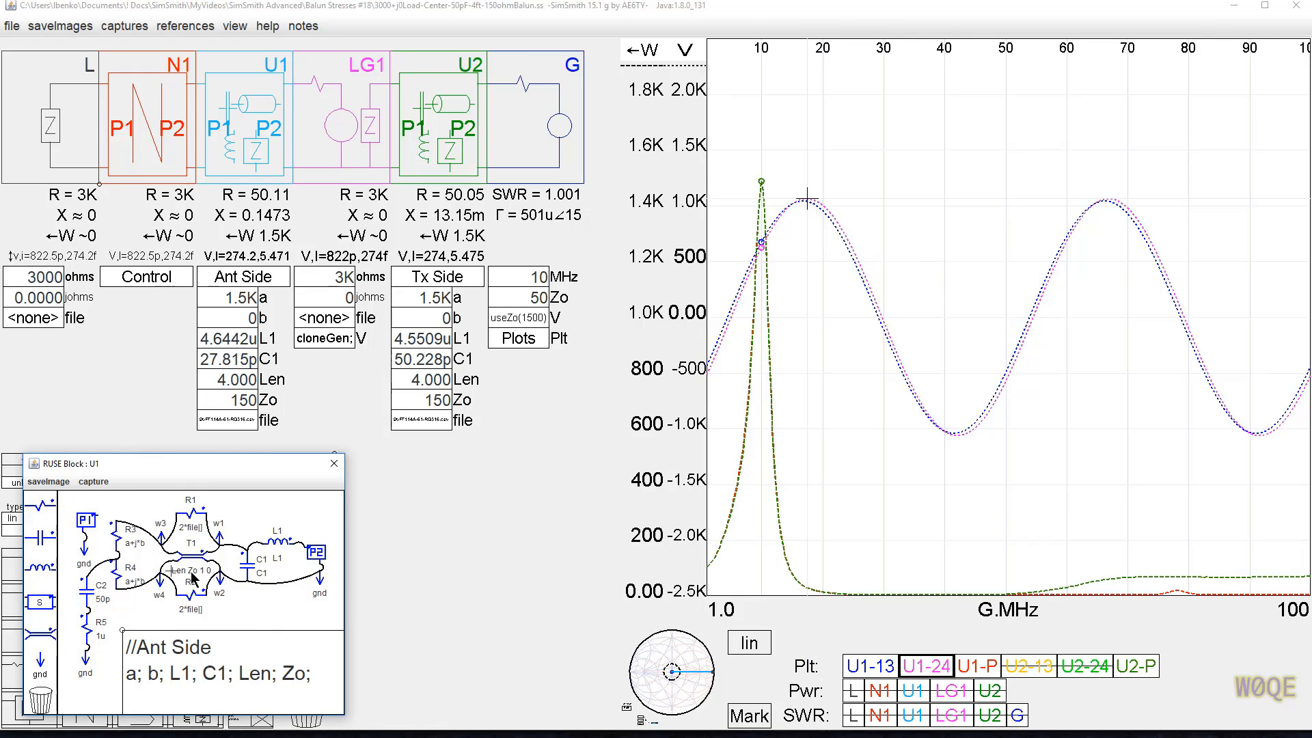
{"action": "mouse_move", "coordinate": [204, 578]}
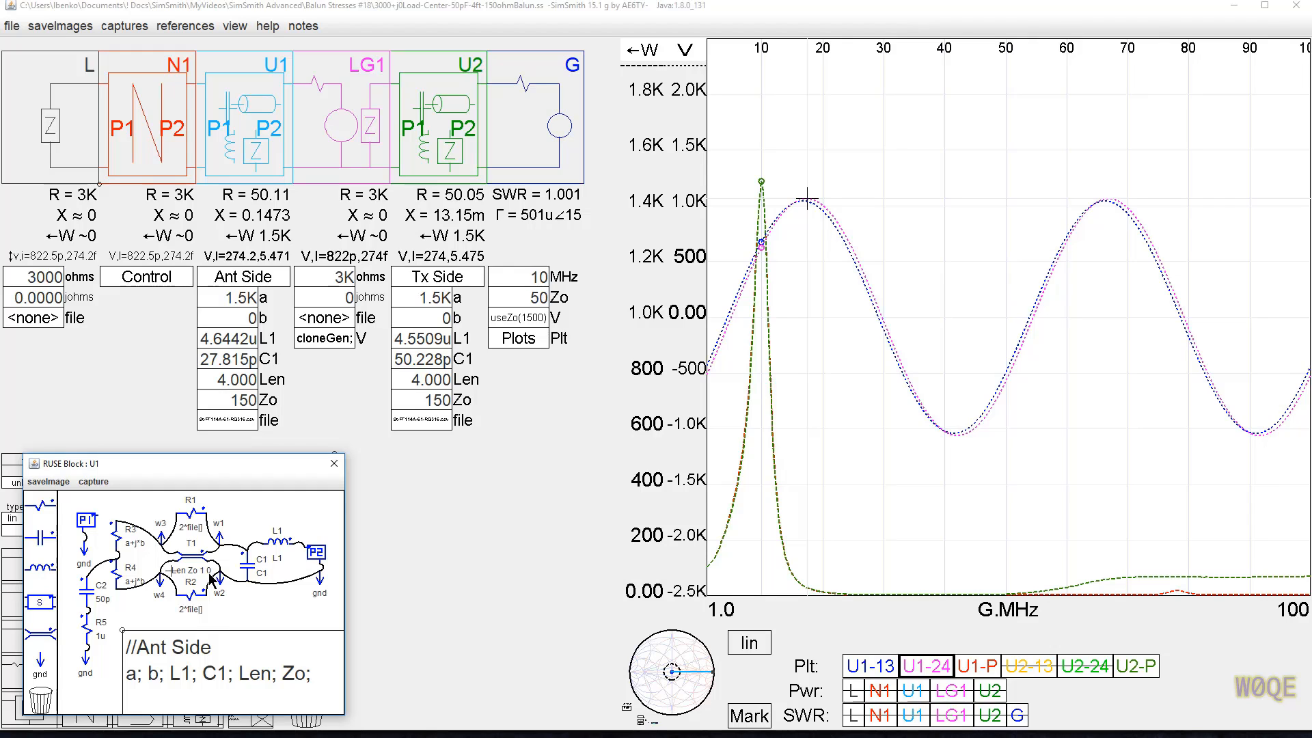
{"action": "mouse_move", "coordinate": [226, 569]}
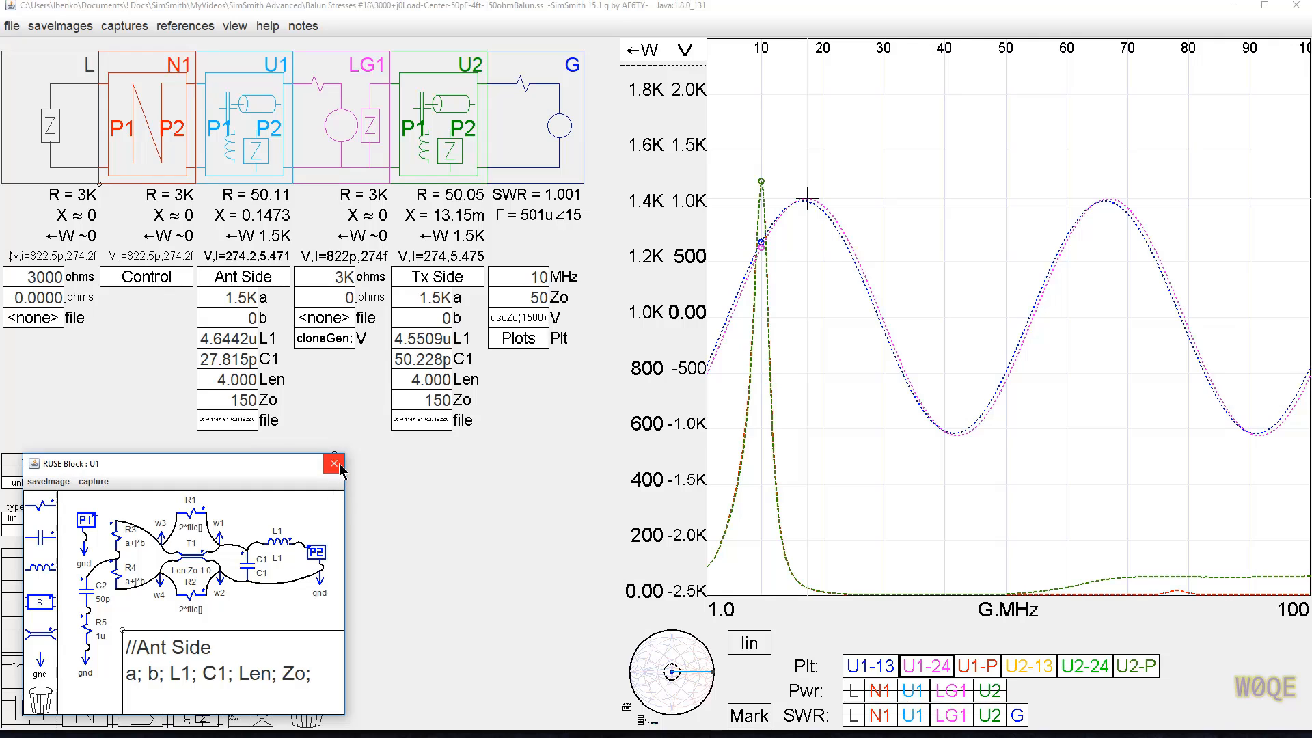
{"action": "mouse_move", "coordinate": [333, 464]}
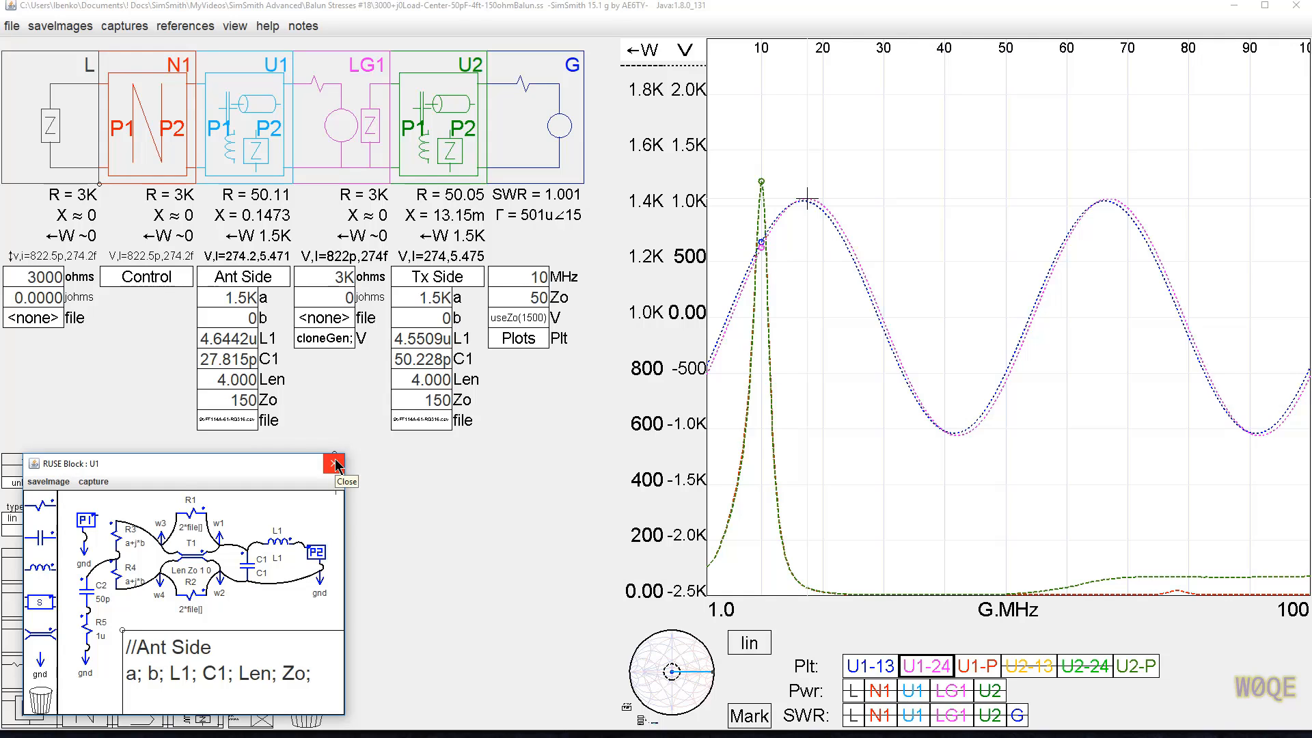
{"action": "left_click", "coordinate": [333, 464]}
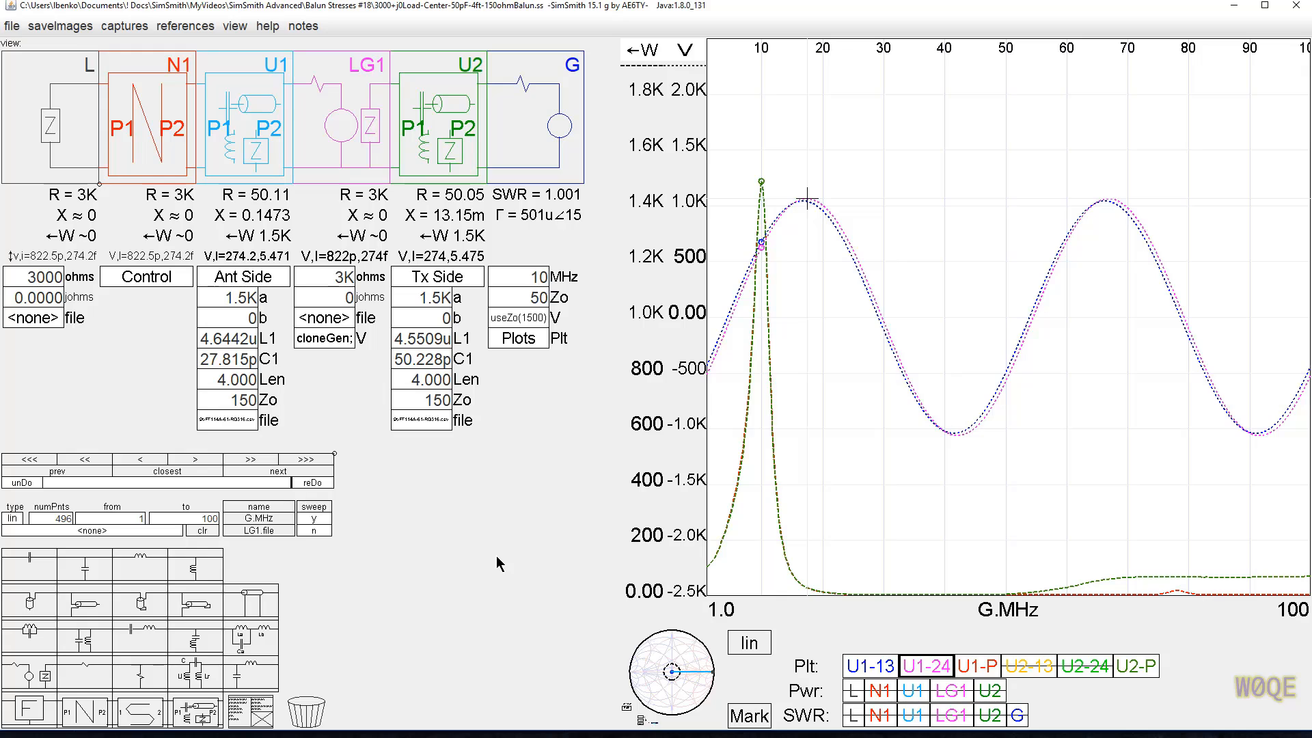
{"action": "mouse_move", "coordinate": [528, 558]}
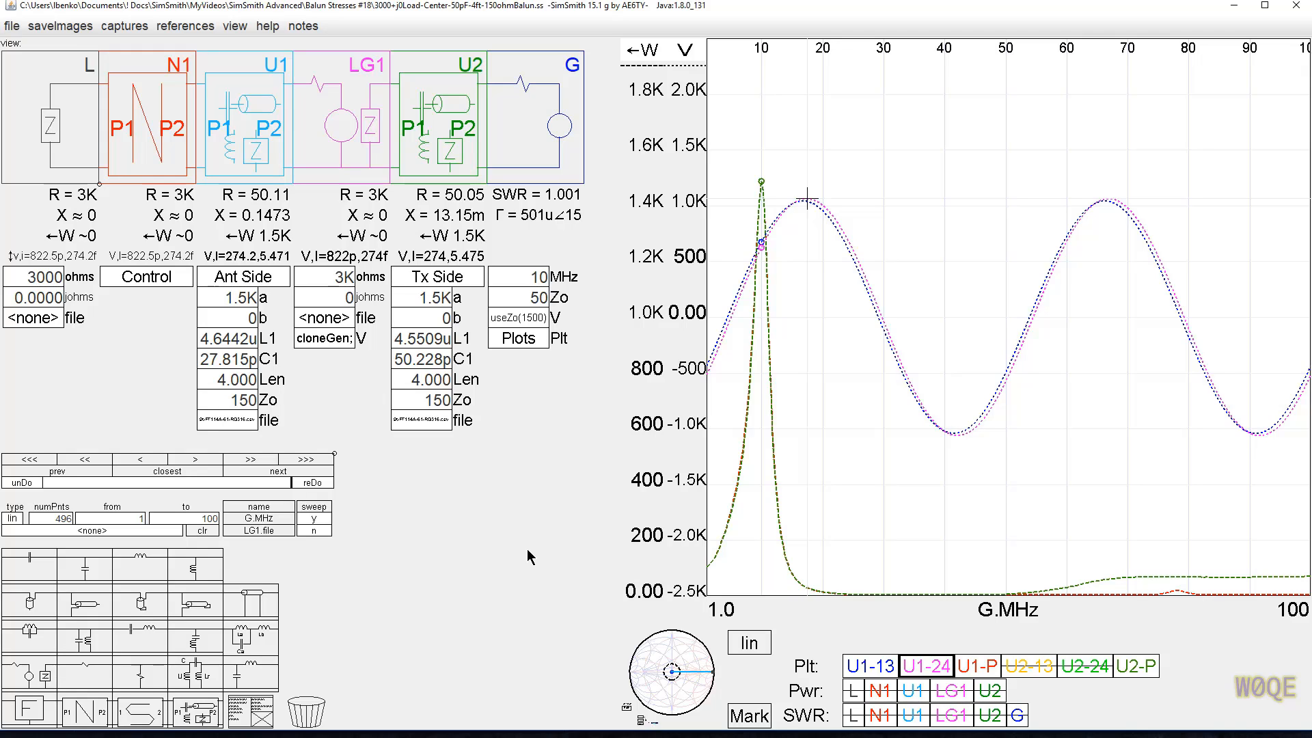
{"action": "mouse_move", "coordinate": [521, 555]}
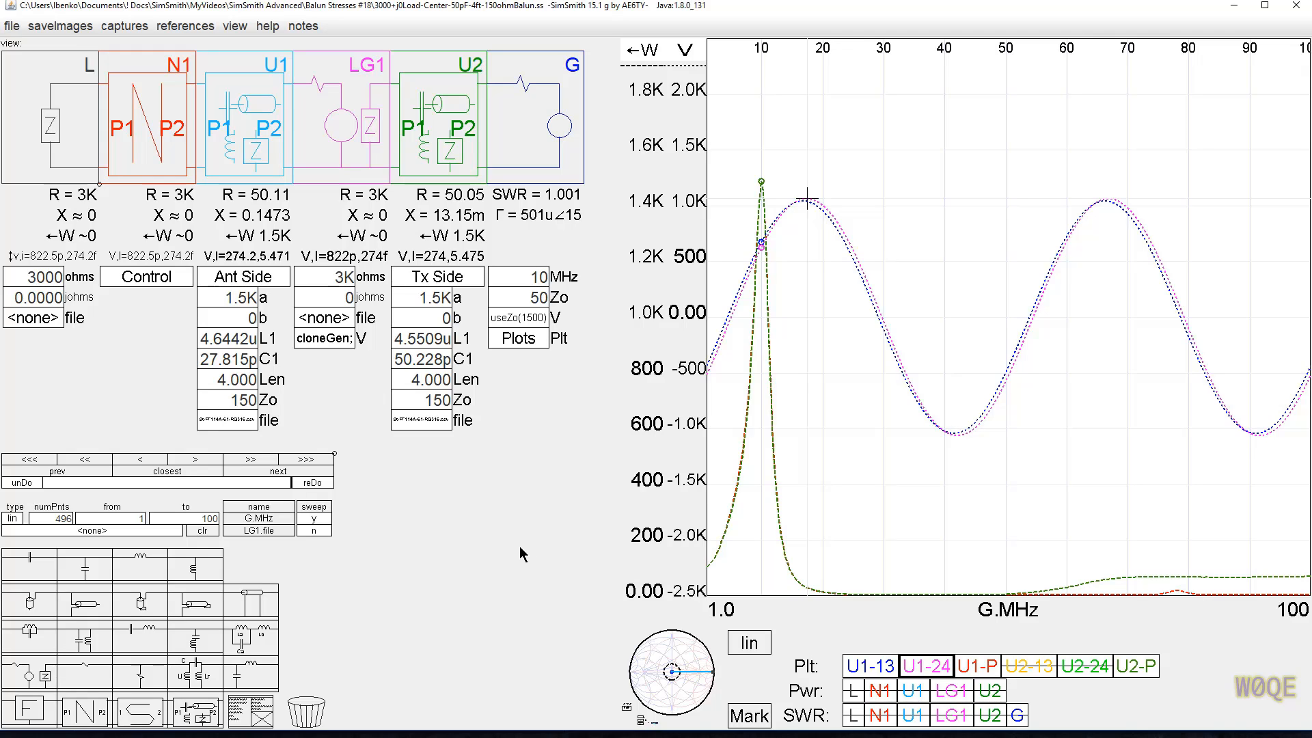
{"action": "mouse_move", "coordinate": [515, 551]}
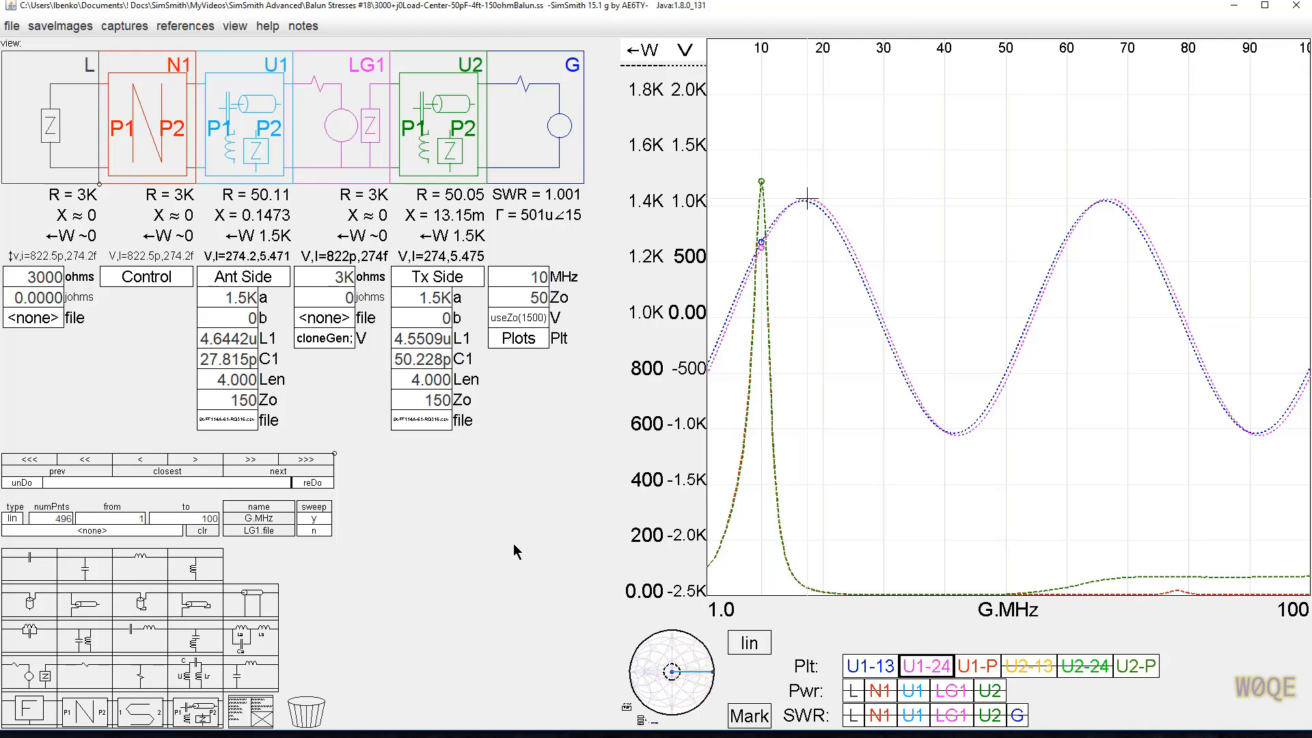
{"action": "mouse_move", "coordinate": [525, 528]}
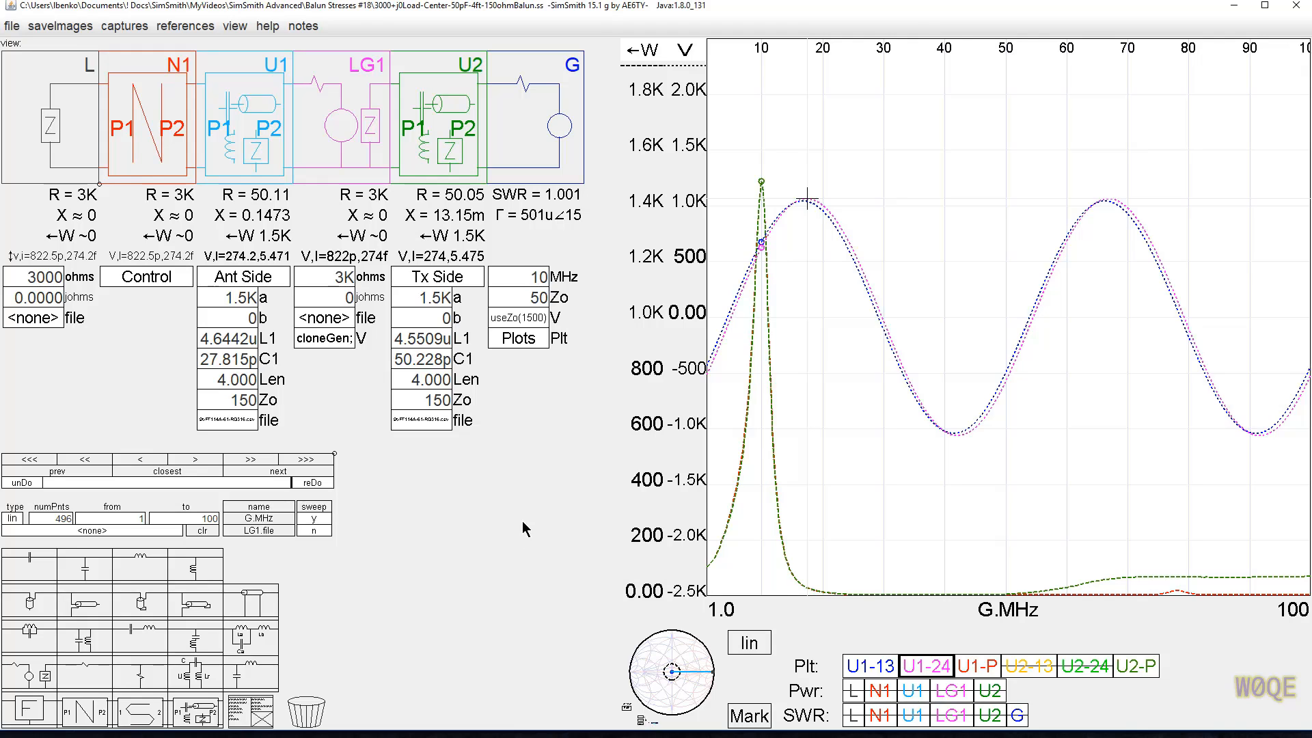
{"action": "mouse_move", "coordinate": [519, 368]}
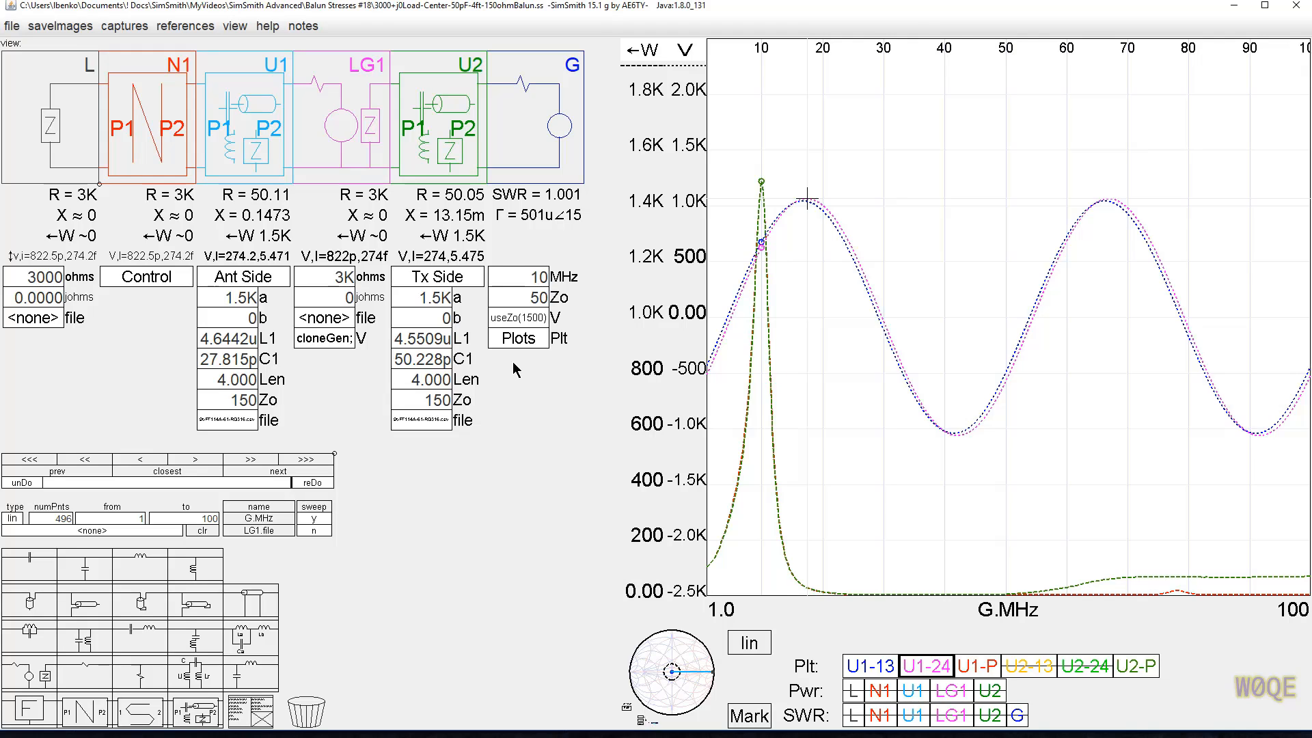
{"action": "mouse_move", "coordinate": [554, 410]}
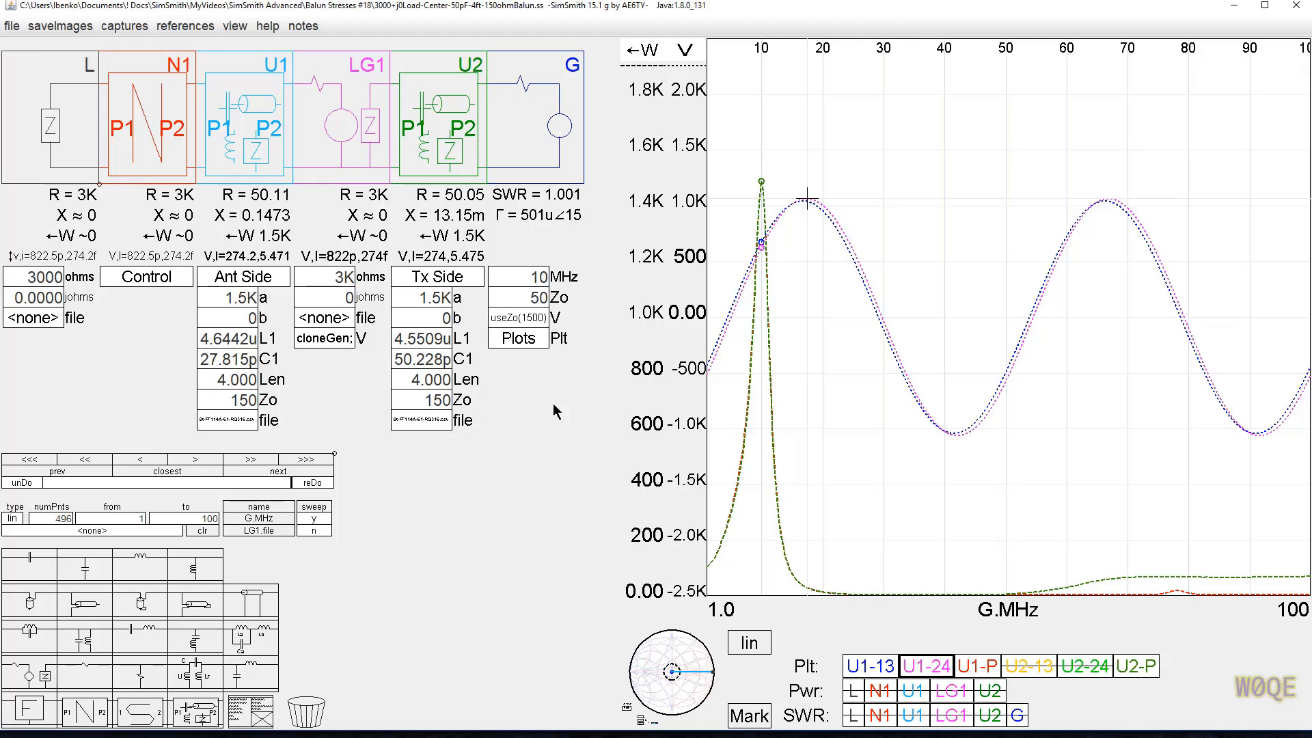
{"action": "mouse_move", "coordinate": [578, 423]}
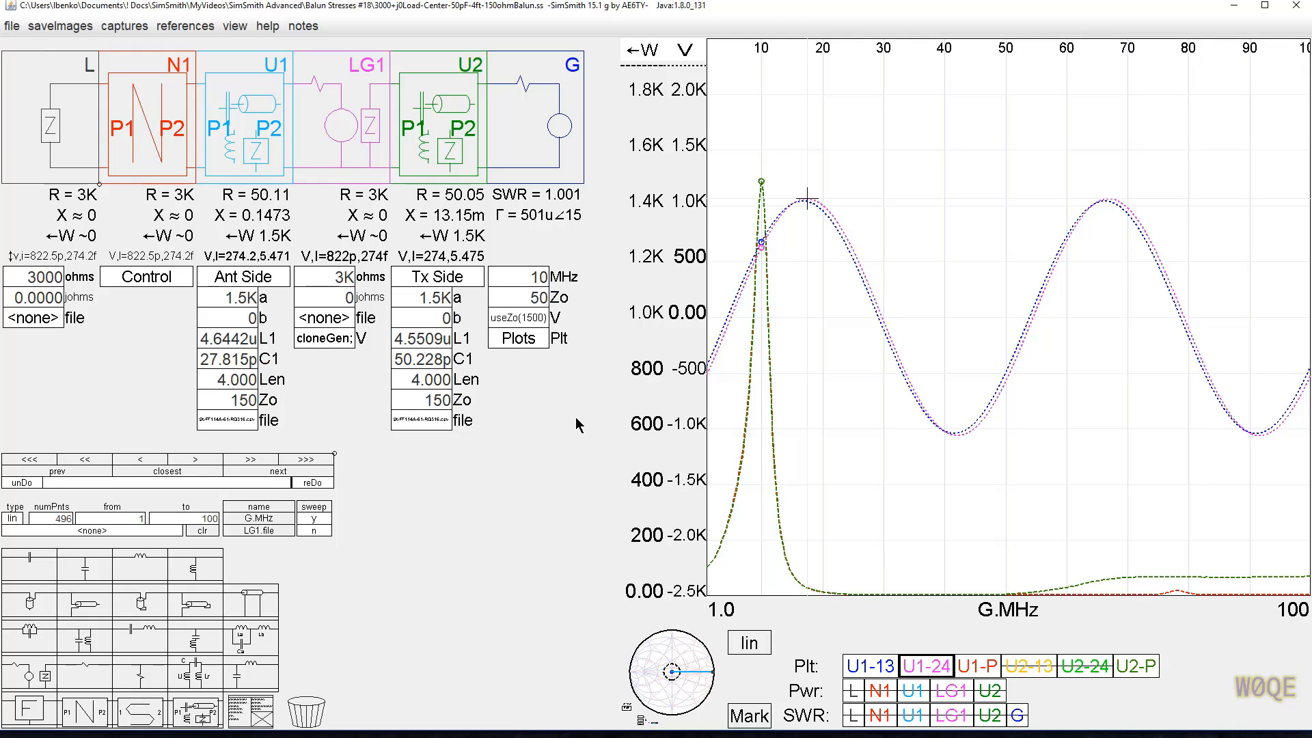